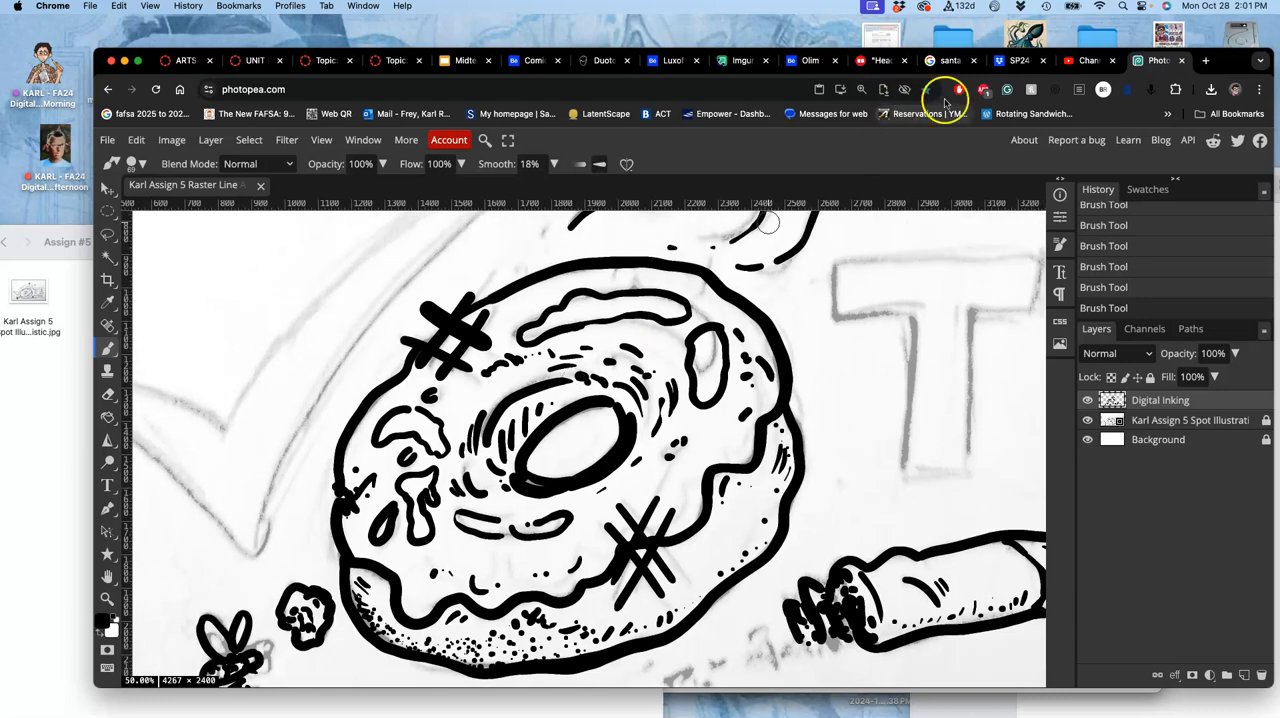
mouse_move(790, 85)
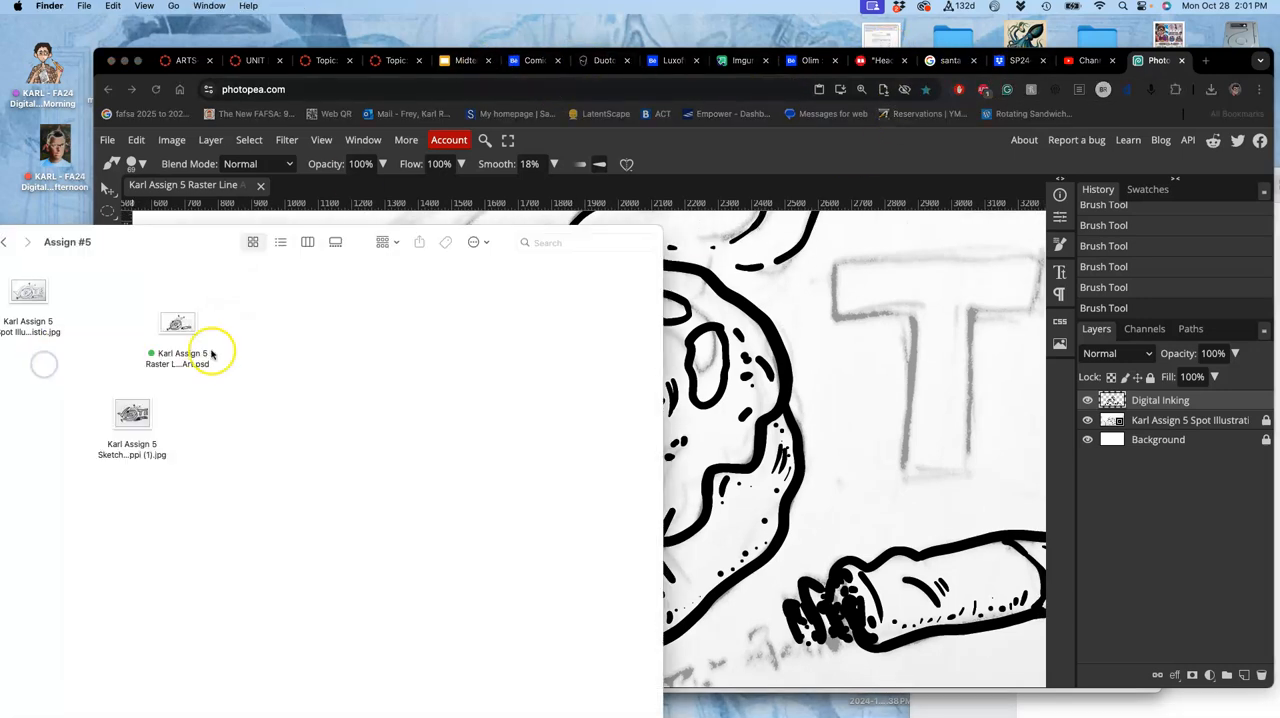
Open the scanned VOTE donut sketch JPG in a fresh Photopea tab.
left_click(132, 414)
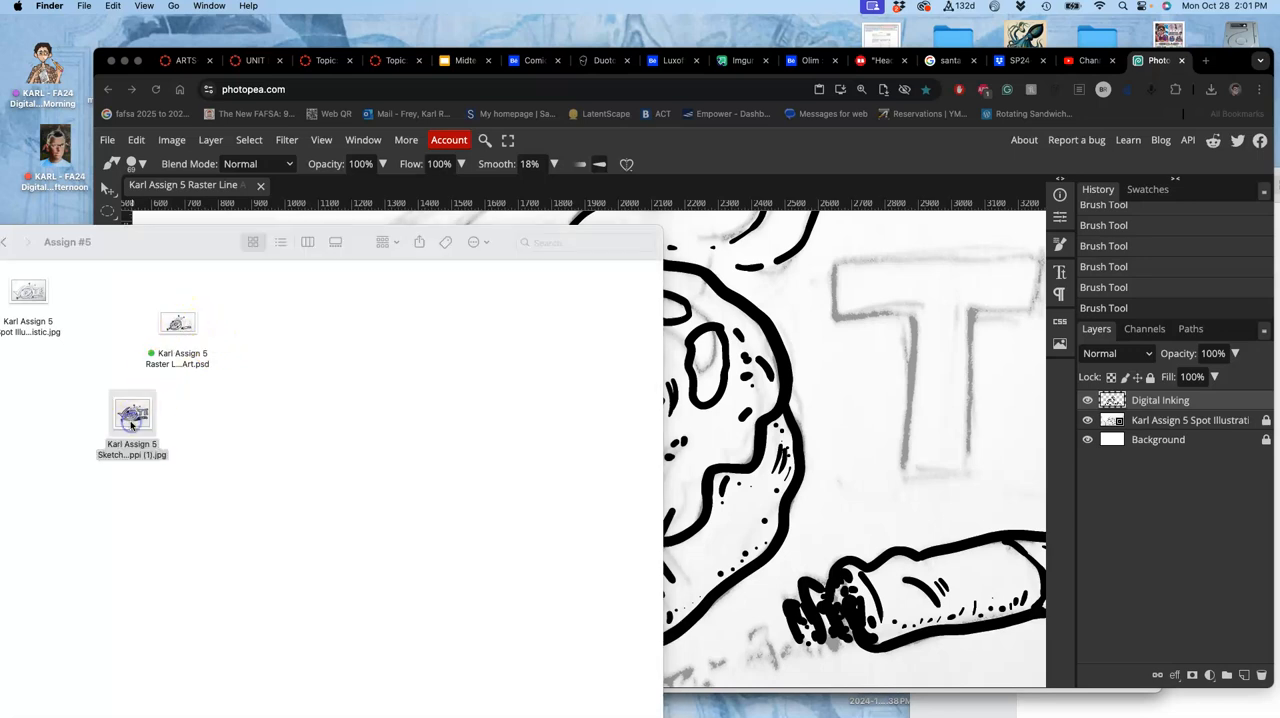
double_click(131, 414)
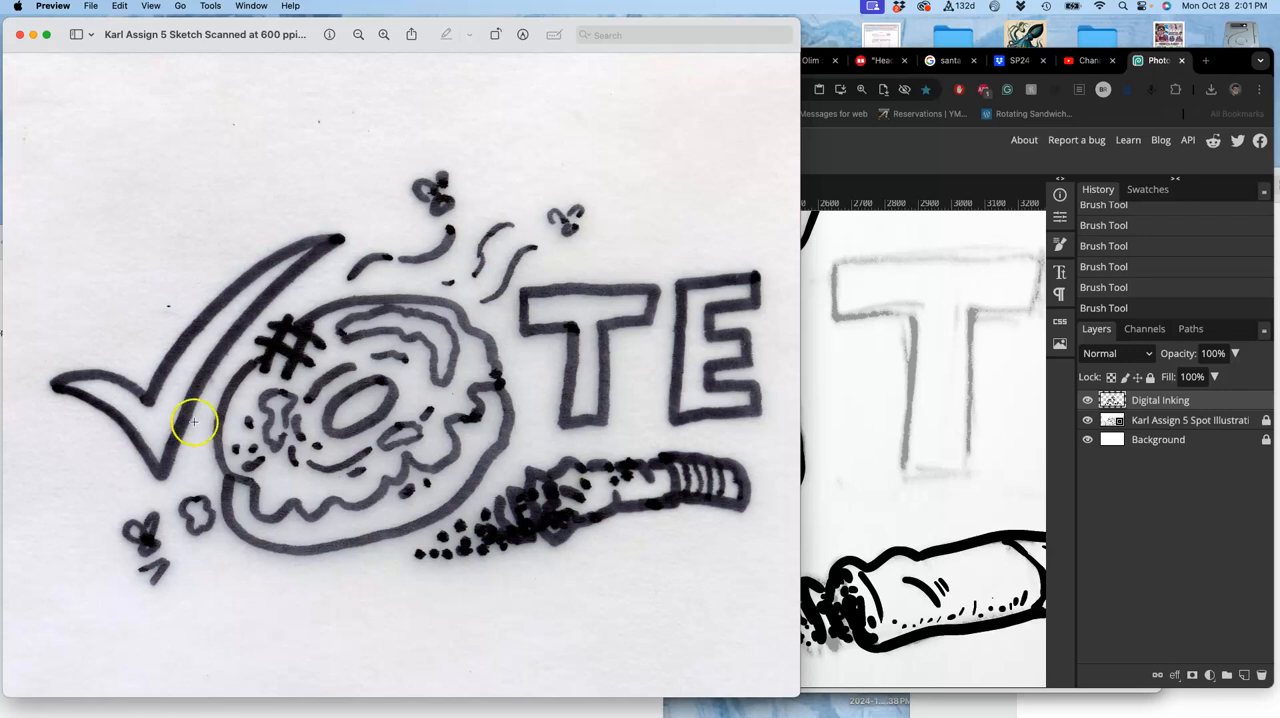
mouse_move(327, 388)
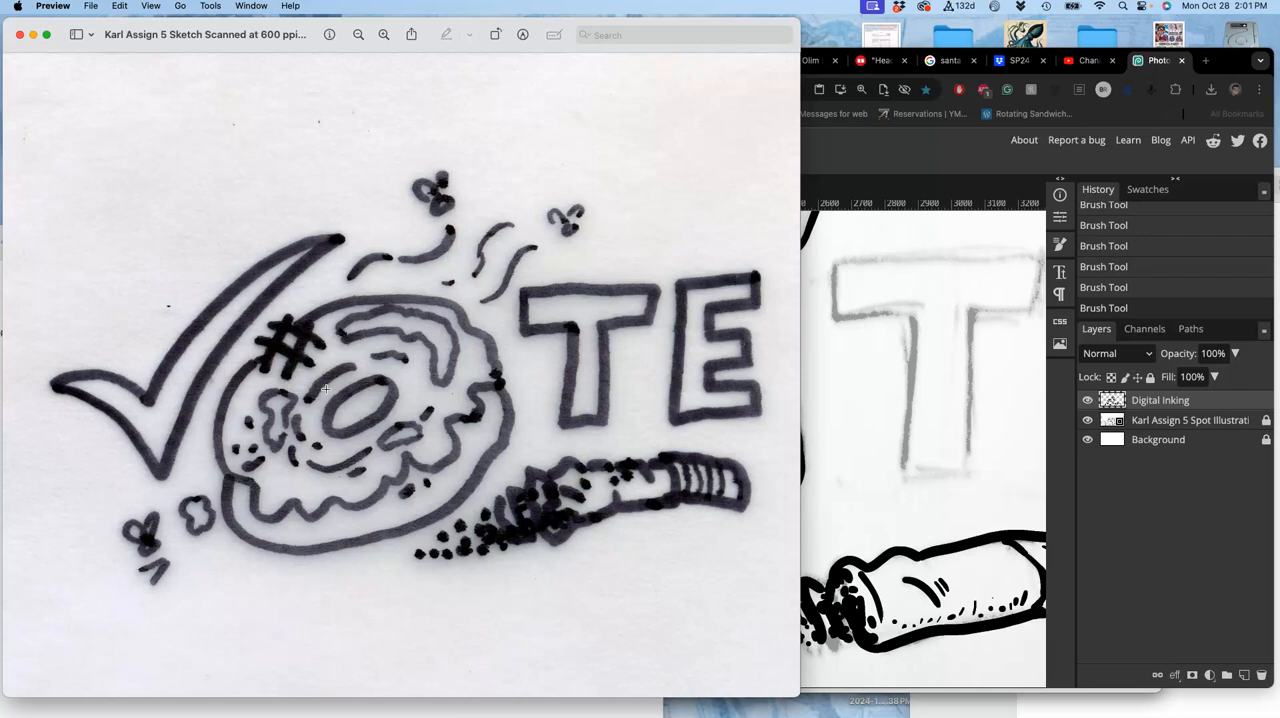
mouse_move(230, 372)
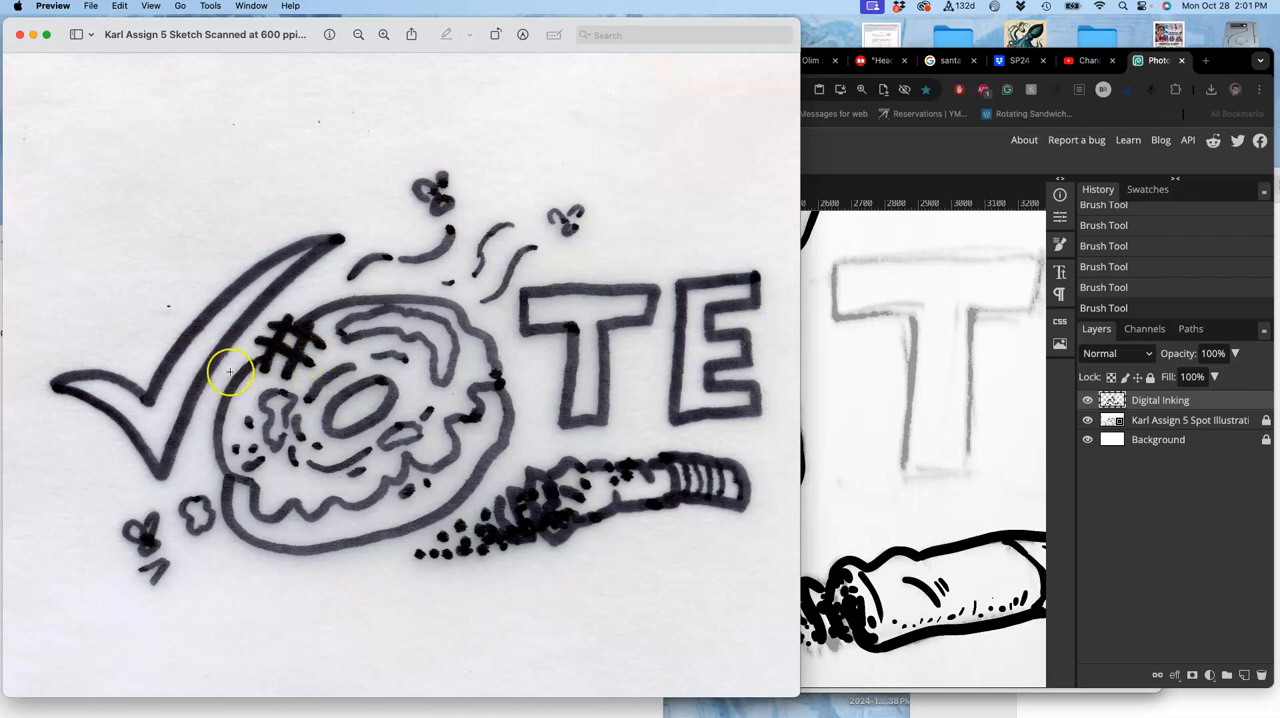
mouse_move(450, 312)
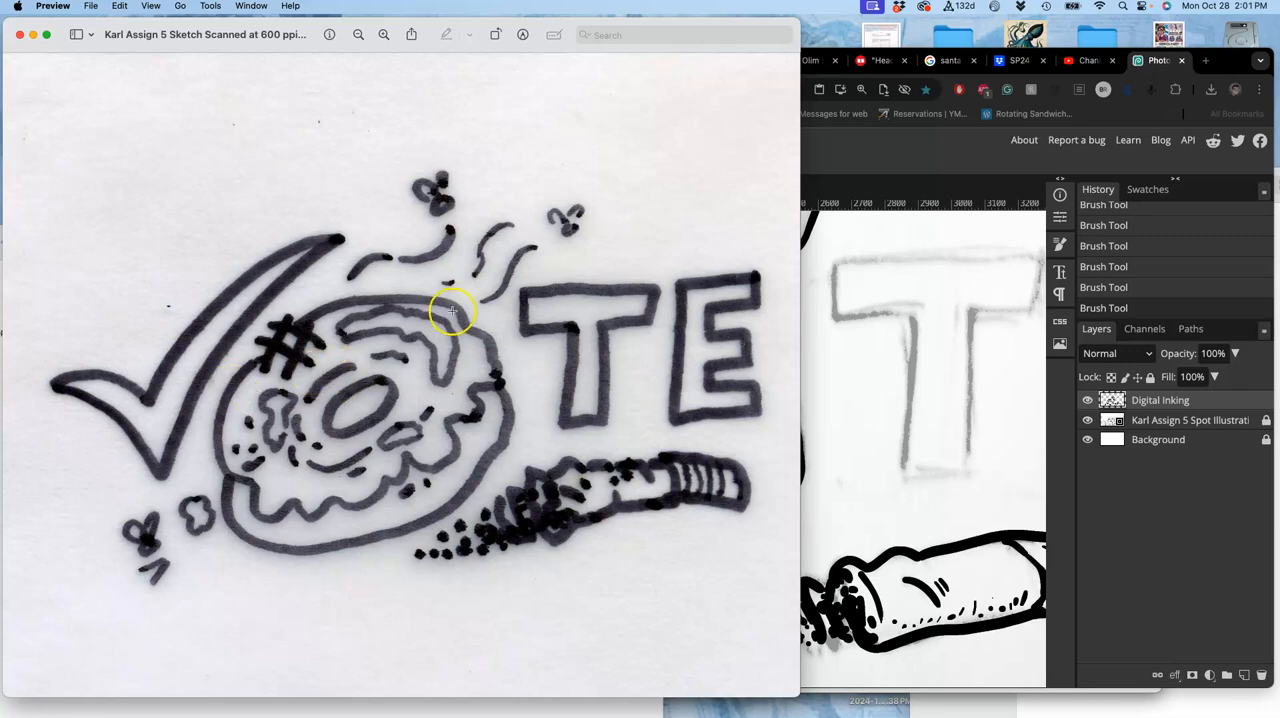
mouse_move(498, 352)
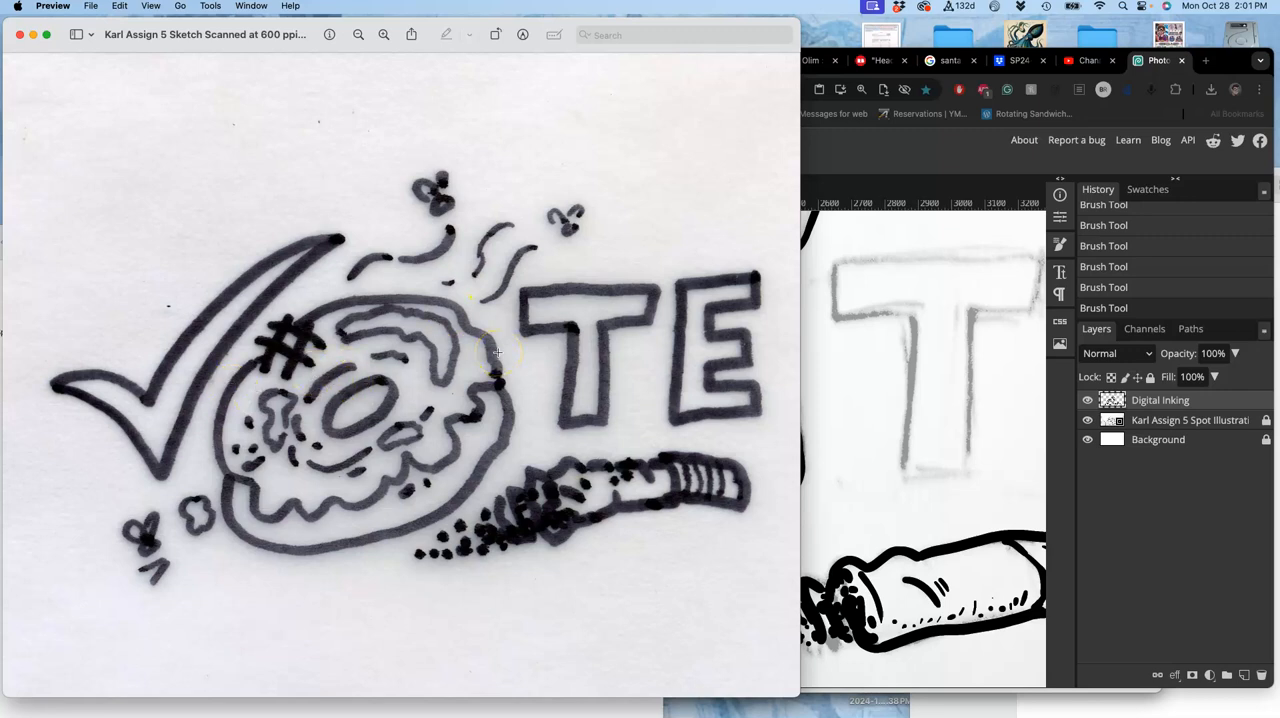
mouse_move(308, 217)
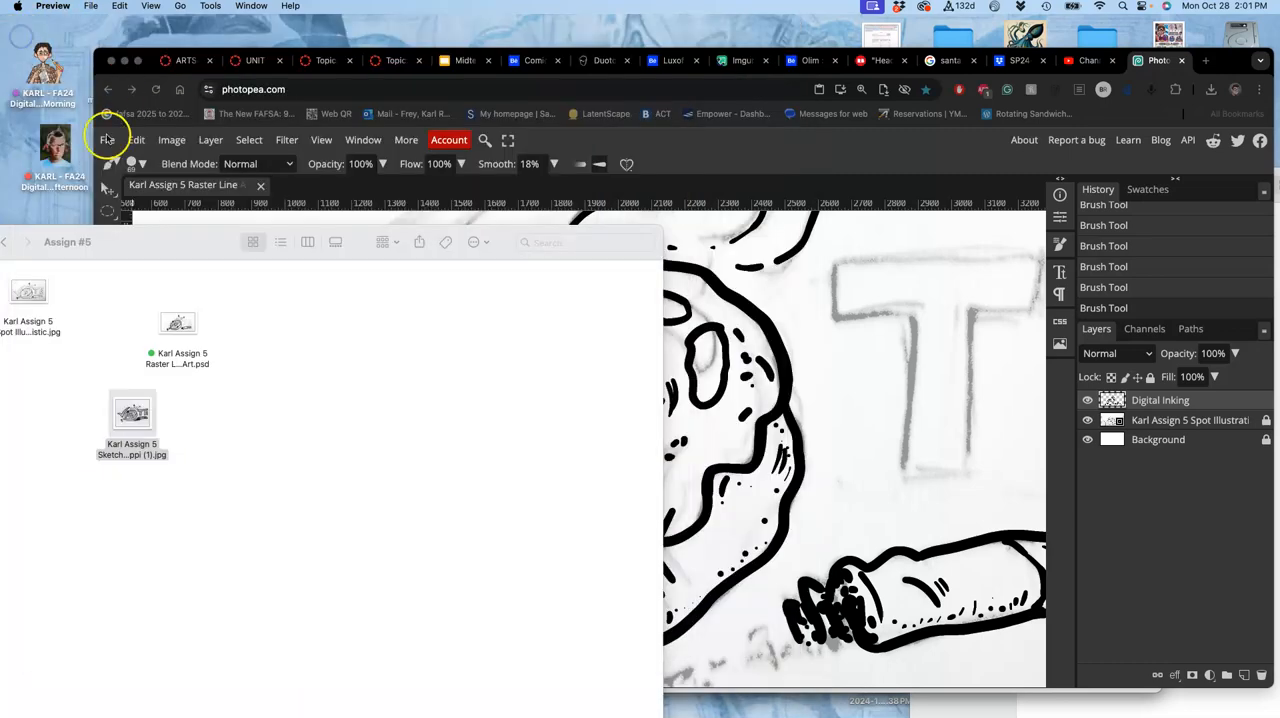
mouse_move(1207, 65)
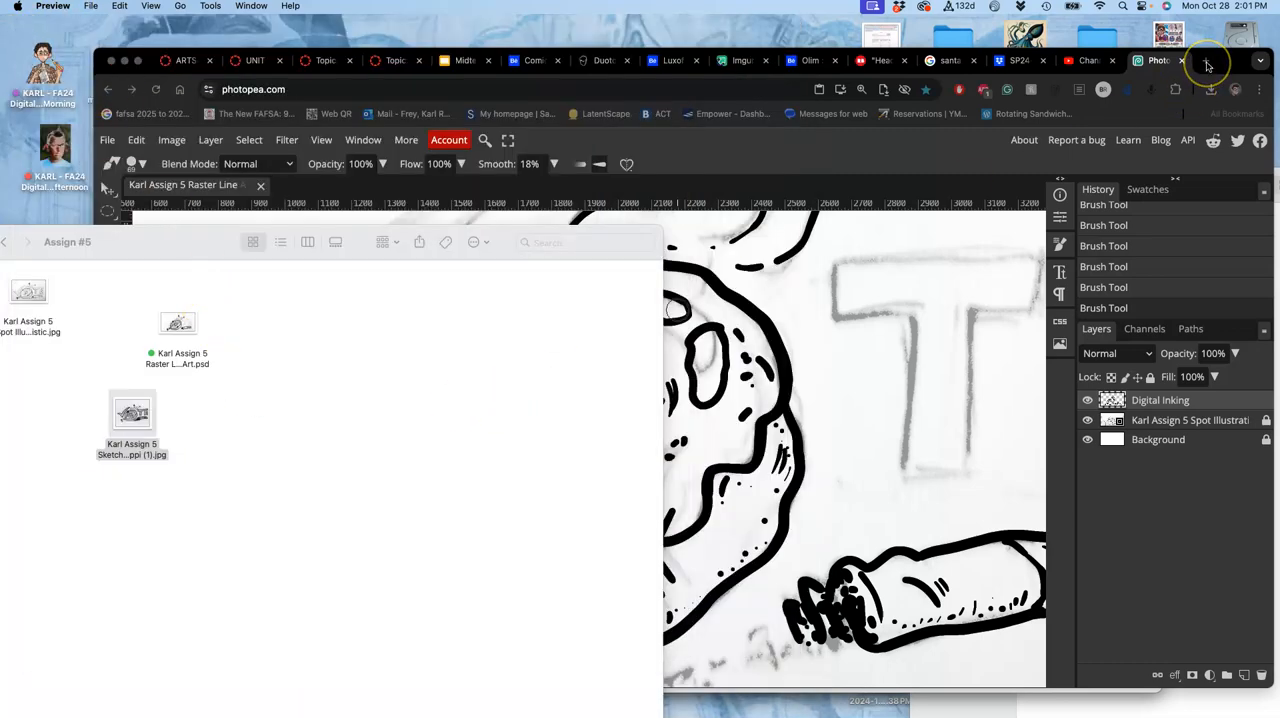
left_click(1205, 60)
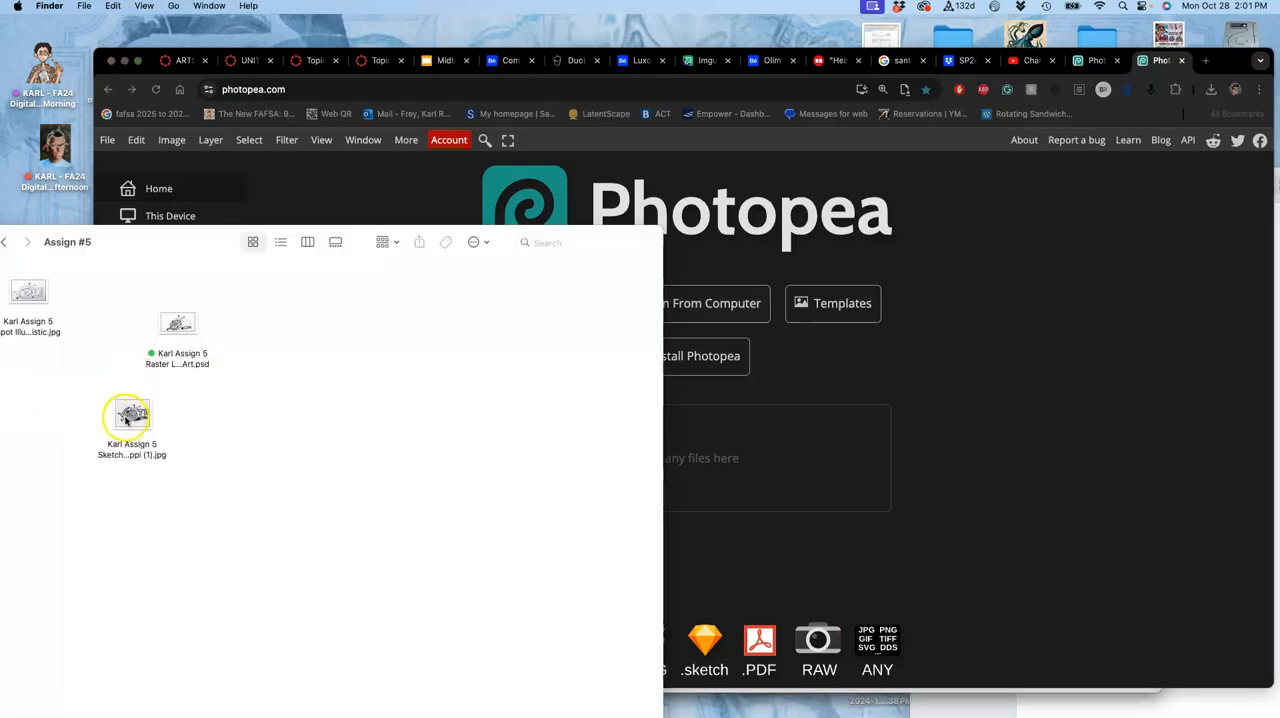
double_click(131, 415)
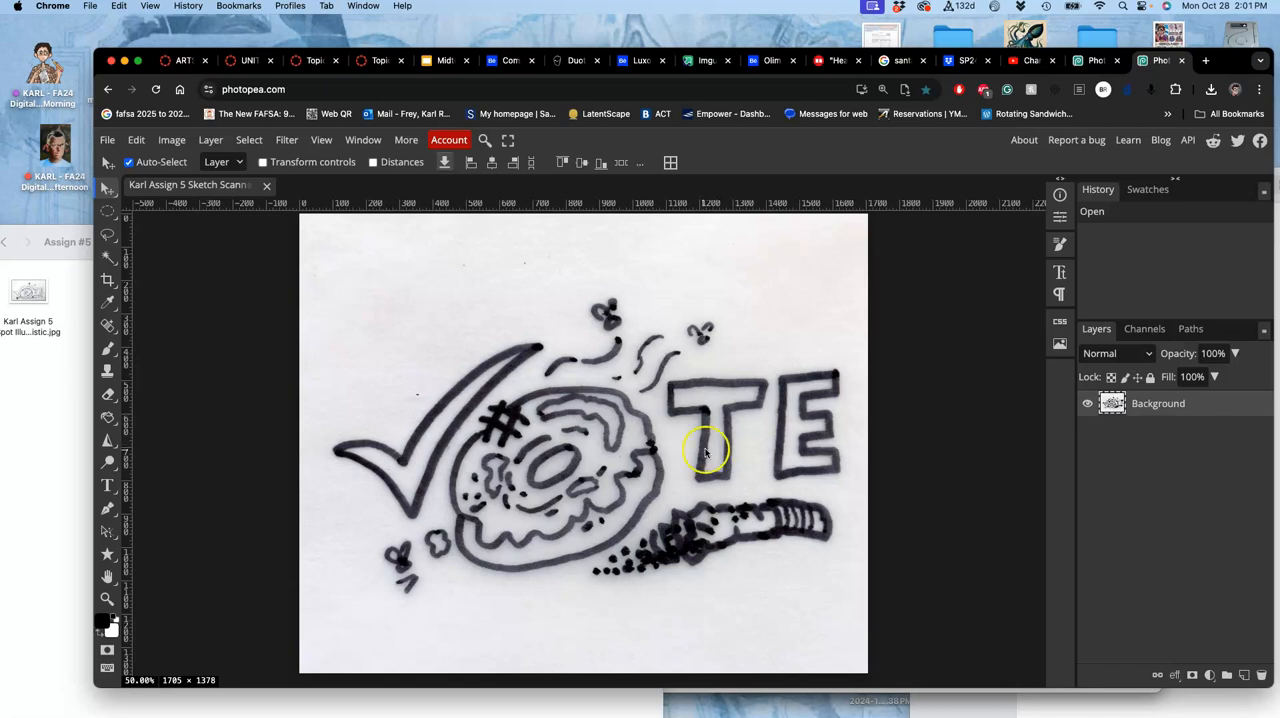
Resize the sketch in Image Size, switching units to inches and editing the width.
left_click(171, 139)
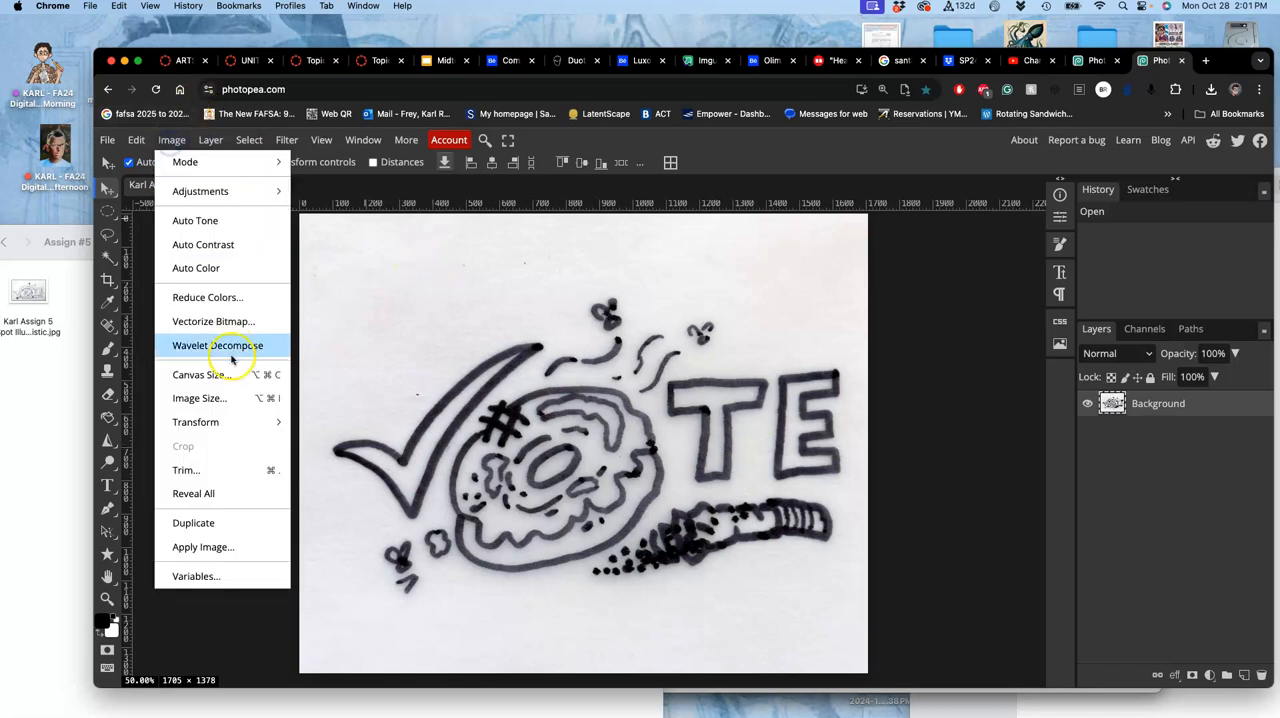
mouse_move(199, 398)
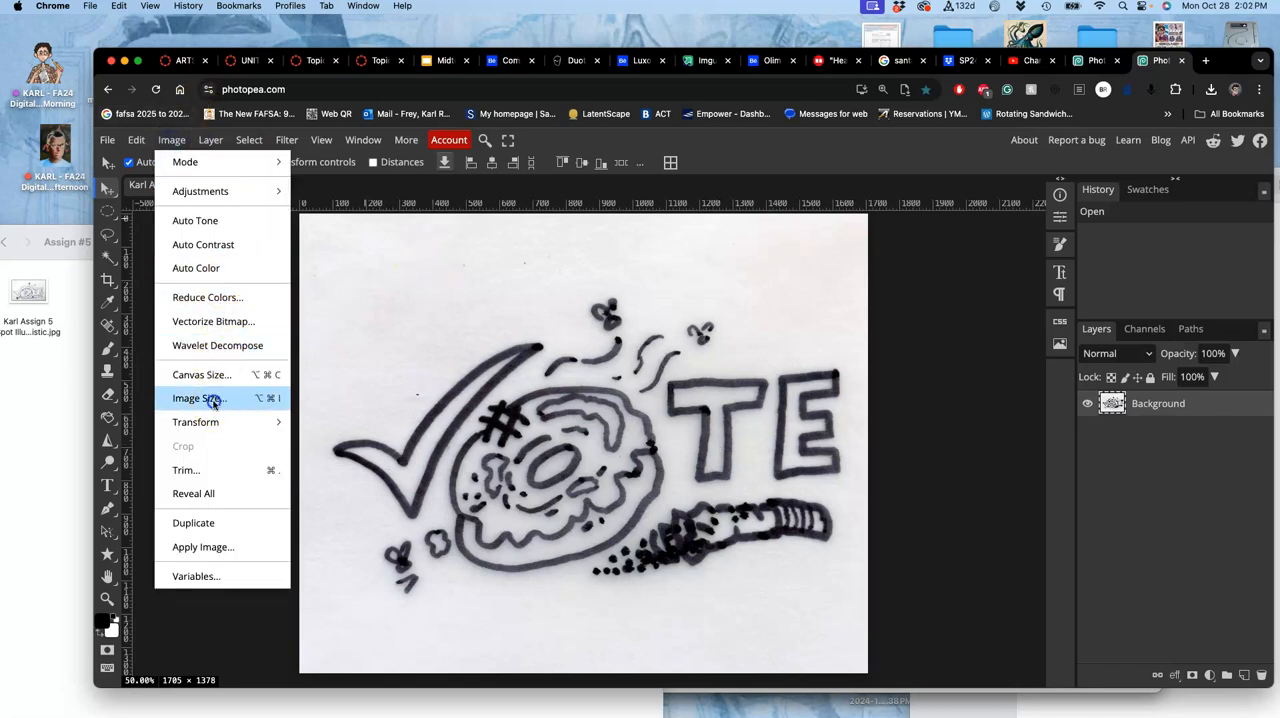
left_click(198, 398)
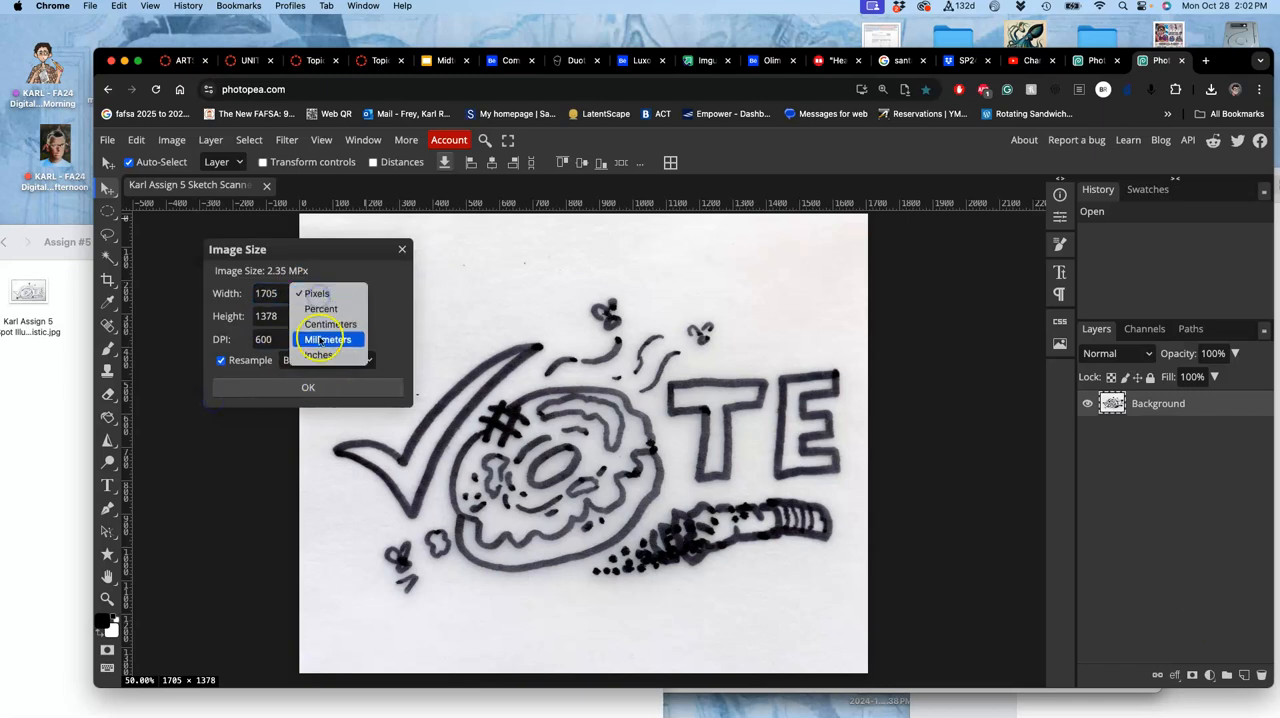
left_click(316, 355)
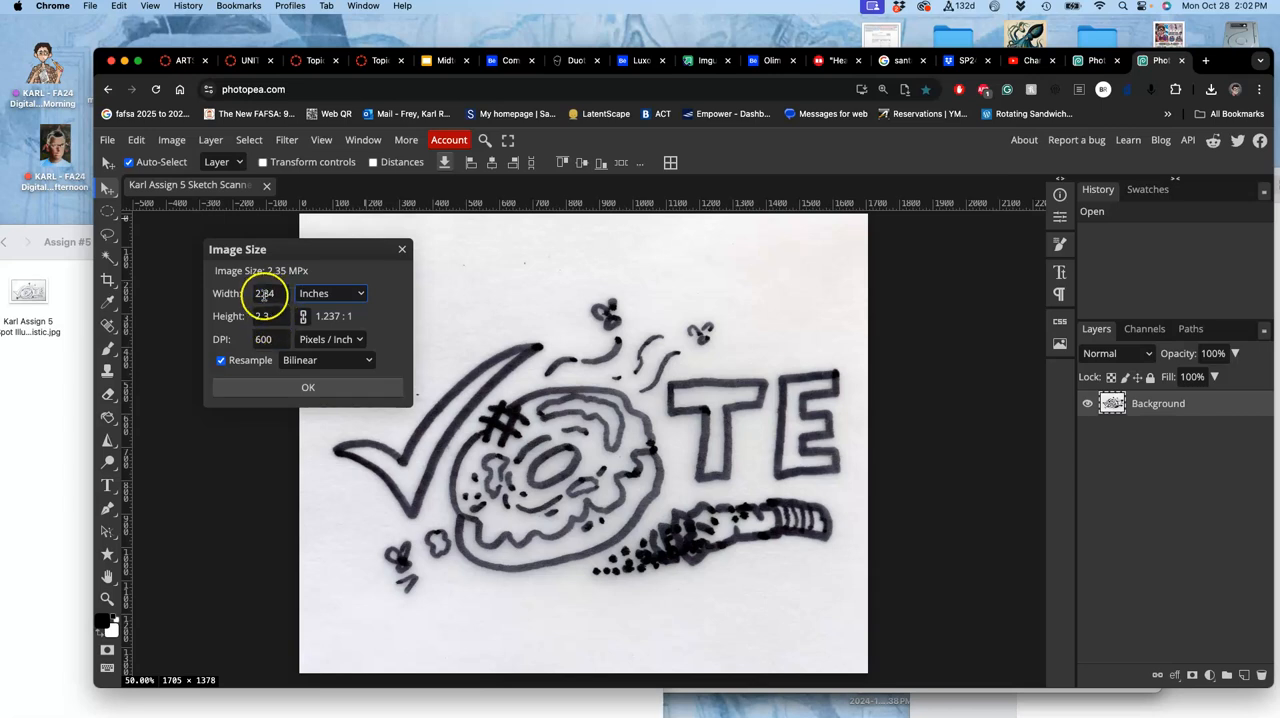
left_click(308, 387)
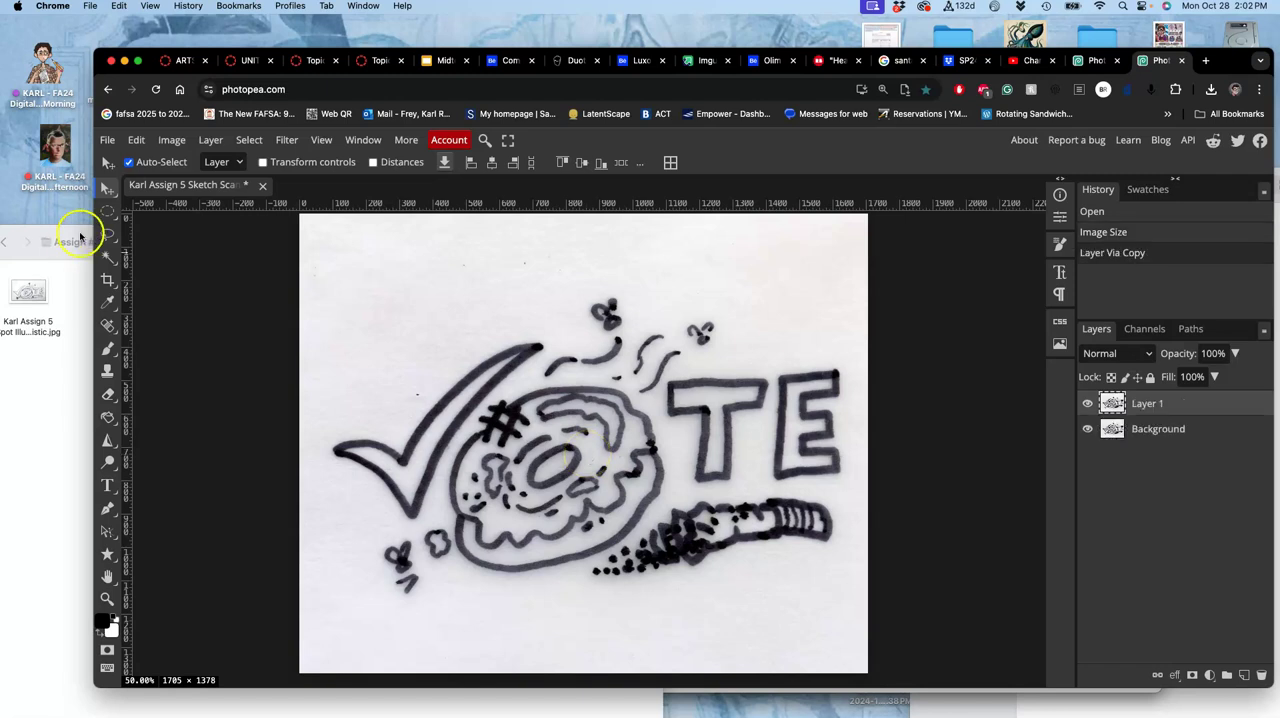
Preview a Levels adjustment with the white input slider dragged to about 190.
left_click(171, 139)
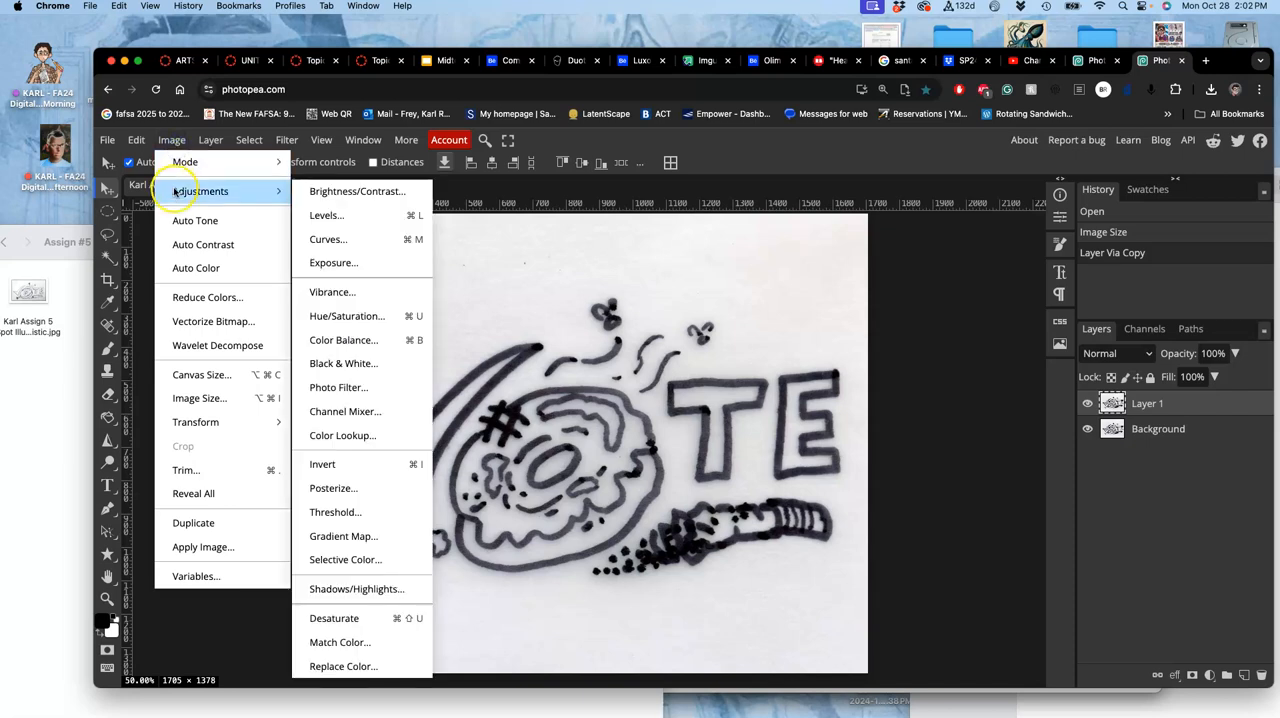
left_click(326, 215)
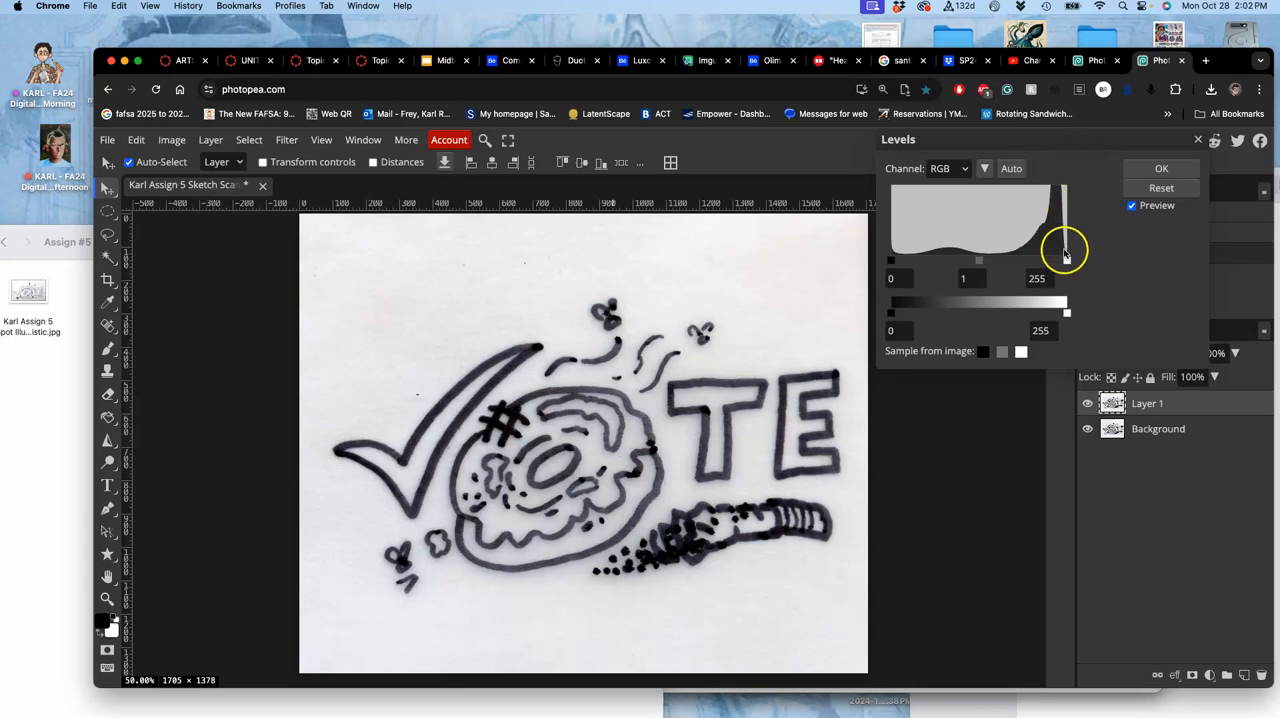
left_click_drag(1065, 258, 1042, 258)
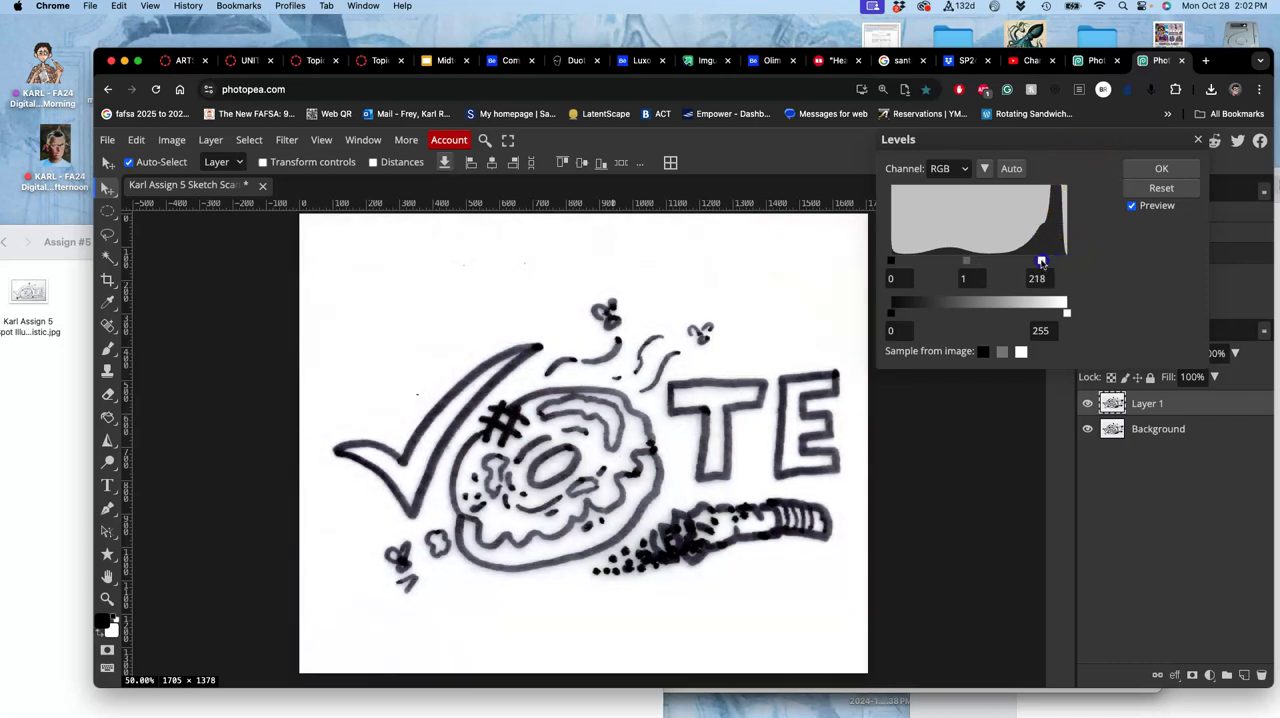
left_click_drag(1042, 260, 1026, 260)
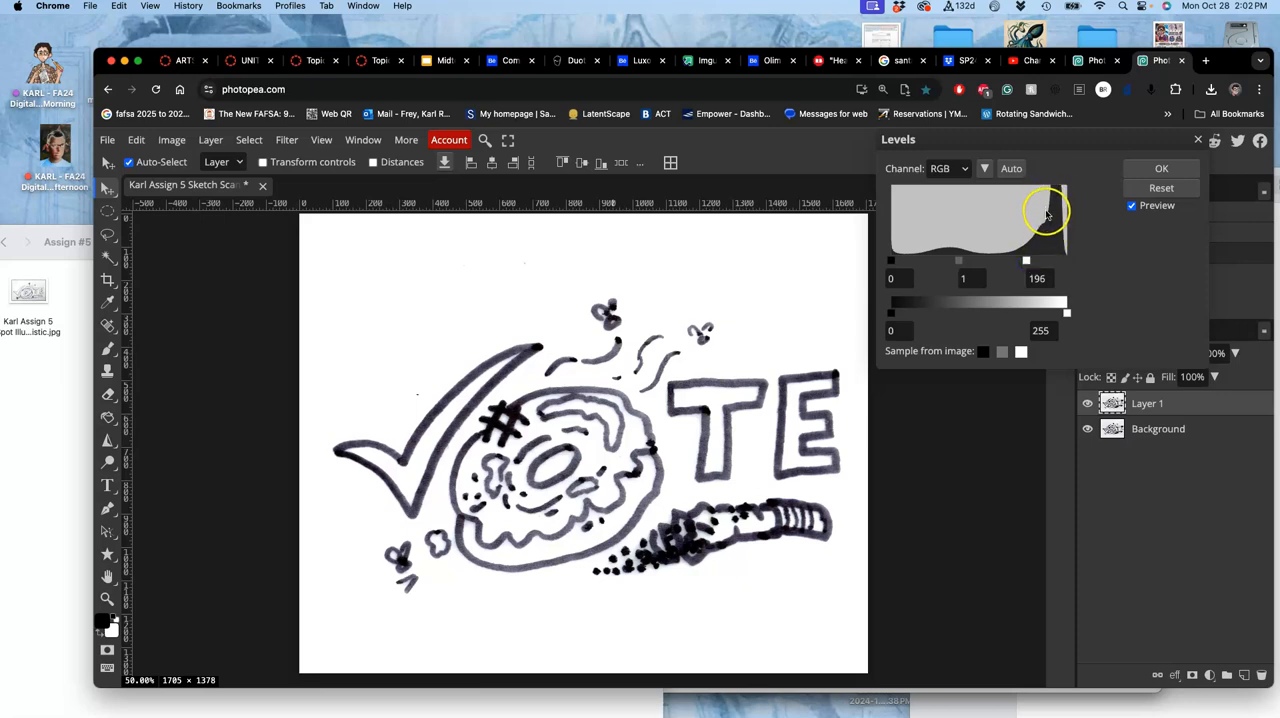
mouse_move(812, 260)
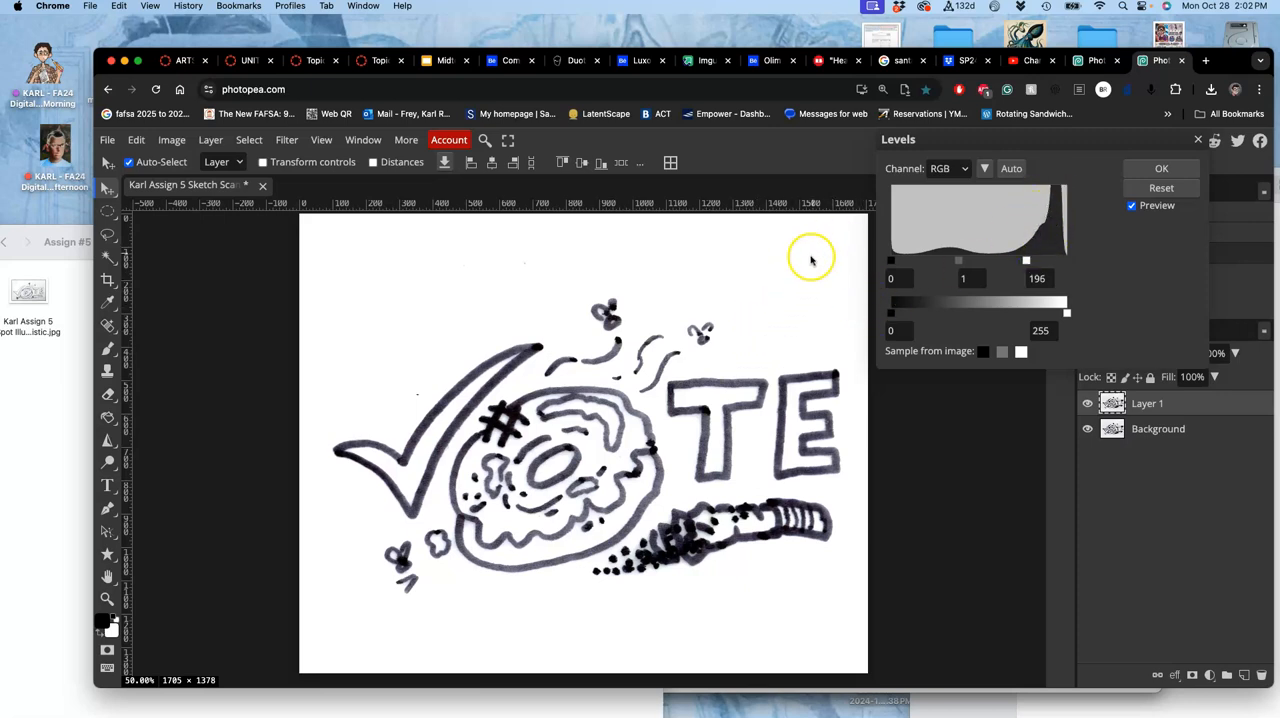
mouse_move(1010, 268)
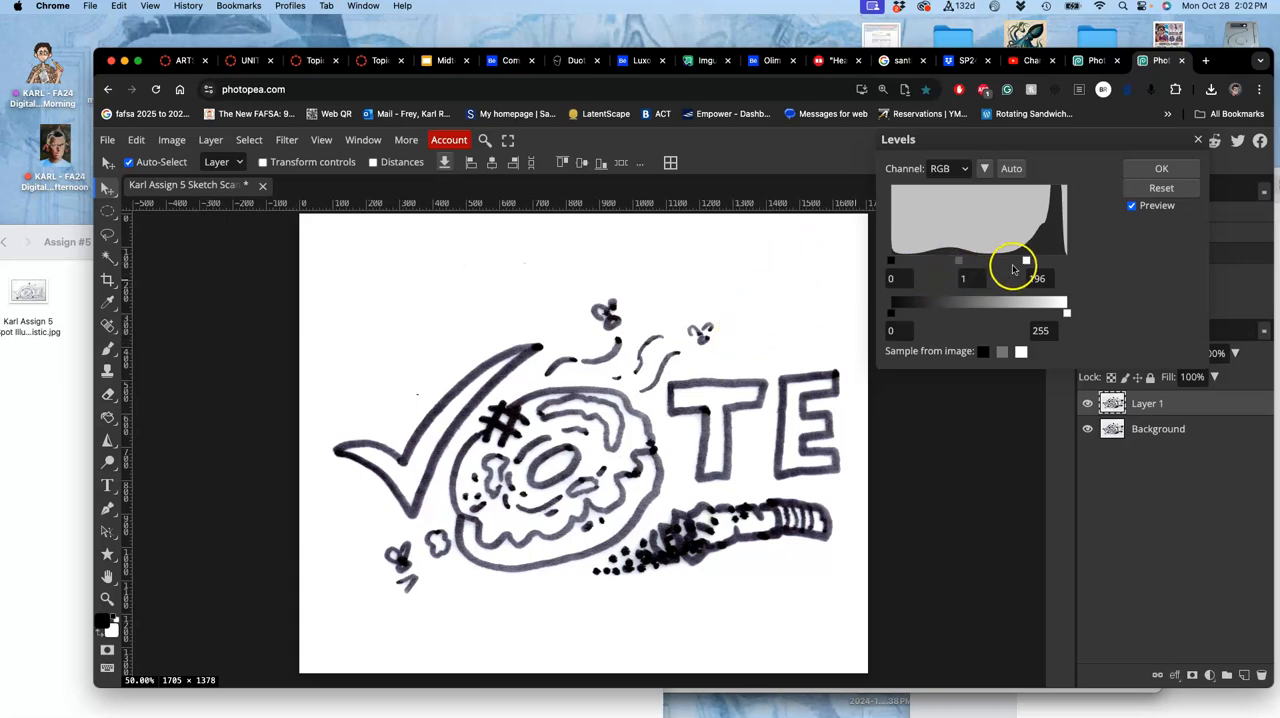
left_click_drag(1025, 260, 1020, 260)
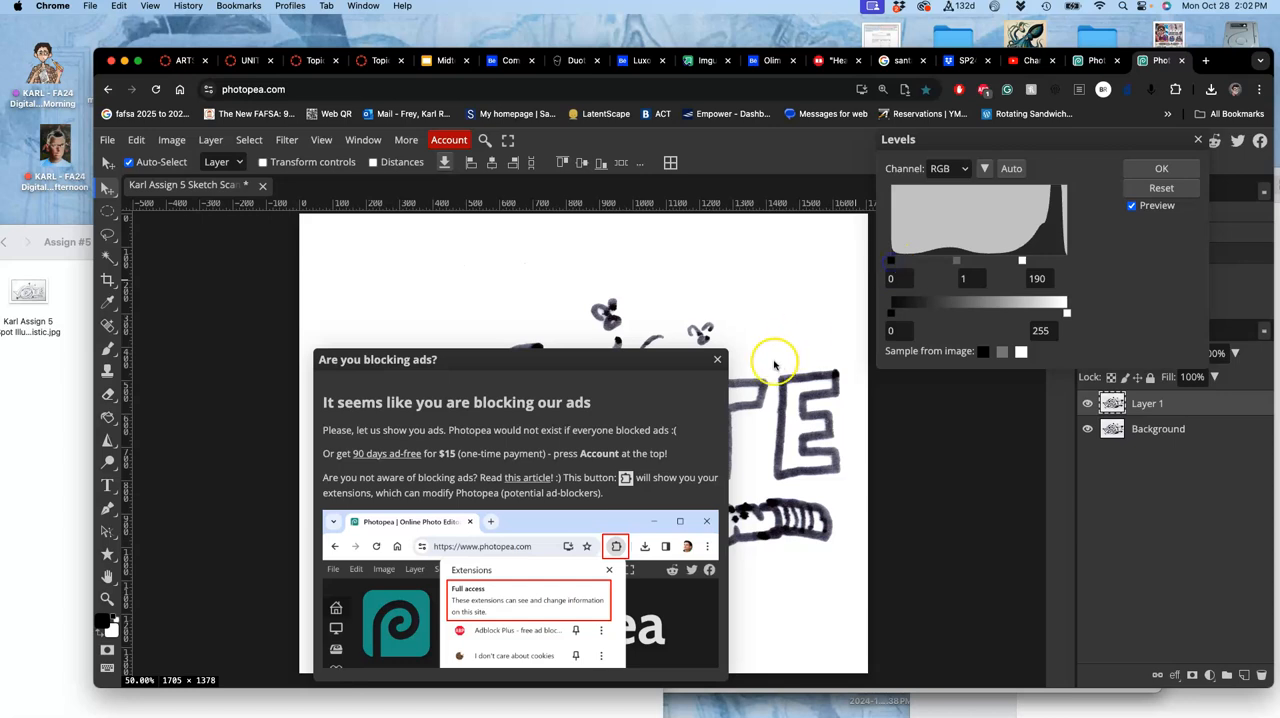
Dismiss the ad-blocker notice and move the Levels black input slider to about 123.
left_click(717, 359)
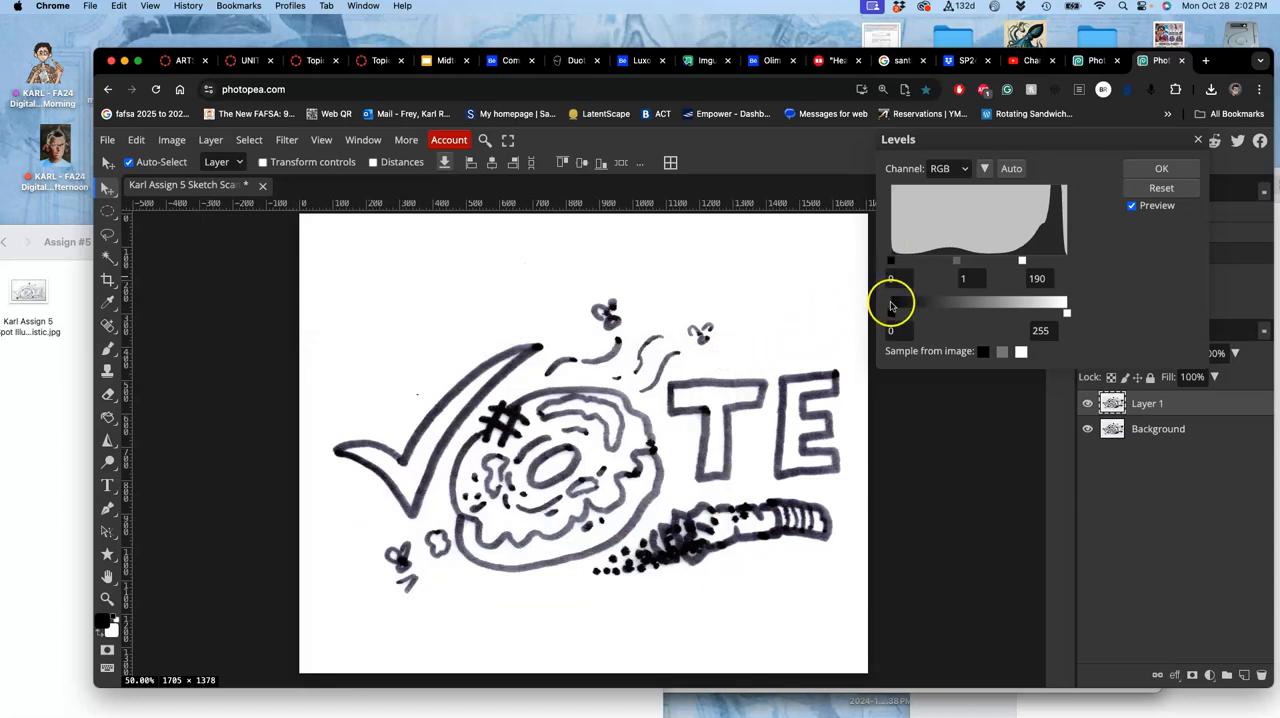
left_click_drag(890, 312, 920, 312)
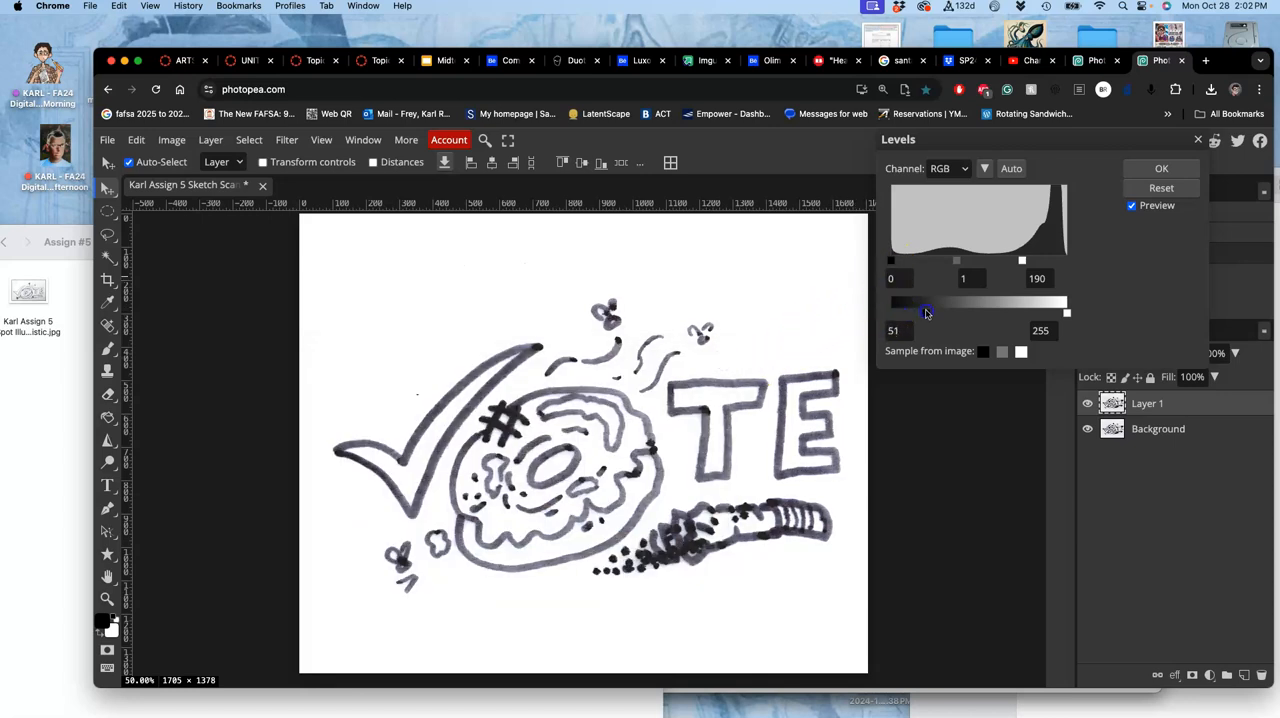
left_click_drag(925, 313, 890, 313)
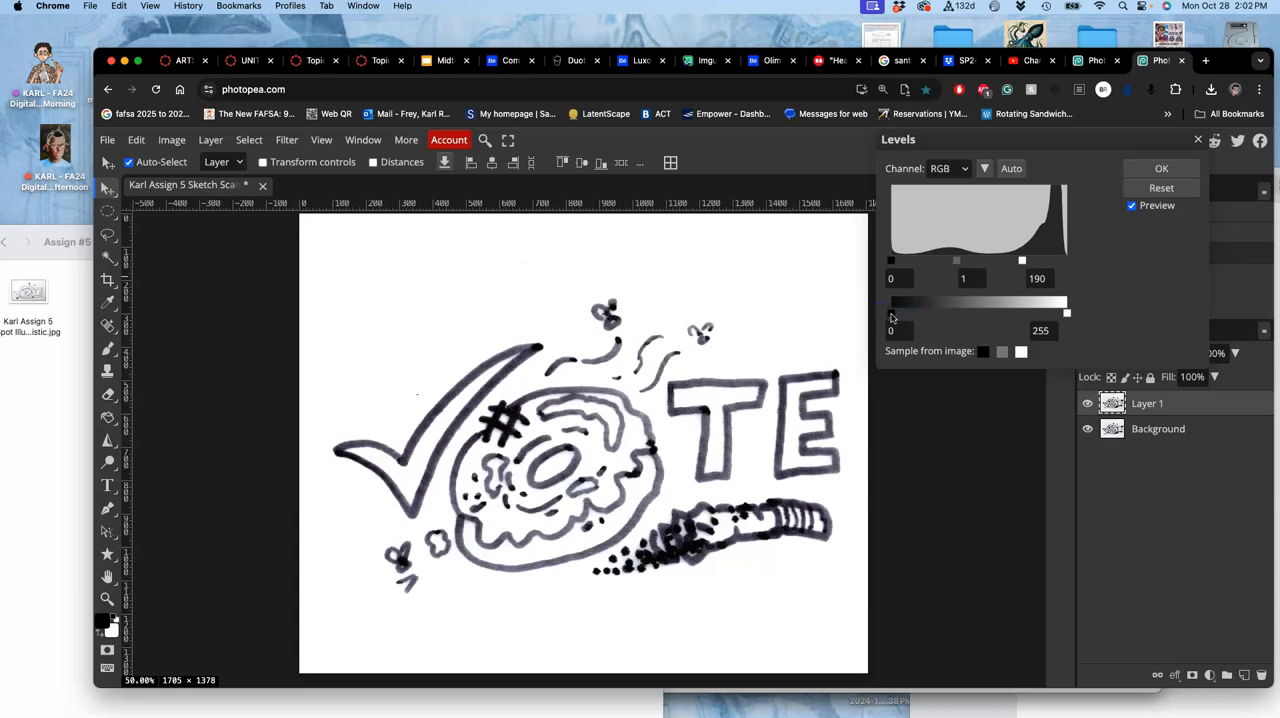
left_click_drag(889, 313, 989, 302)
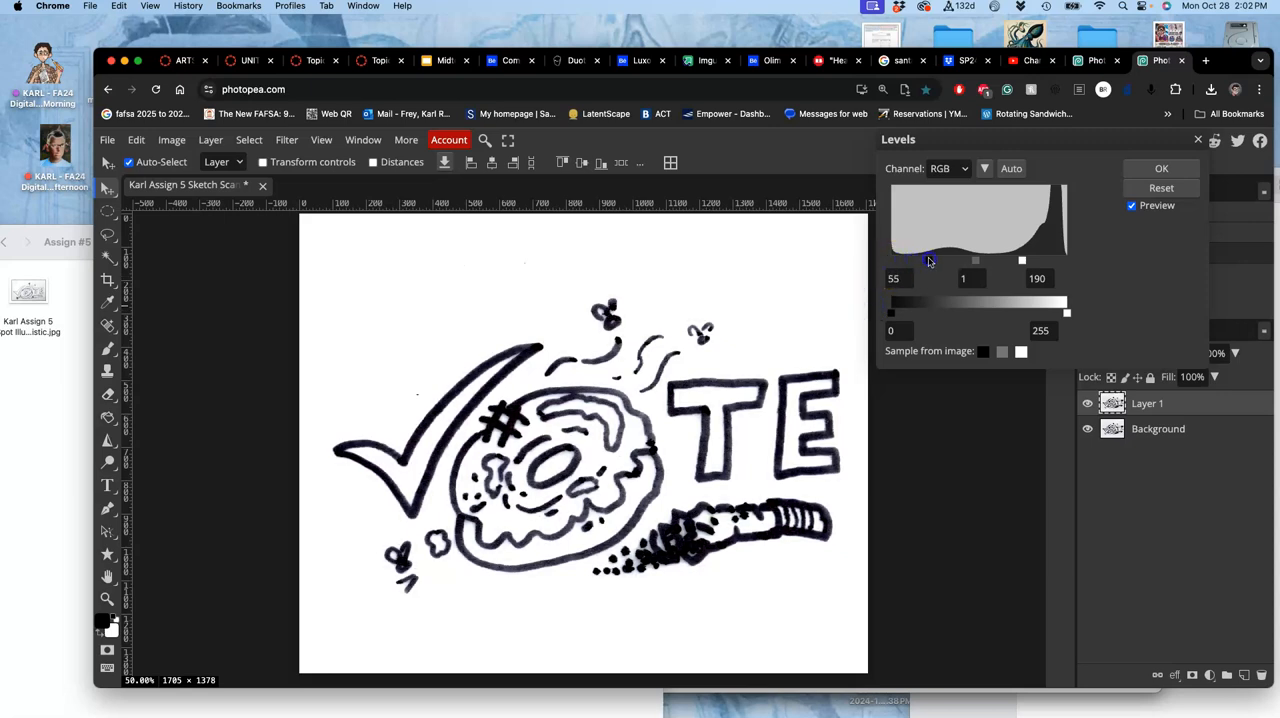
left_click_drag(910, 260, 955, 260)
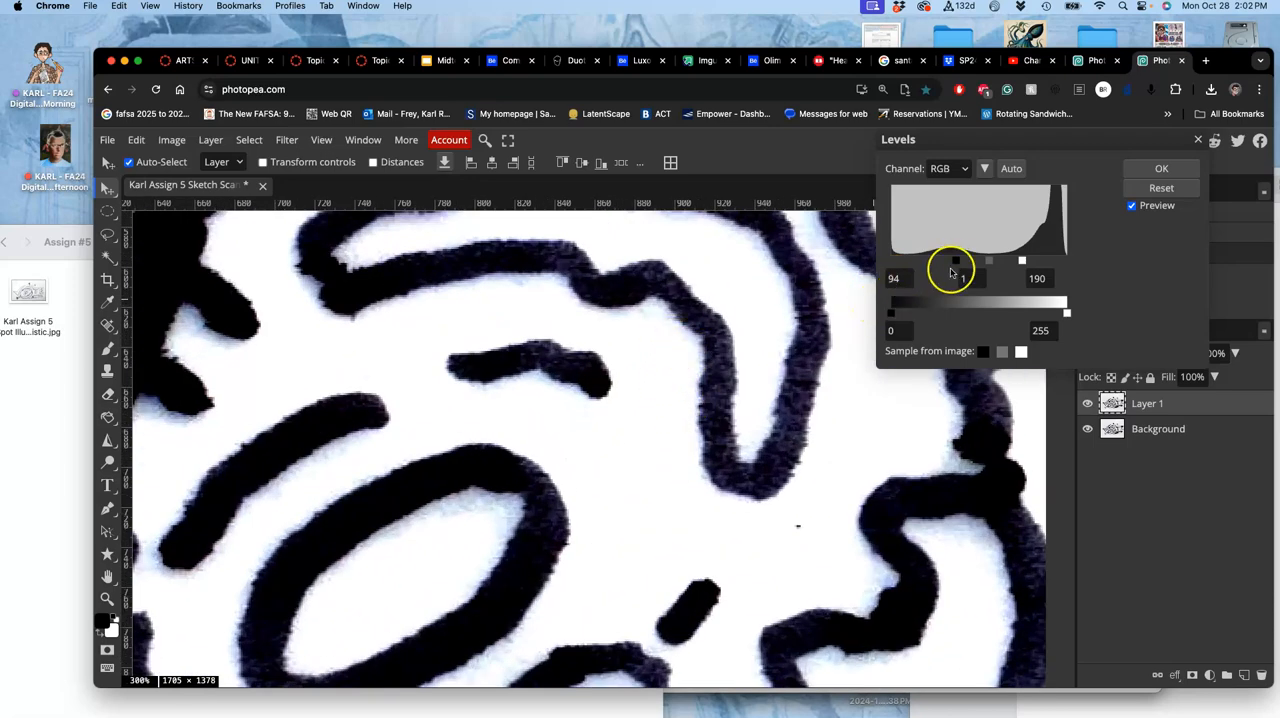
Adjust the Levels midtone slider to about 0.77.
left_click_drag(962, 260, 978, 260)
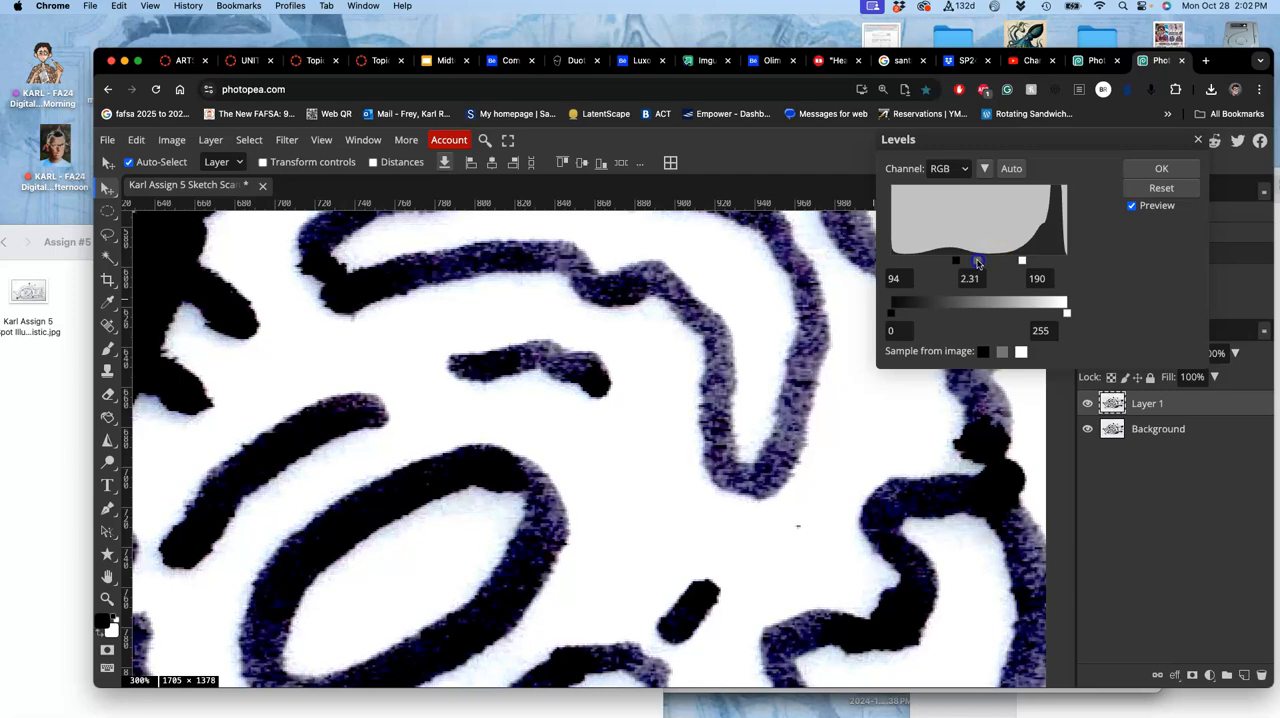
left_click_drag(978, 260, 992, 260)
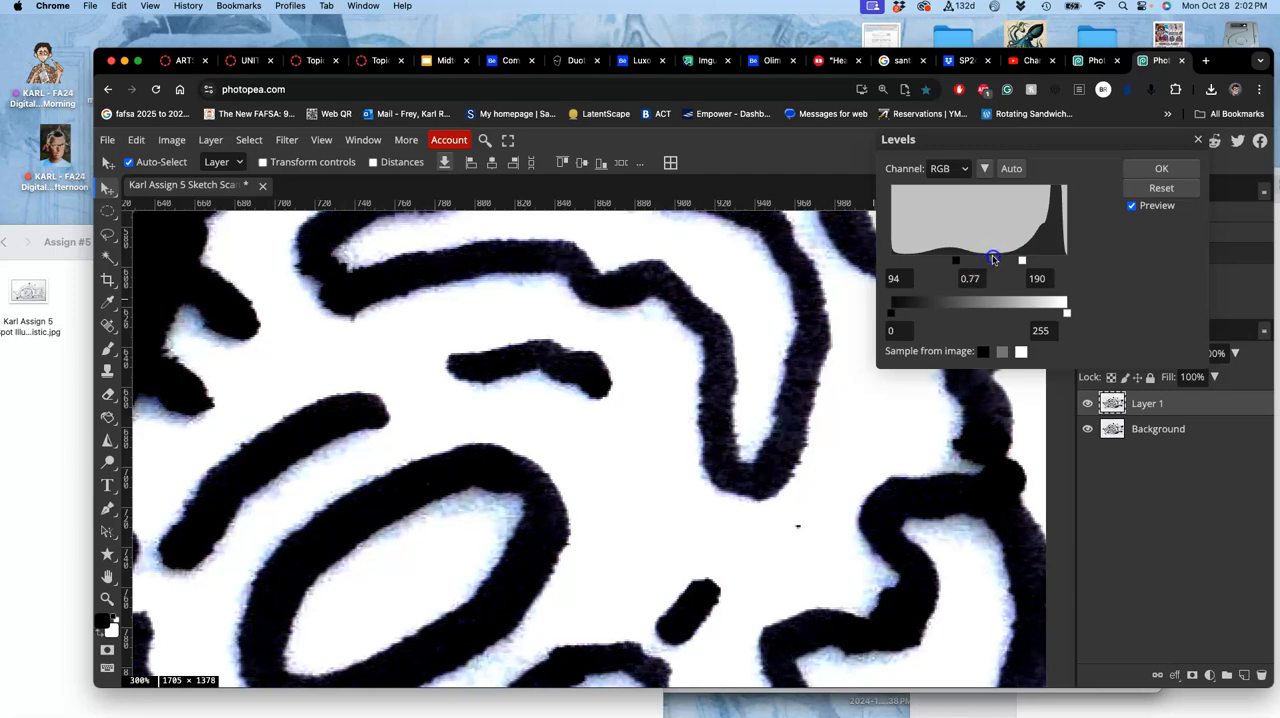
left_click_drag(993, 259, 983, 259)
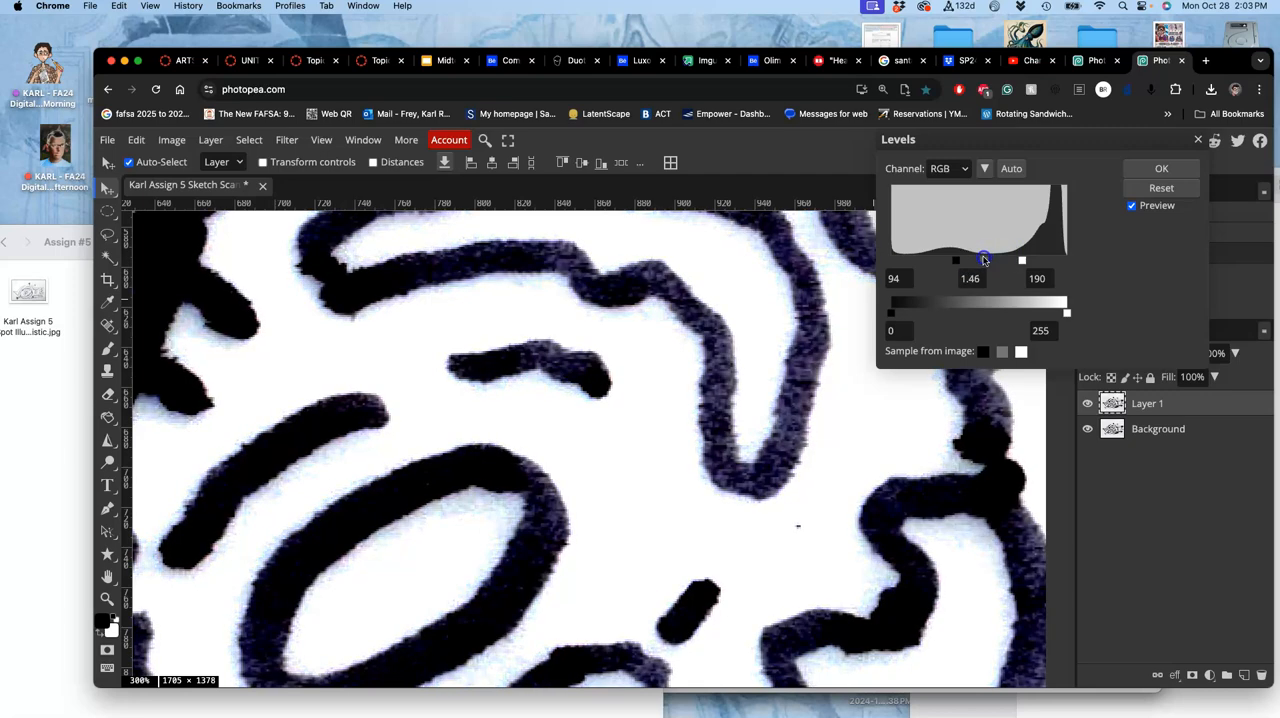
left_click_drag(985, 258, 990, 258)
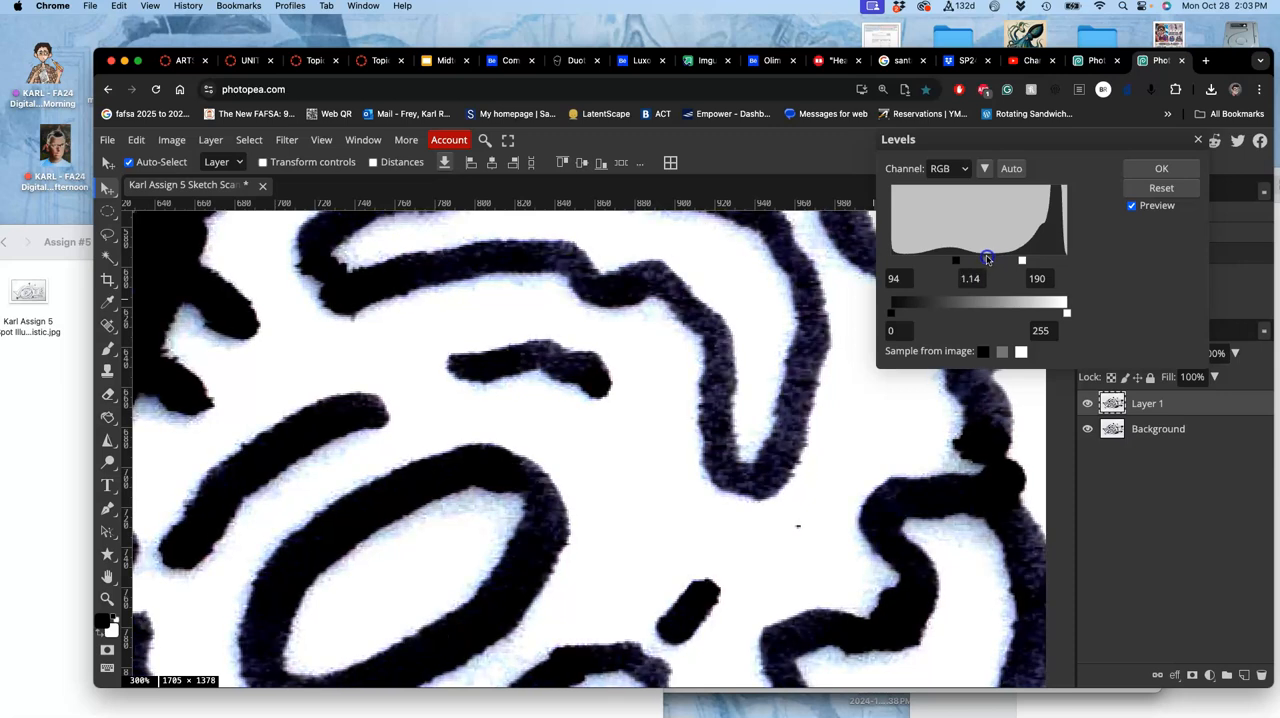
left_click_drag(987, 259, 978, 259)
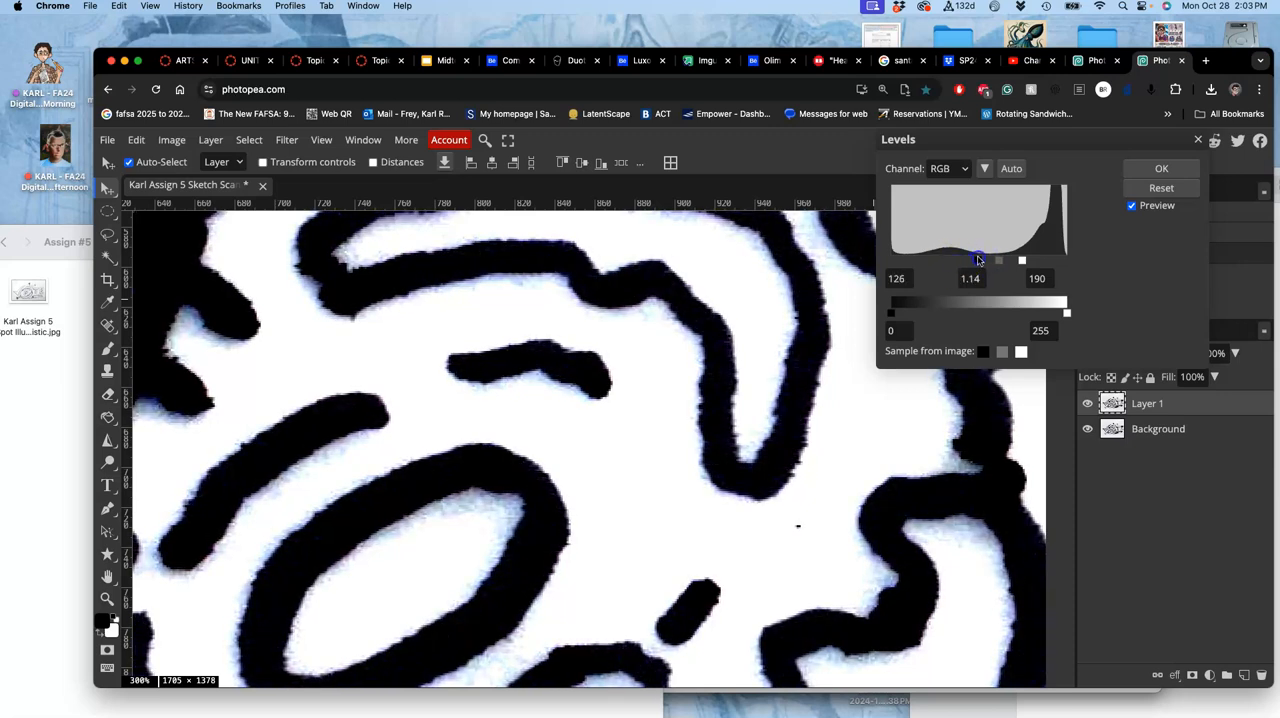
Set the Levels white input slider to about 158 for crisp black lines.
left_click_drag(1022, 260, 1008, 260)
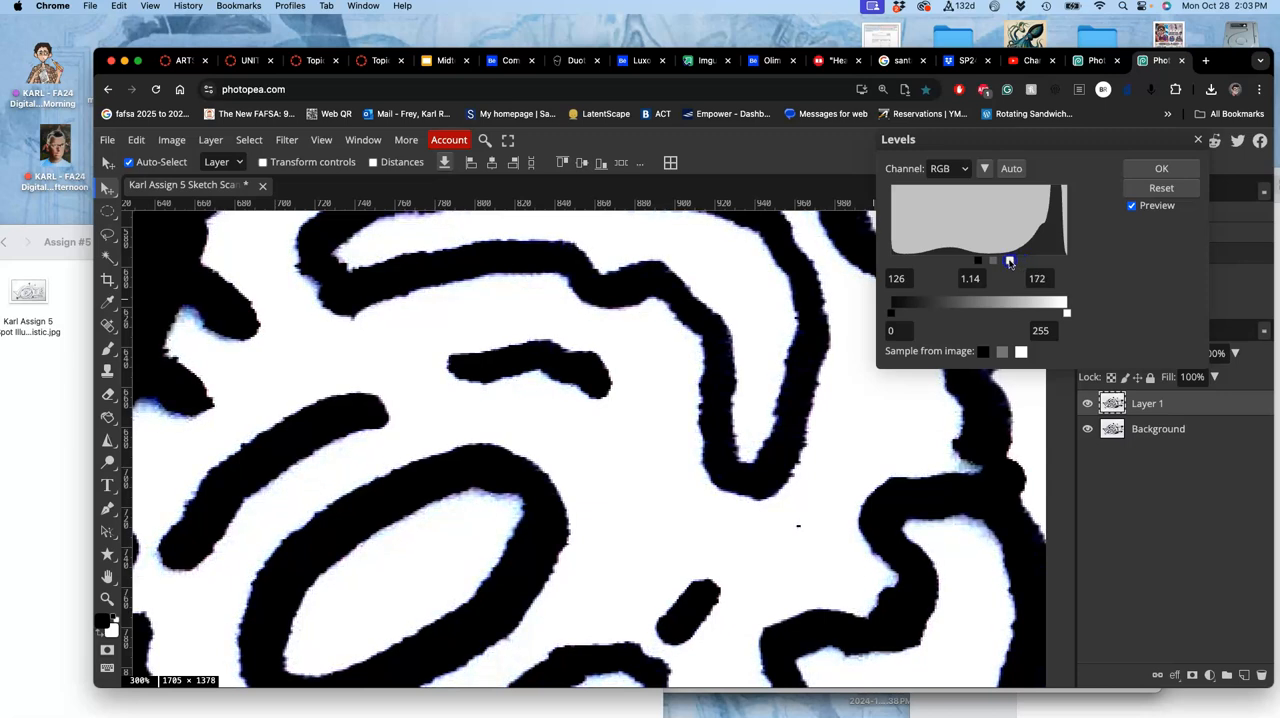
left_click_drag(1010, 260, 998, 260)
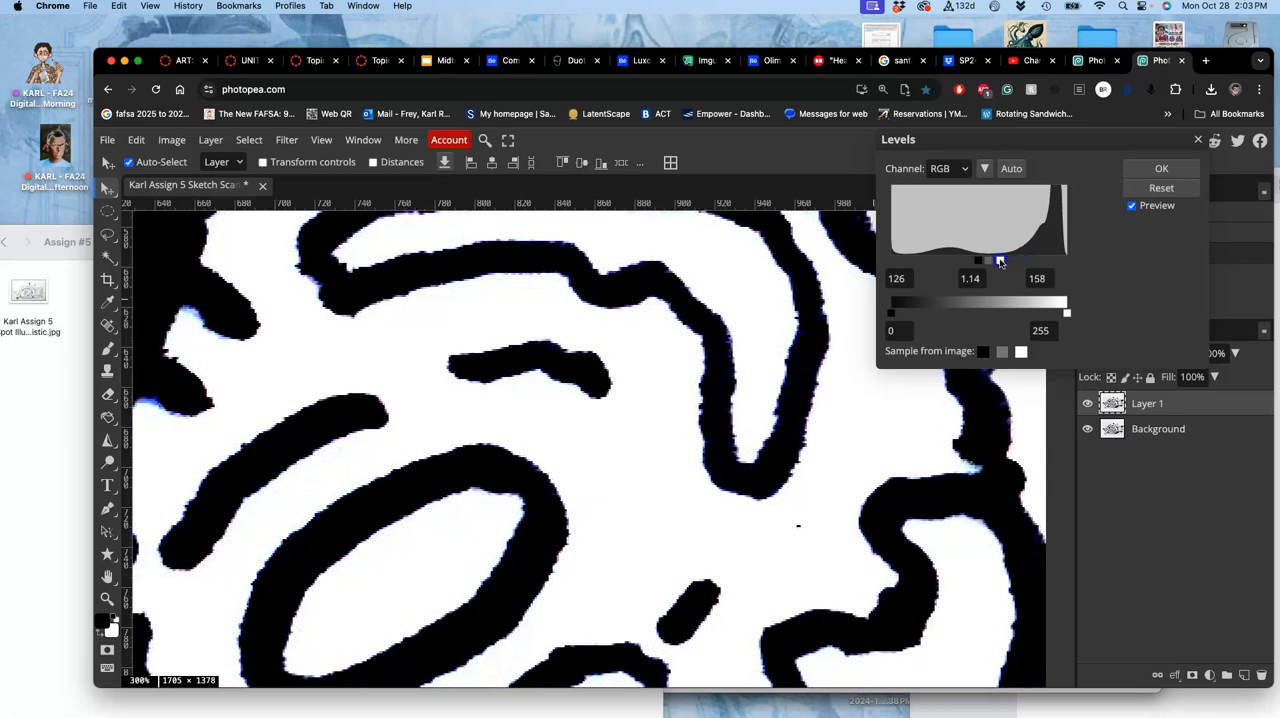
left_click_drag(999, 260, 978, 260)
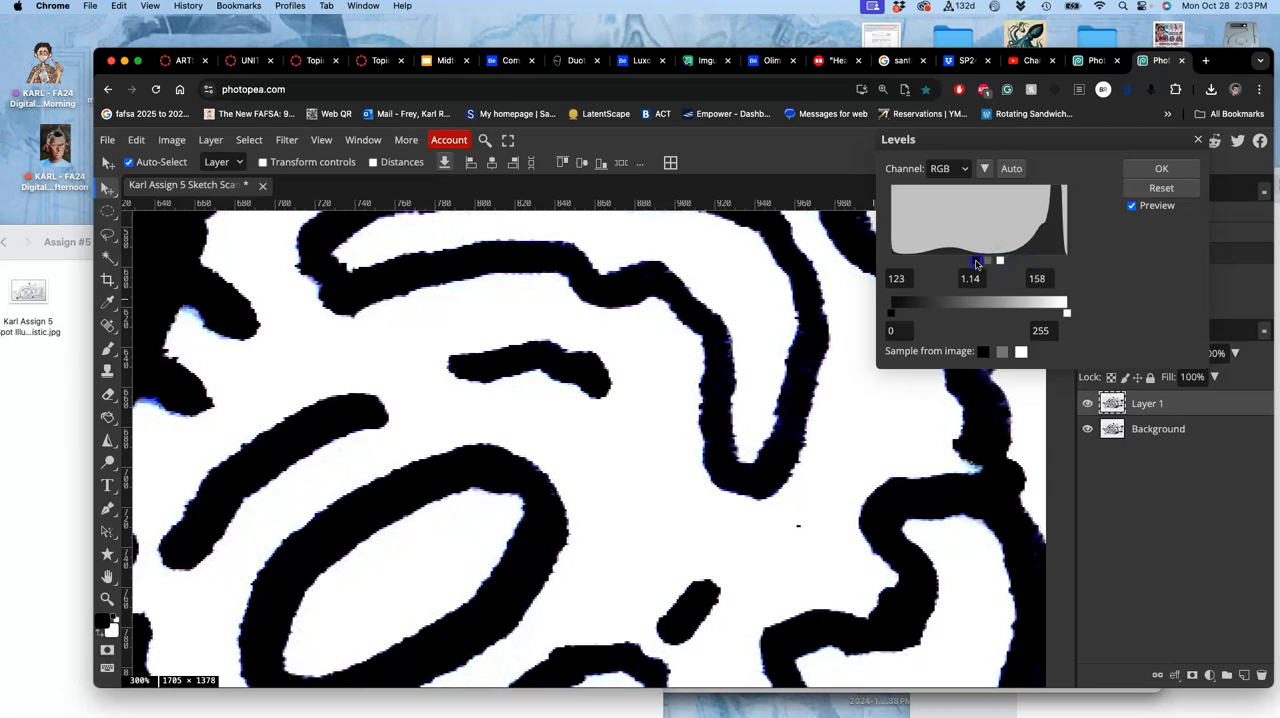
left_click_drag(999, 260, 985, 260)
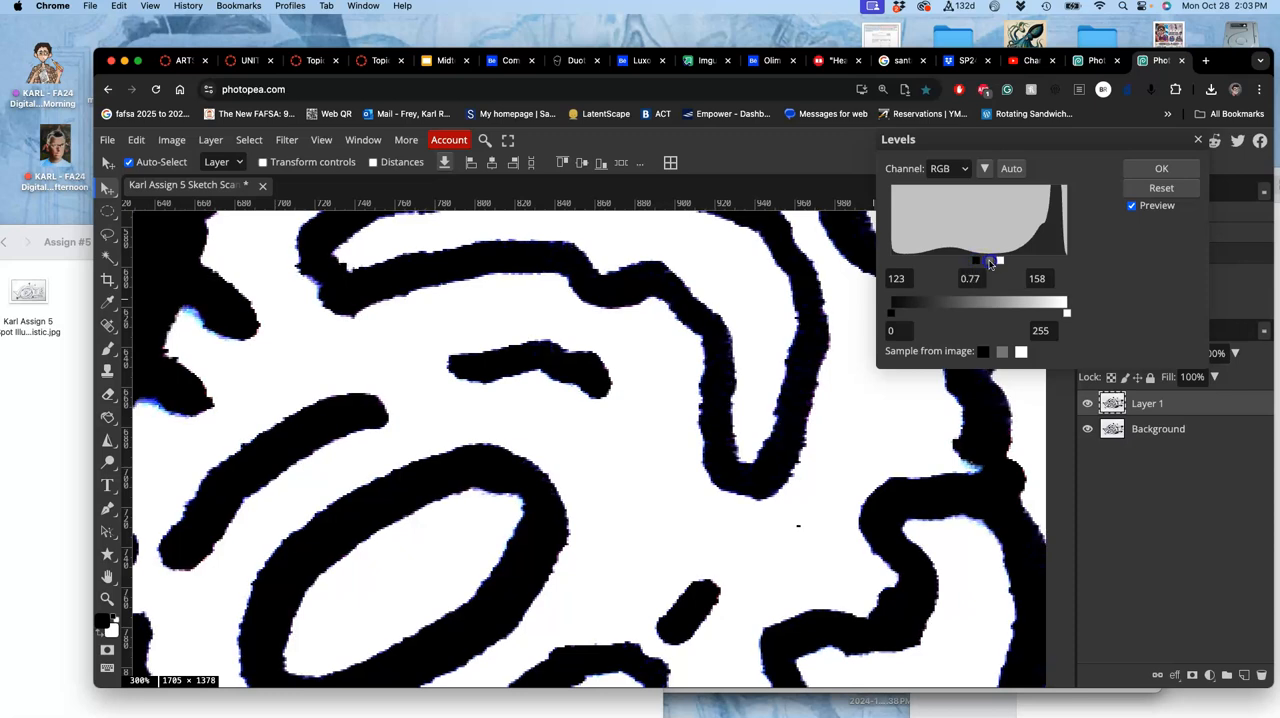
left_click_drag(999, 260, 983, 260)
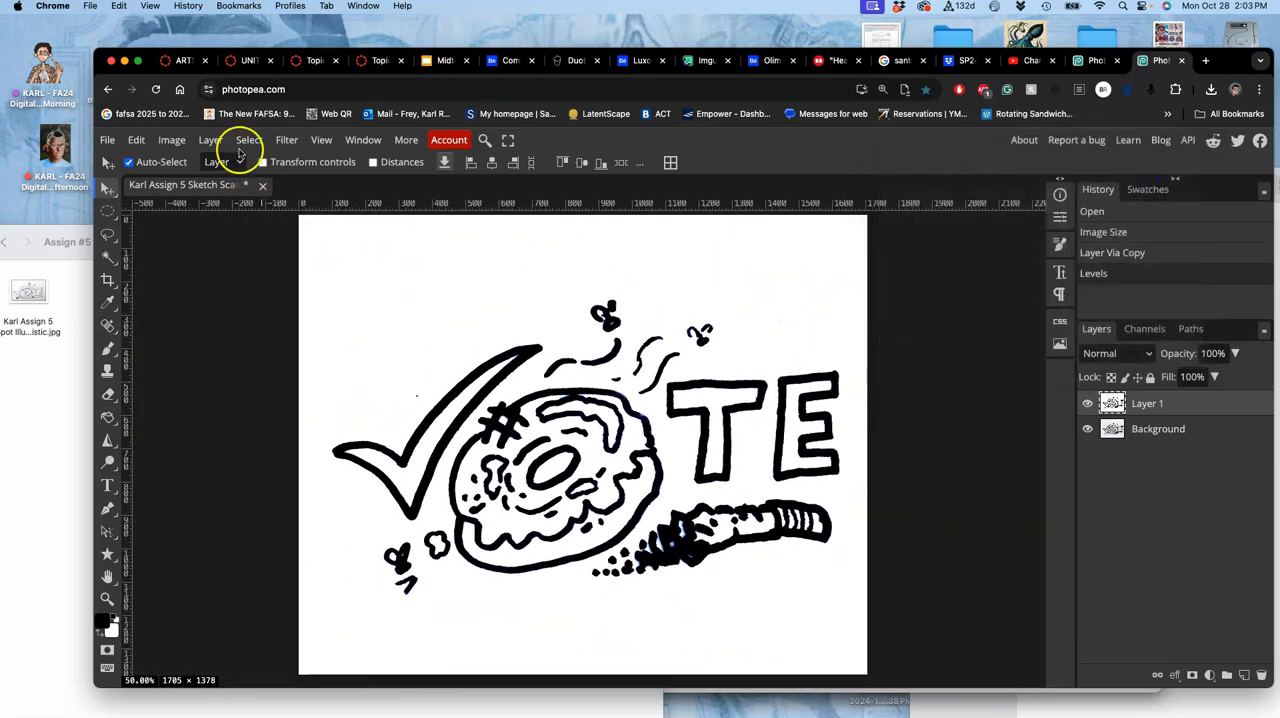
mouse_move(443, 329)
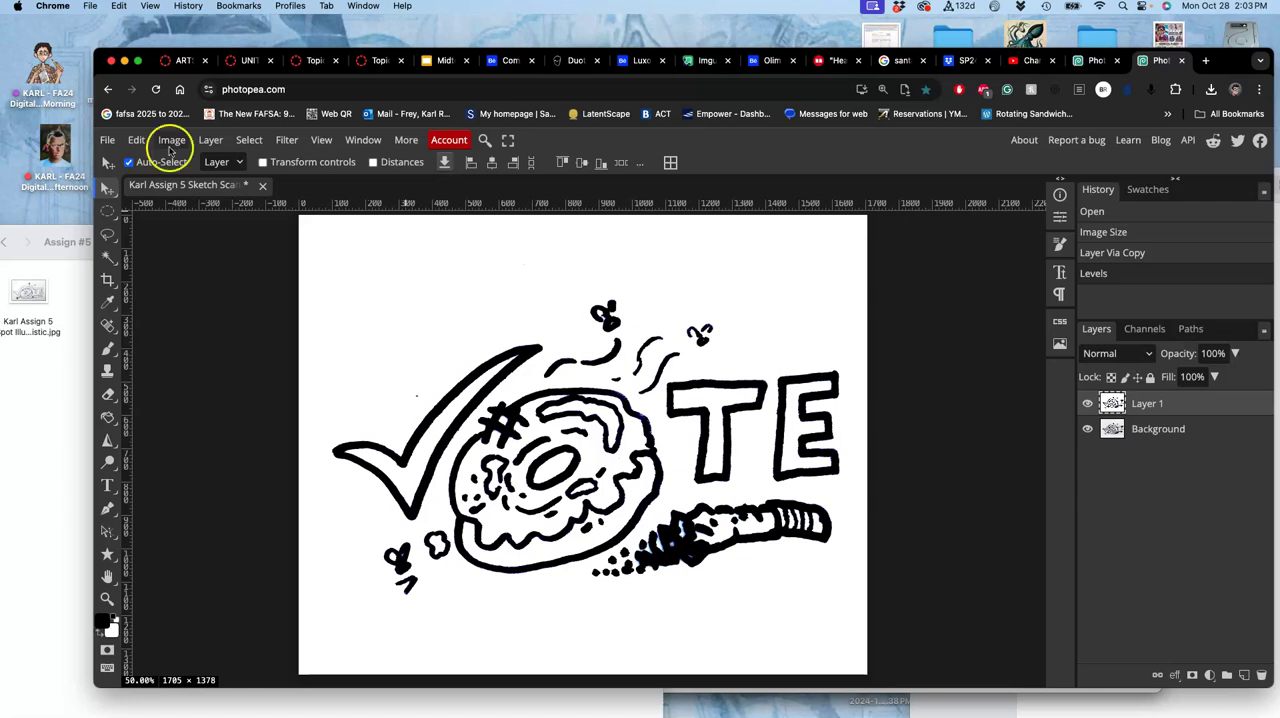
Select the black line art by magic-wanding the white paper and inverting the selection.
left_click(107, 257)
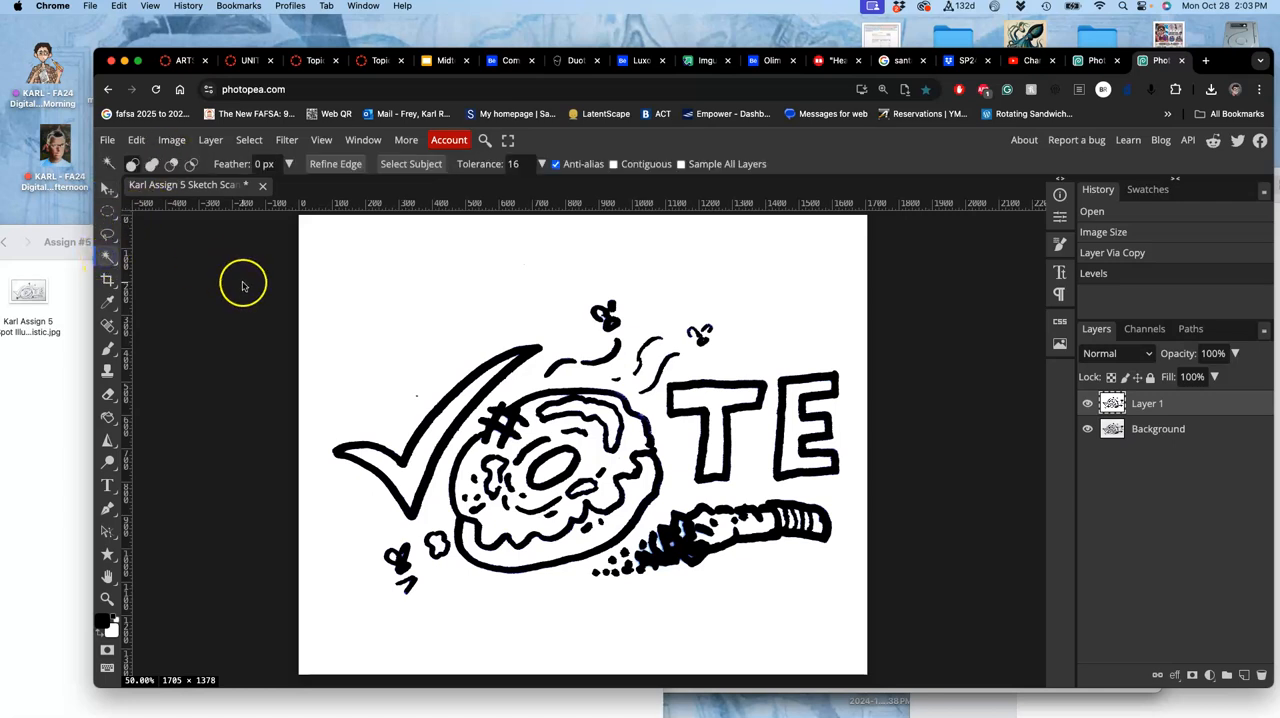
mouse_move(596, 196)
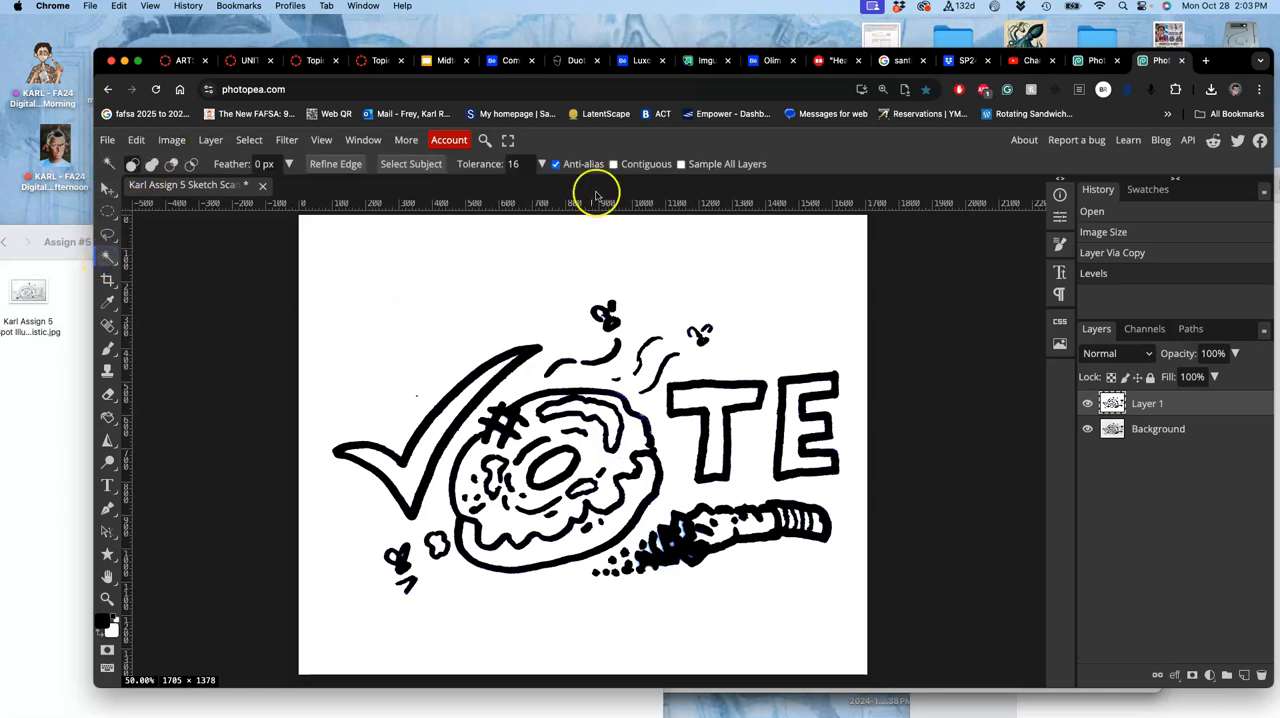
mouse_move(545, 282)
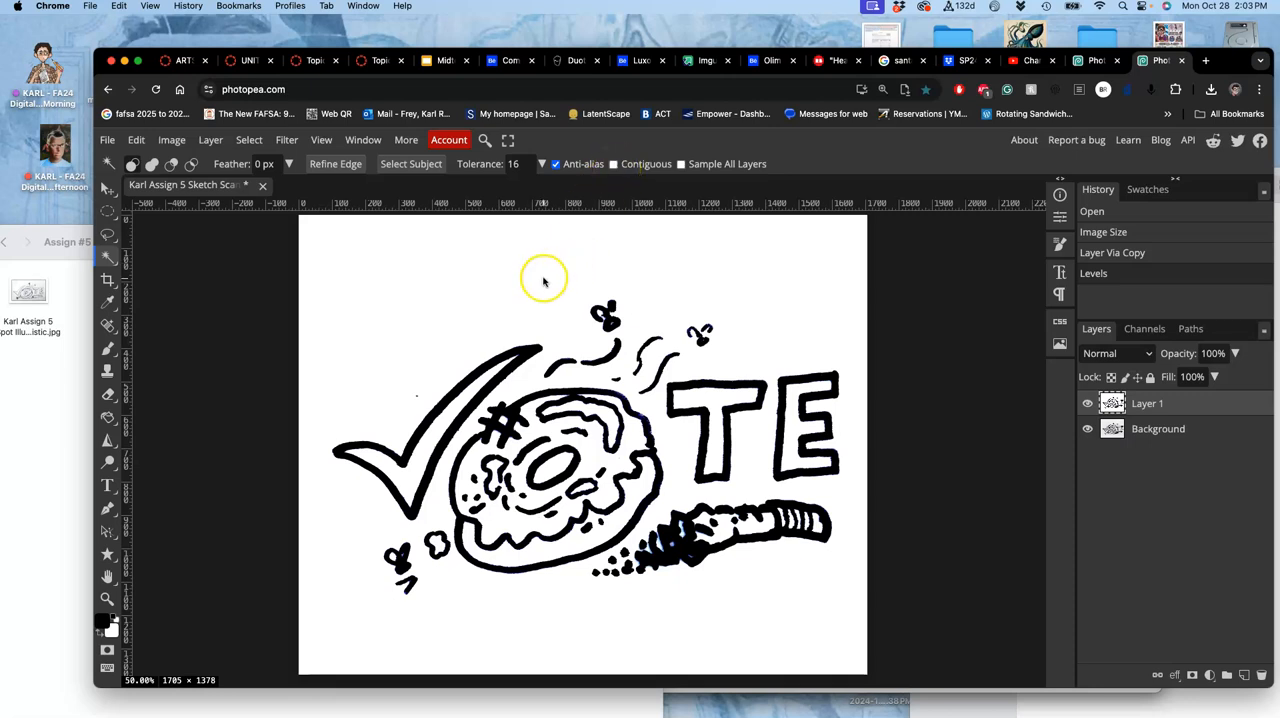
left_click(545, 275)
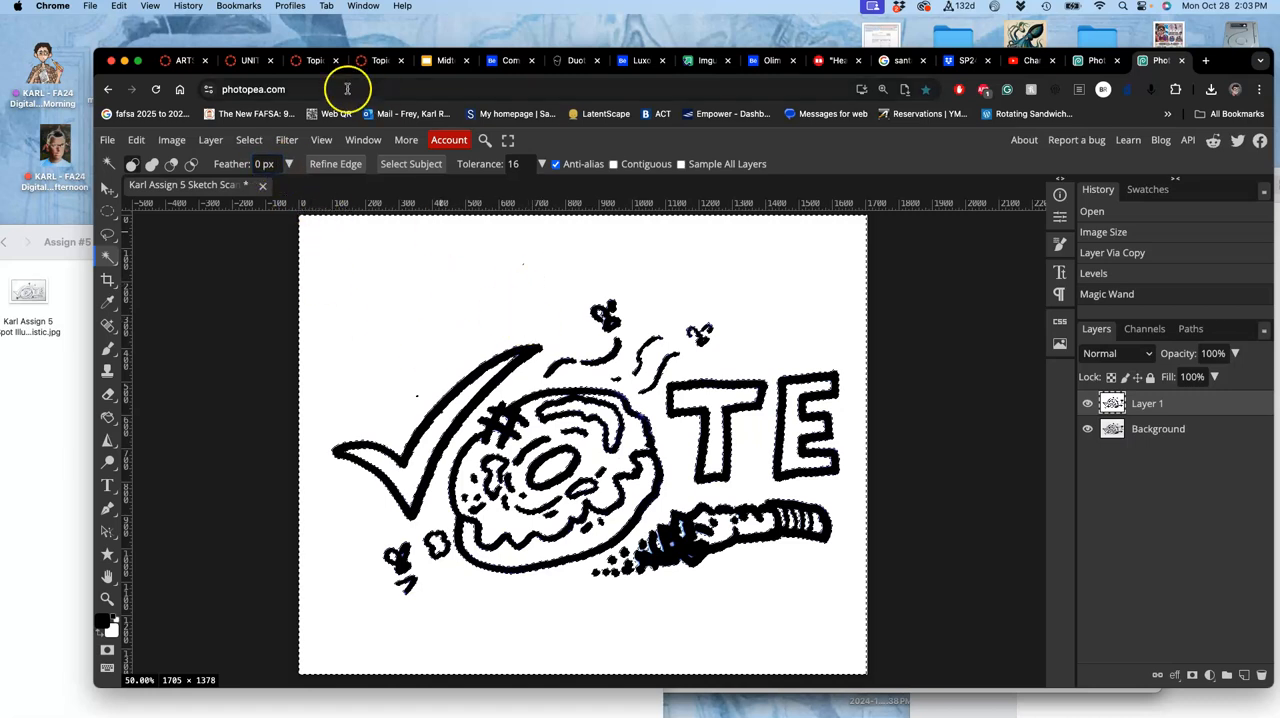
left_click(249, 139)
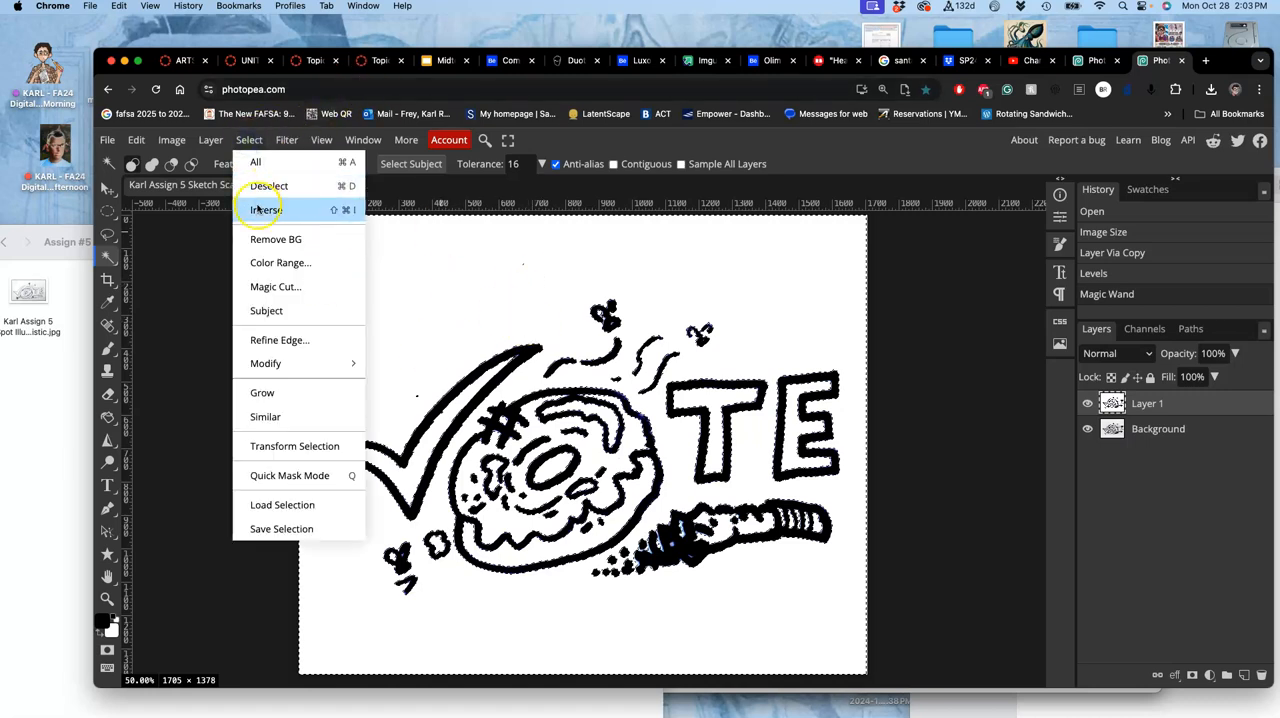
left_click(267, 209)
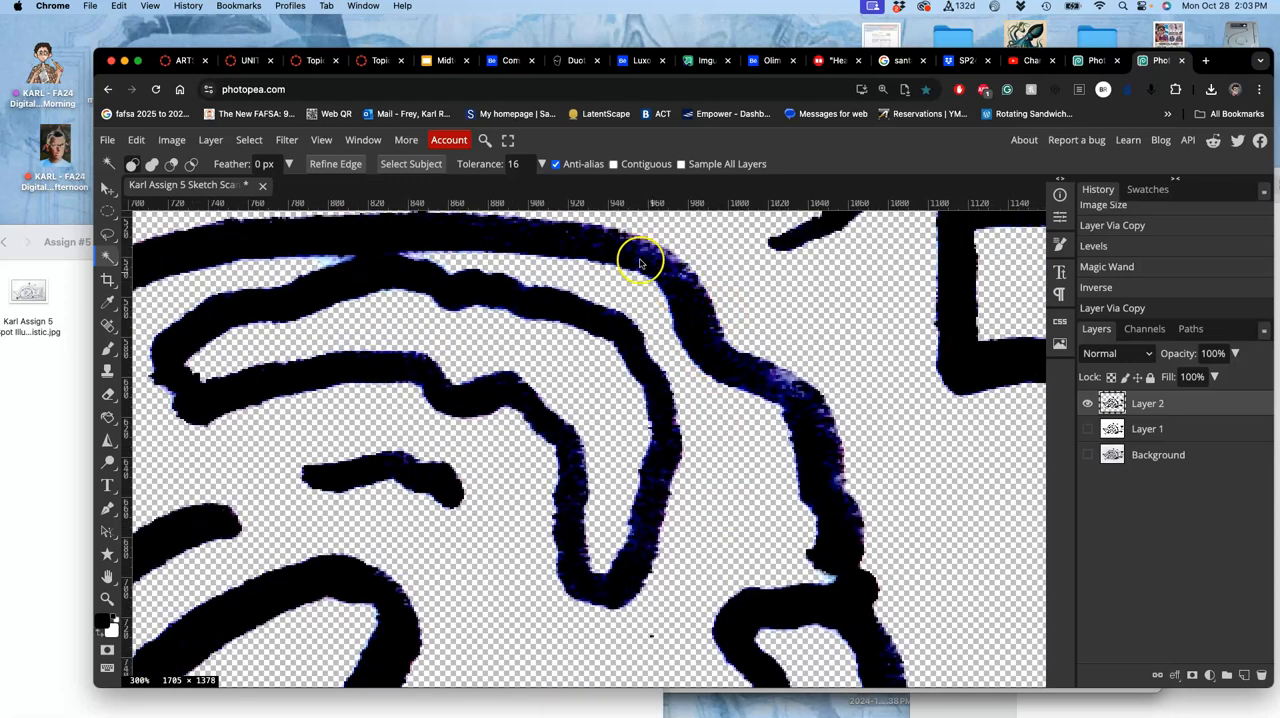
mouse_move(802, 438)
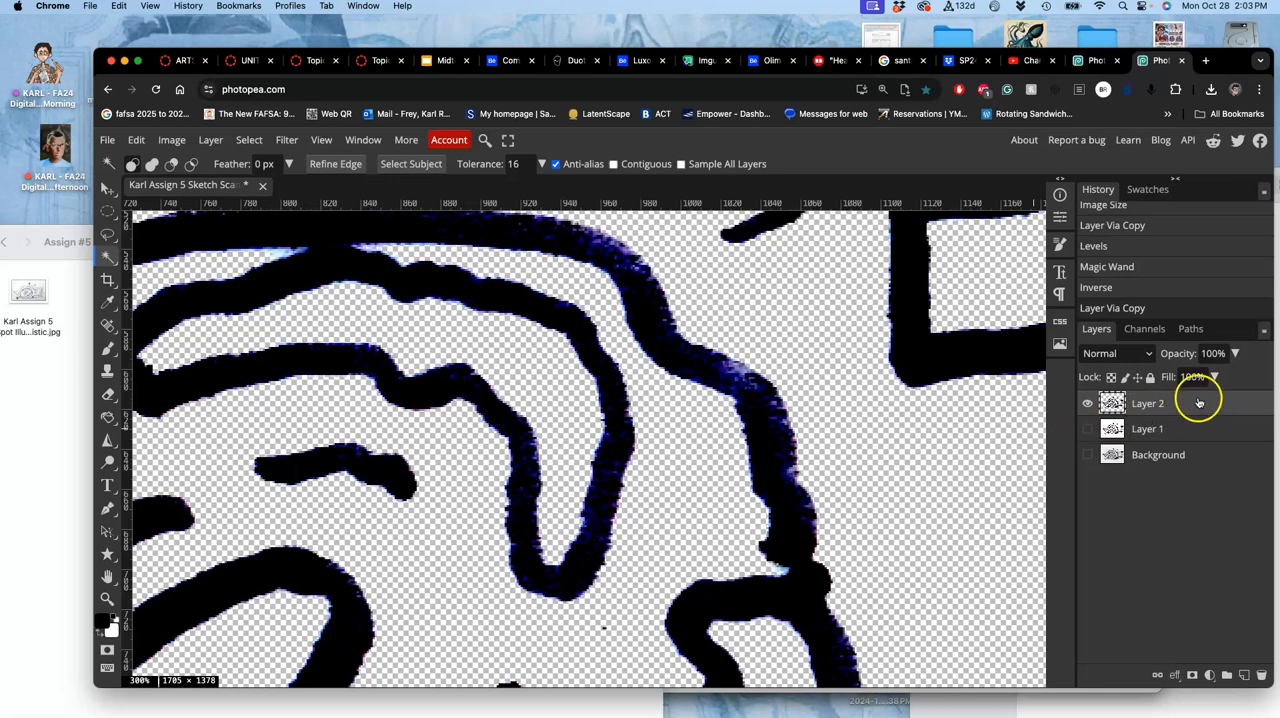
Give Layer 2 a solid black Color Overlay layer style.
double_click(1148, 403)
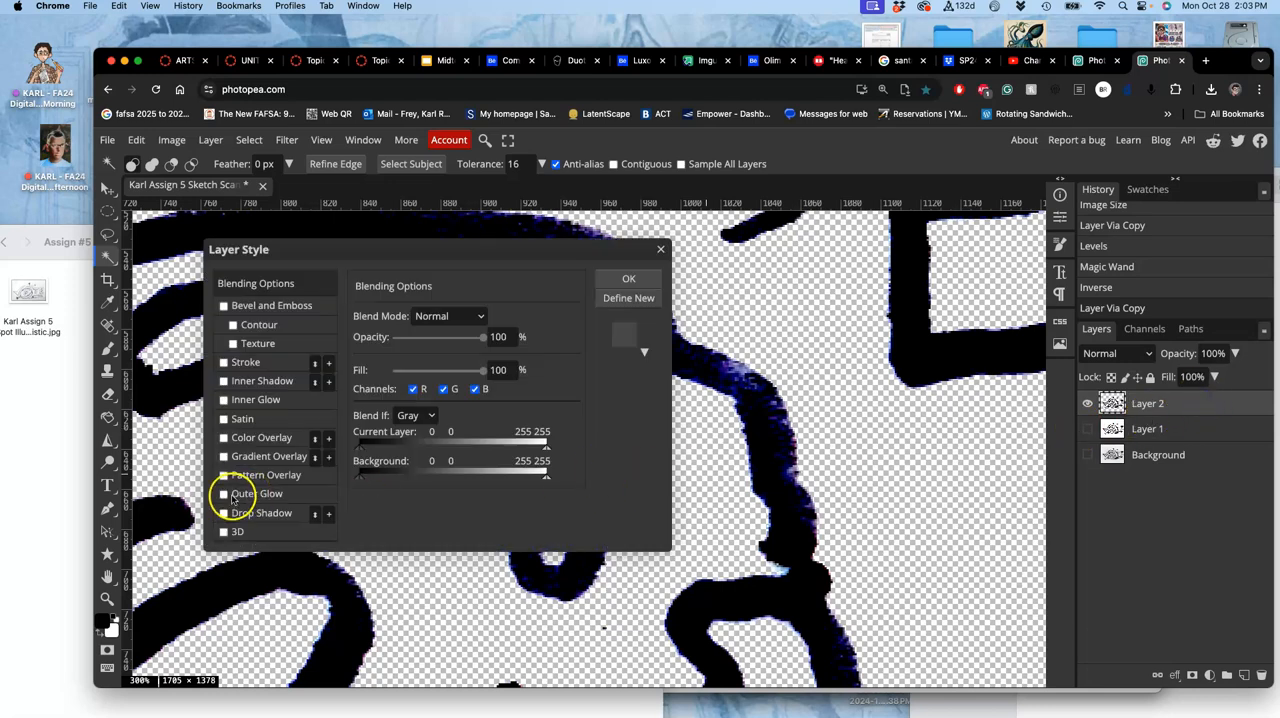
left_click(224, 438)
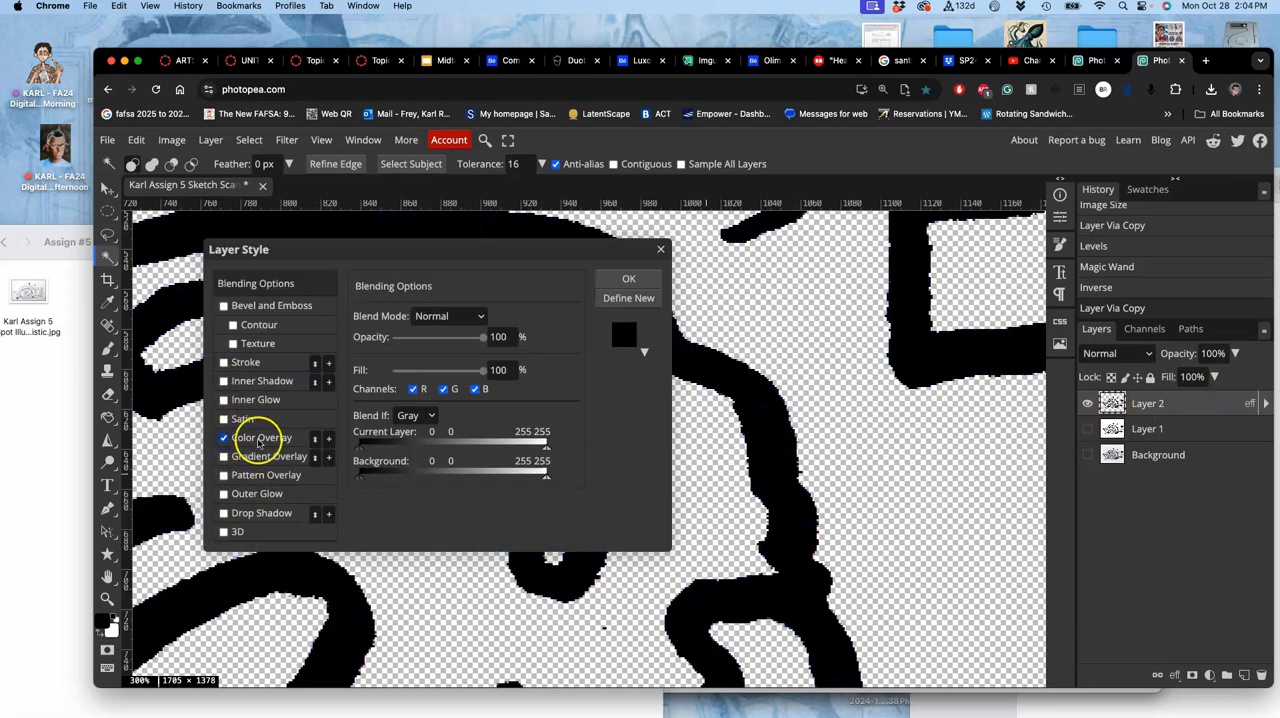
left_click(261, 437)
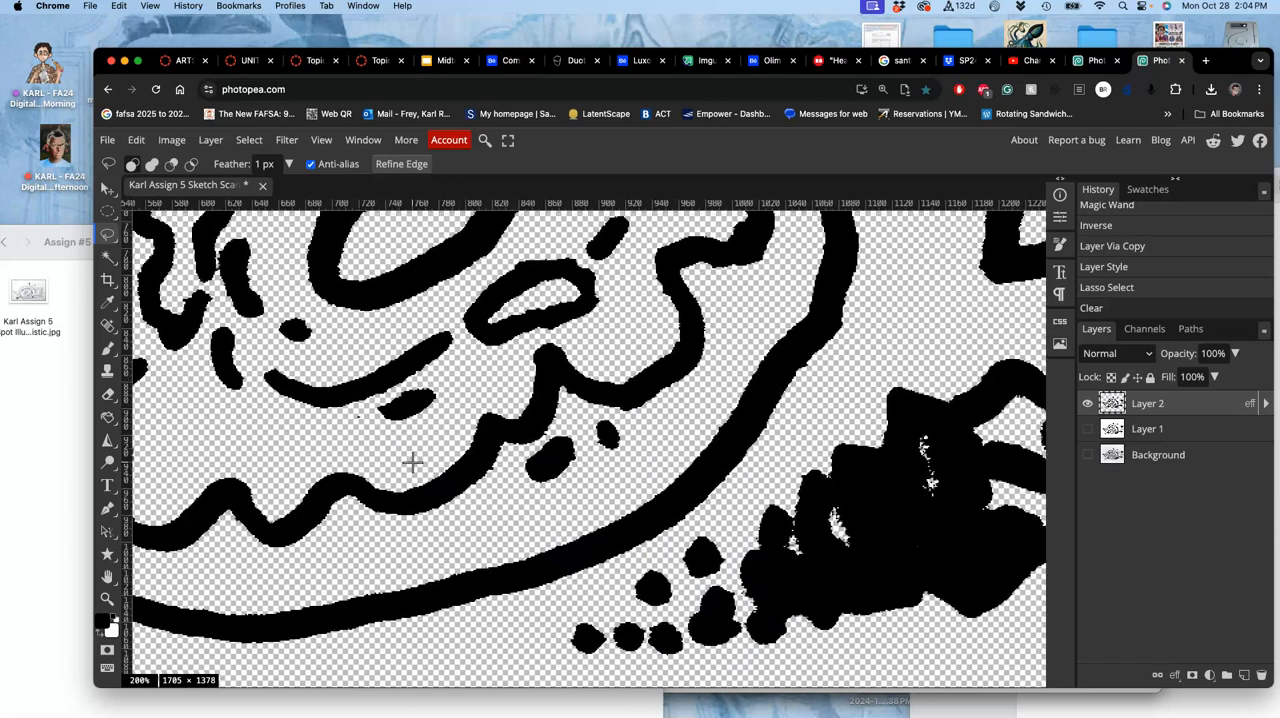
Magic-wand the transparent background and preview Refine Edge with a border width.
left_click(107, 260)
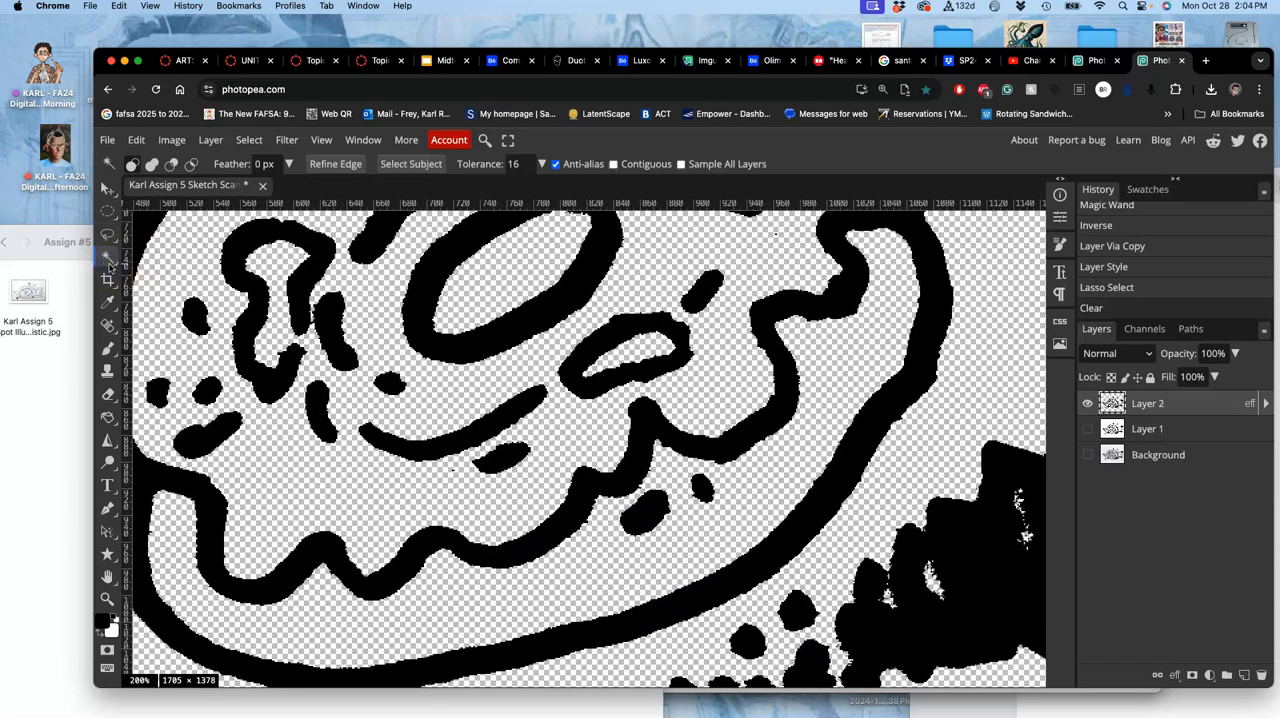
left_click(730, 335)
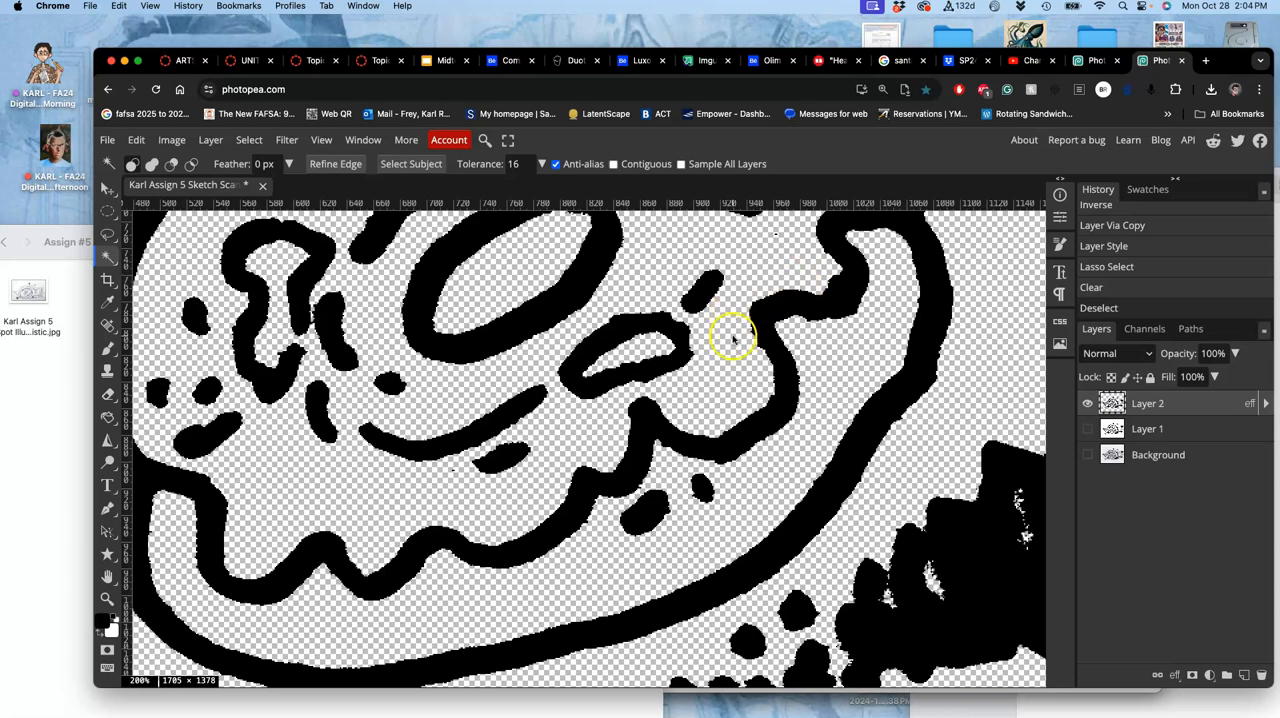
mouse_move(578, 430)
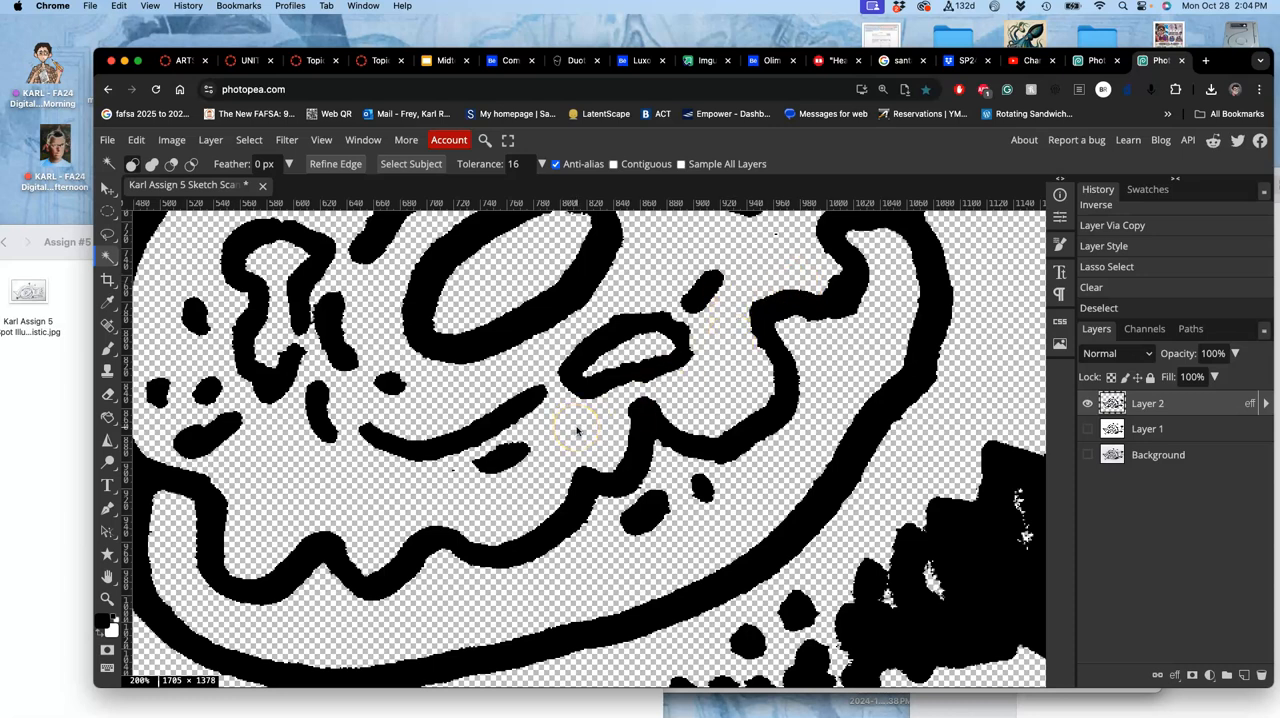
left_click(613, 163)
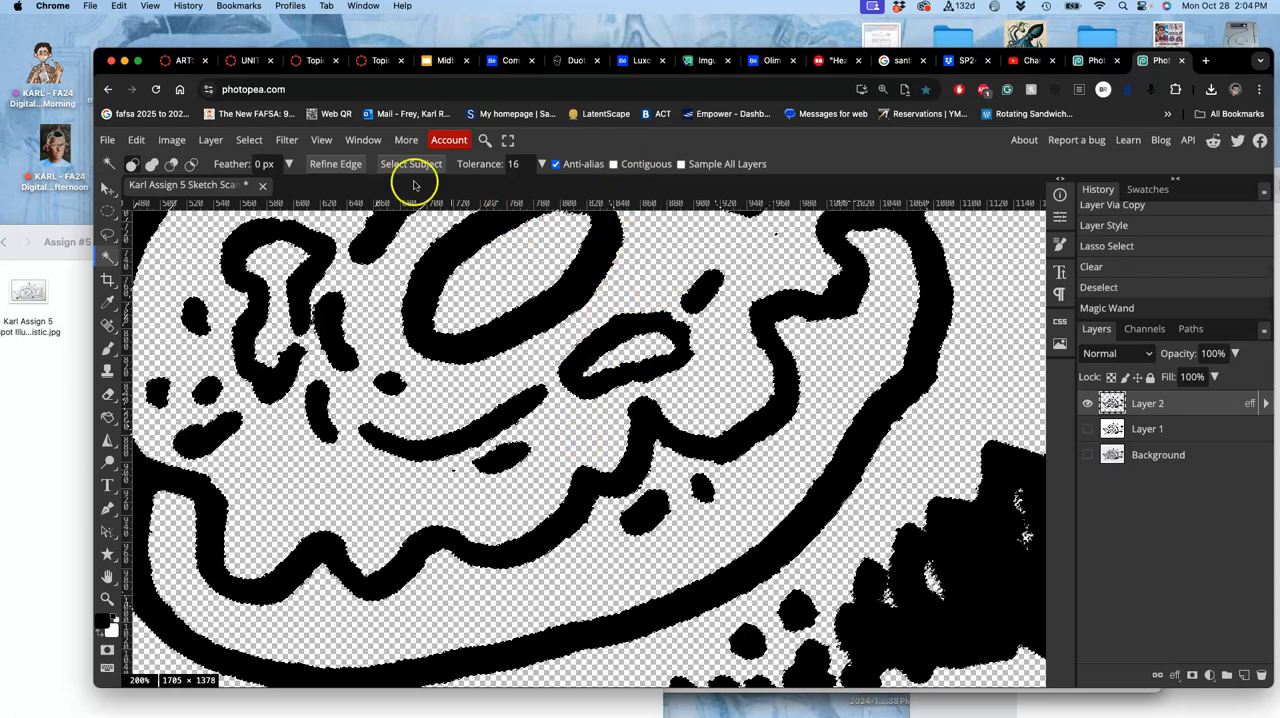
left_click(335, 164)
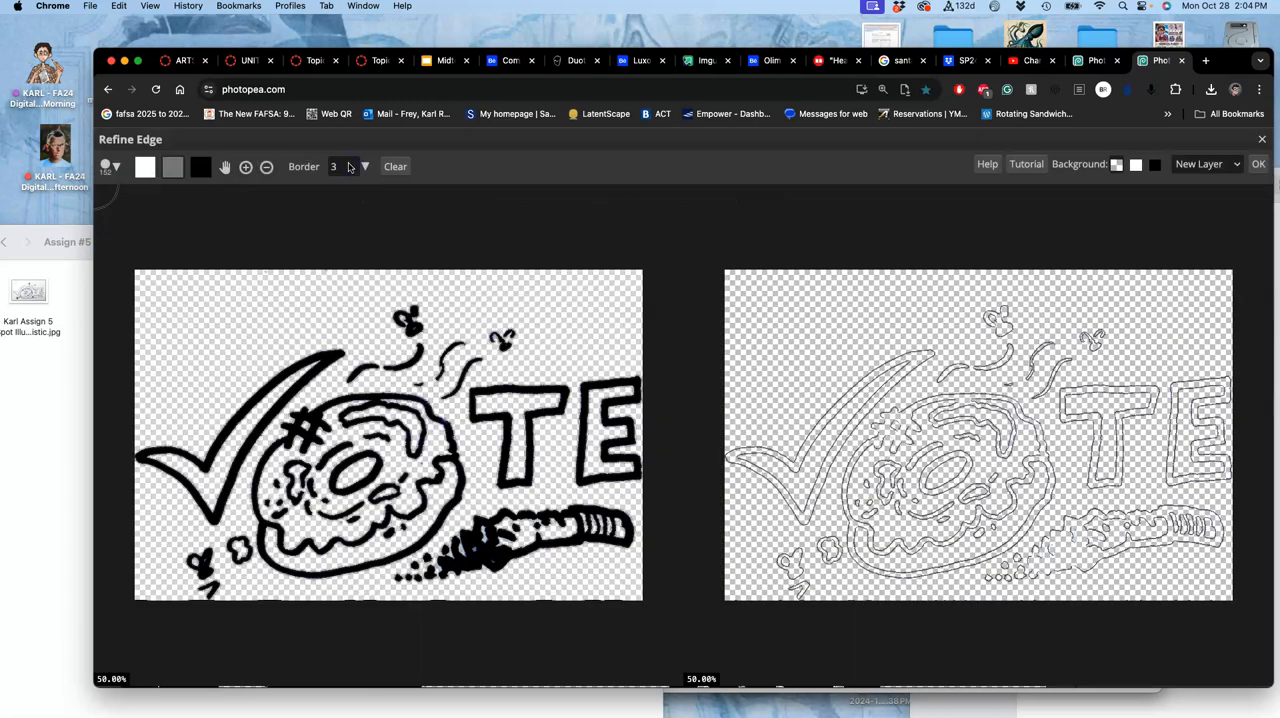
mouse_move(660, 230)
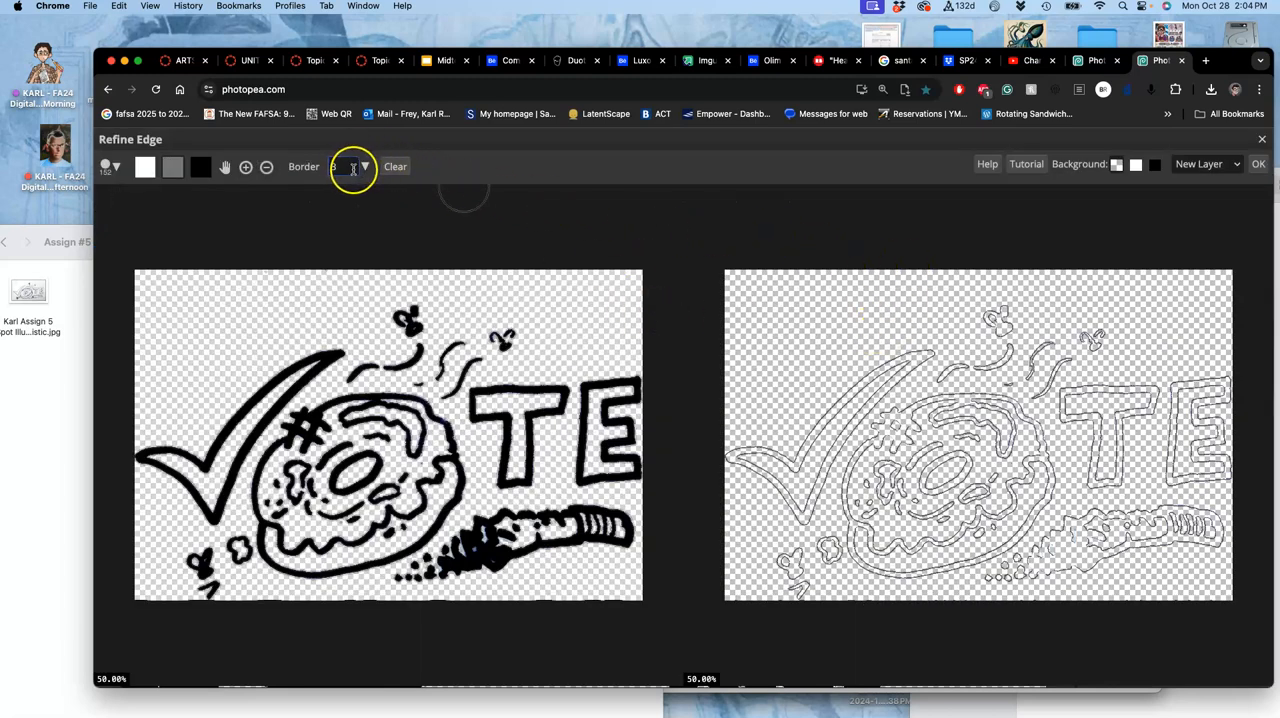
left_click(364, 162)
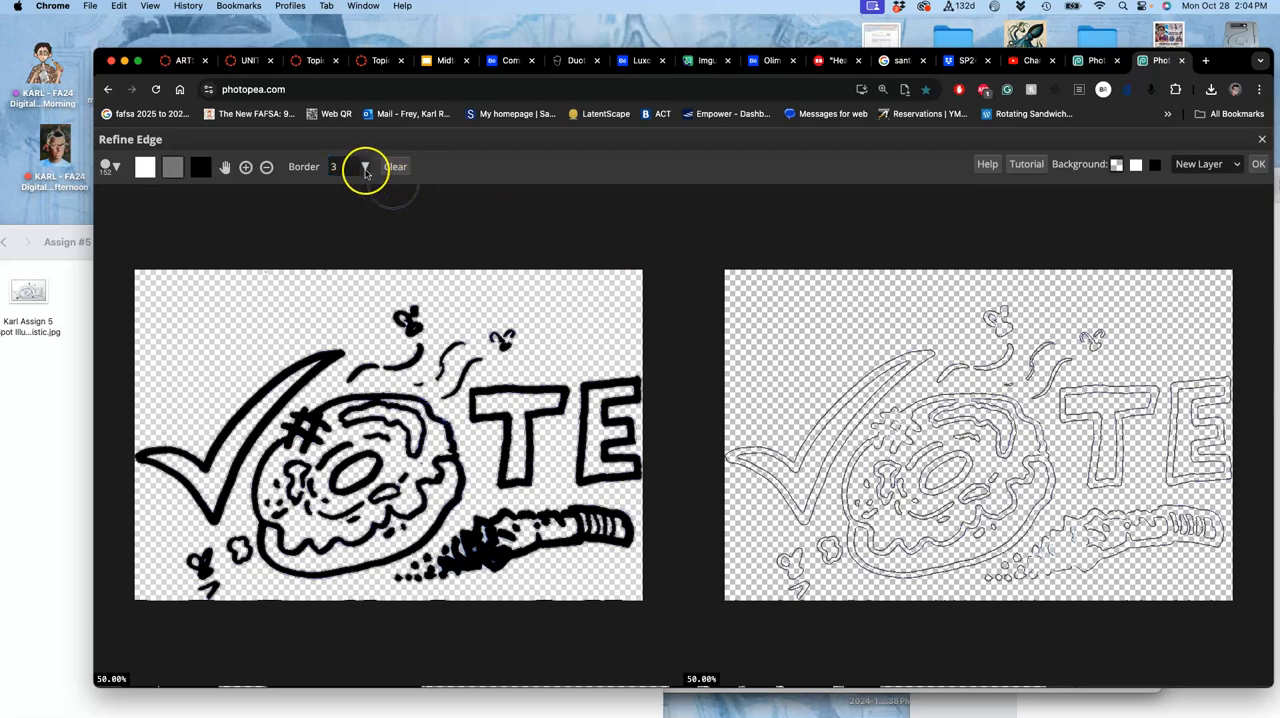
mouse_move(365, 167)
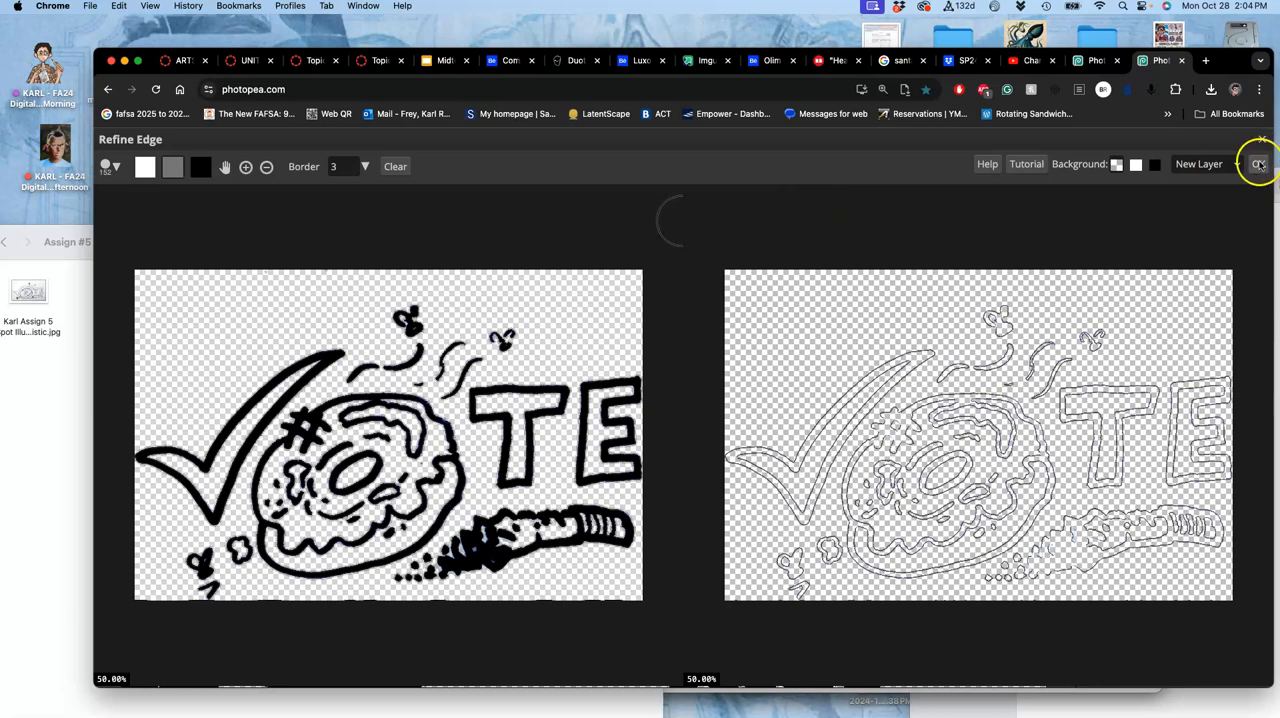
Select the outline strokes, invert and clear the fringe, then toggle layer visibility.
left_click(1258, 164)
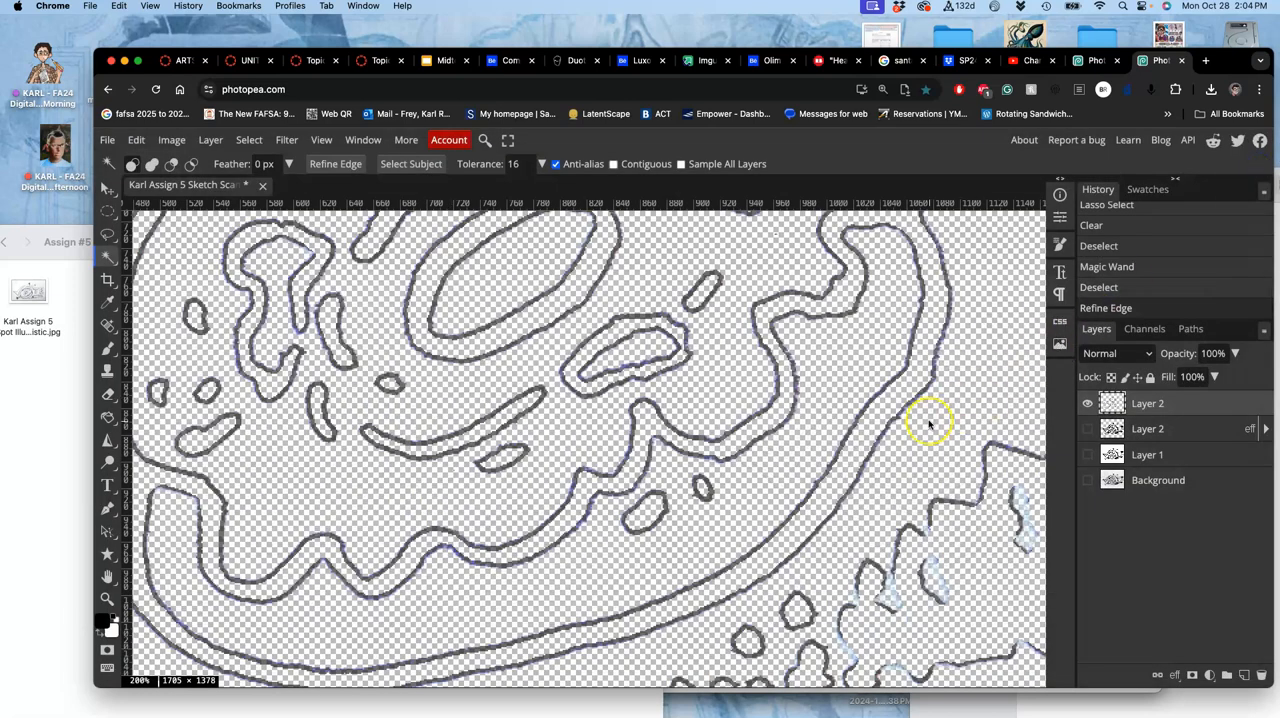
mouse_move(122, 262)
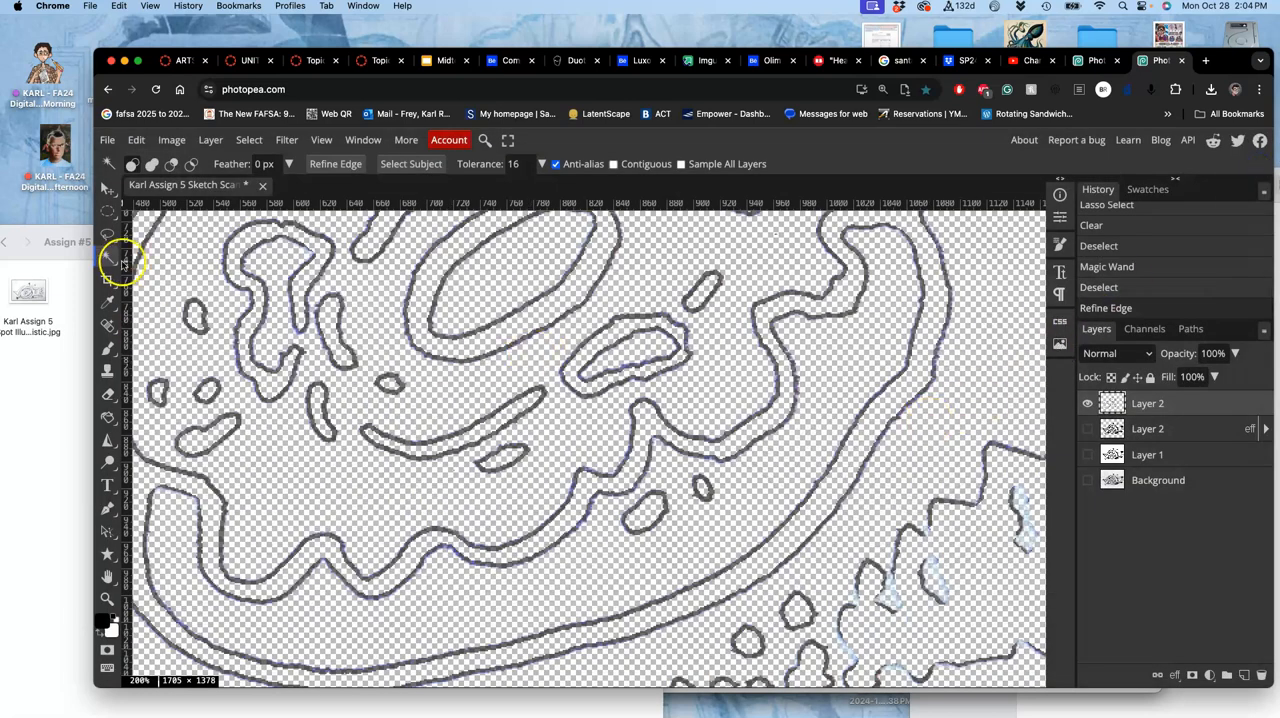
mouse_move(293, 320)
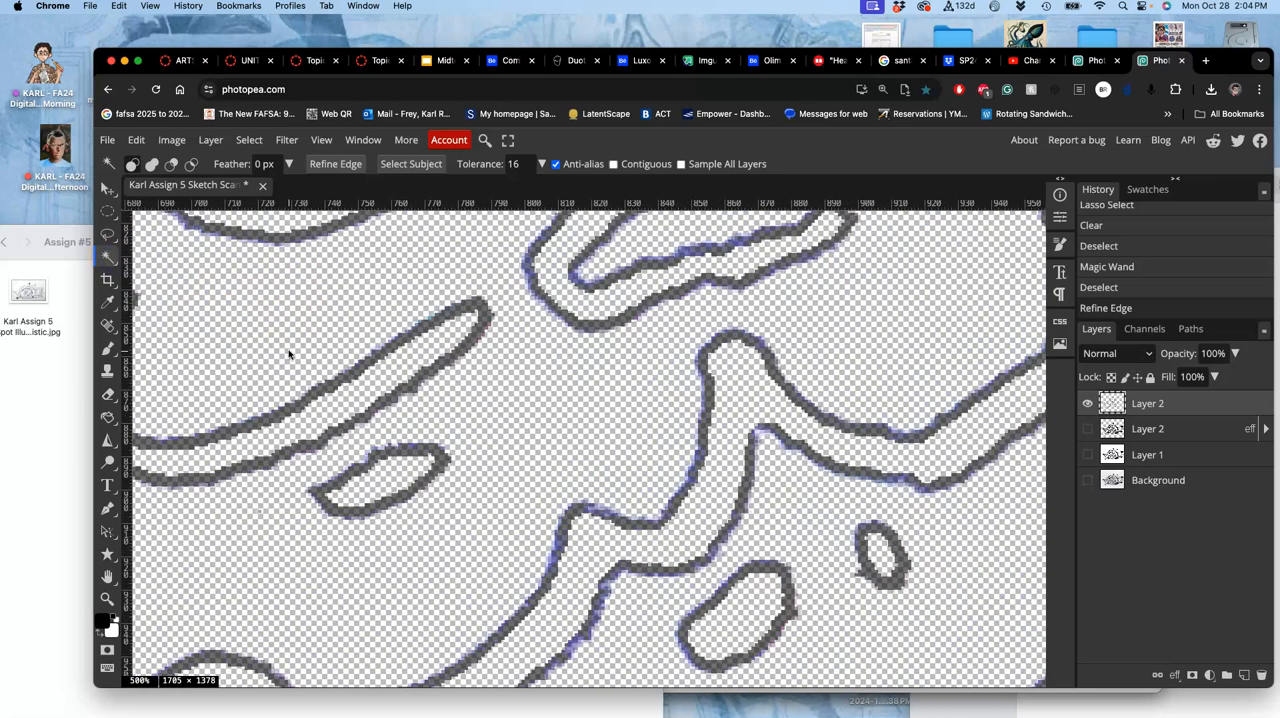
left_click(725, 338)
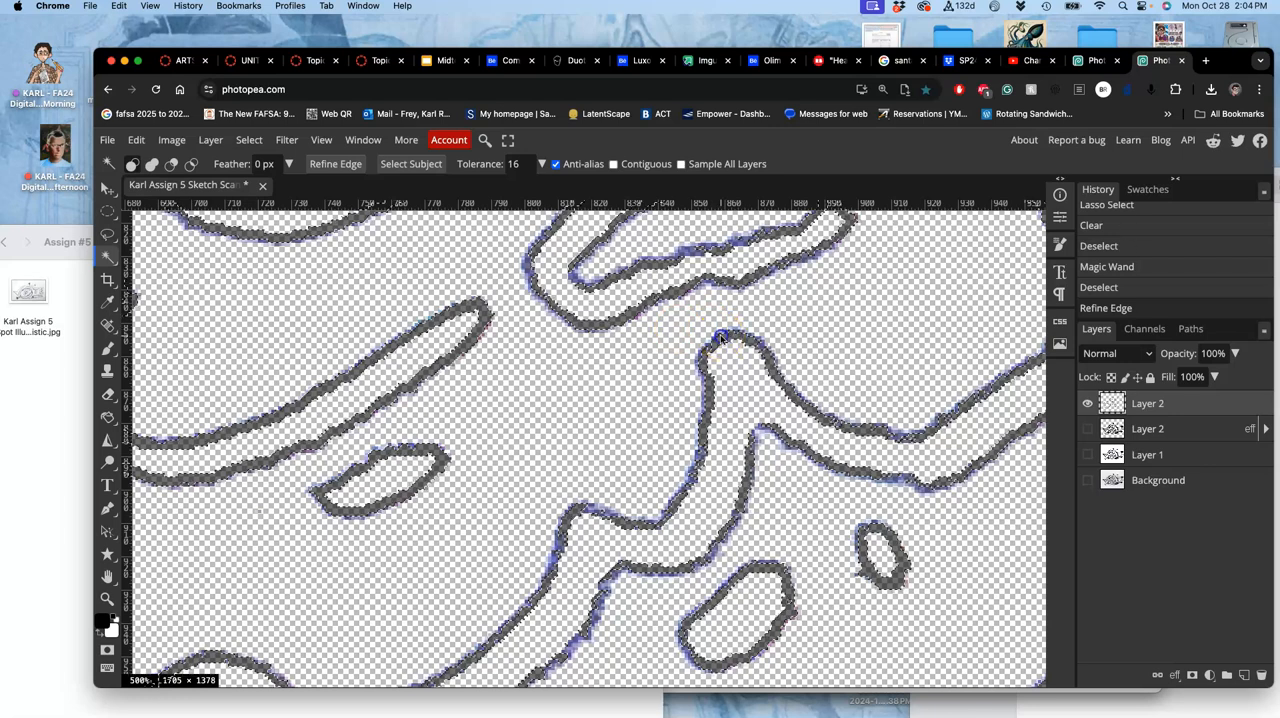
left_click(705, 340)
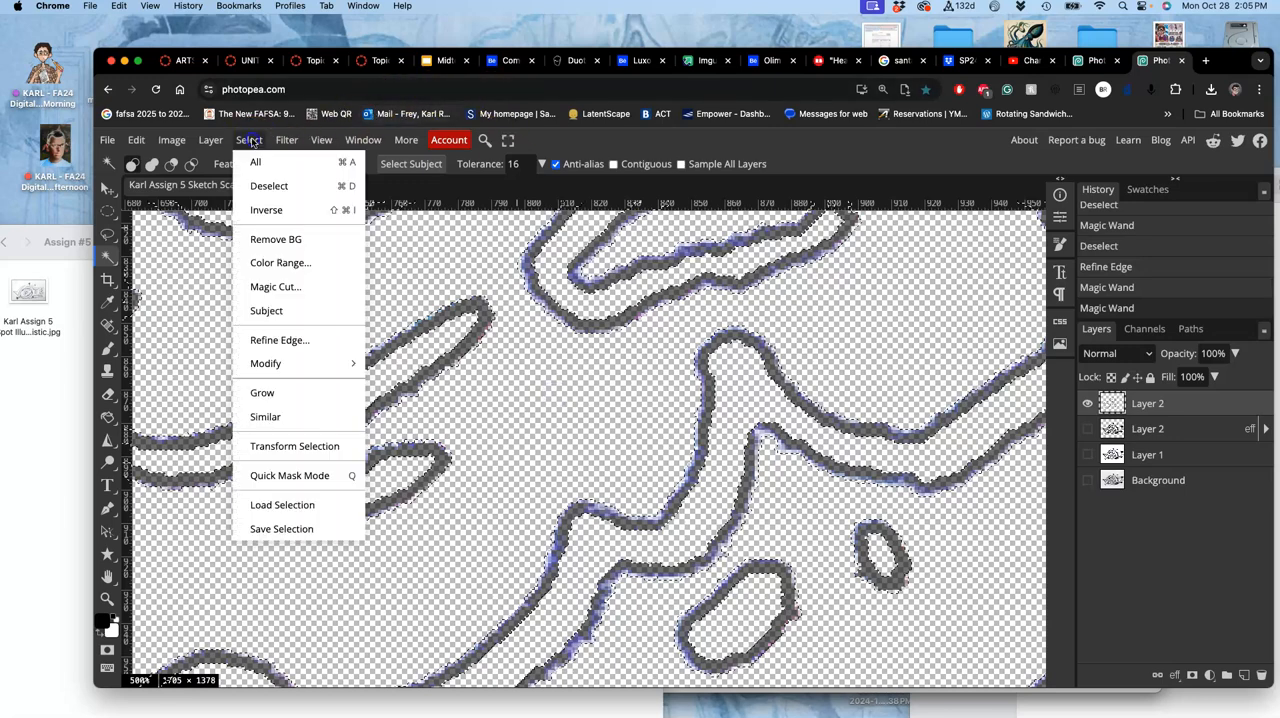
left_click(266, 210)
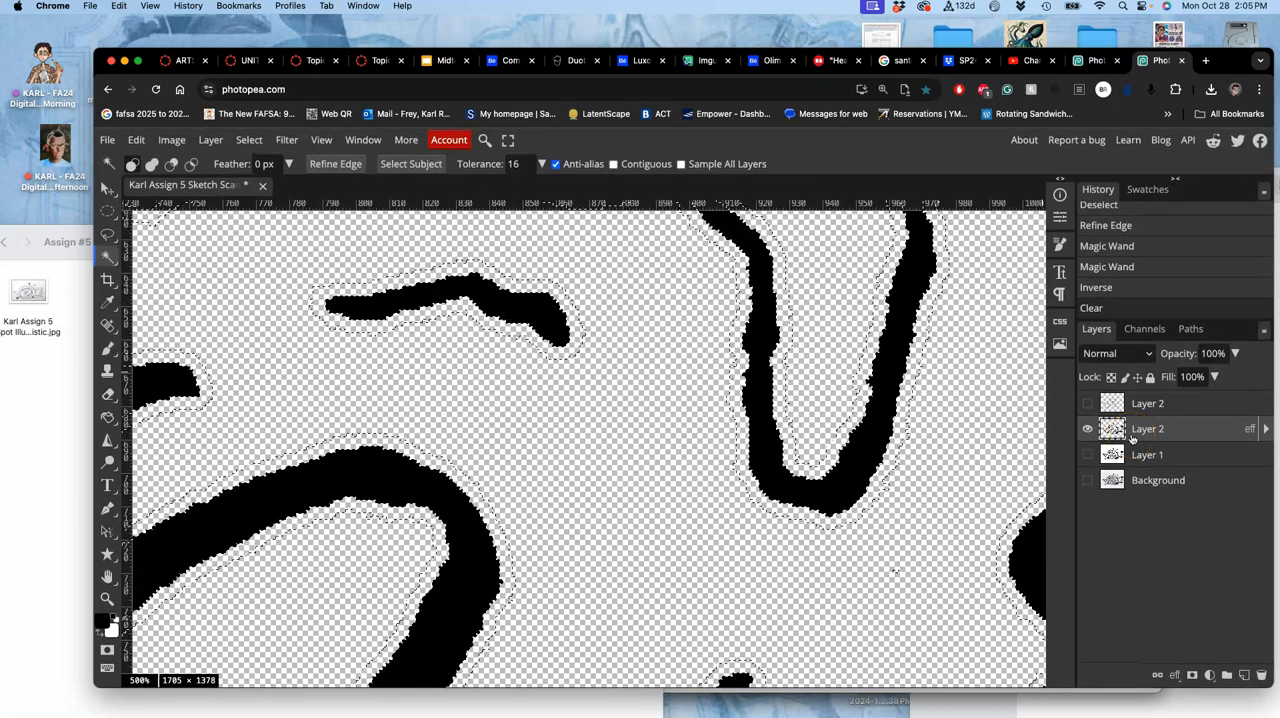
left_click(1098, 204)
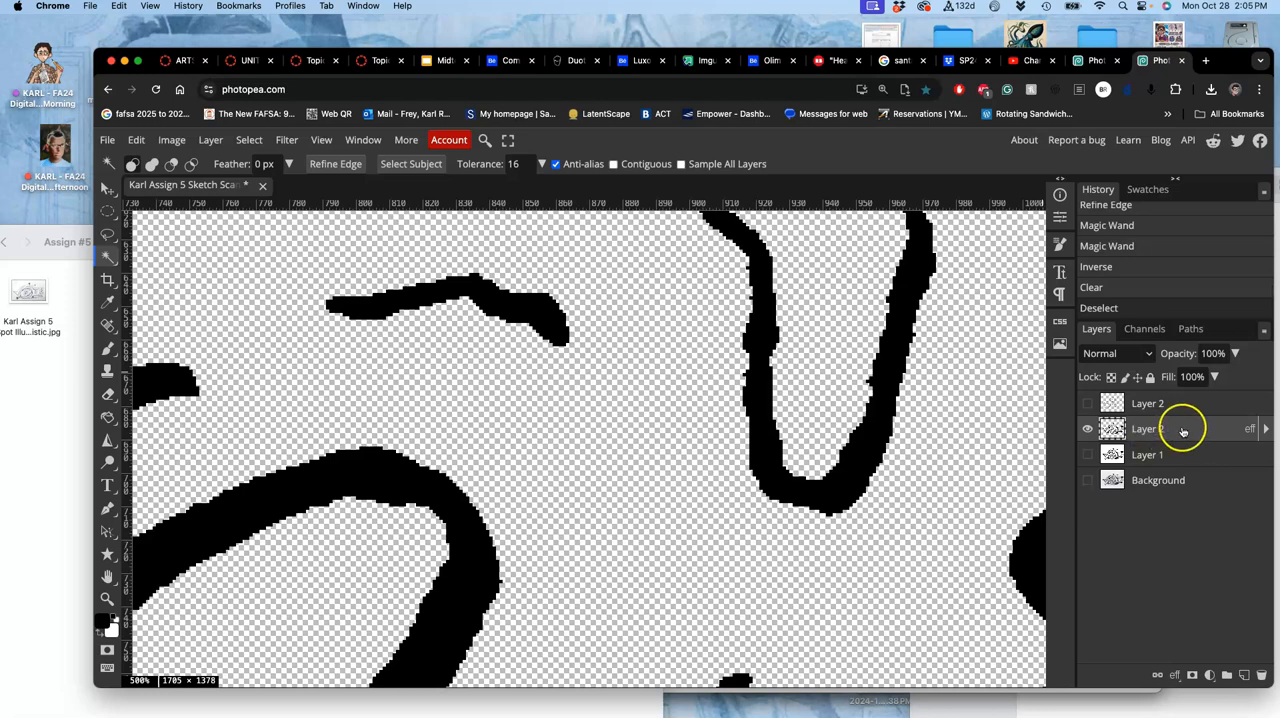
left_click(1086, 454)
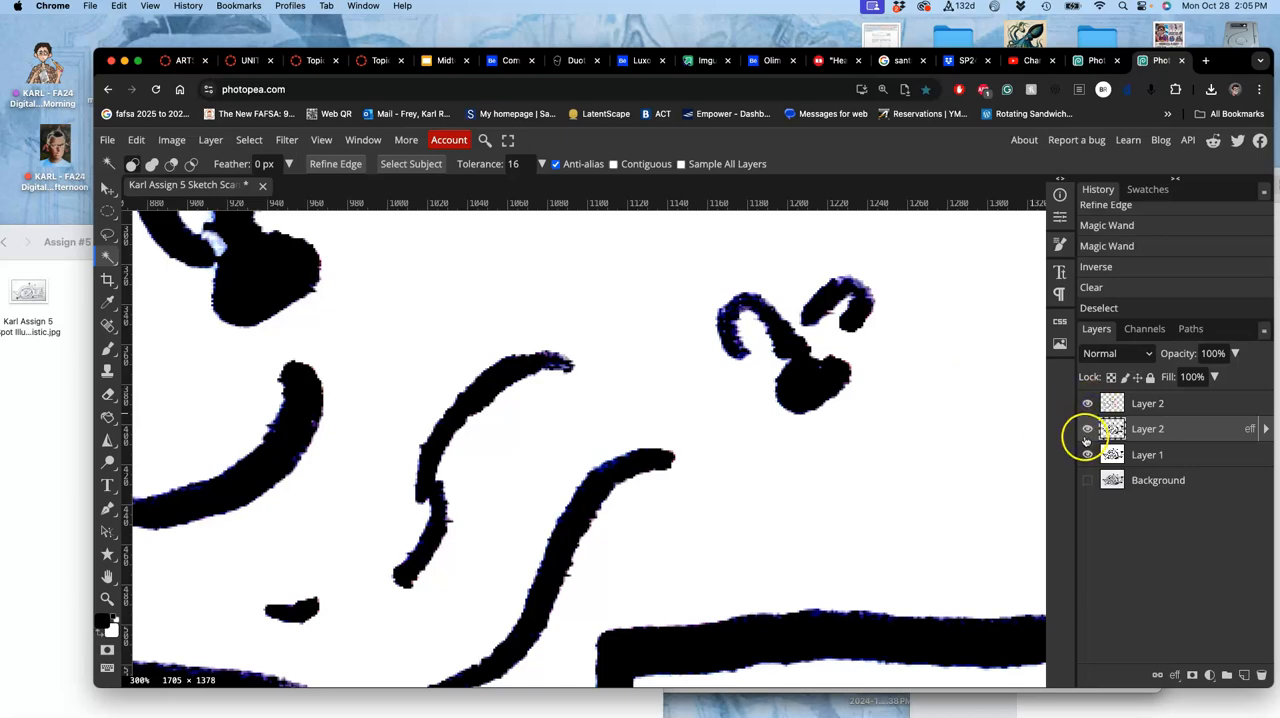
Magic-wand Layer 1's black strokes at tolerance 124 into new Layer 3, then hide Layer 1.
left_click(1086, 455)
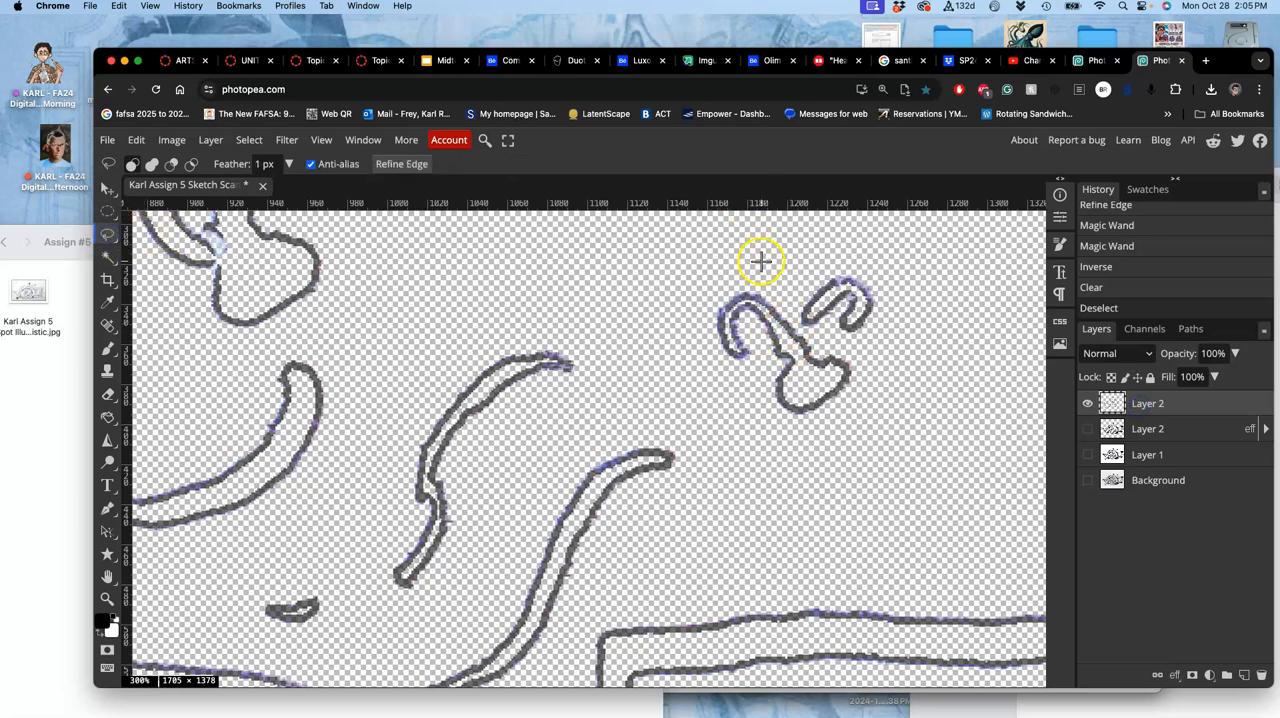
left_click_drag(760, 262, 897, 277)
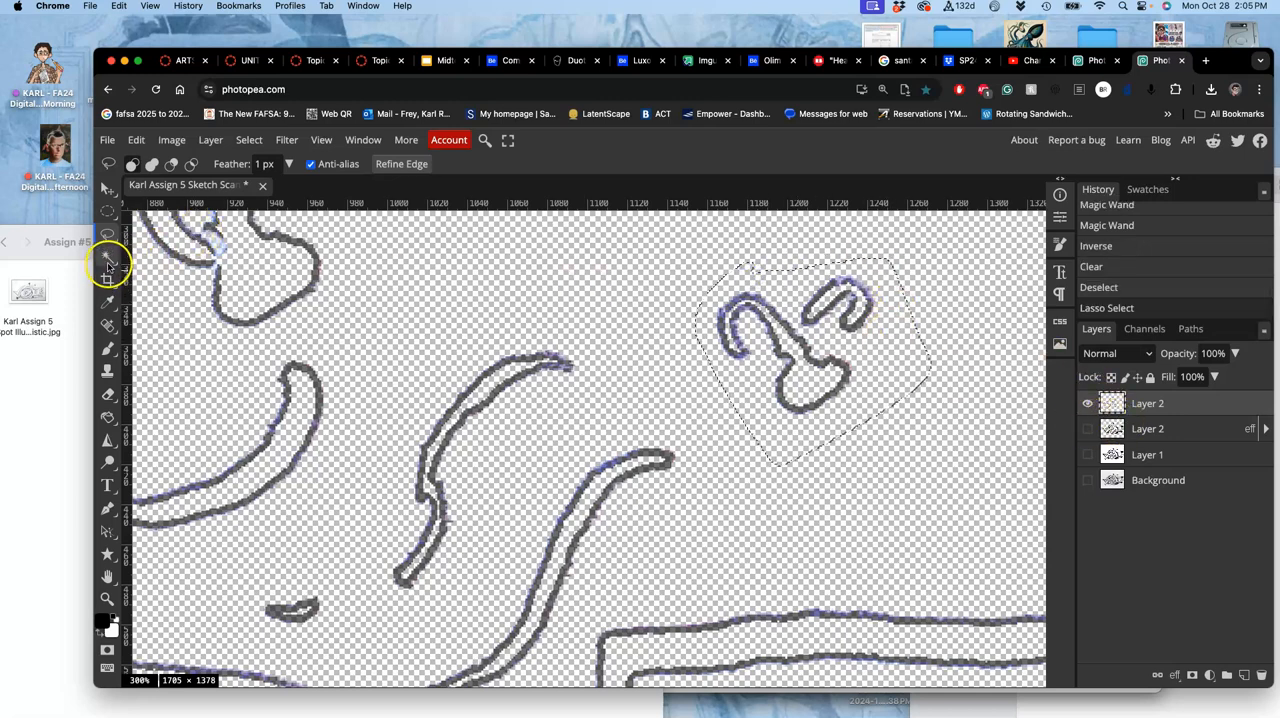
left_click(108, 243)
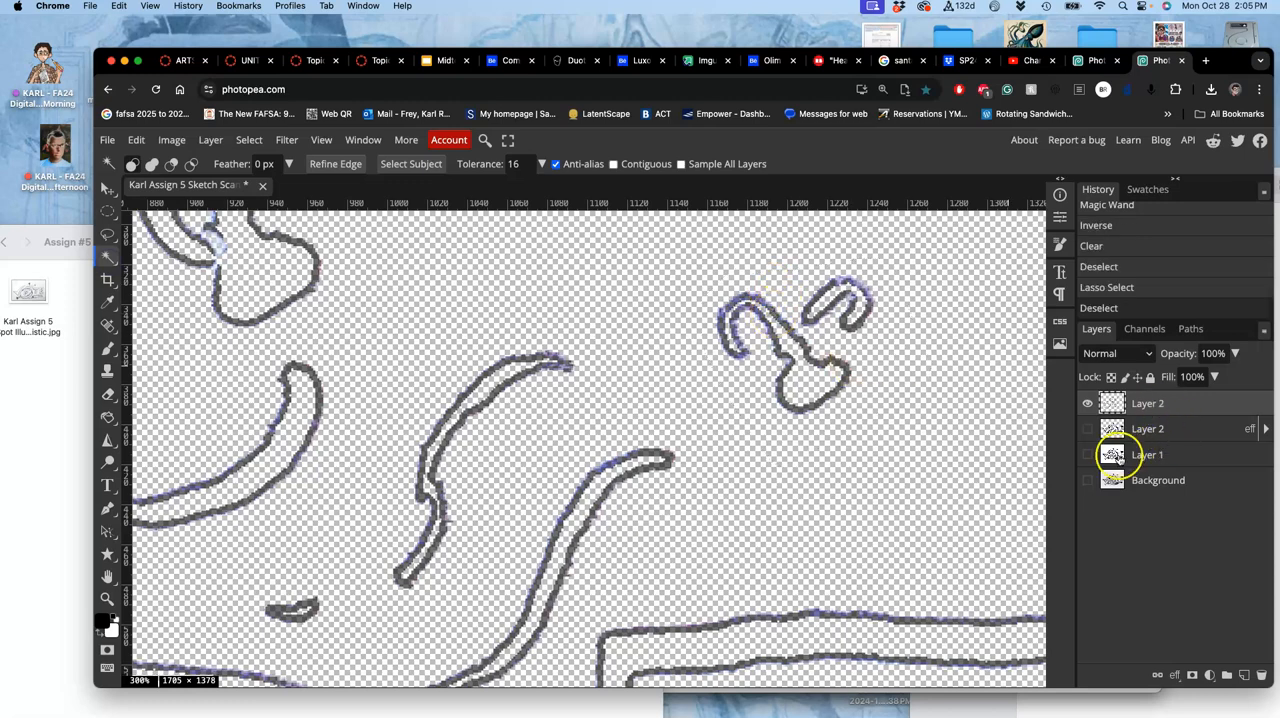
left_click(1087, 454)
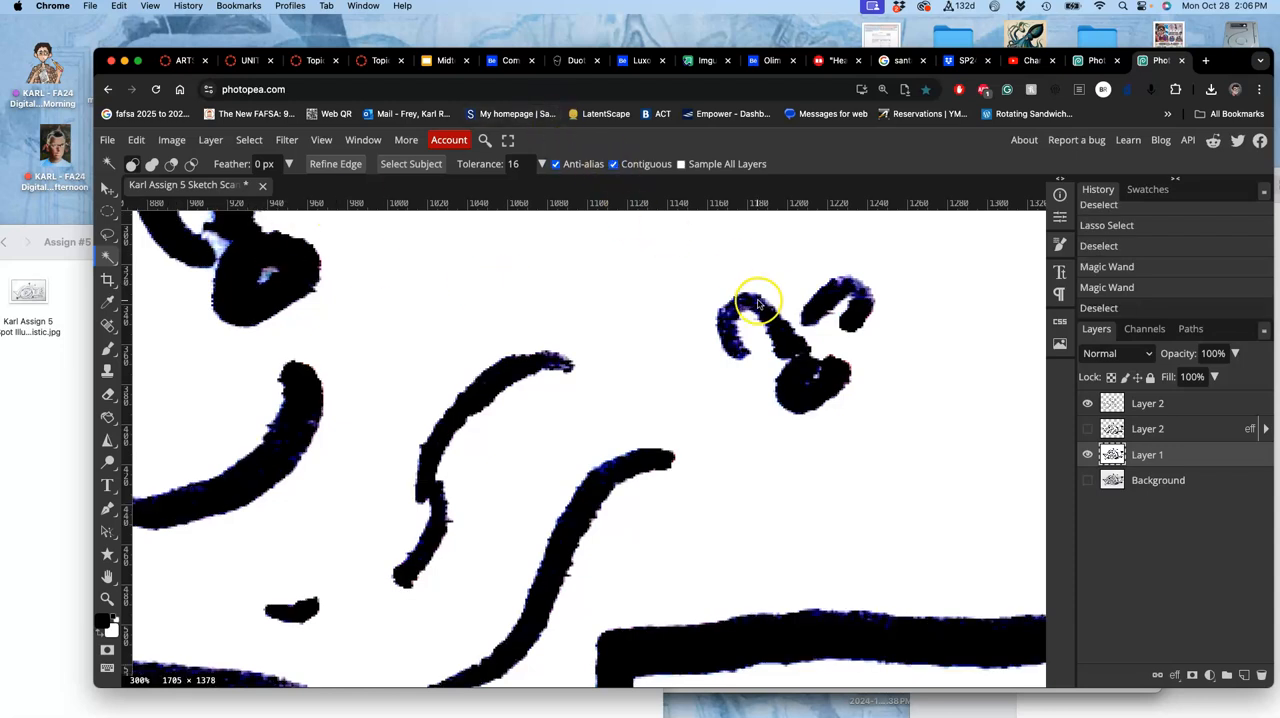
left_click(755, 300)
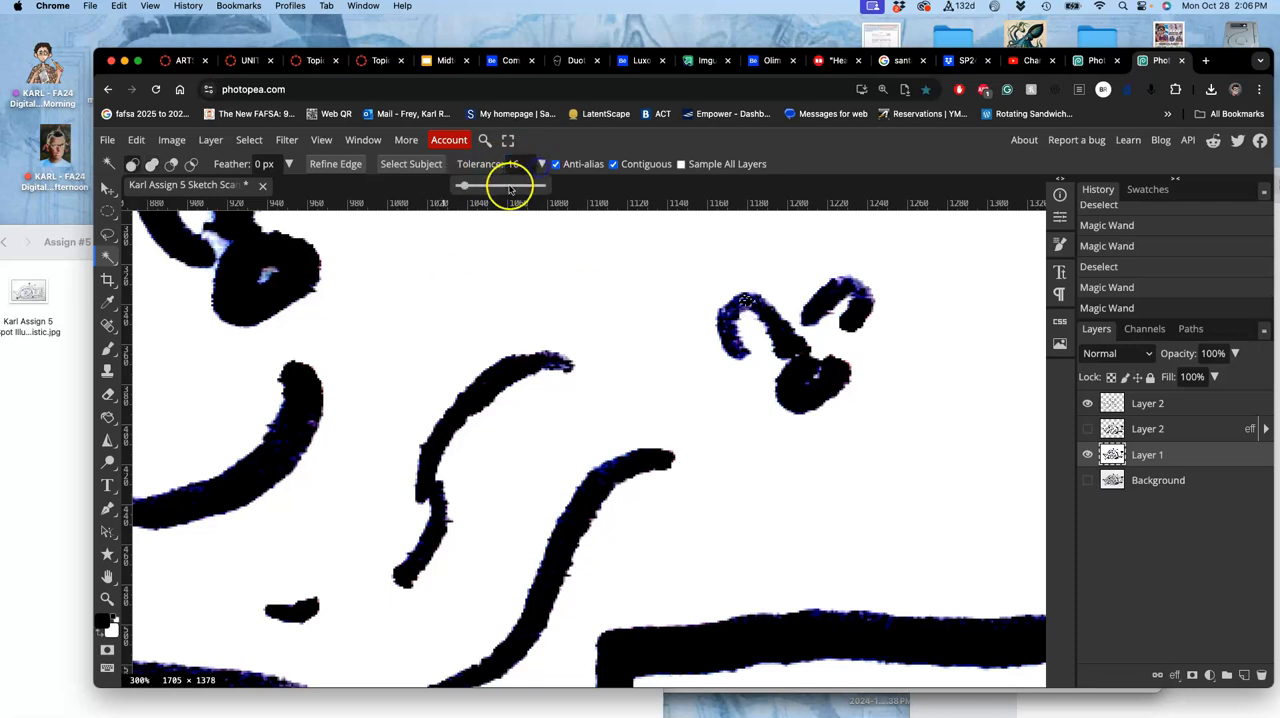
left_click_drag(465, 185, 515, 185)
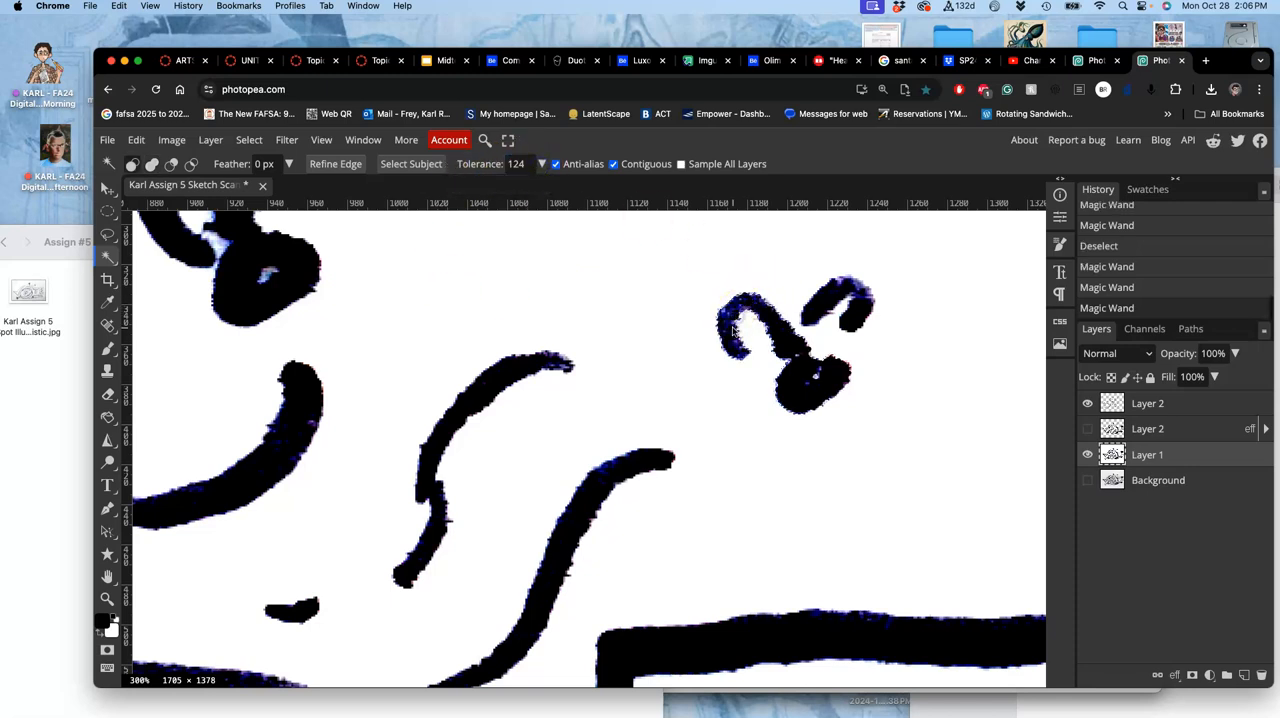
left_click(828, 302)
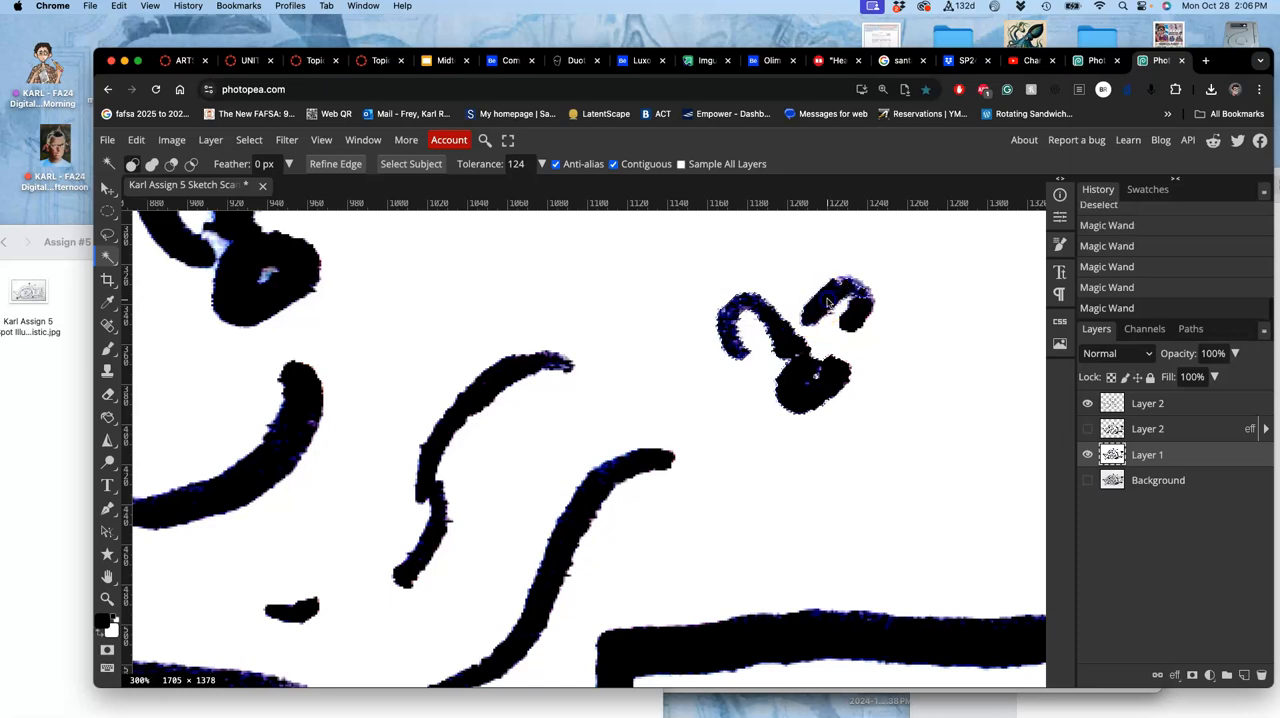
left_click(828, 350)
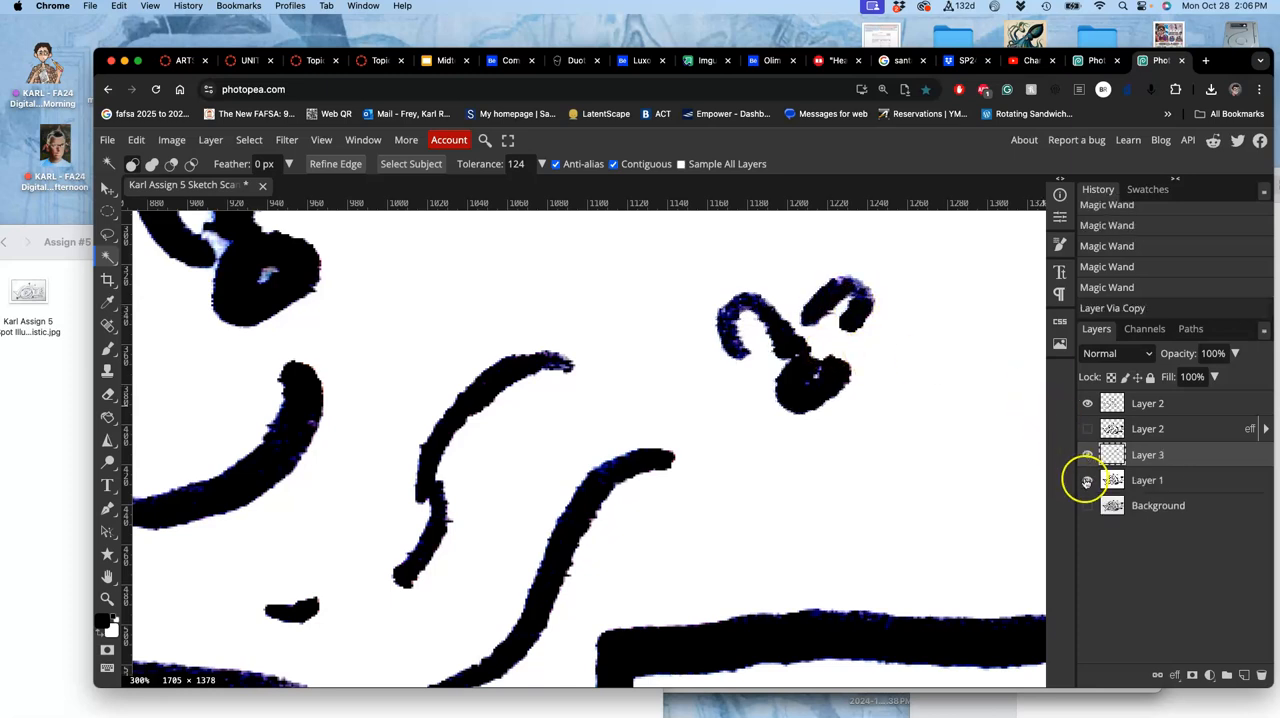
left_click(1087, 480)
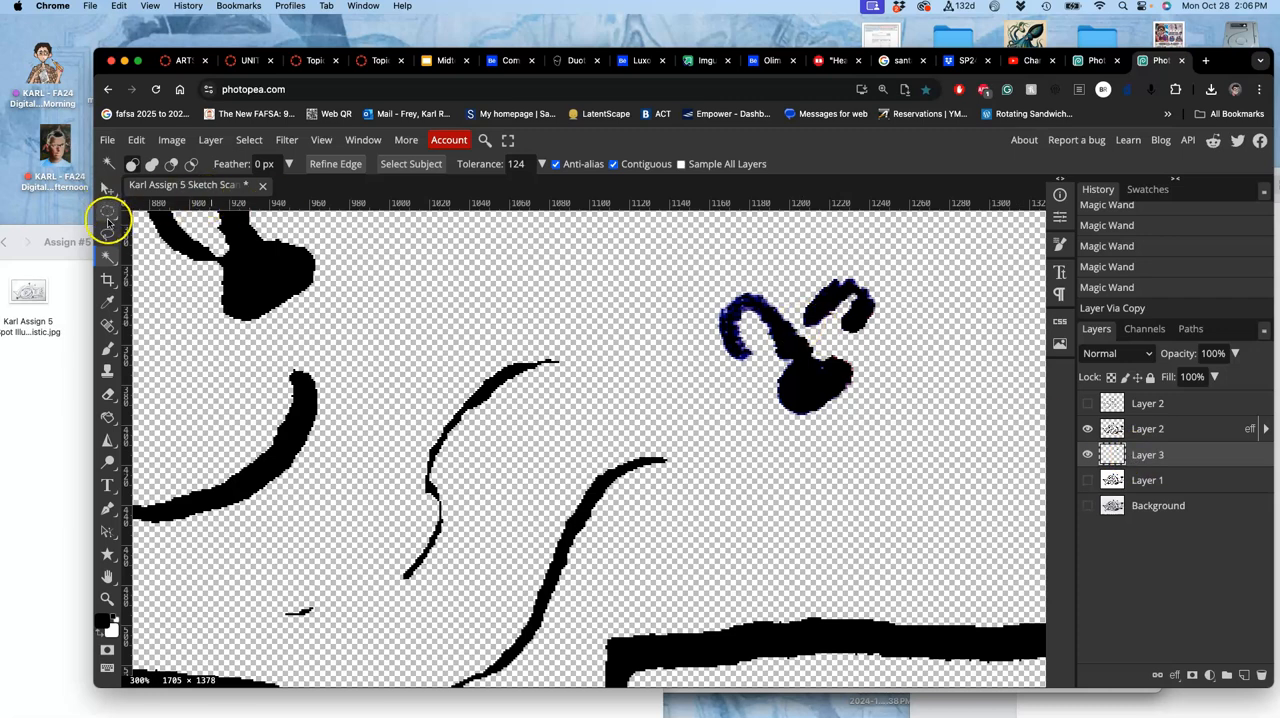
Hide the Spot Illustration sketch layer so only the Digital Inking strokes show.
left_click(108, 219)
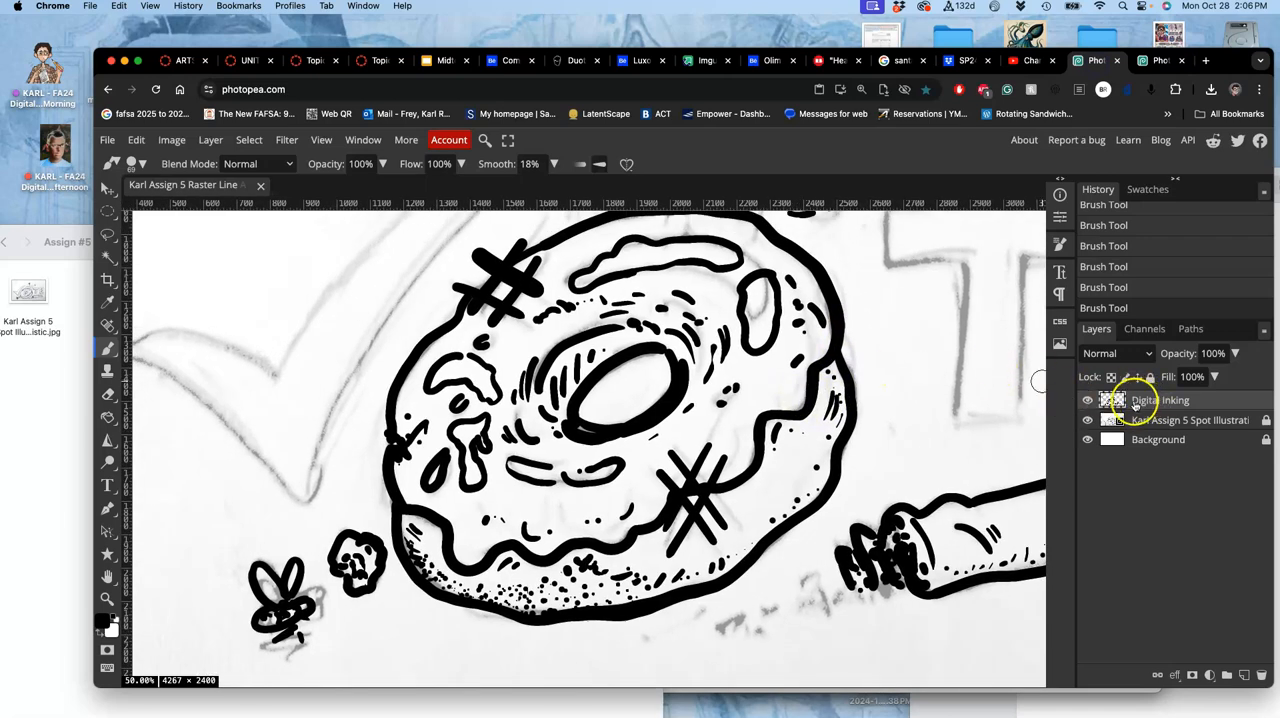
left_click(1087, 439)
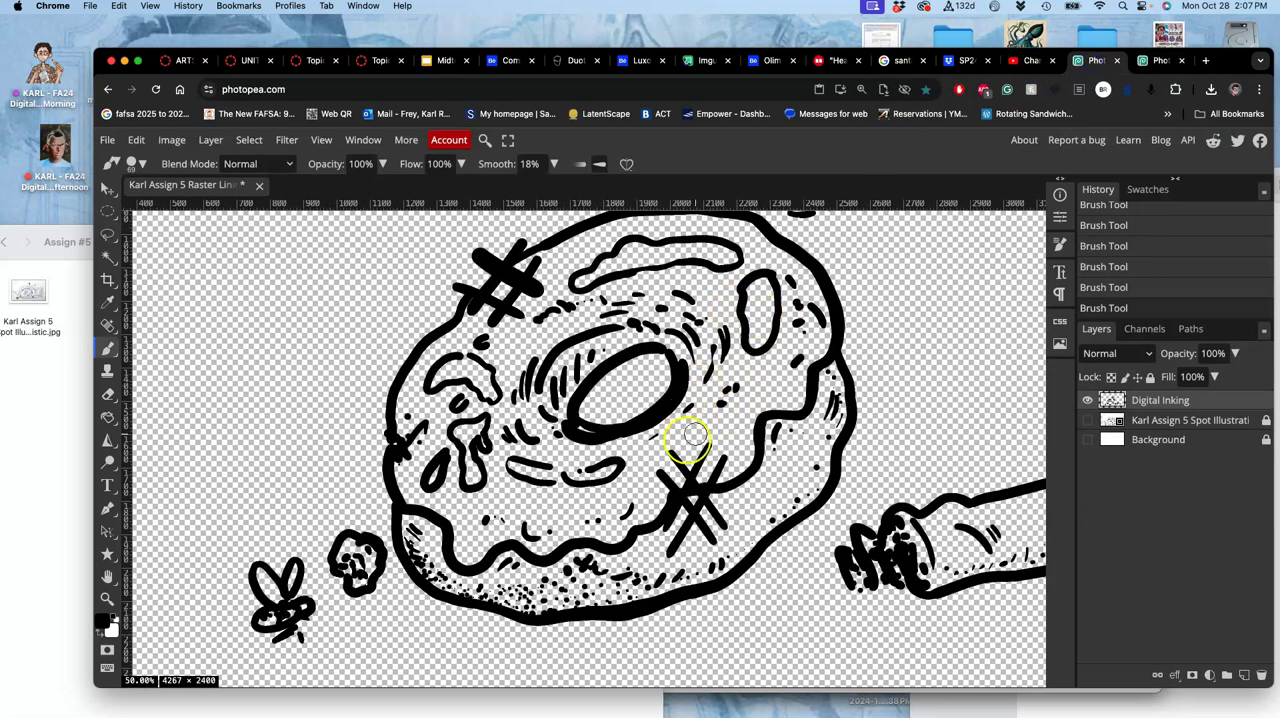
Export the Sketch Scan document as a PNG at 100% quality.
left_click(1161, 60)
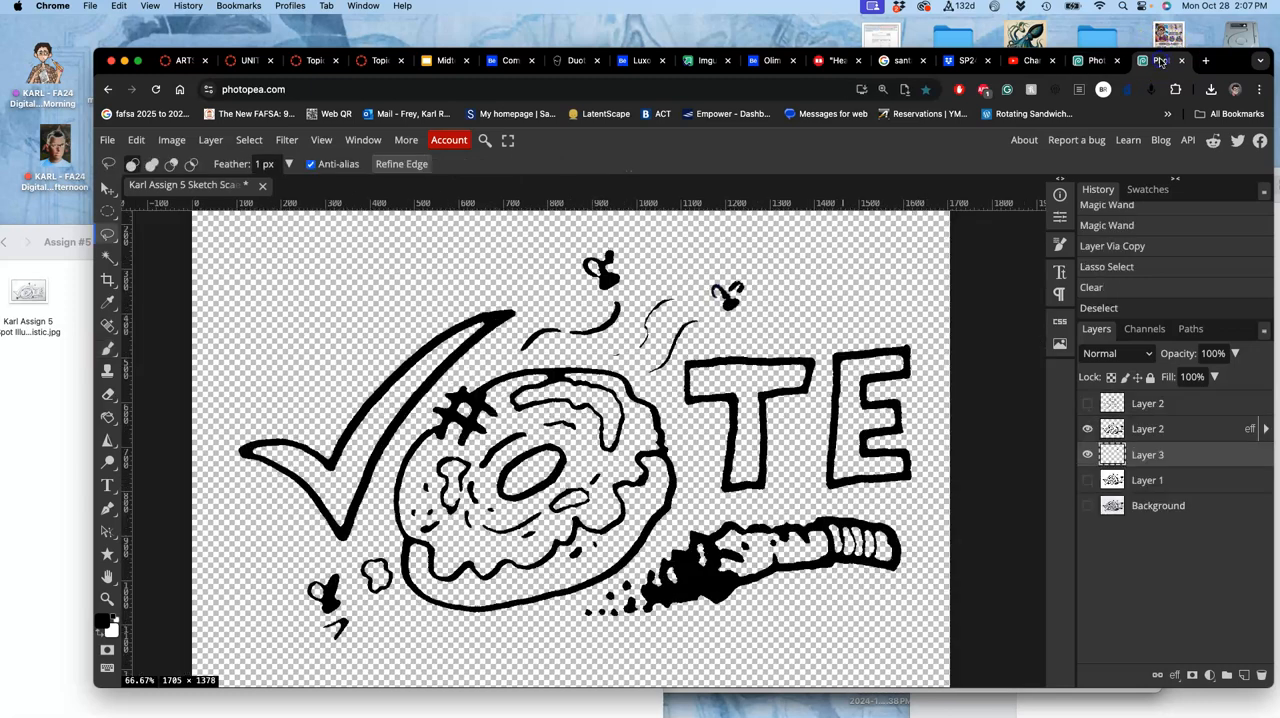
mouse_move(920, 281)
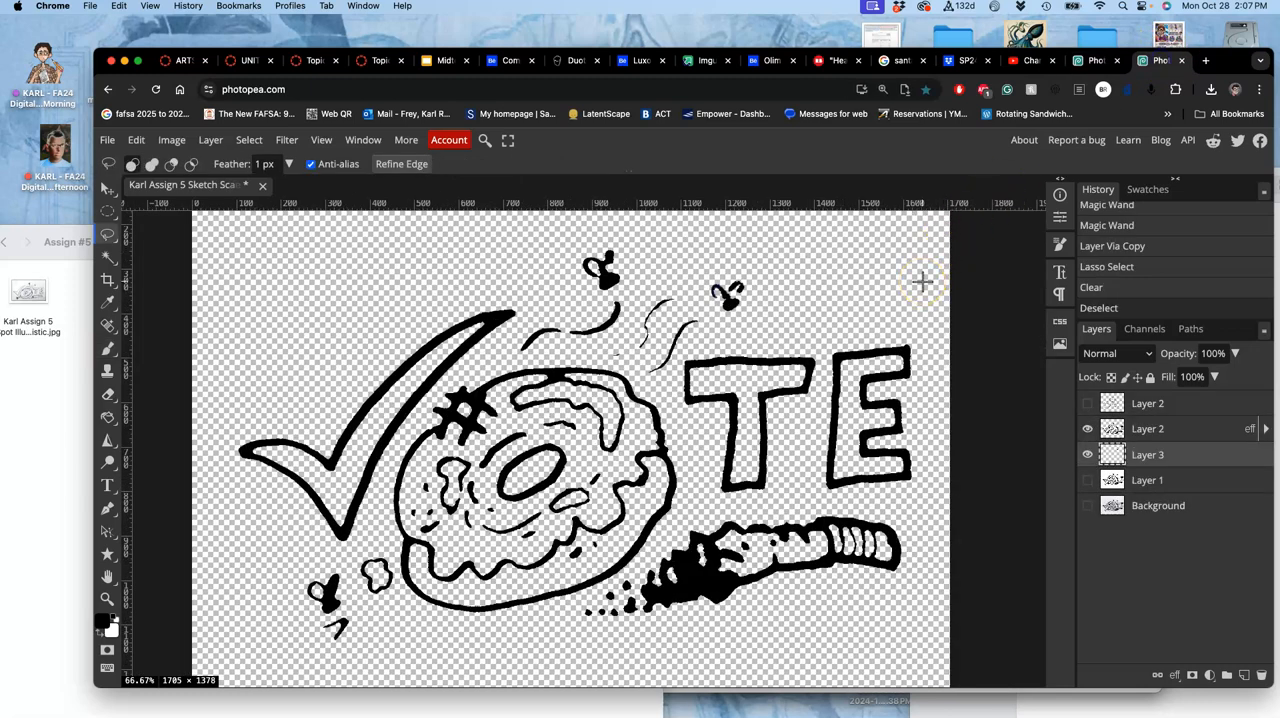
mouse_move(540, 280)
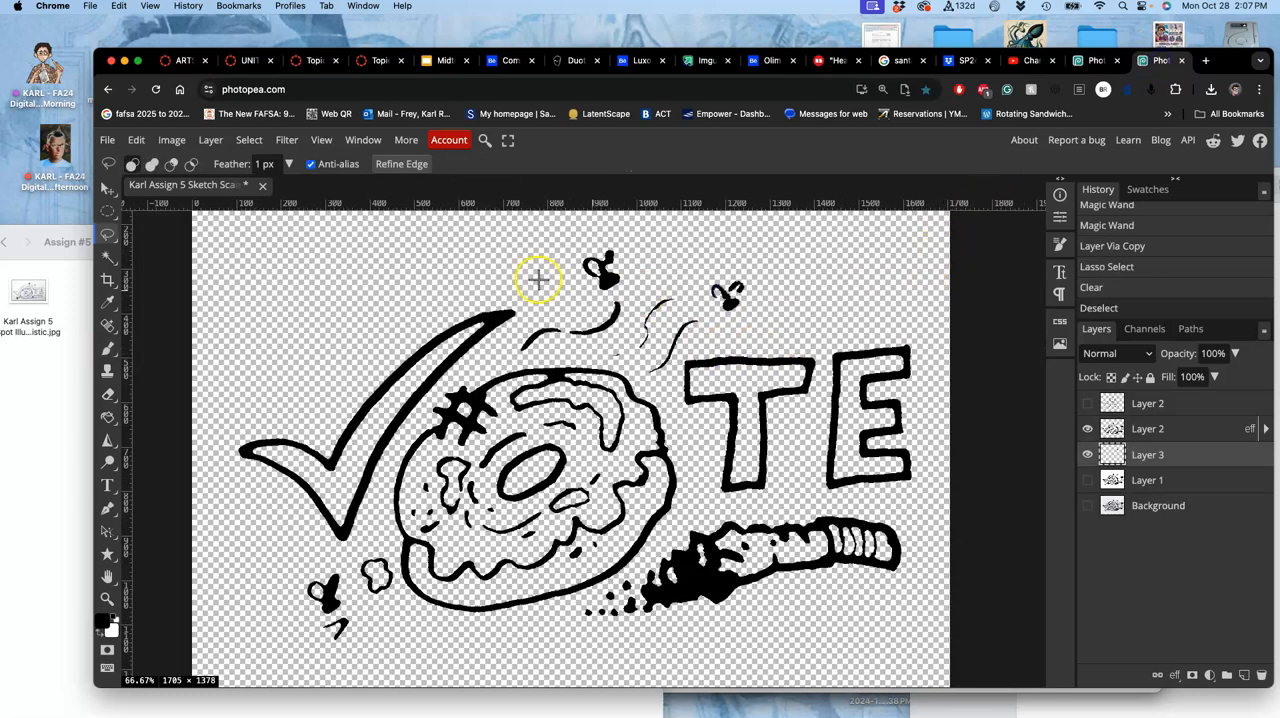
left_click(107, 139)
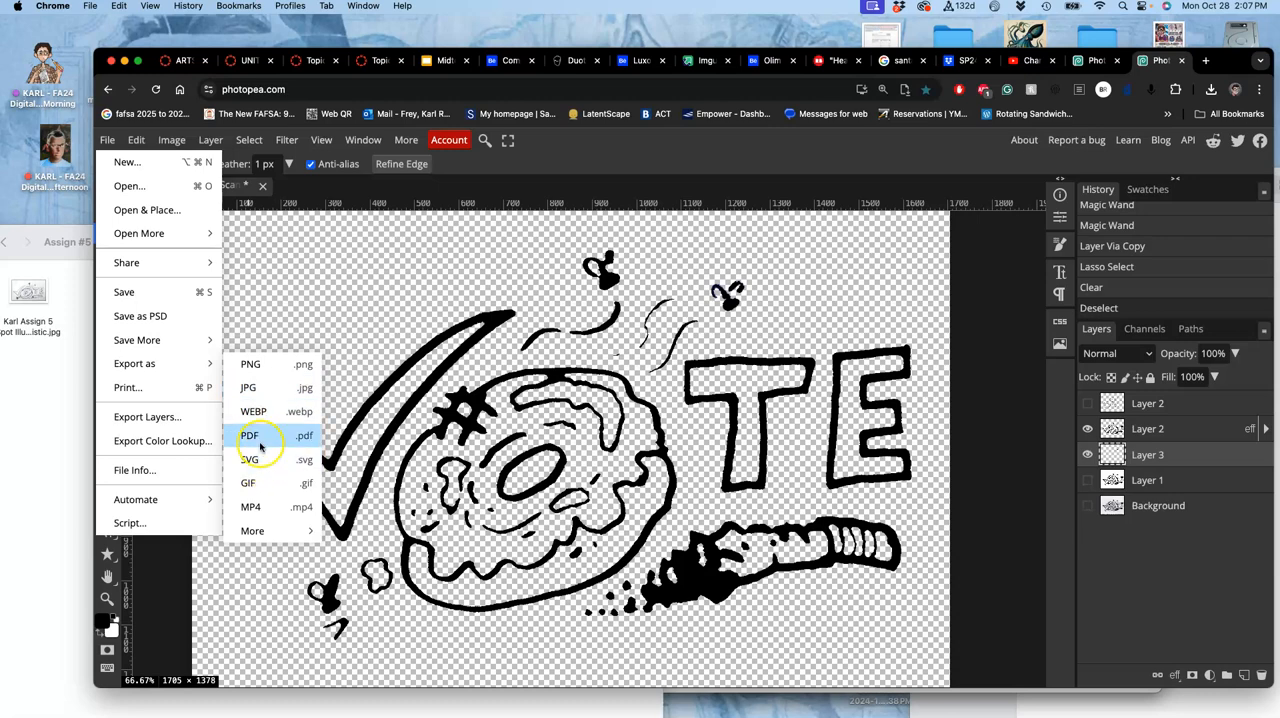
left_click(252, 530)
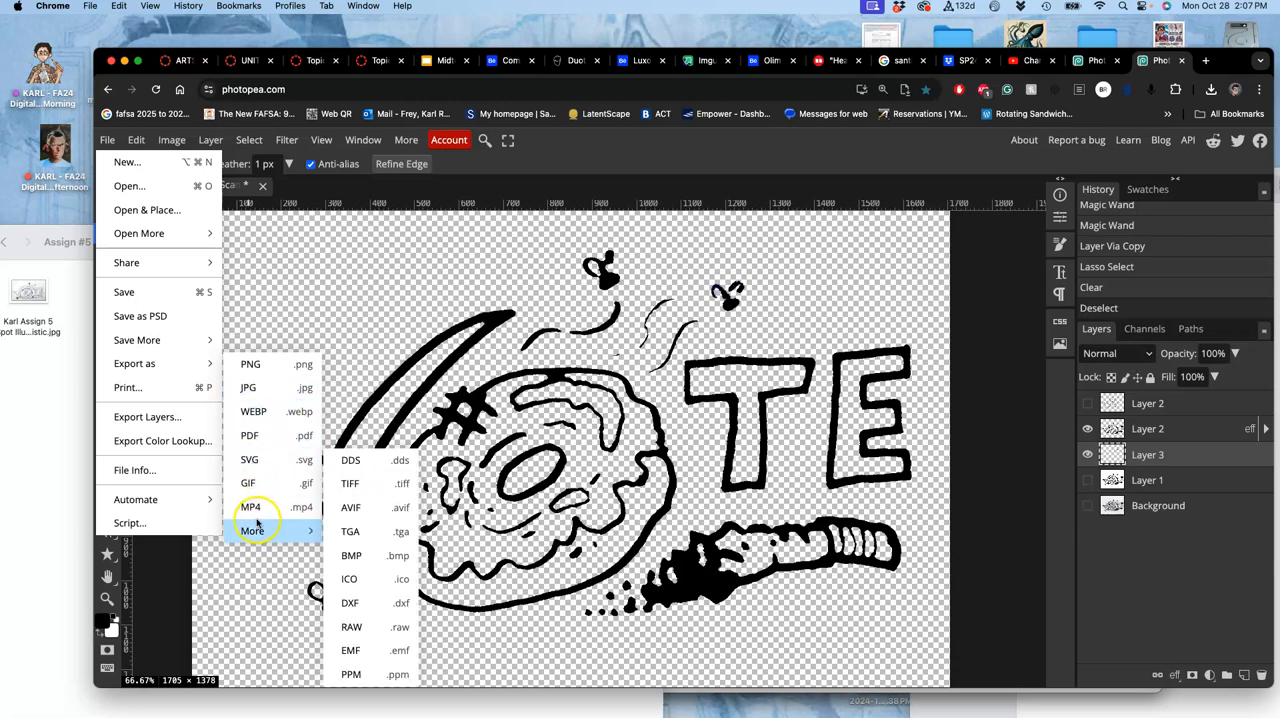
left_click(250, 364)
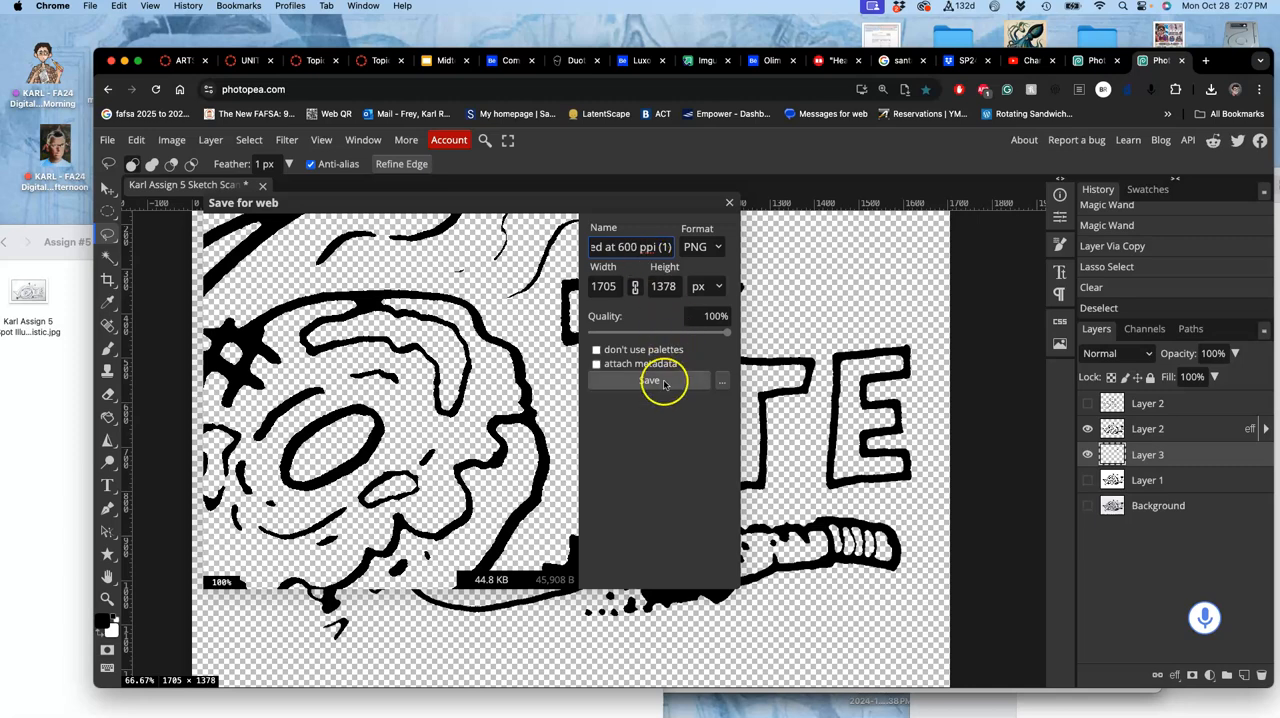
left_click(651, 380)
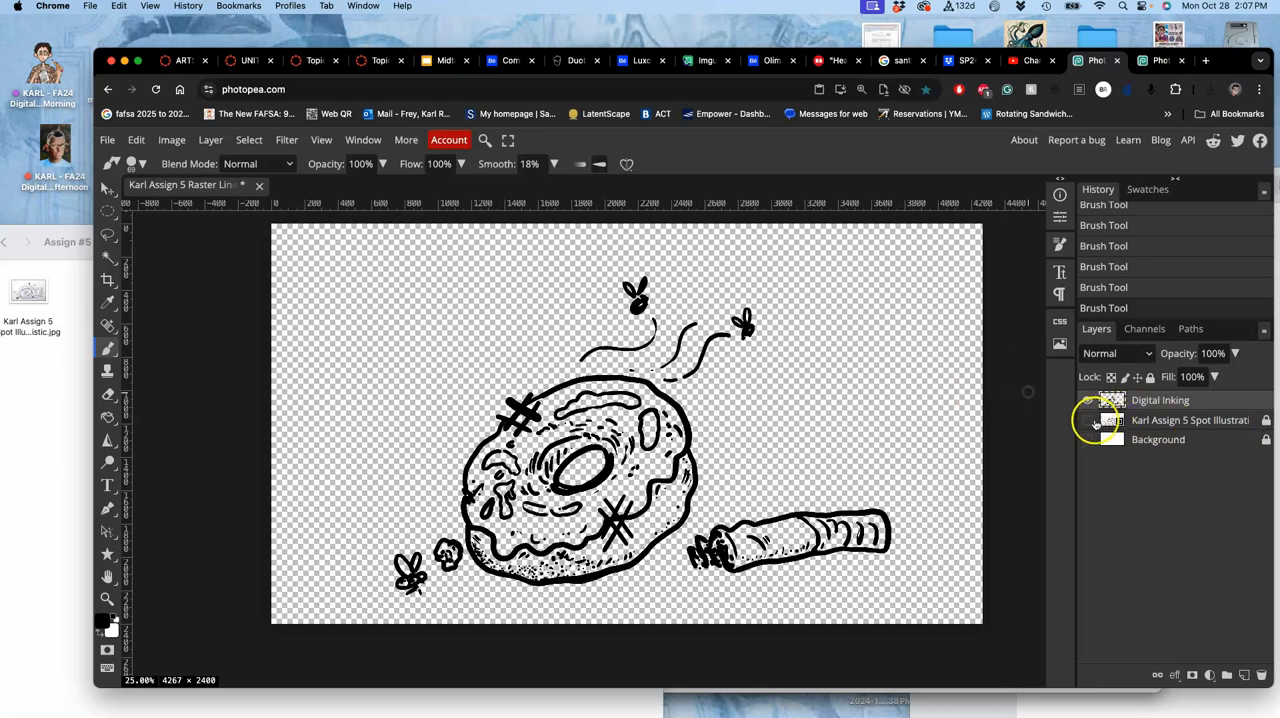
Show the sketch layer again and stipple dots beside the rolled tube's ragged end.
left_click(1088, 420)
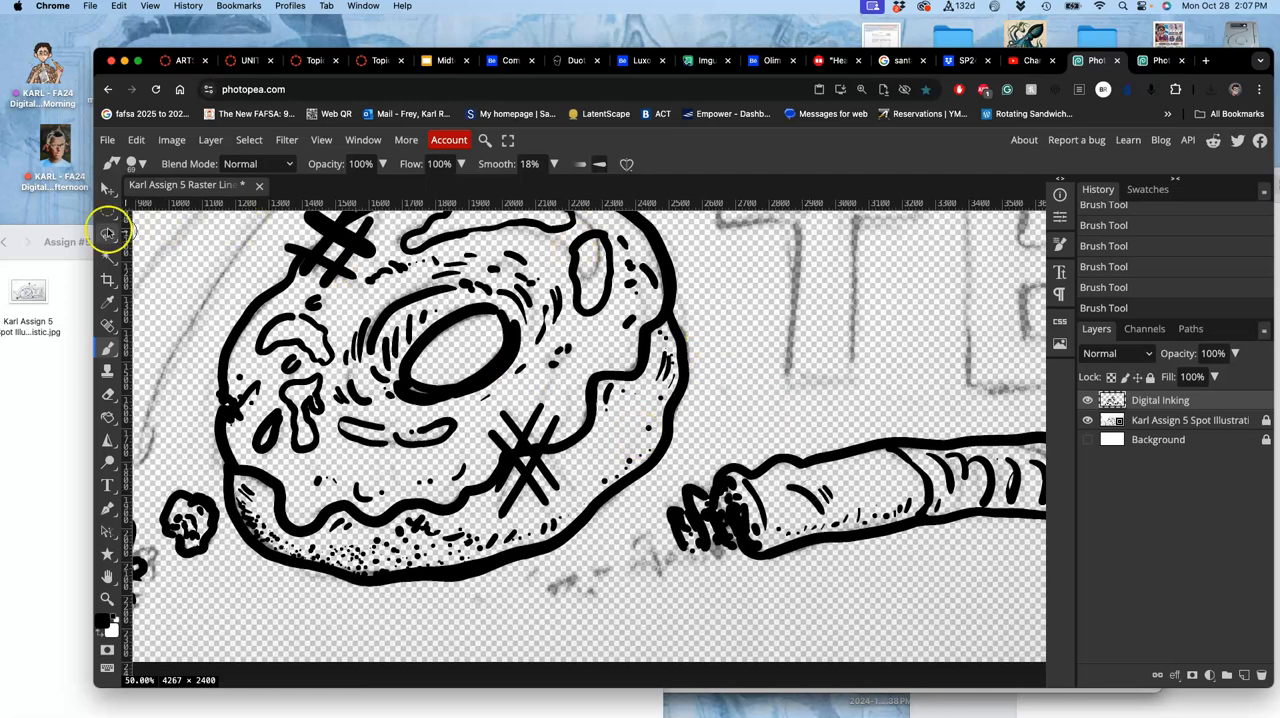
left_click(108, 234)
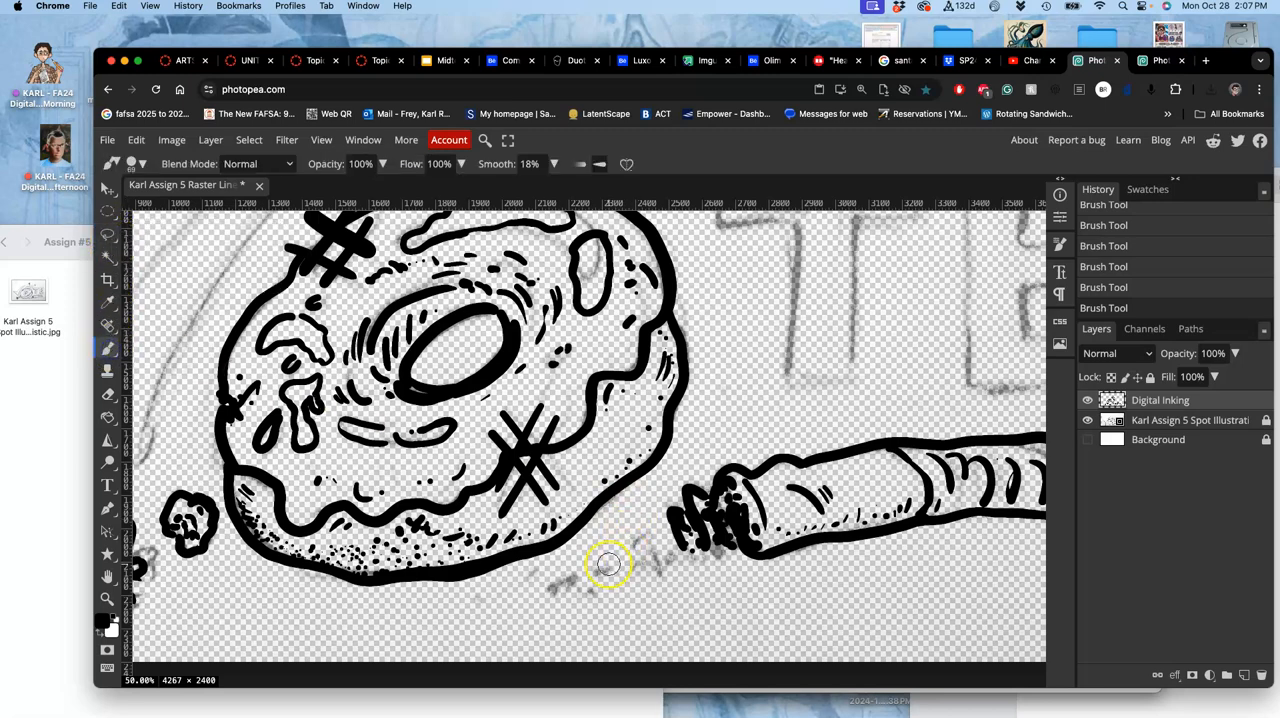
mouse_move(628, 561)
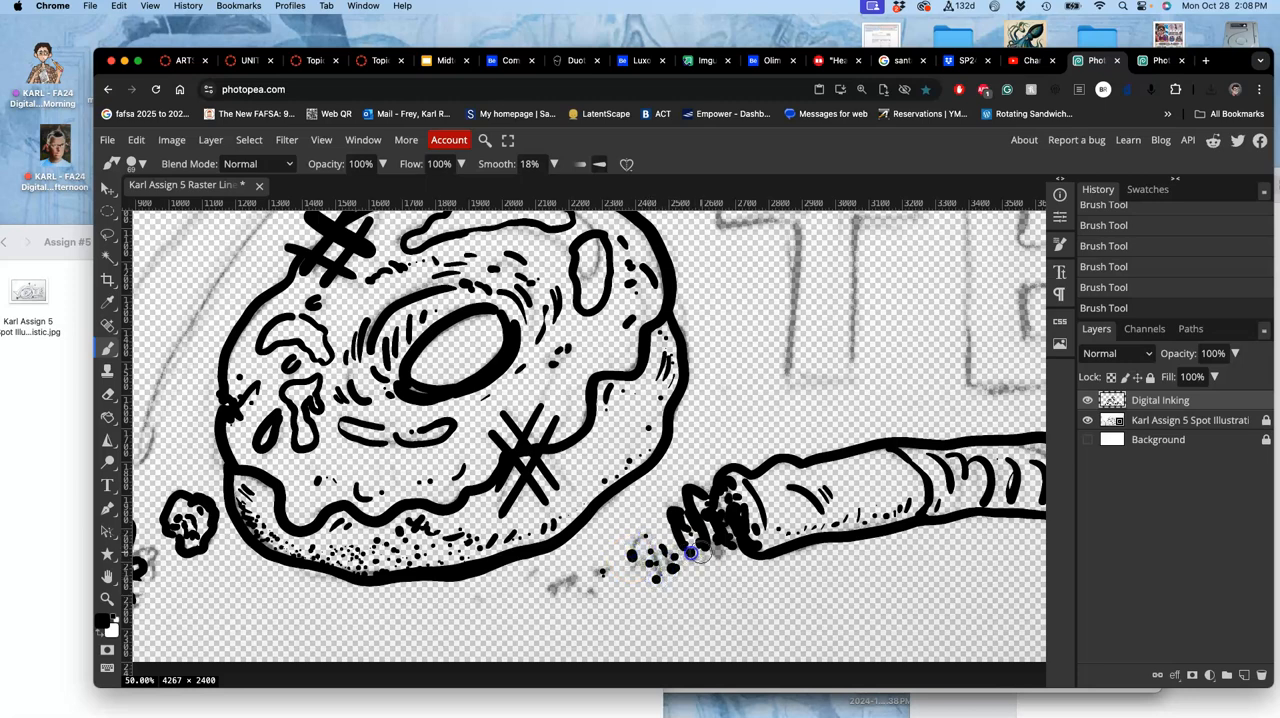
left_click(670, 555)
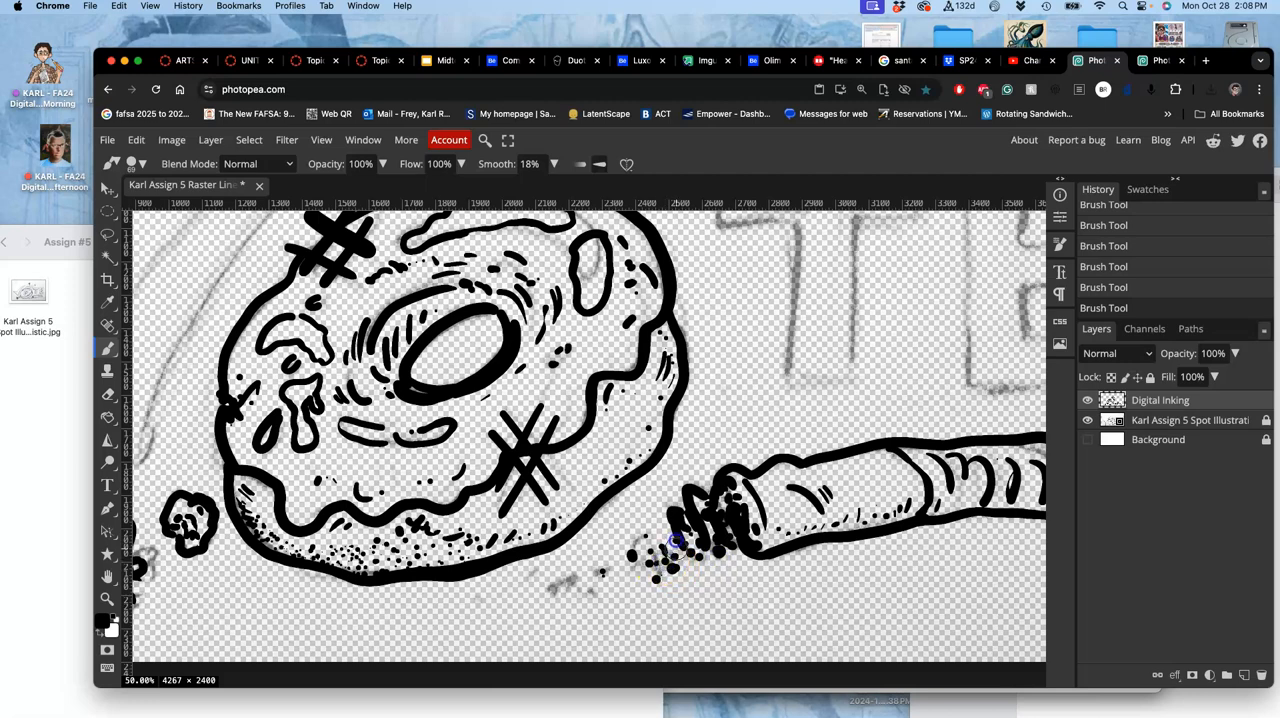
left_click(635, 545)
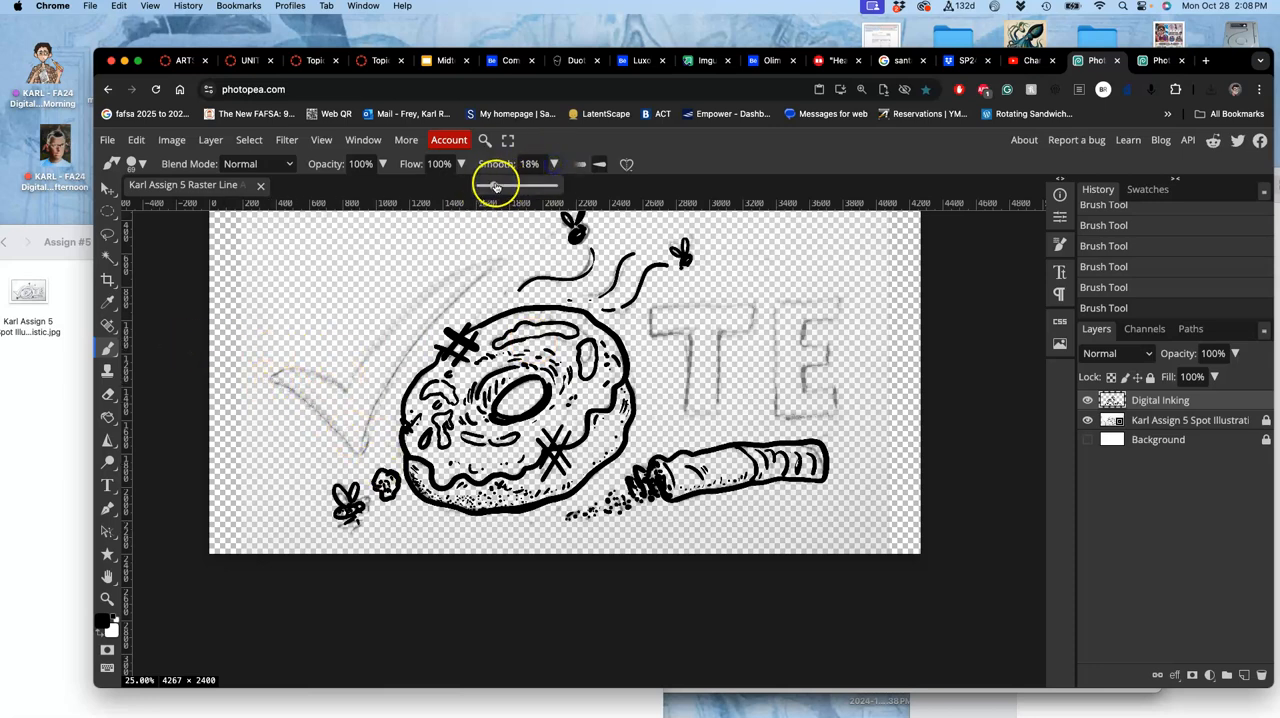
Set brush smoothing to 44% and ink the checkmark's arms, rotating the canvas for inner edges.
left_click_drag(497, 184, 512, 184)
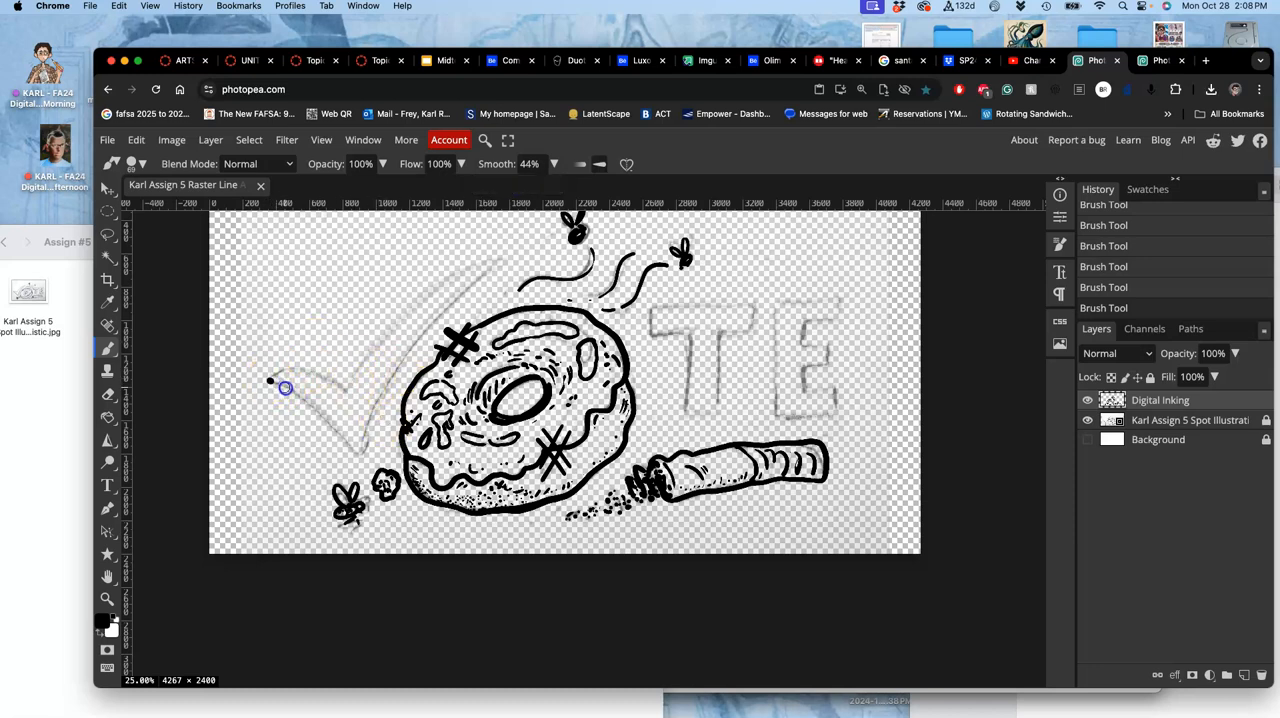
left_click_drag(285, 388, 362, 458)
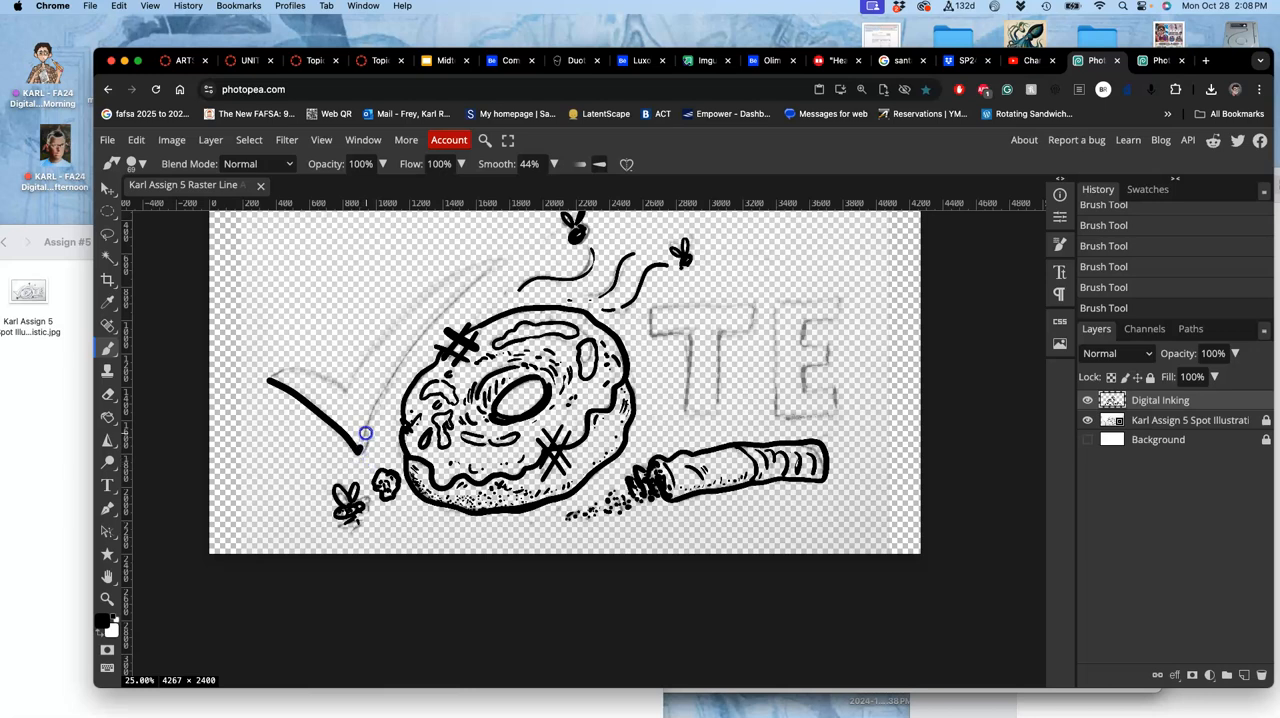
left_click_drag(365, 433, 431, 317)
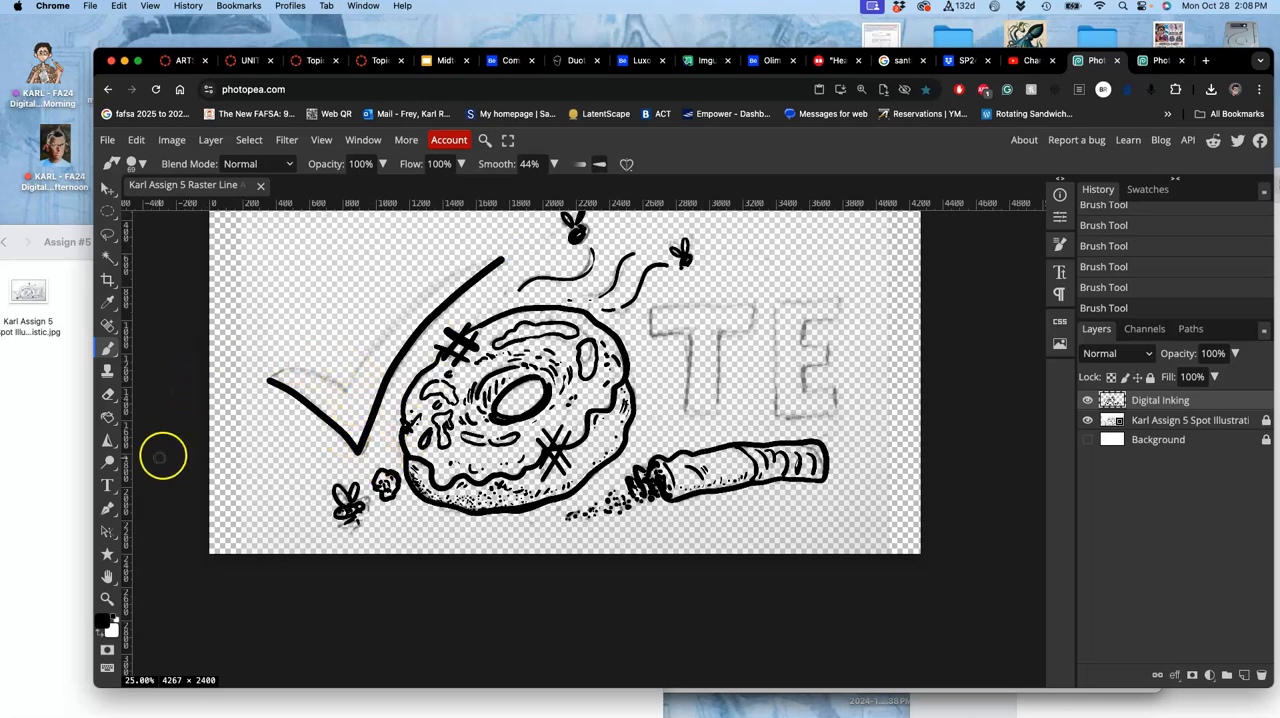
left_click(108, 577)
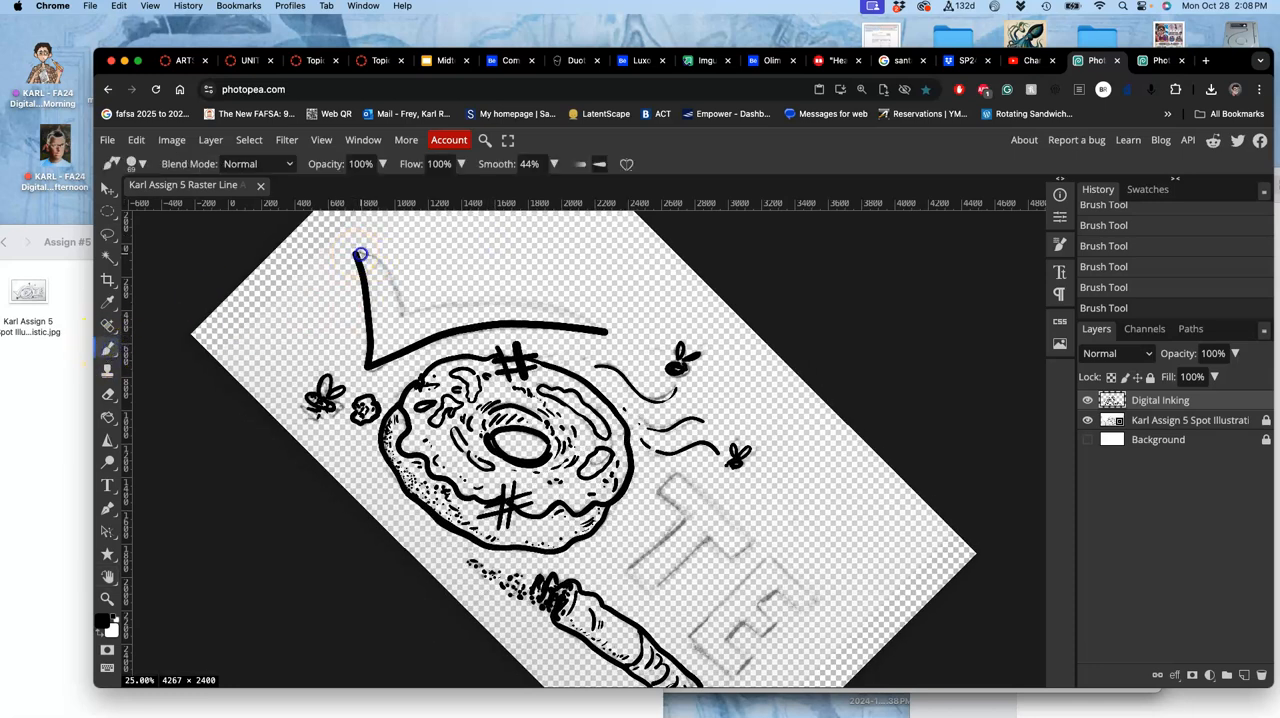
left_click_drag(360, 255, 395, 295)
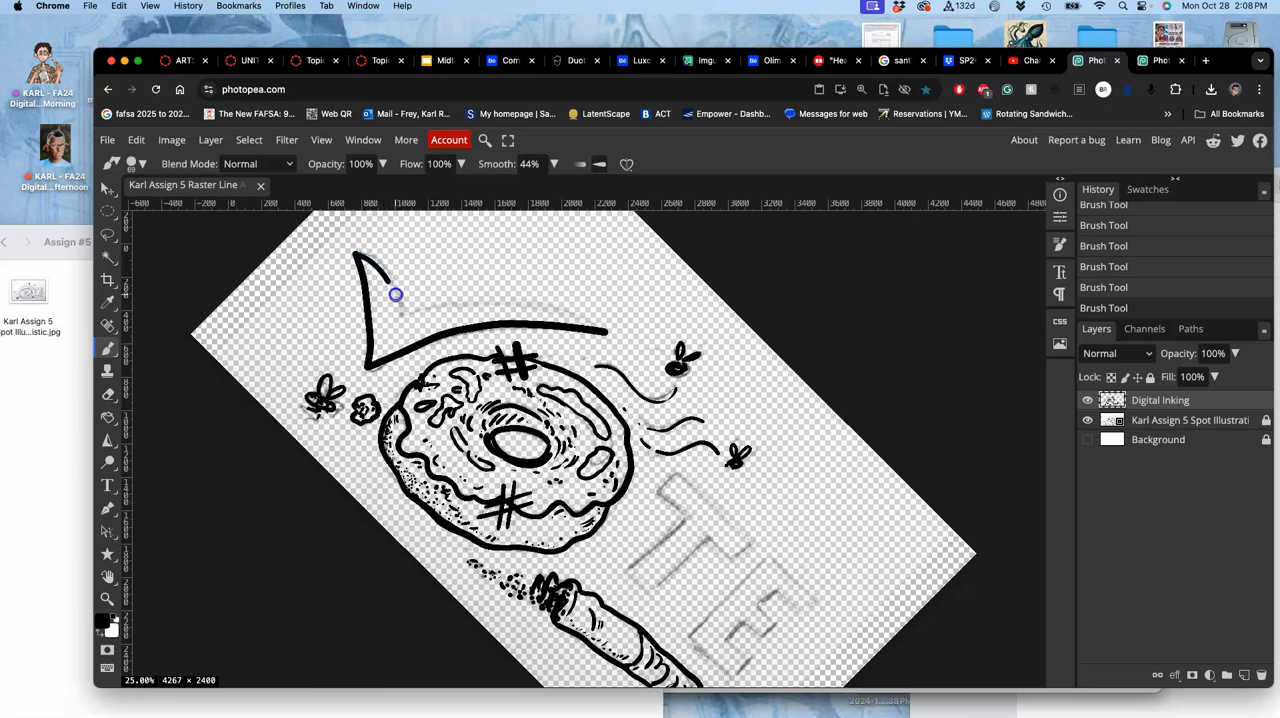
mouse_move(248, 278)
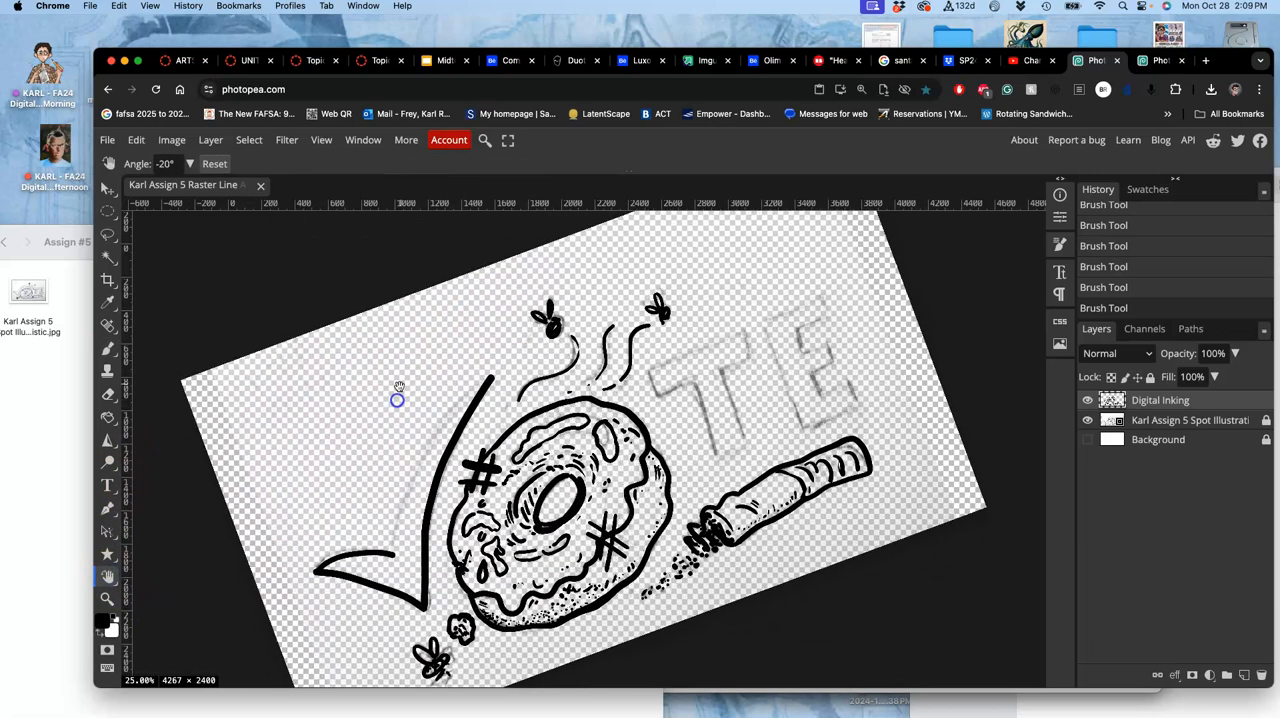
left_click(107, 348)
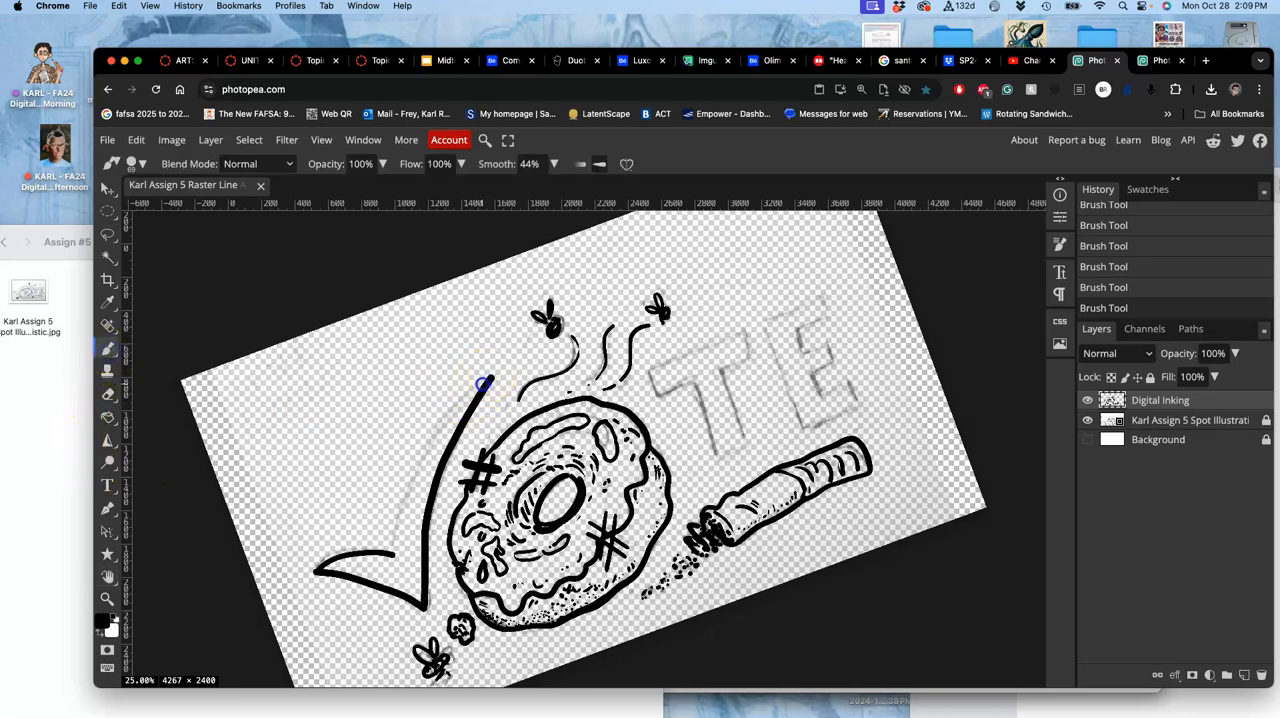
left_click_drag(485, 383, 429, 457)
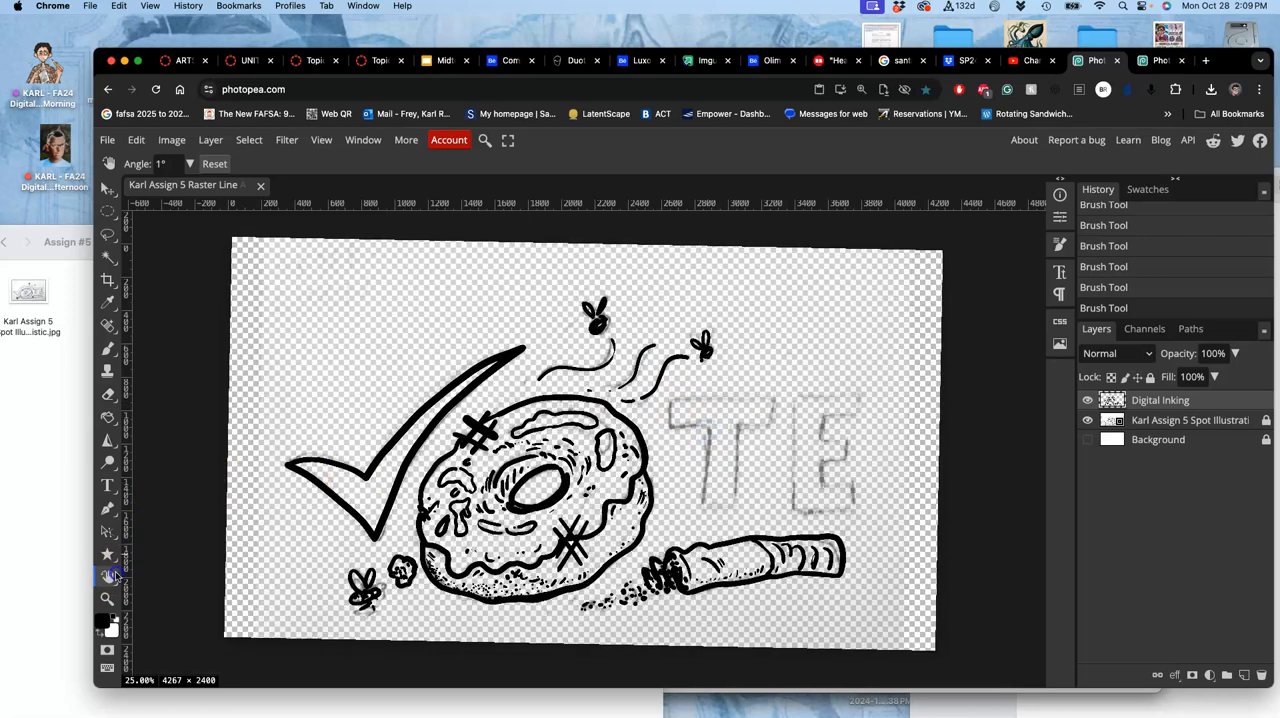
Reset the canvas rotation to zero and lower brush smoothing to 28%.
left_click(214, 163)
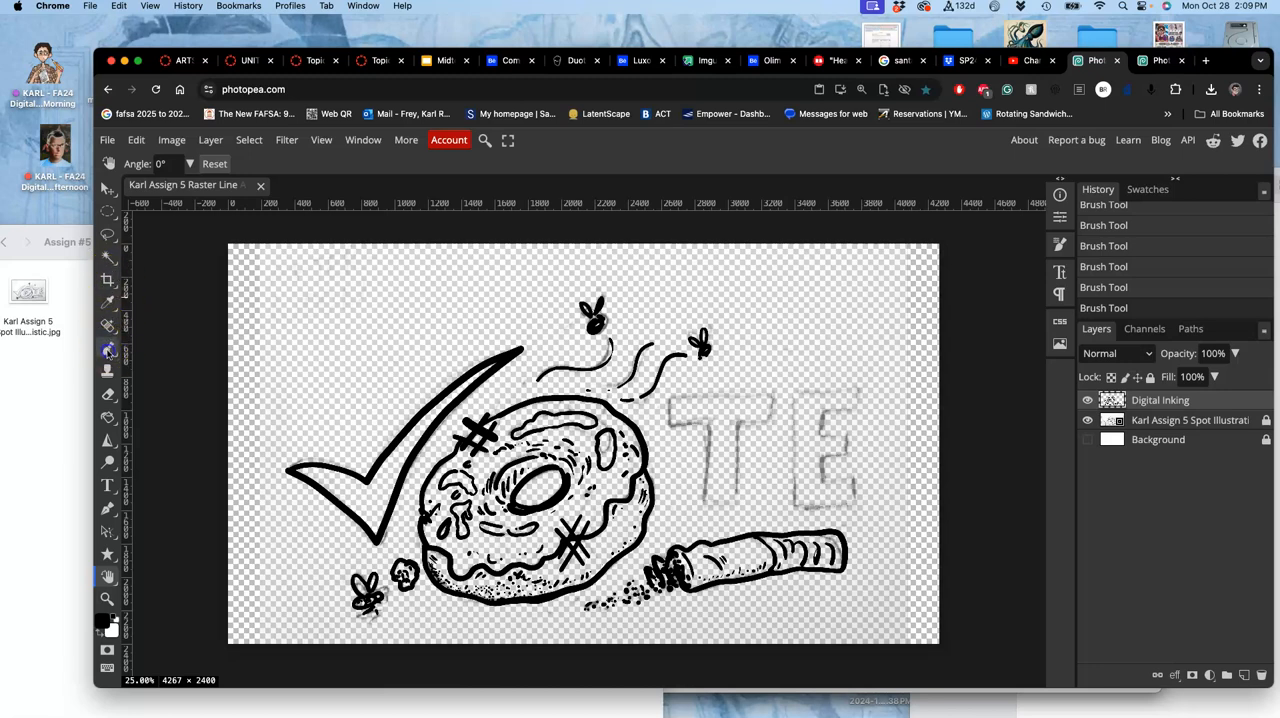
left_click(107, 348)
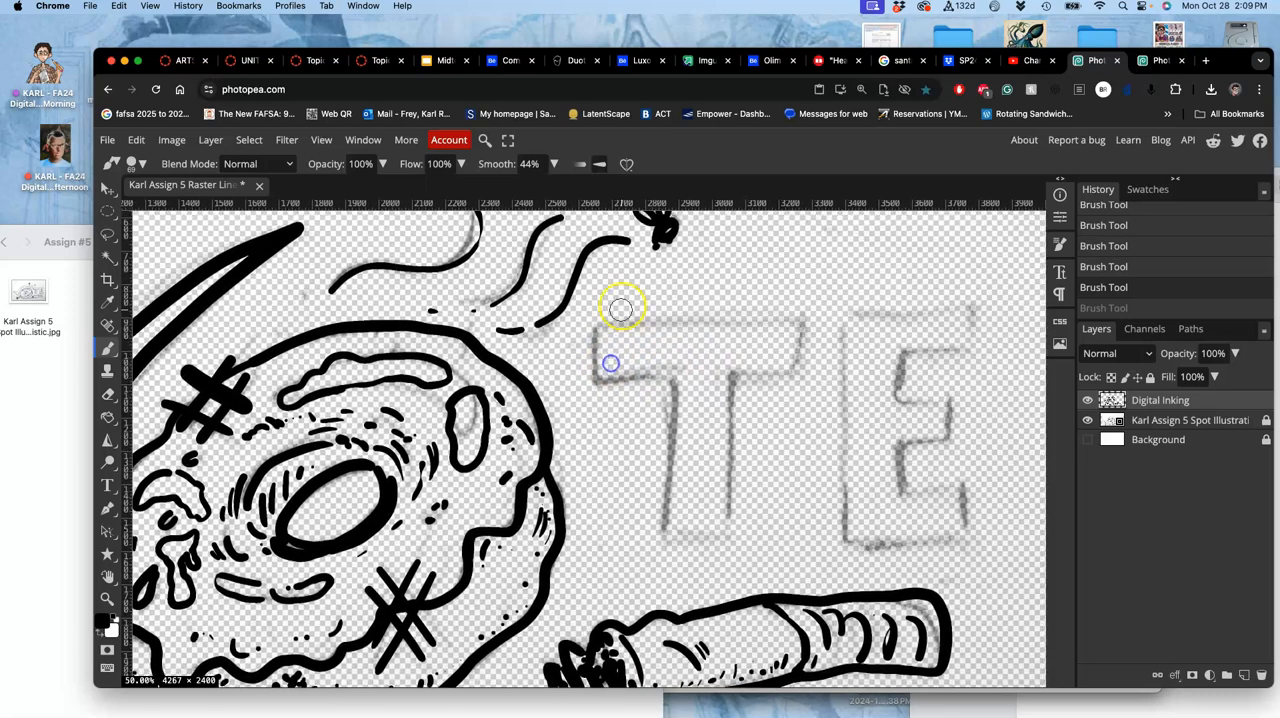
left_click_drag(518, 187, 503, 187)
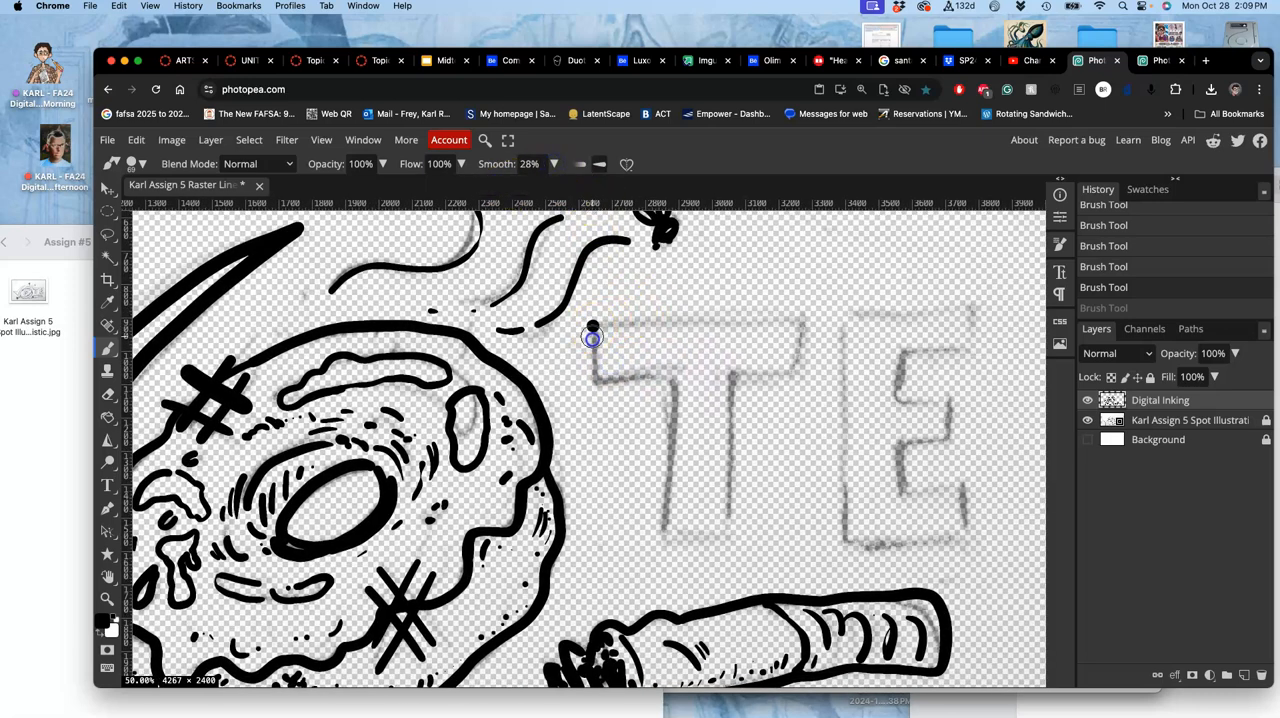
Ink the T outline: crossbar top, underside and ends, plus both stem sides and bottom.
left_click_drag(592, 328, 597, 380)
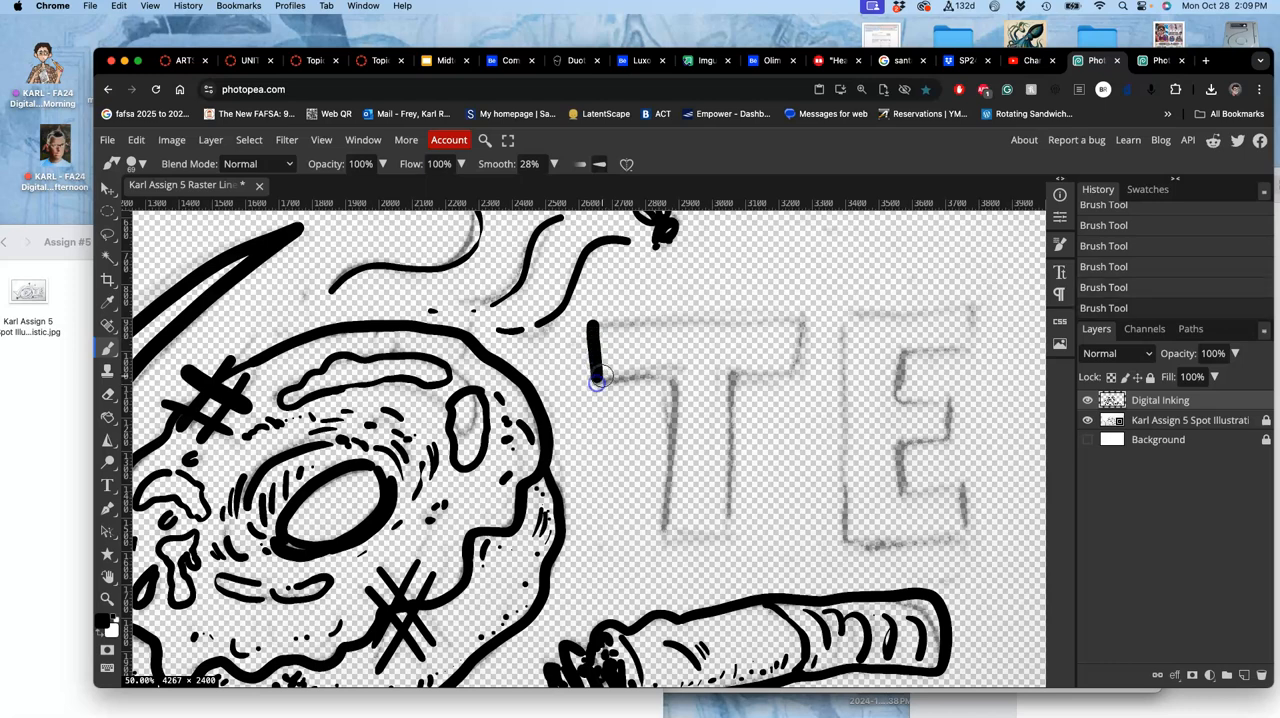
left_click_drag(595, 378, 648, 378)
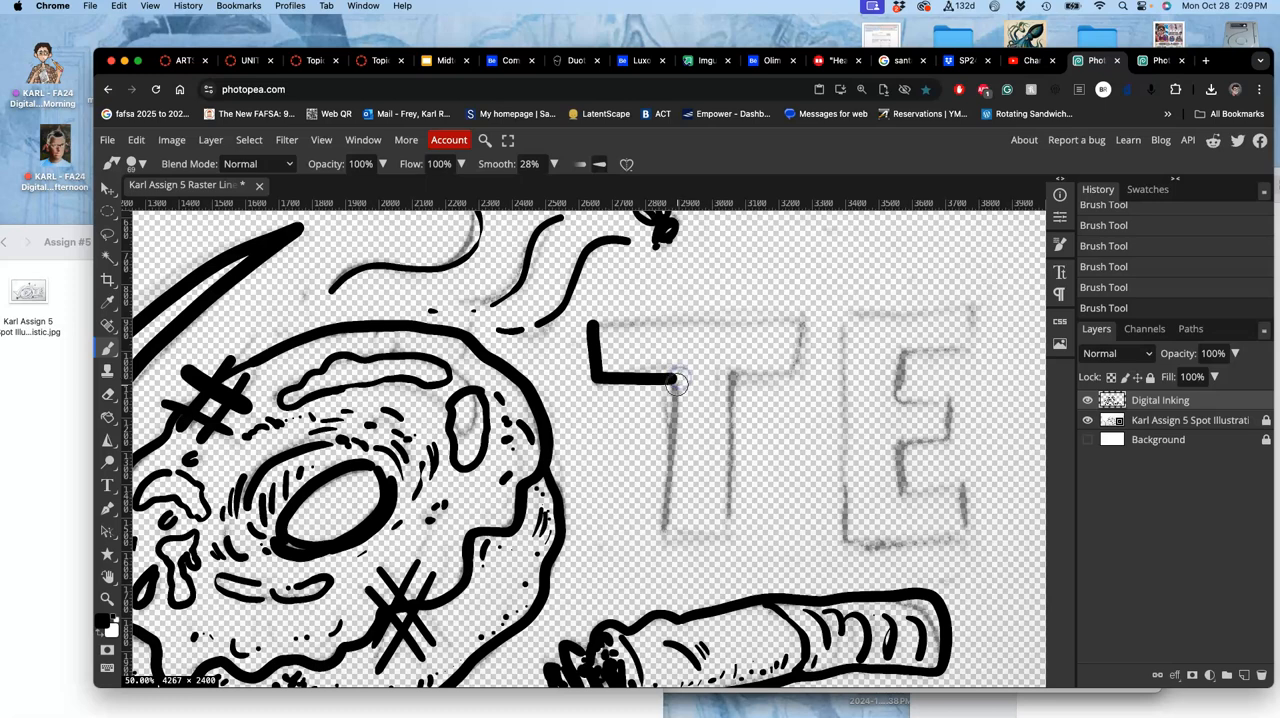
left_click_drag(675, 382, 662, 481)
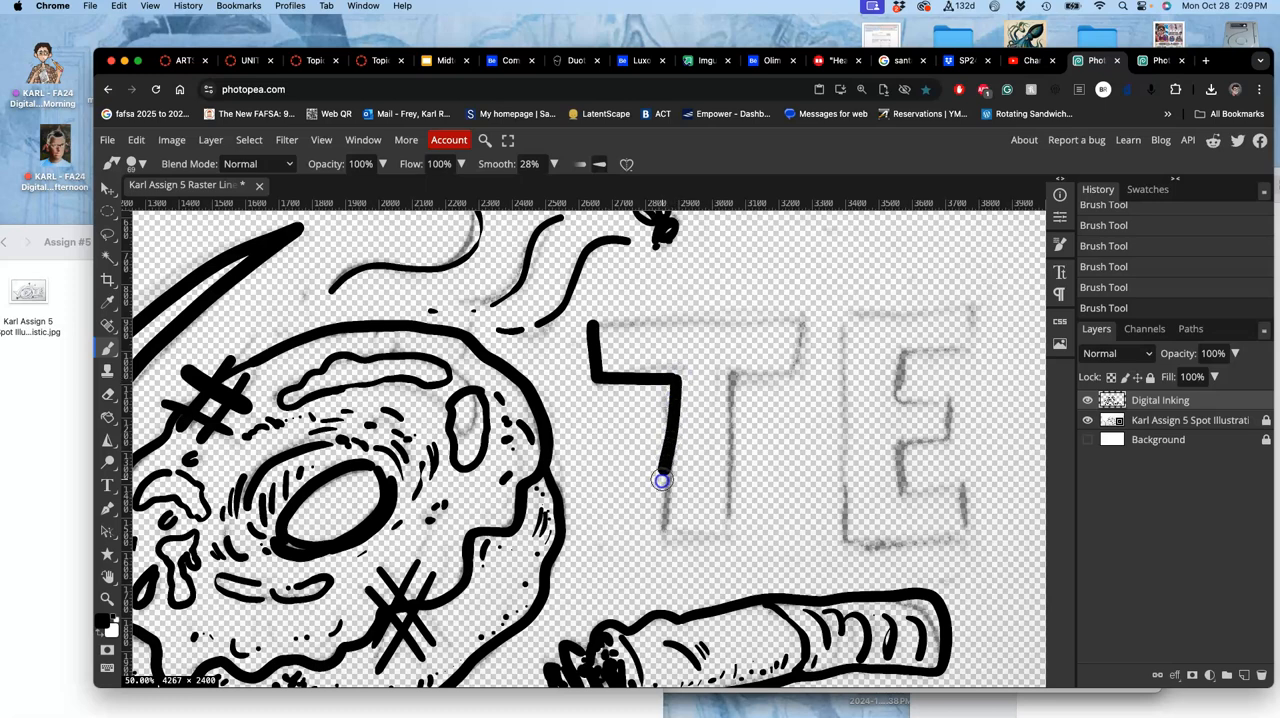
left_click_drag(662, 481, 672, 378)
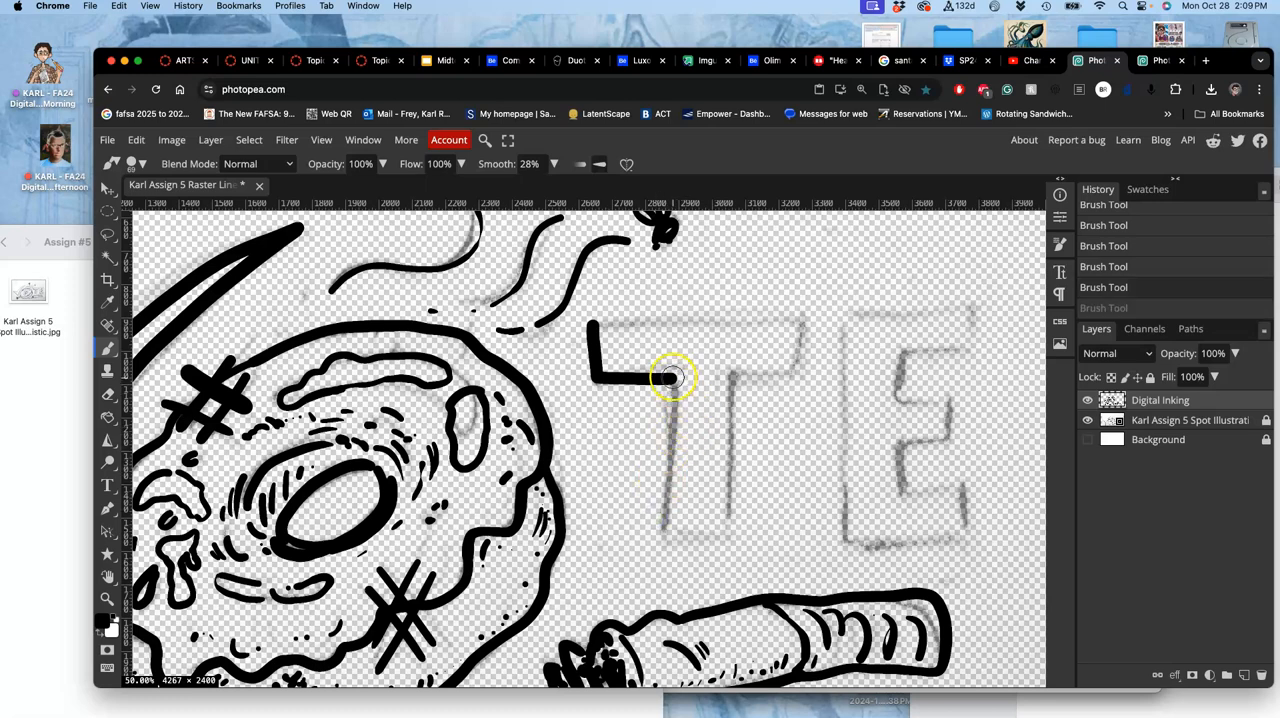
left_click_drag(672, 378, 665, 524)
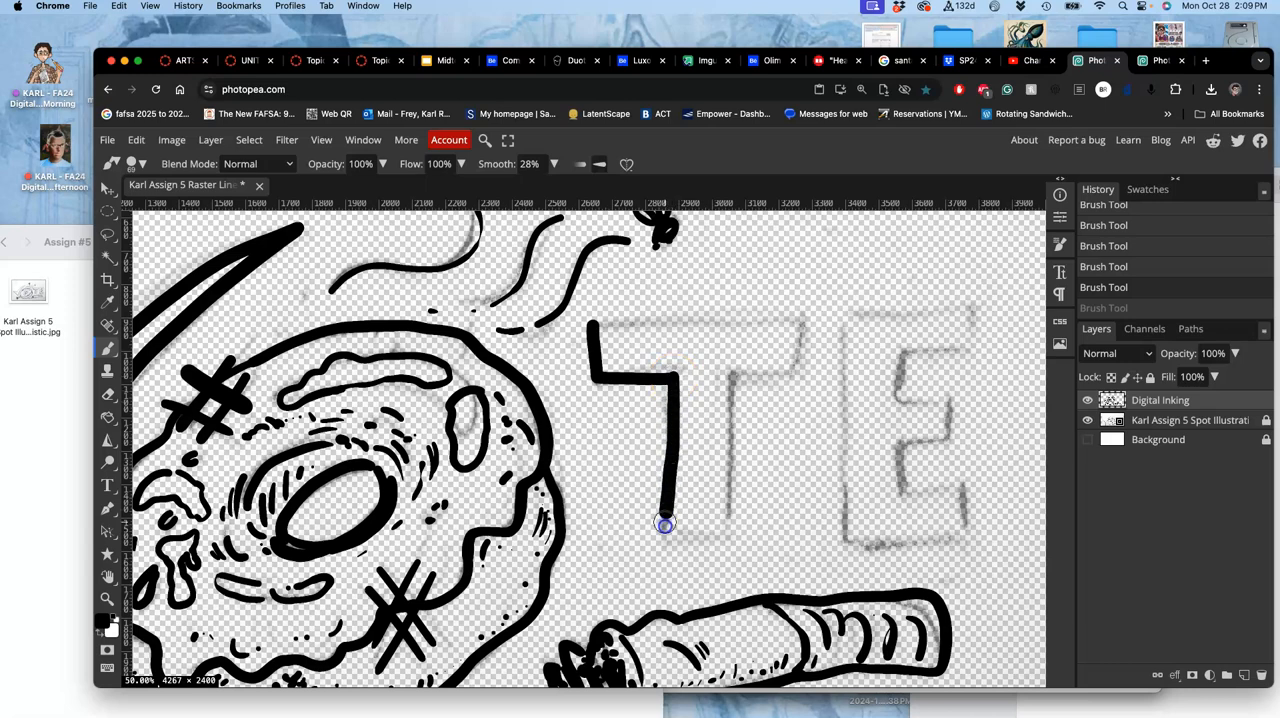
left_click_drag(665, 523, 735, 543)
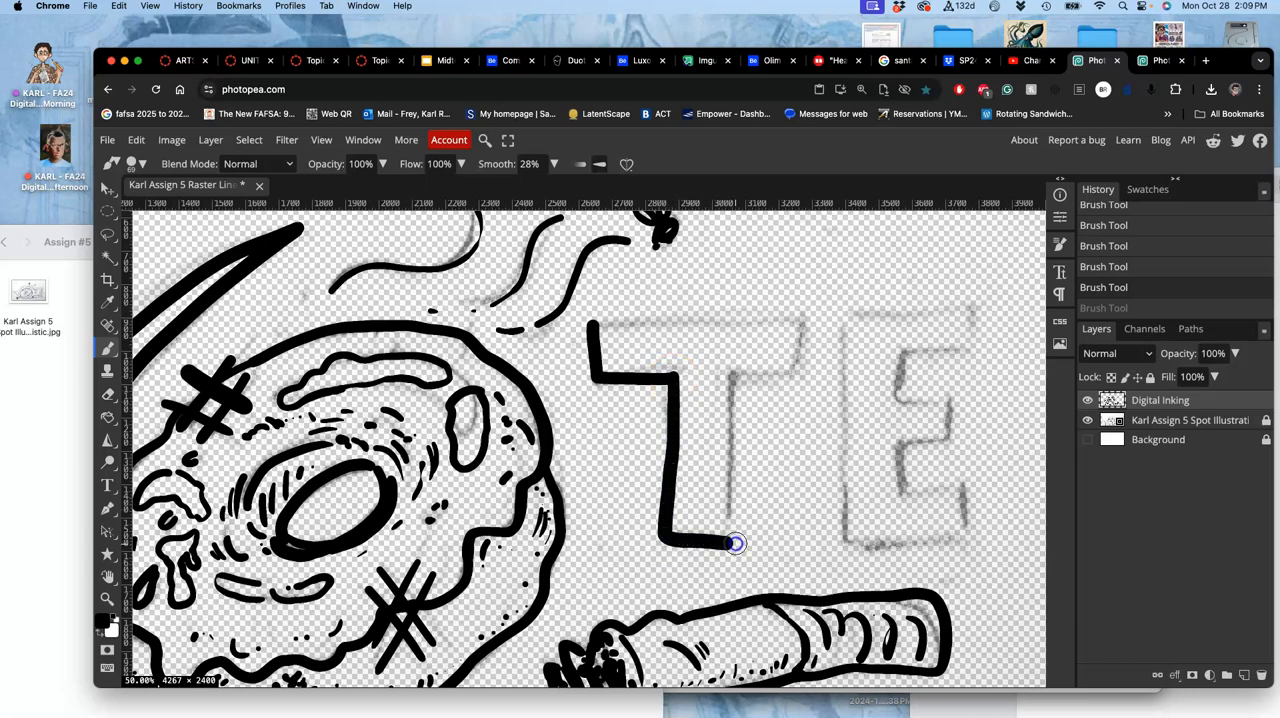
left_click_drag(735, 543, 731, 376)
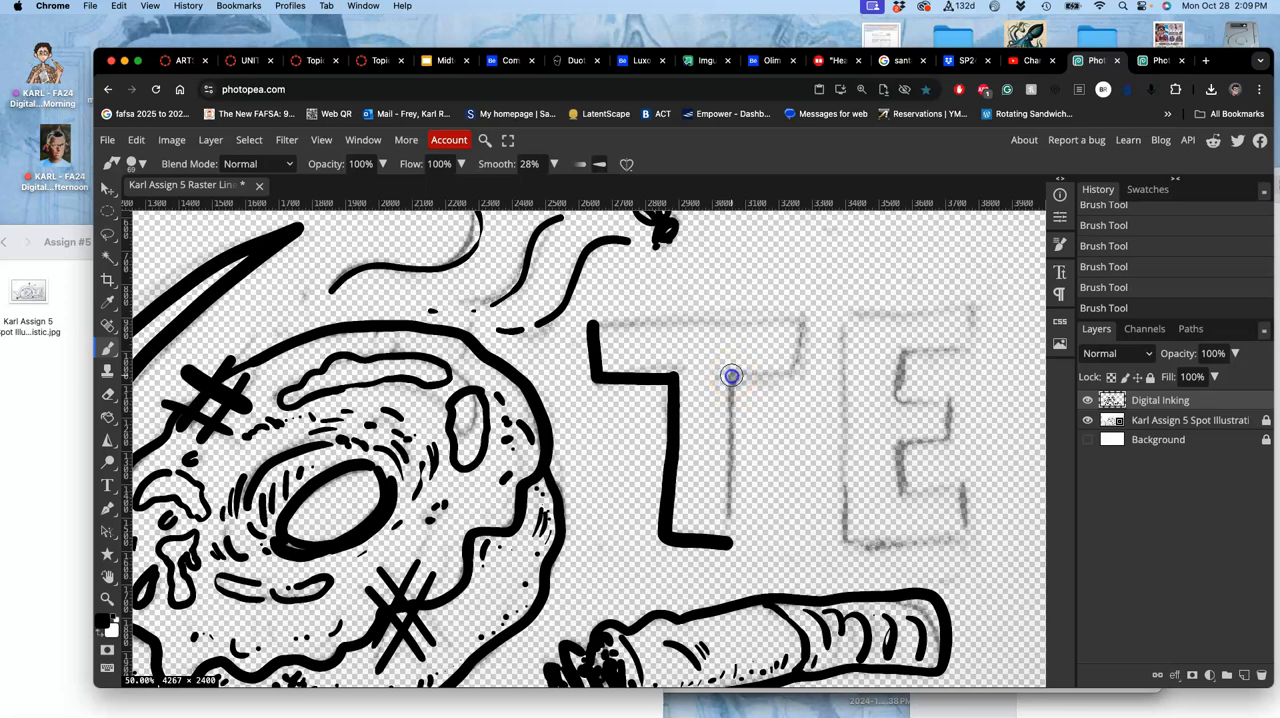
left_click_drag(731, 375, 729, 518)
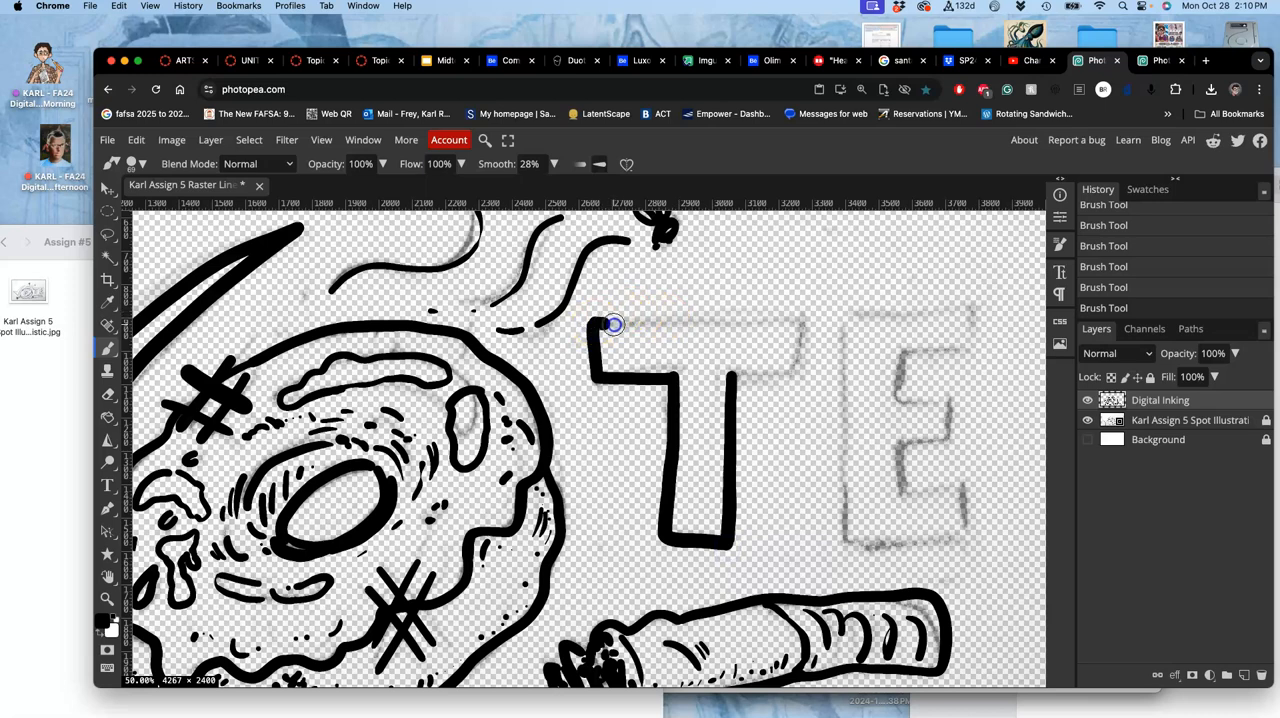
left_click_drag(614, 325, 730, 325)
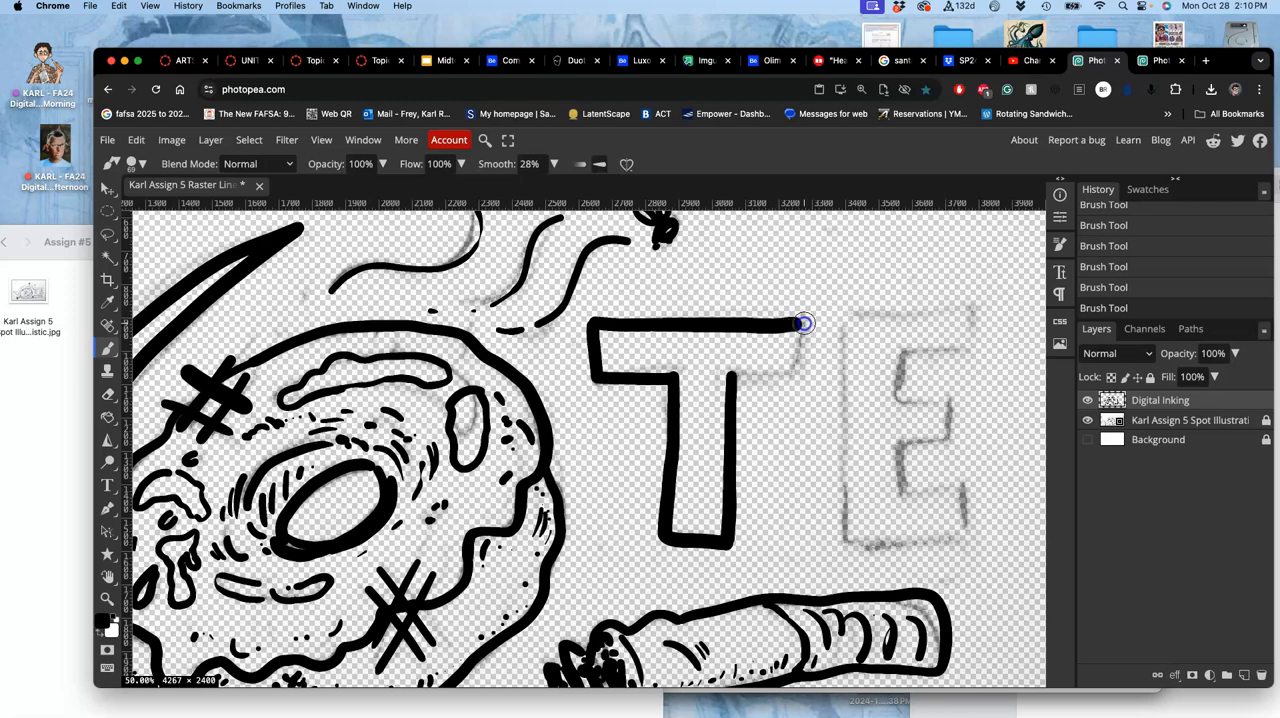
mouse_move(800, 323)
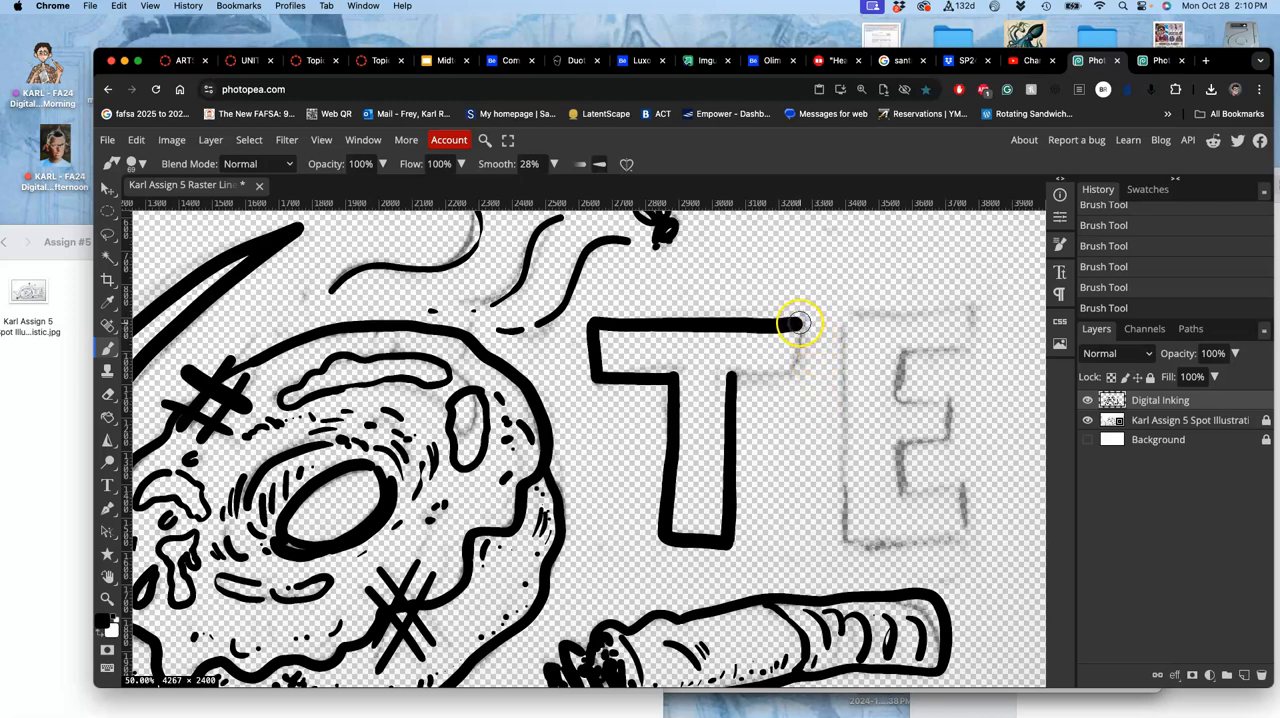
left_click_drag(797, 322, 790, 378)
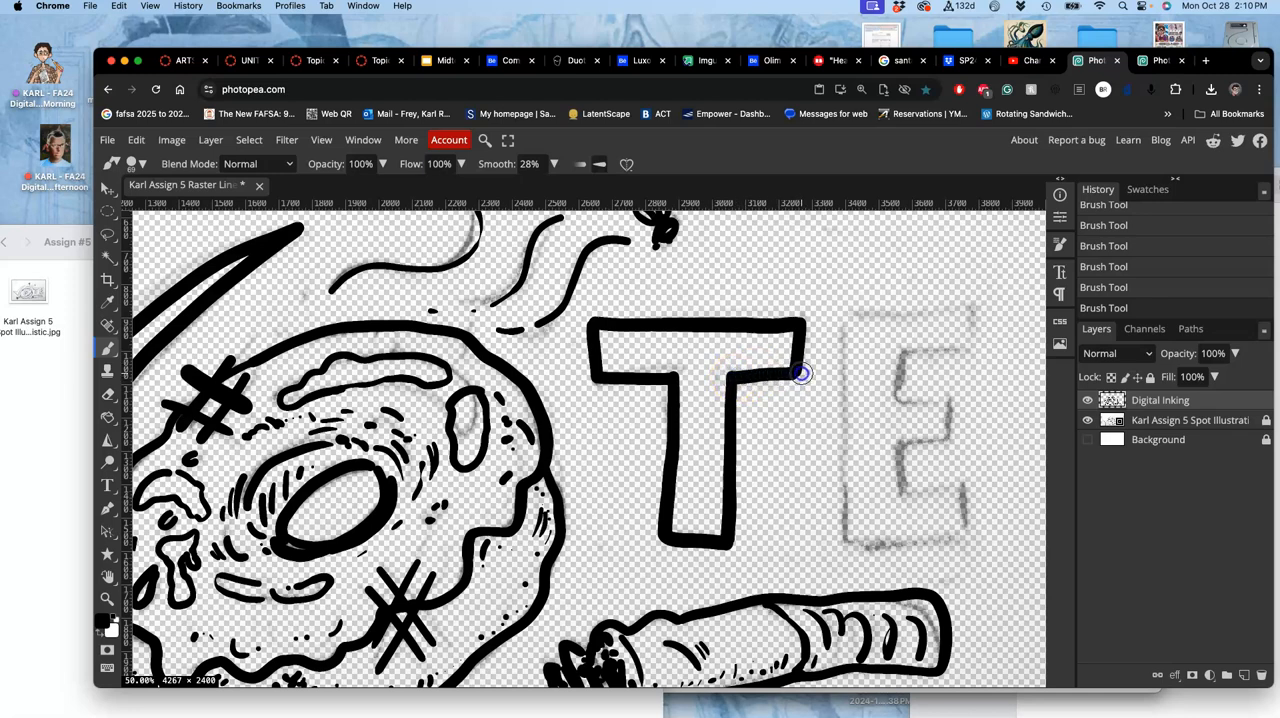
mouse_move(844, 317)
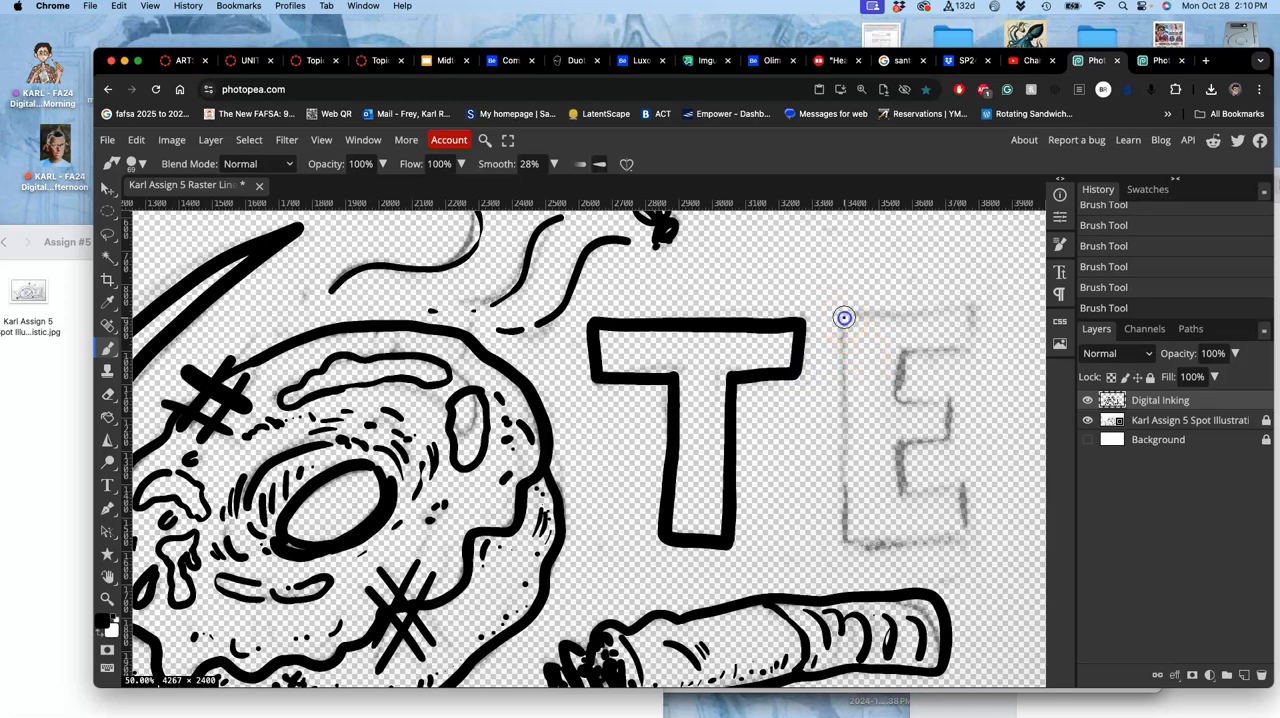
Ink the E's left side, top arm and bottom stroke.
left_click_drag(845, 317, 845, 510)
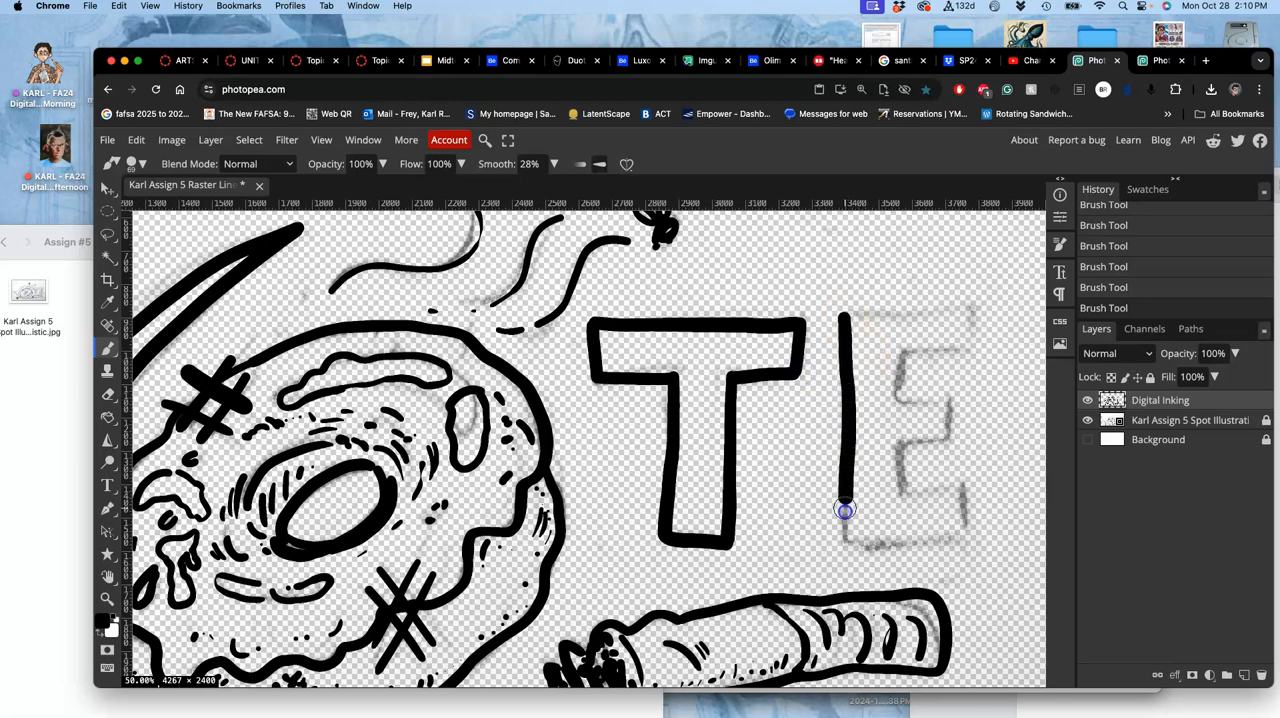
left_click_drag(845, 510, 843, 356)
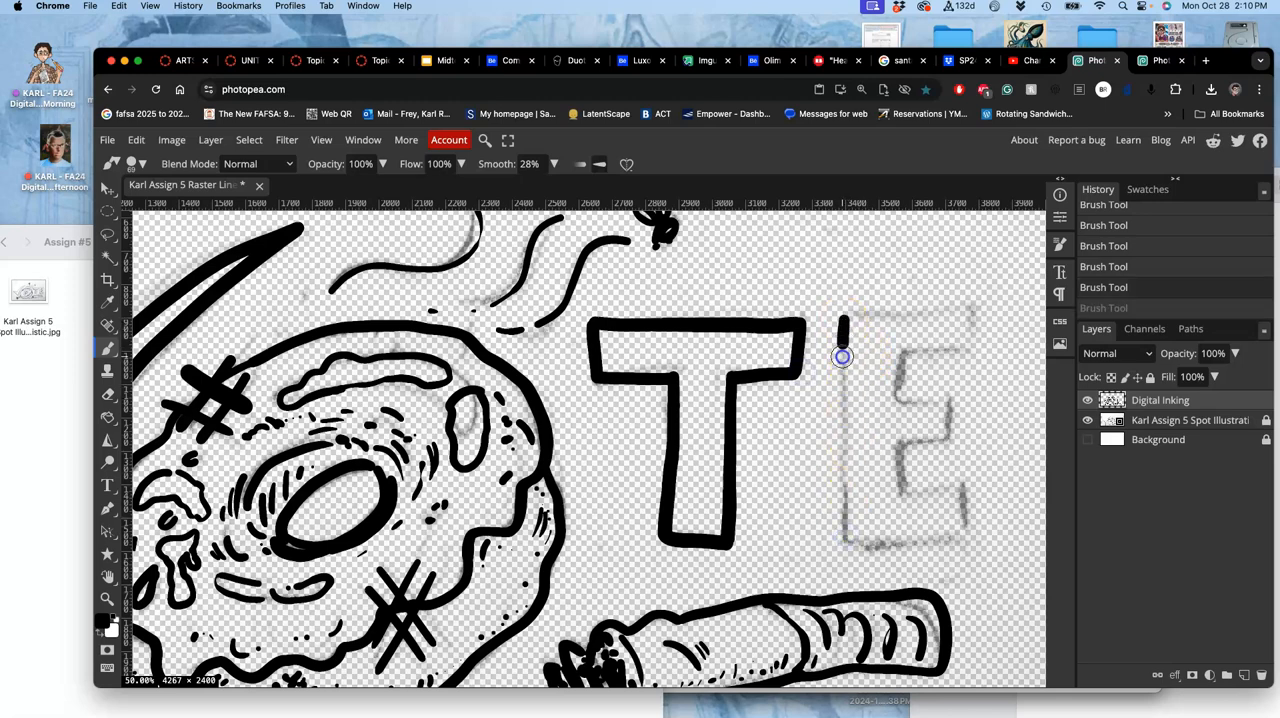
left_click_drag(843, 357, 845, 548)
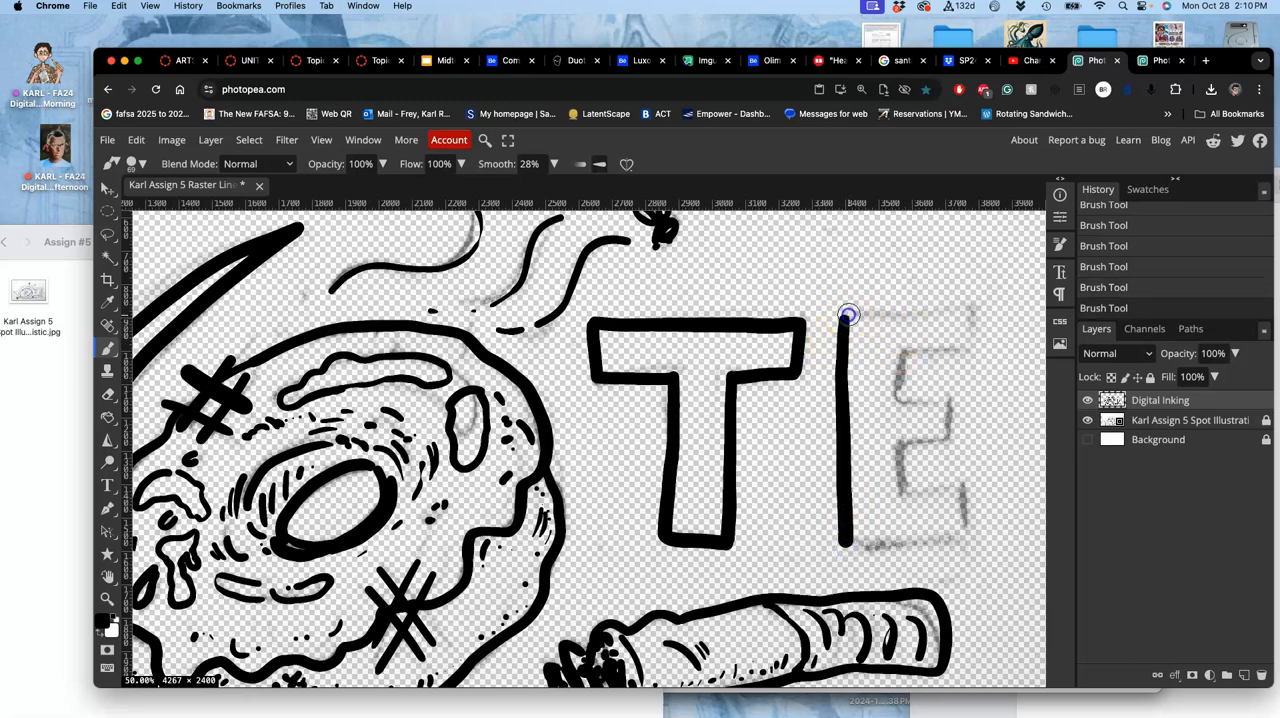
left_click_drag(848, 315, 975, 307)
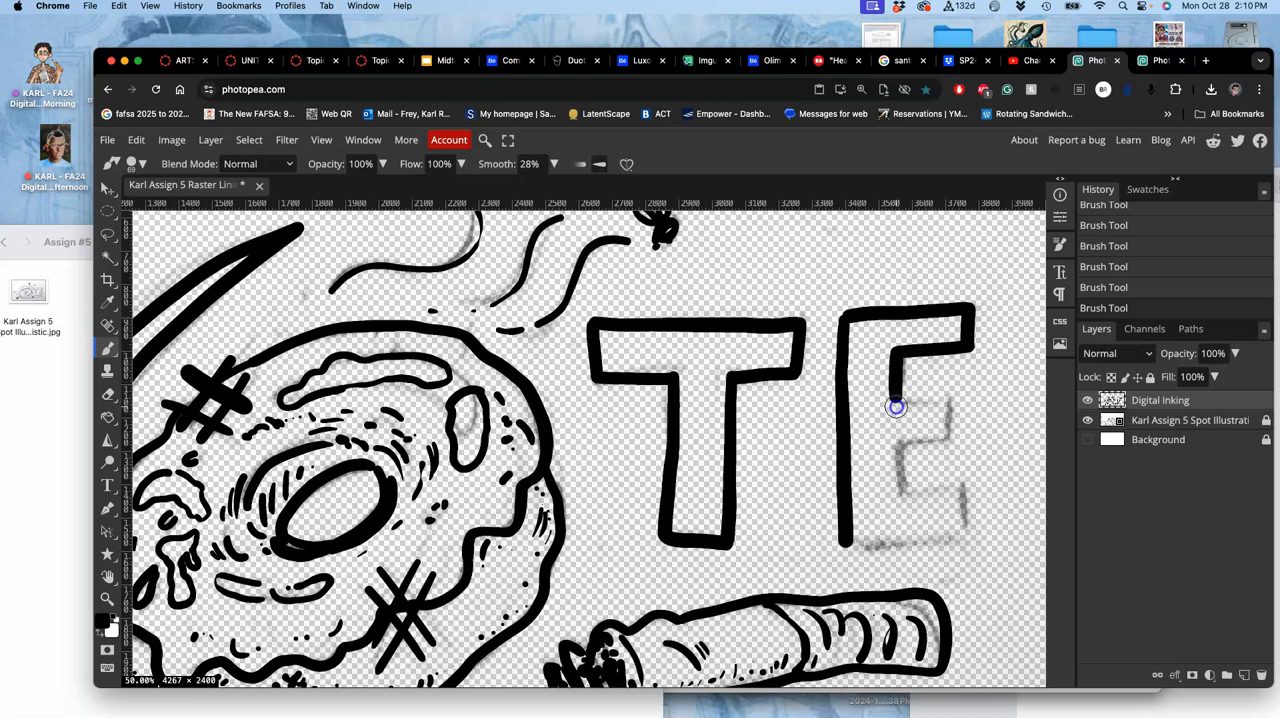
mouse_move(910, 401)
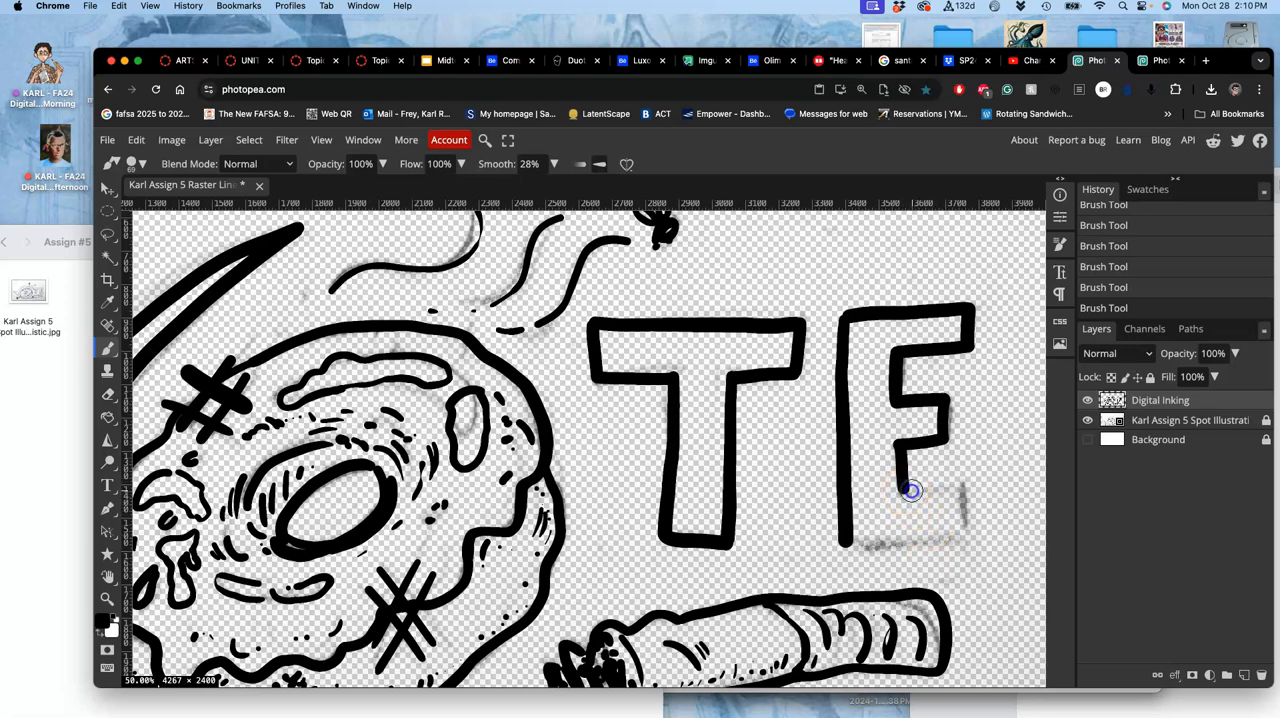
left_click_drag(910, 490, 968, 483)
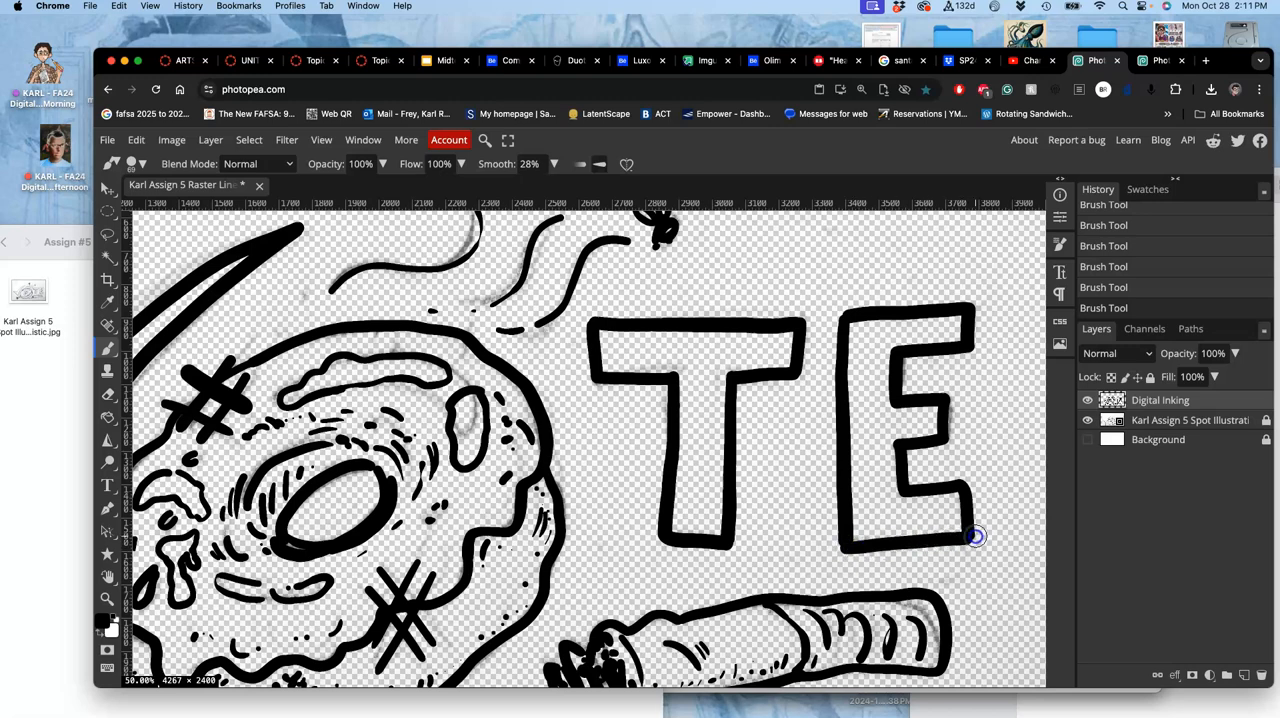
mouse_move(1005, 533)
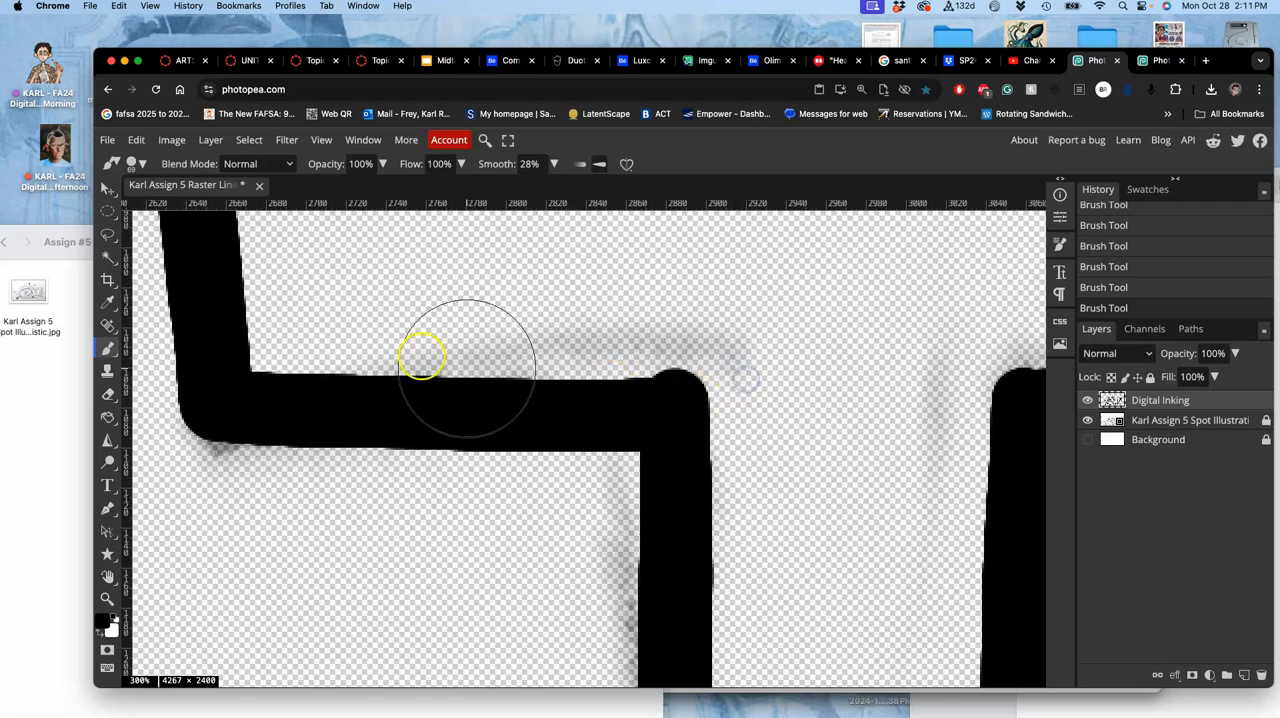
Lasso around the stray grey smudge above the T's crossbar.
left_click(109, 211)
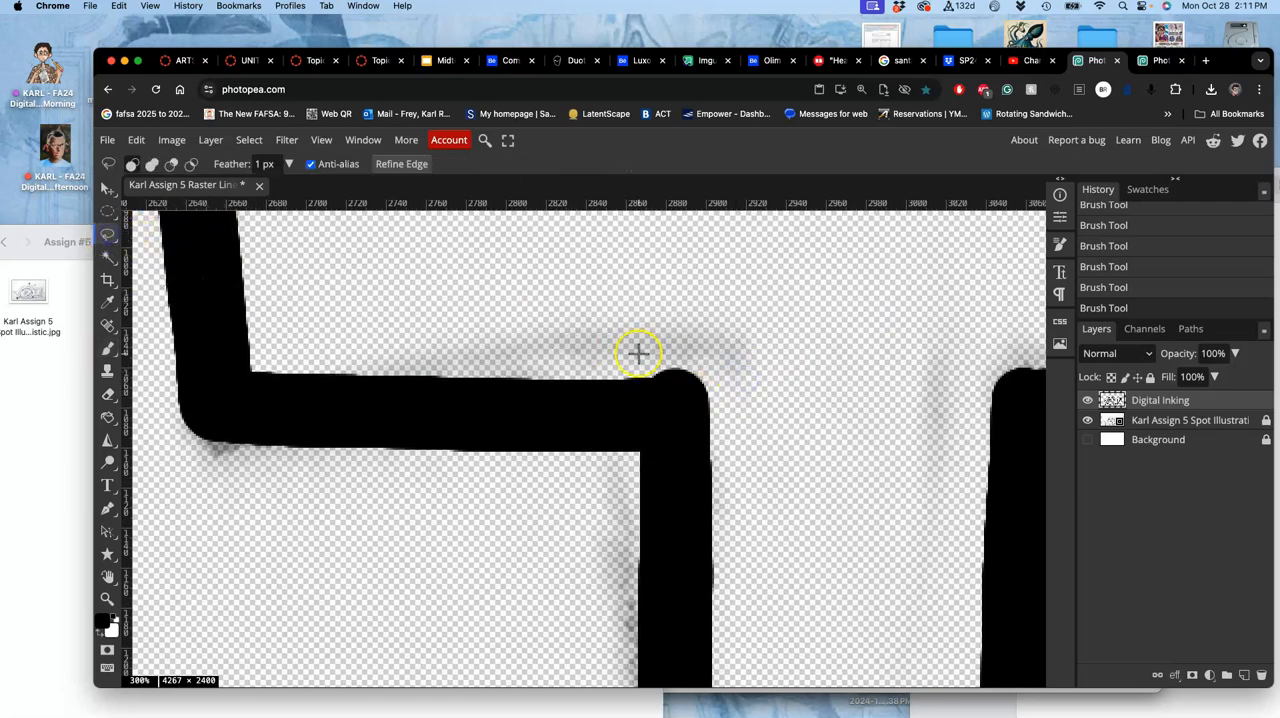
left_click(264, 164)
type("0")
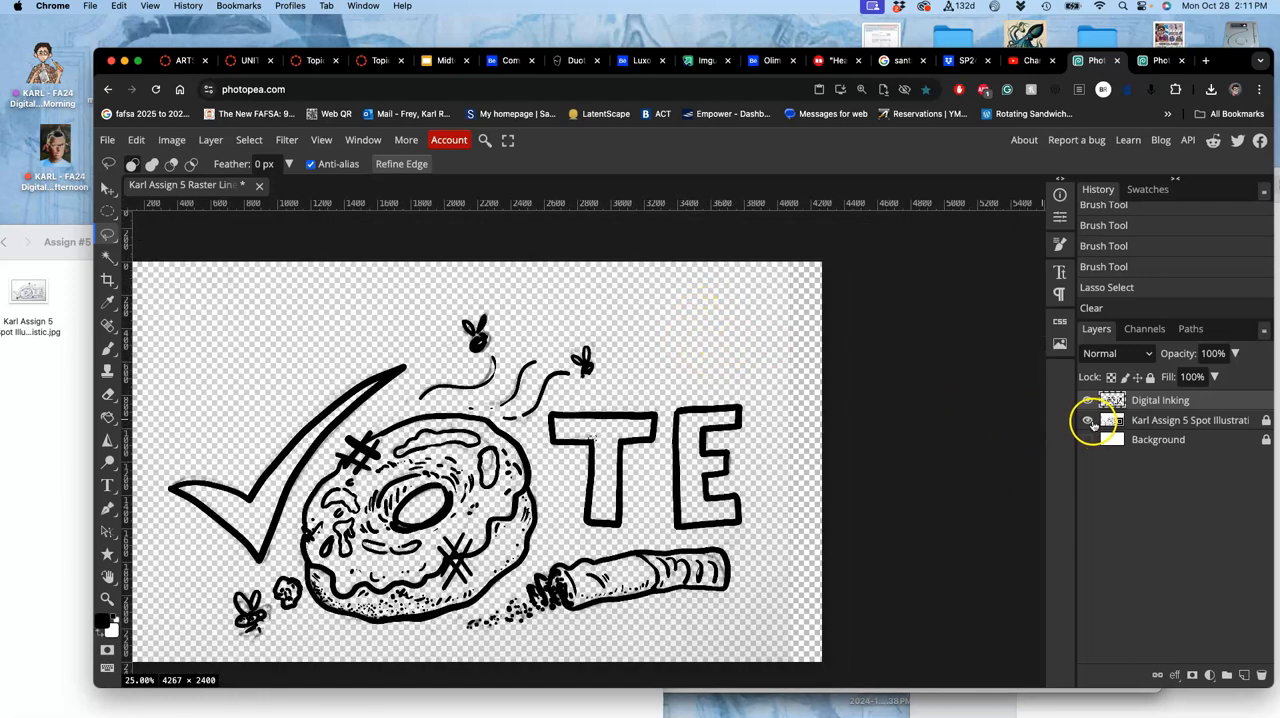
Hide the spot illustration reference layer and return to the raster line art document.
left_click(1088, 420)
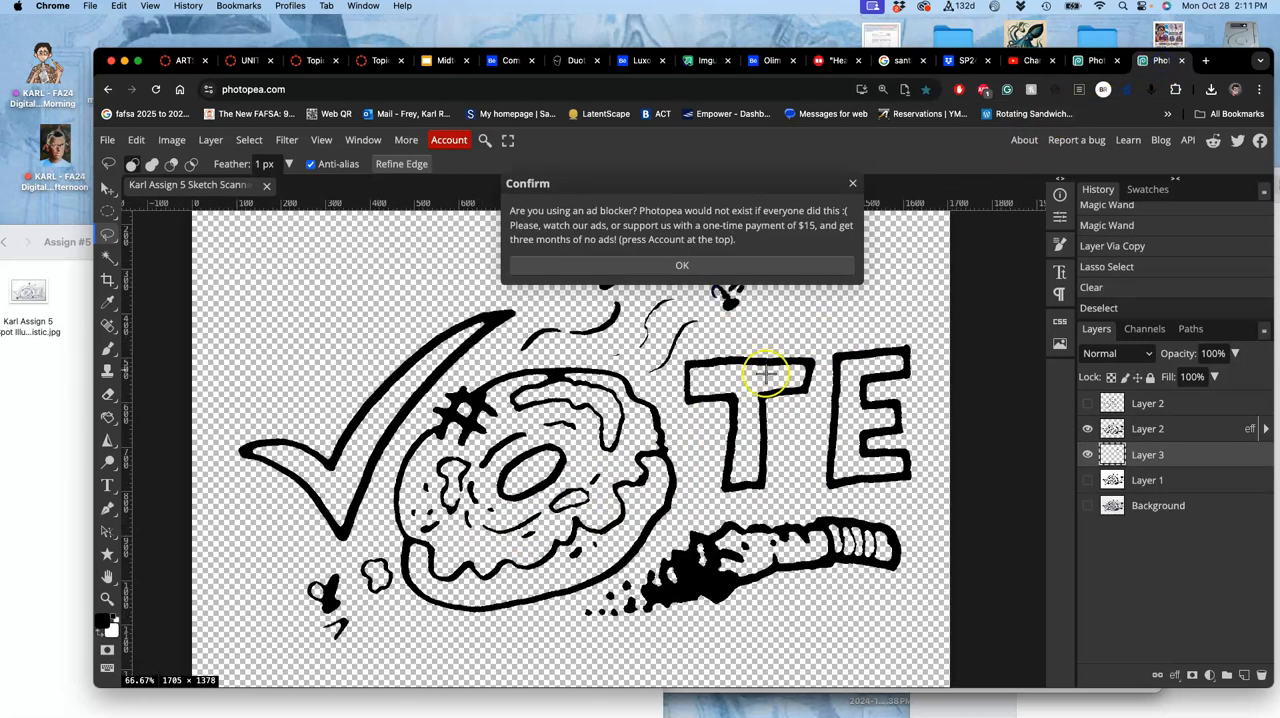
left_click(682, 264)
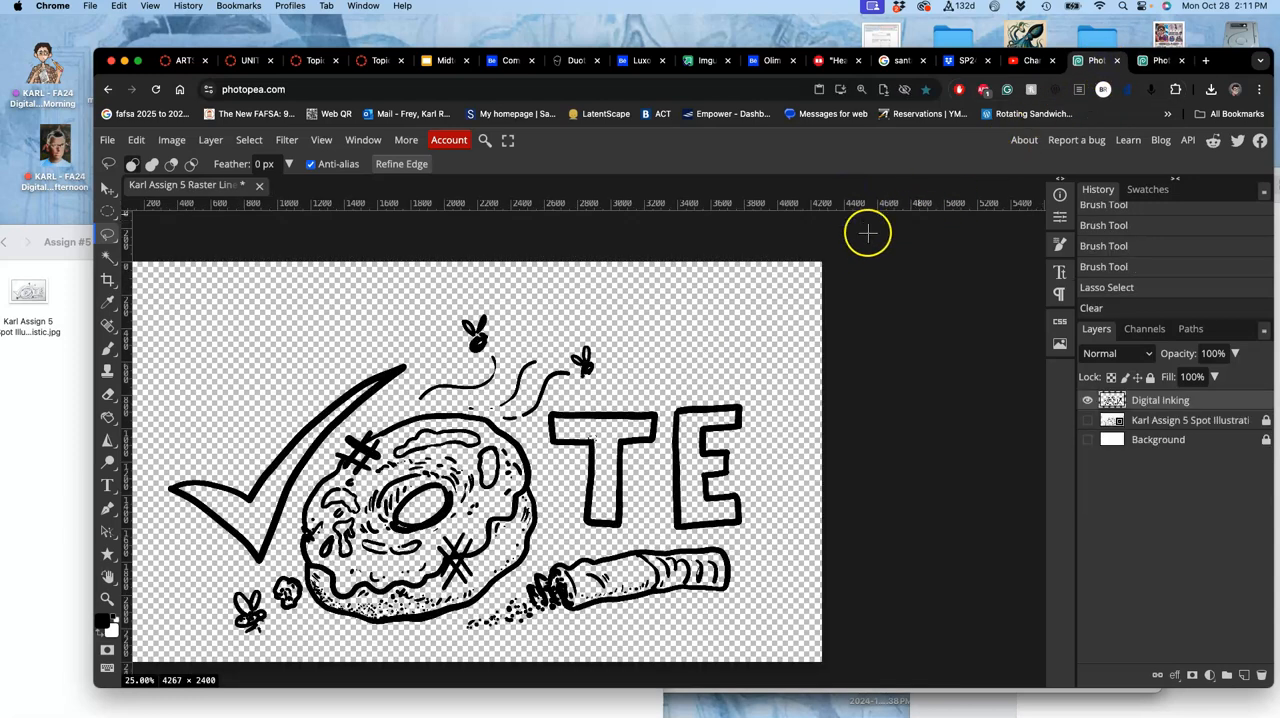
left_click(1158, 60)
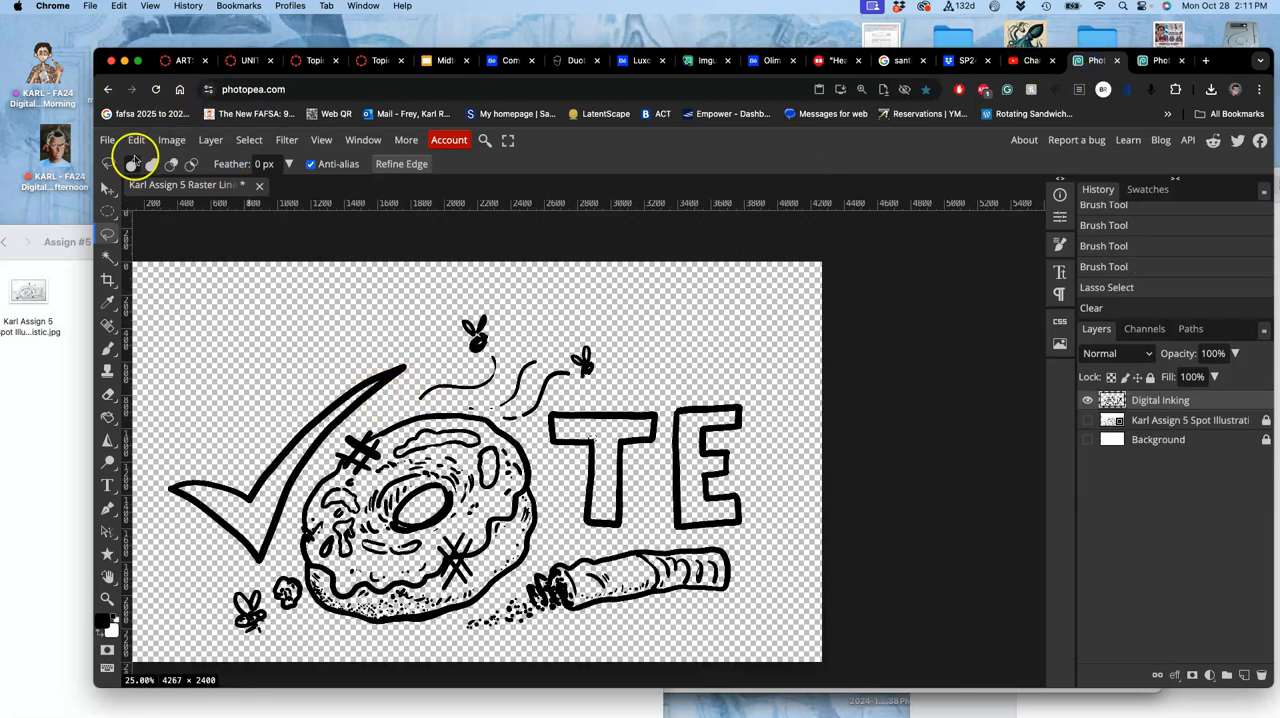
Export the inked artwork as a PNG and reveal the download in its folder.
left_click(107, 139)
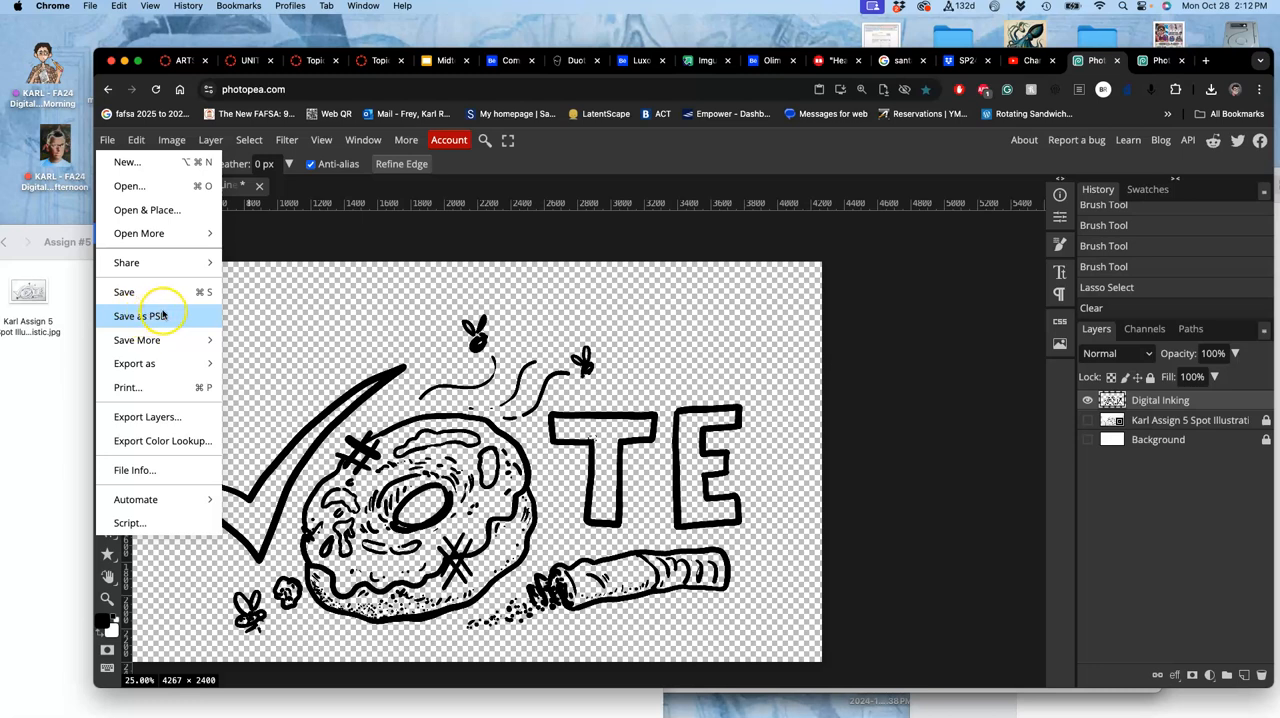
mouse_move(124, 291)
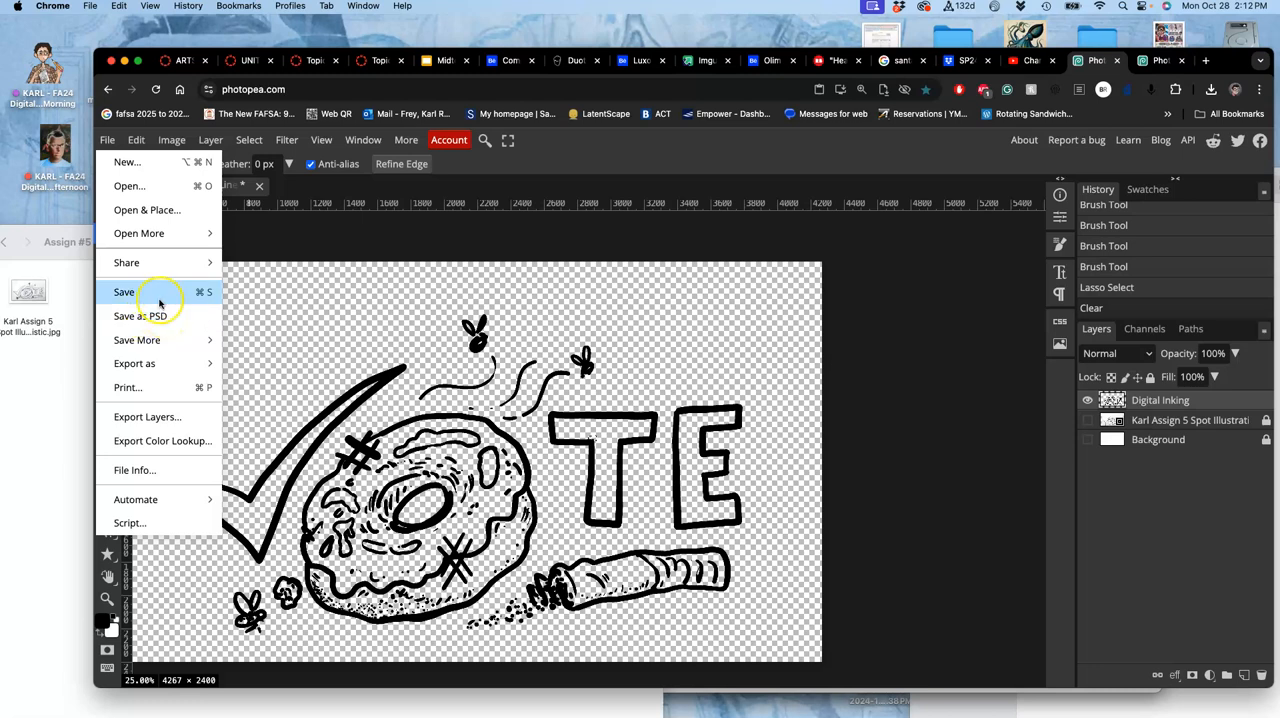
mouse_move(134, 363)
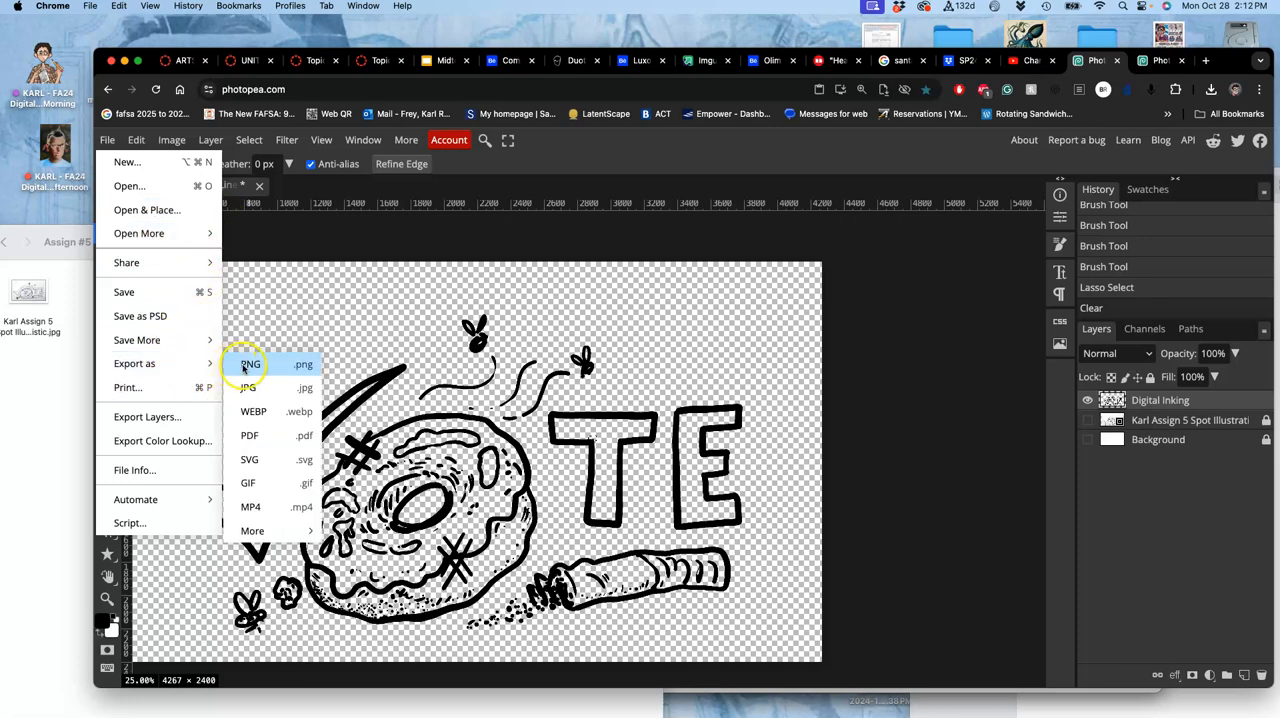
left_click(250, 364)
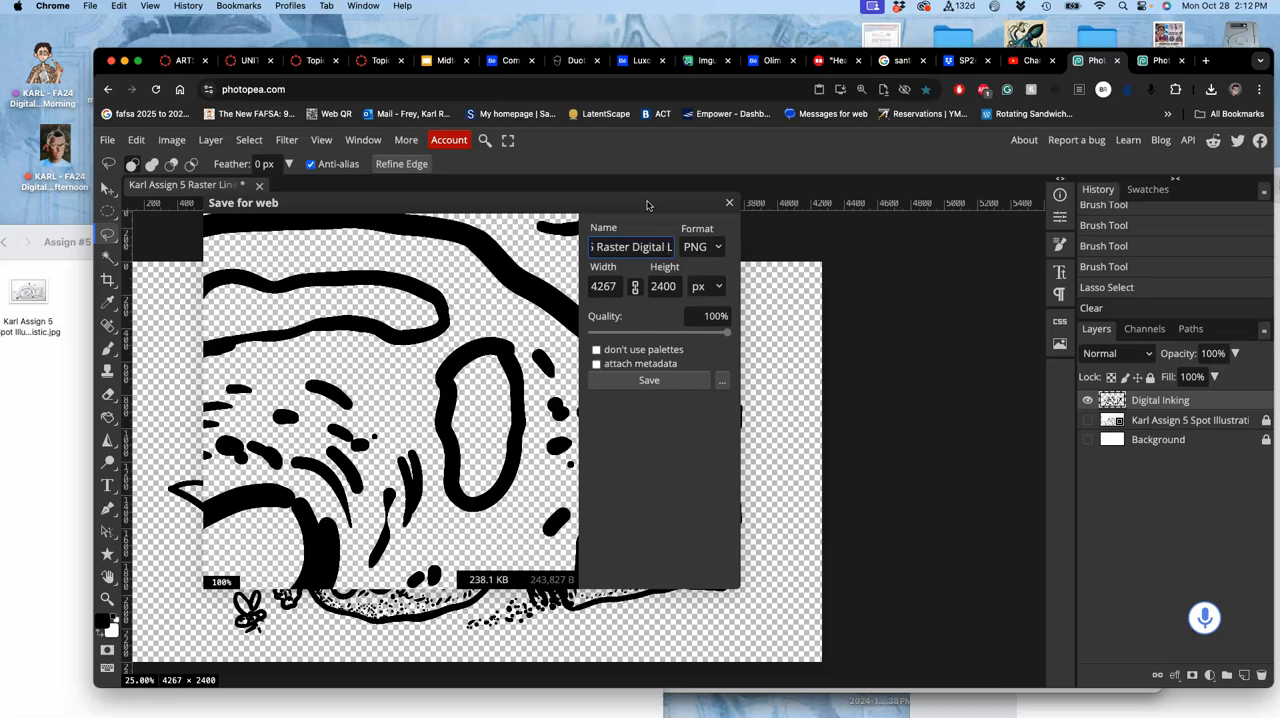
left_click(648, 380)
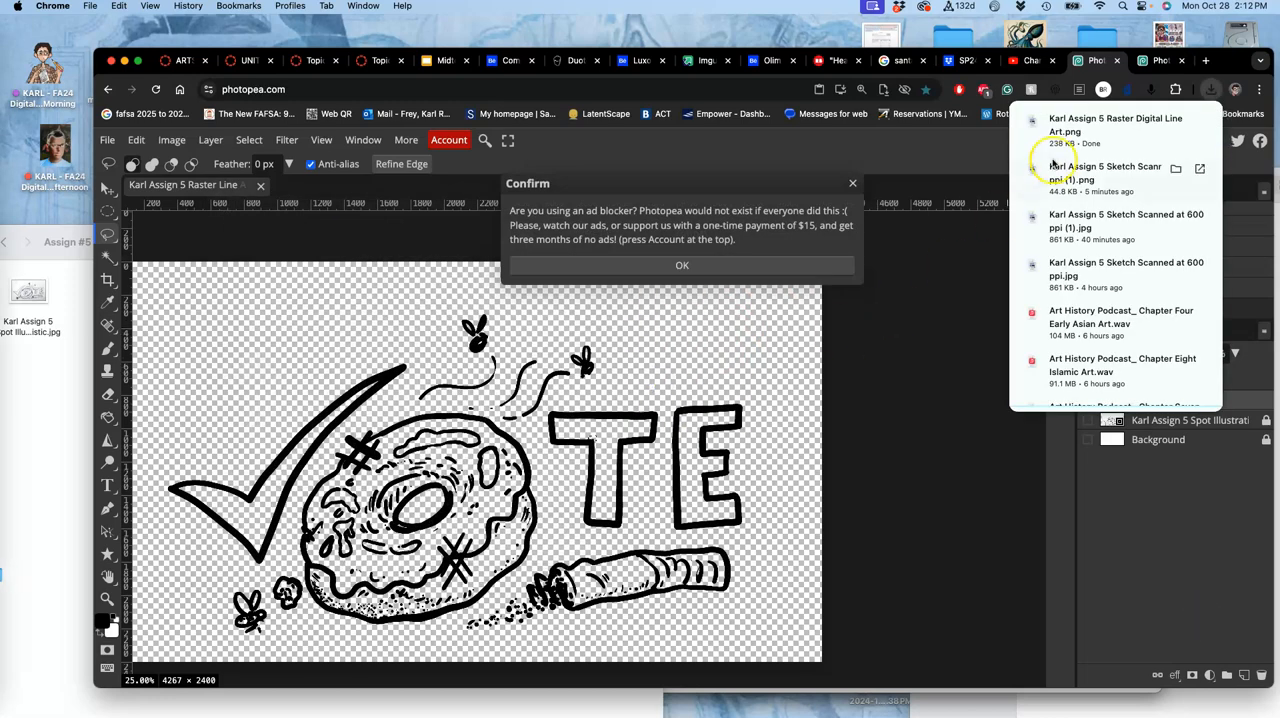
left_click(682, 264)
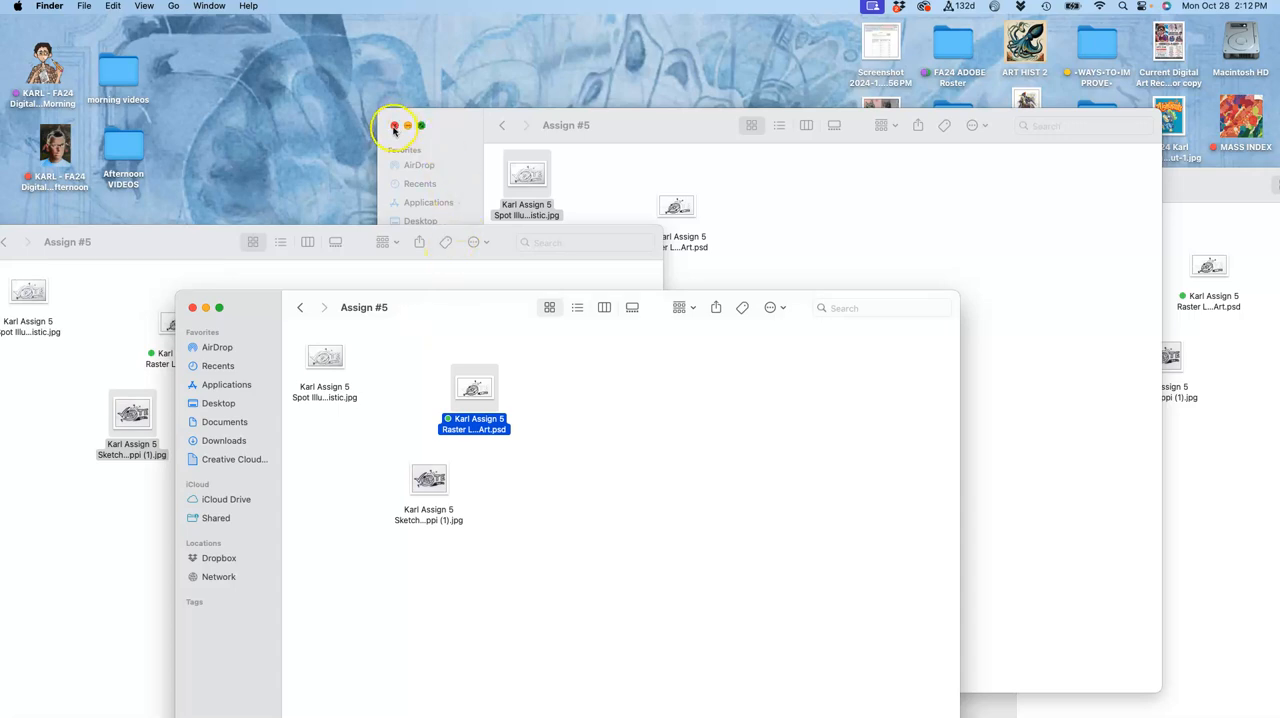
Close the duplicate Assign #5 Finder windows and open recent Downloads from the Dock.
left_click(395, 125)
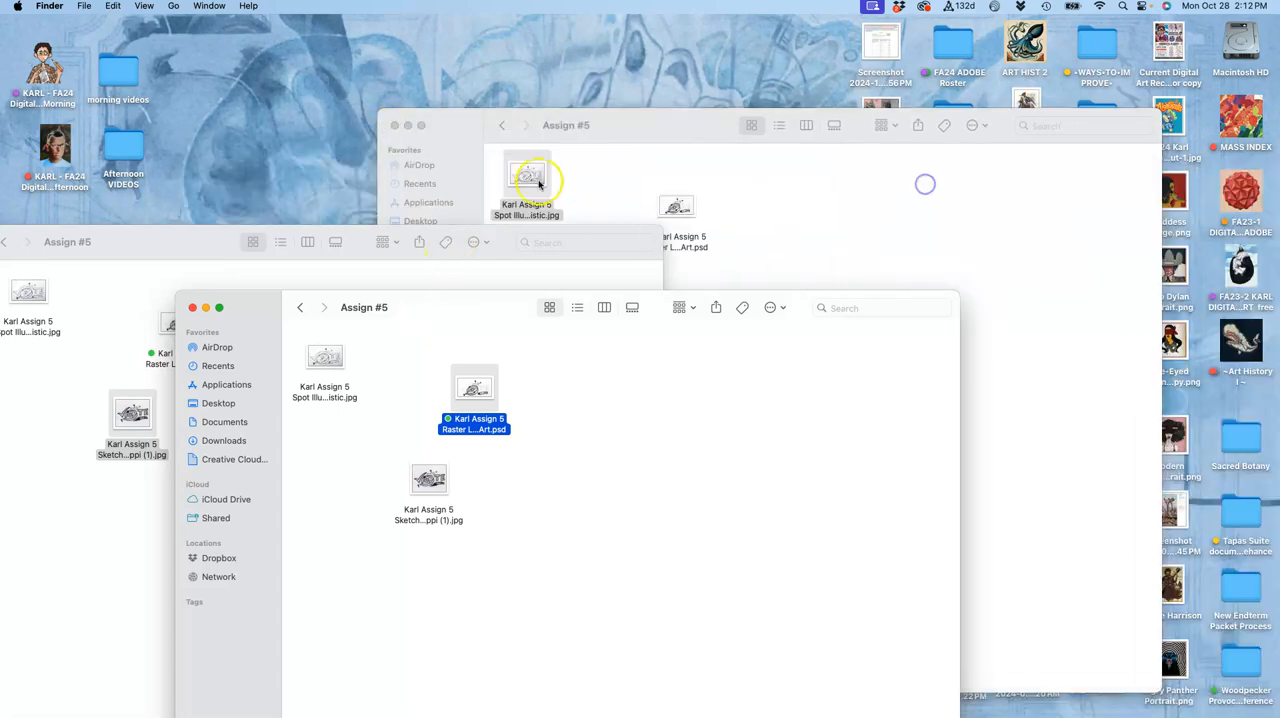
left_click(408, 125)
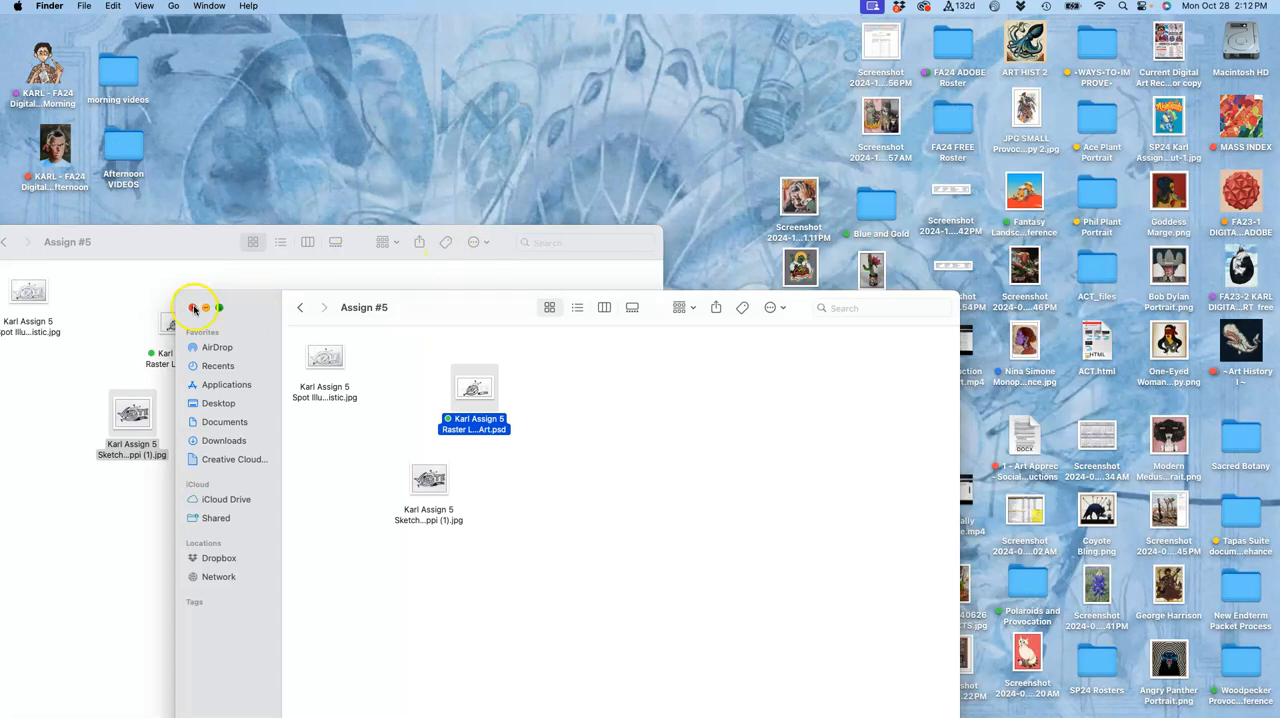
left_click(194, 307)
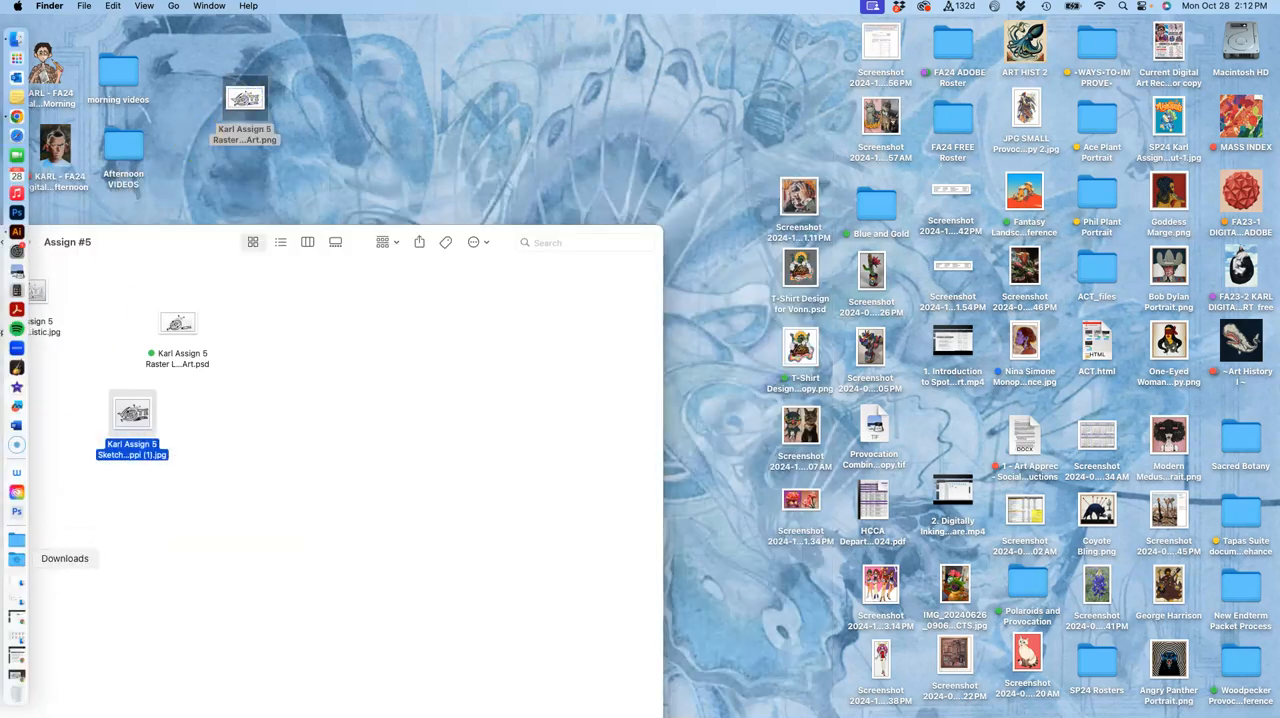
left_click(65, 558)
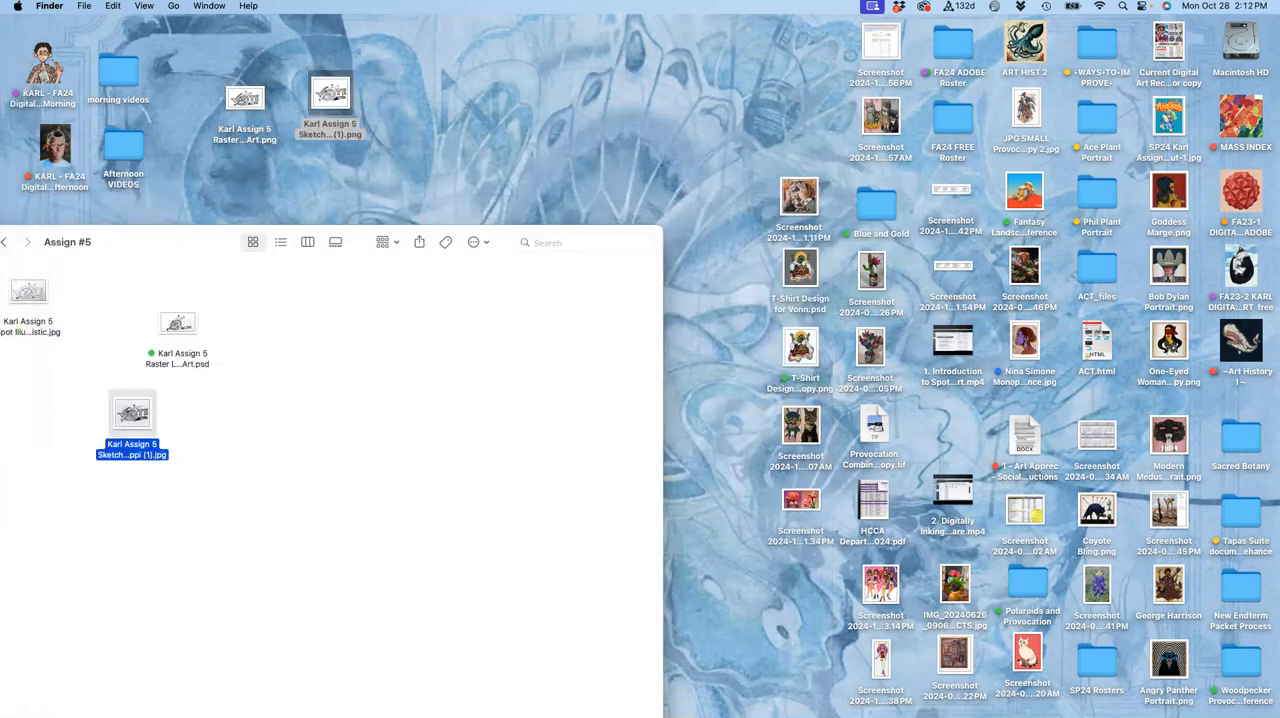
mouse_move(16, 543)
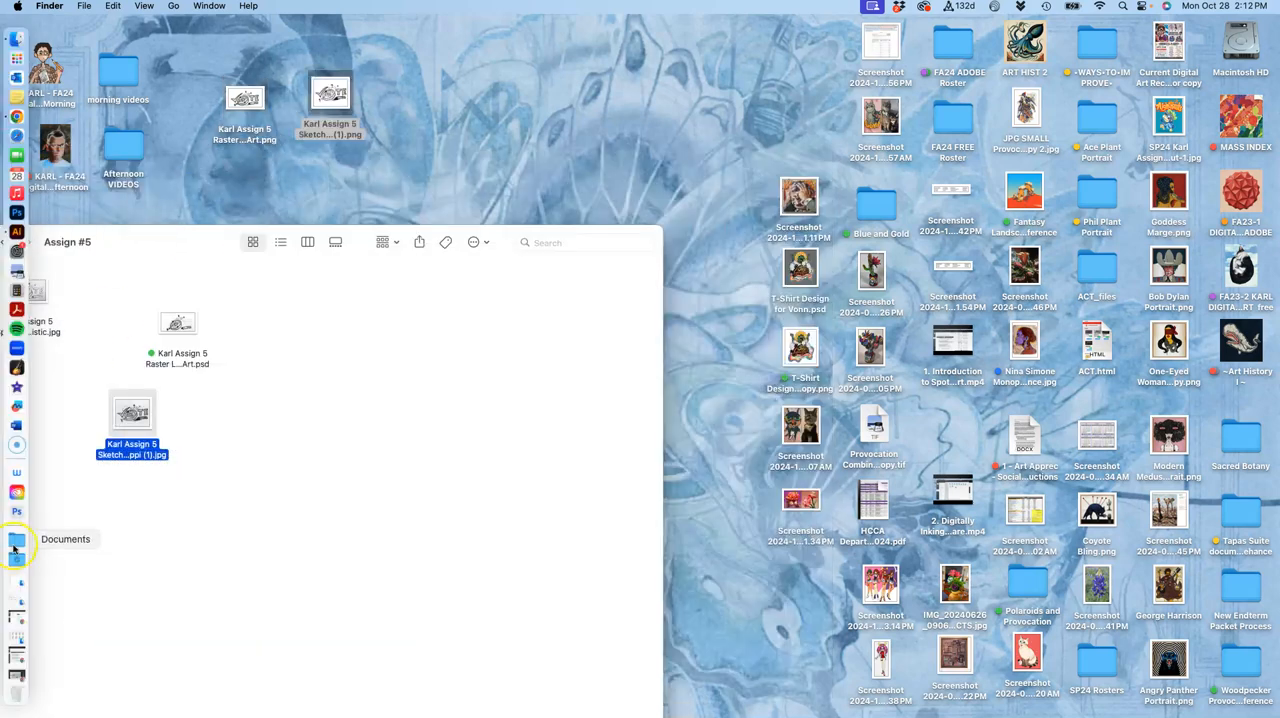
left_click(17, 543)
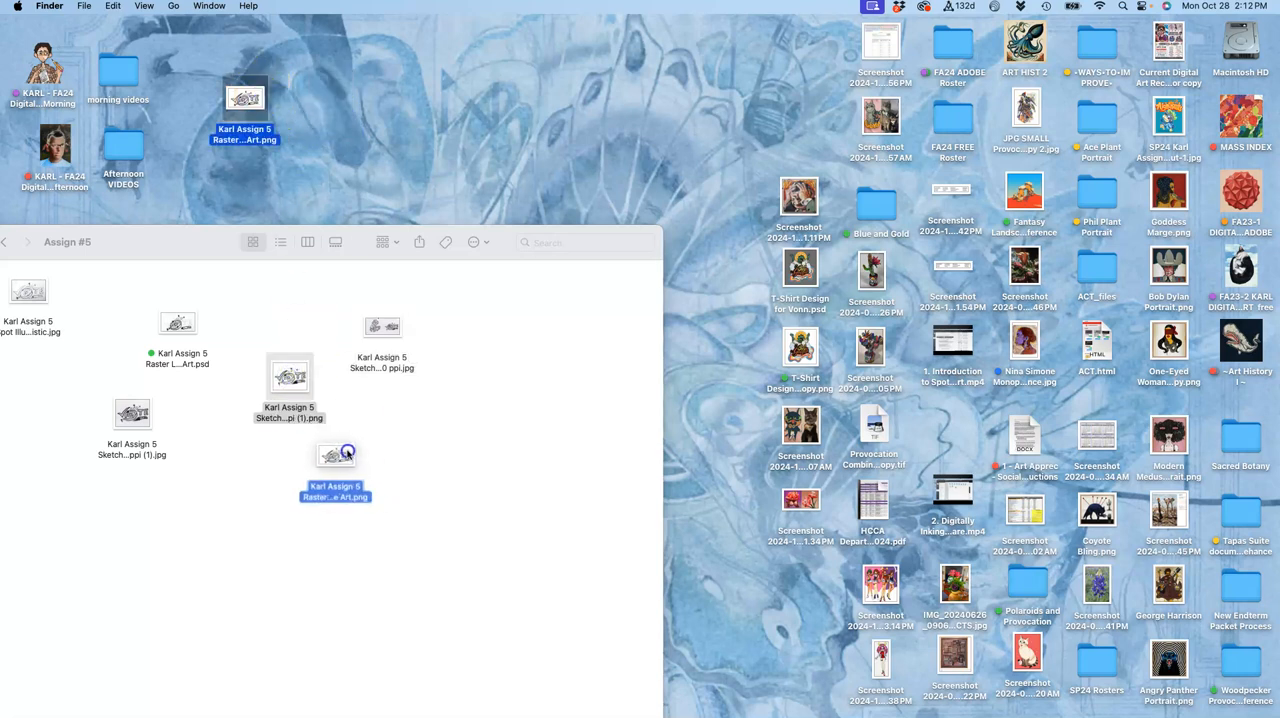
double_click(289, 375)
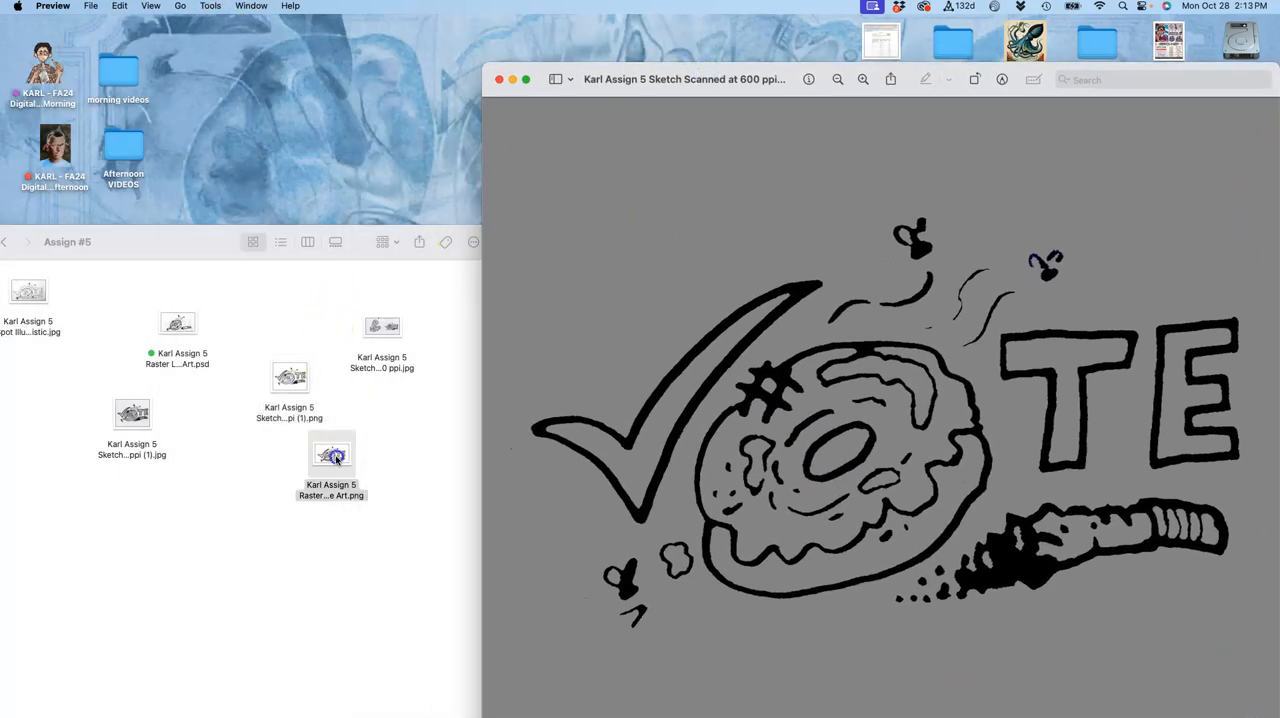
double_click(331, 455)
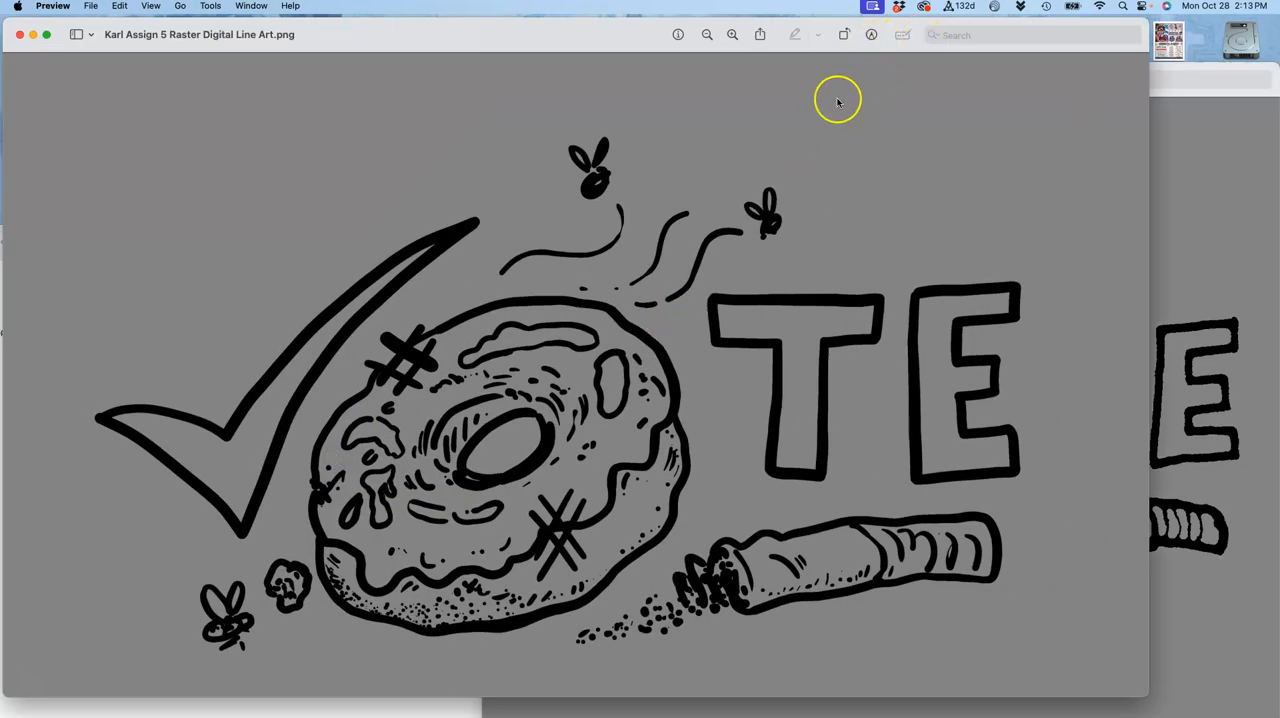
mouse_move(640, 394)
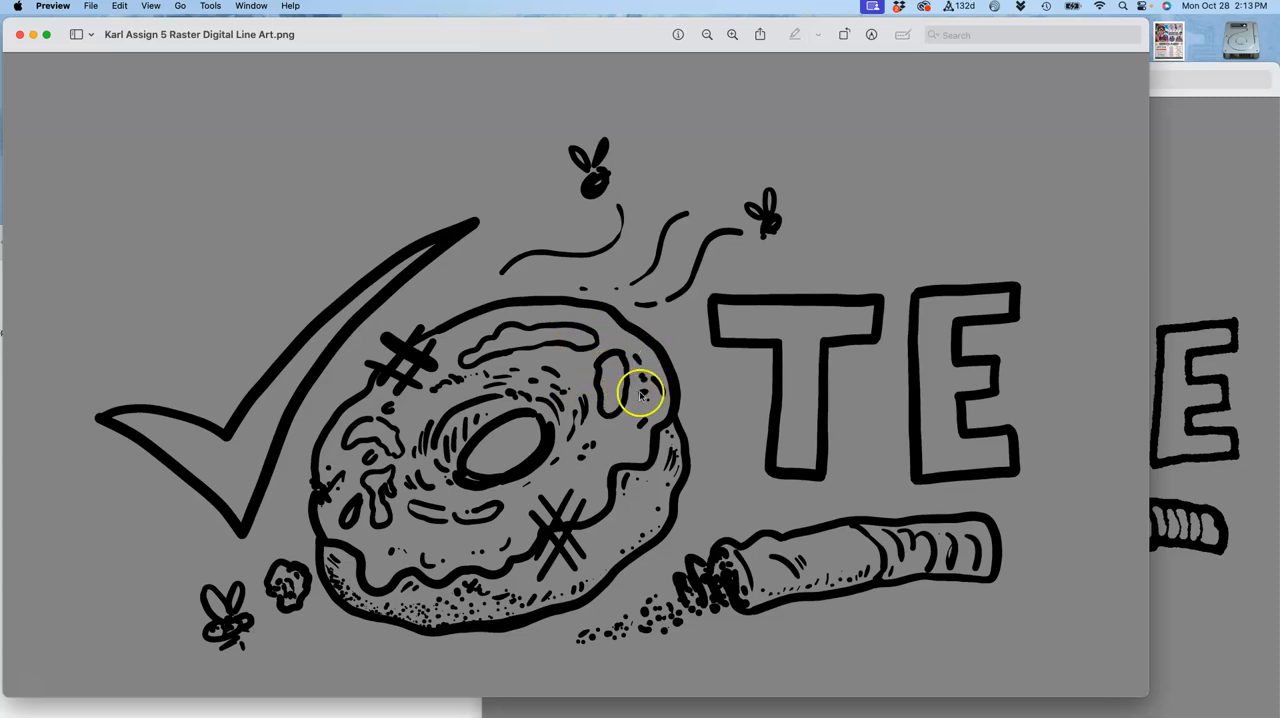
mouse_move(610, 418)
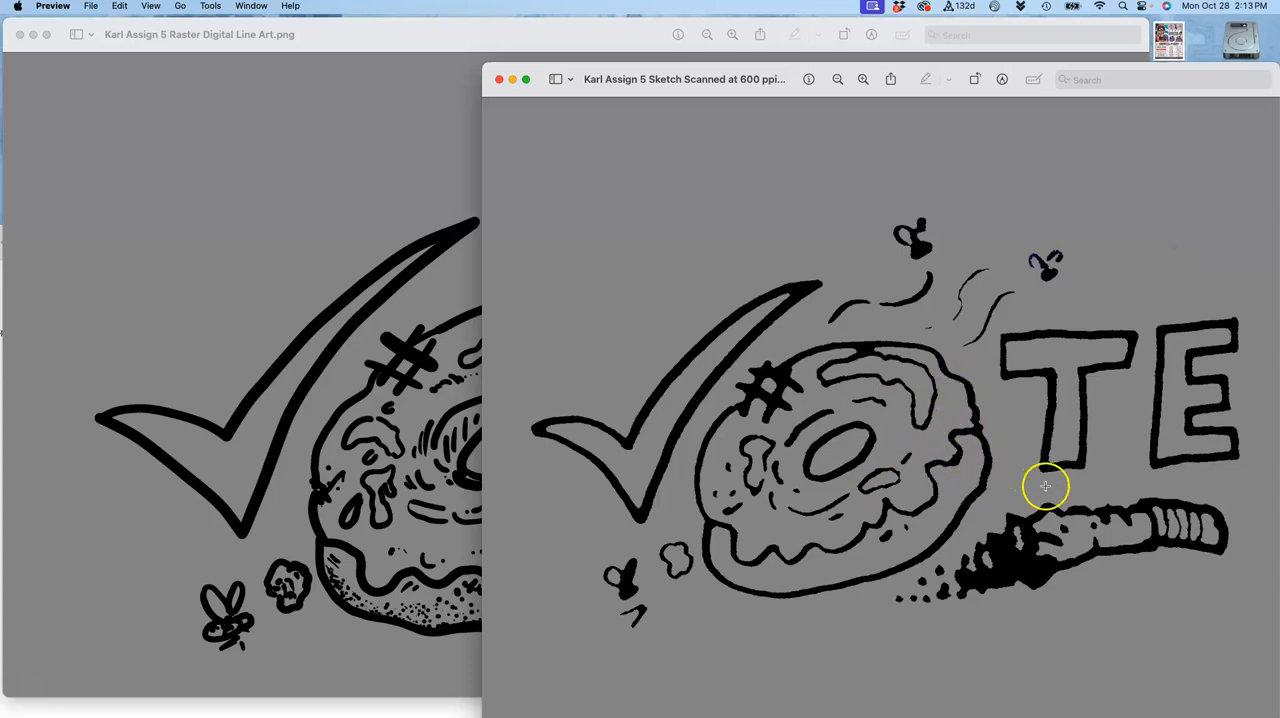
mouse_move(1060, 490)
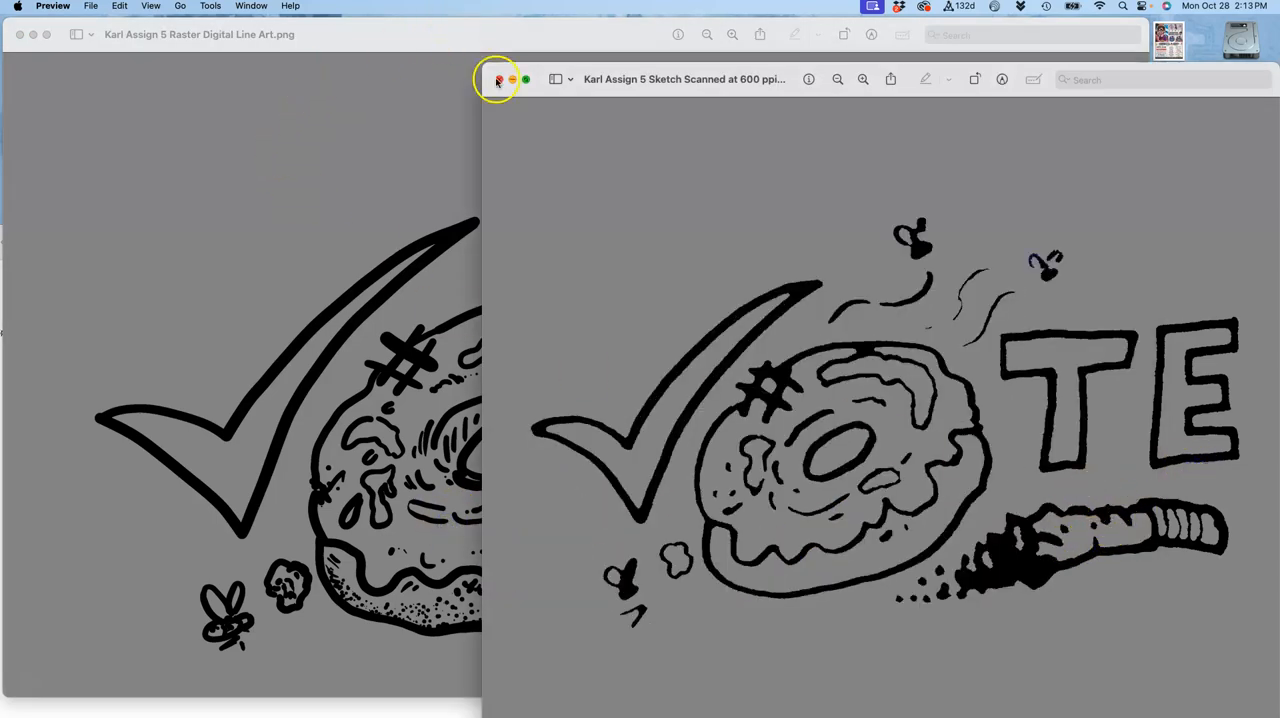
left_click(497, 79)
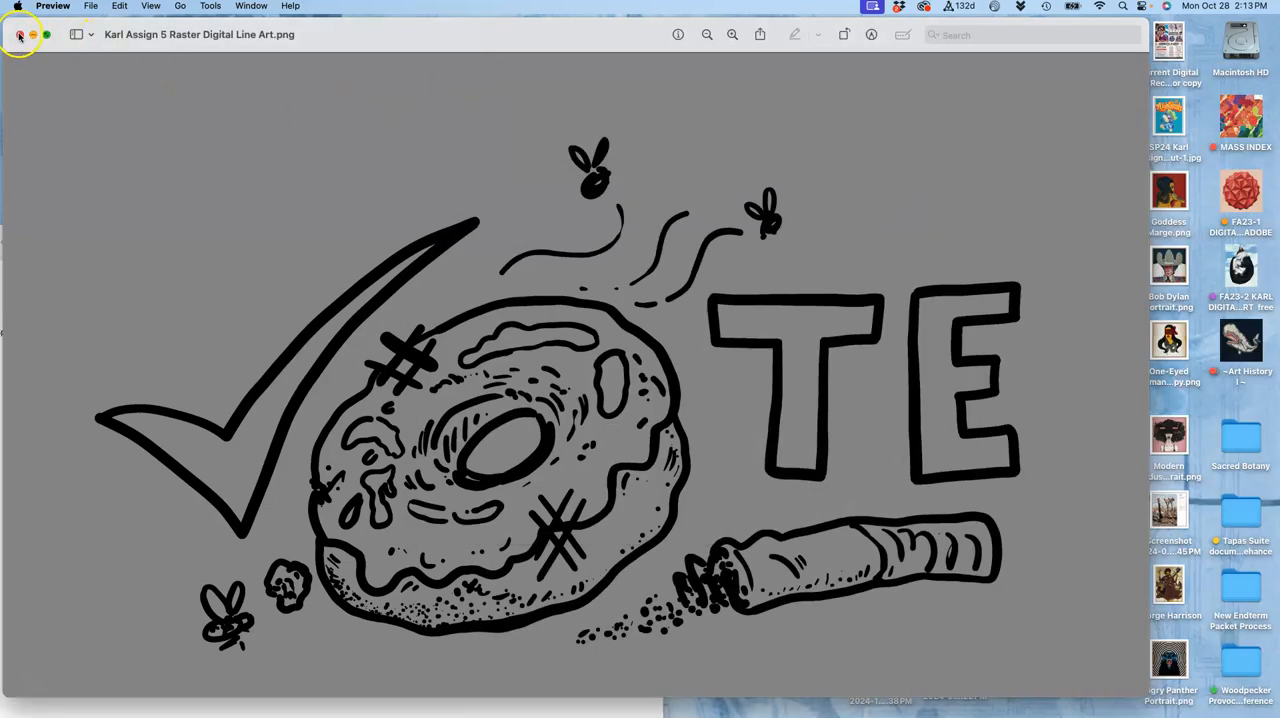
left_click(19, 34)
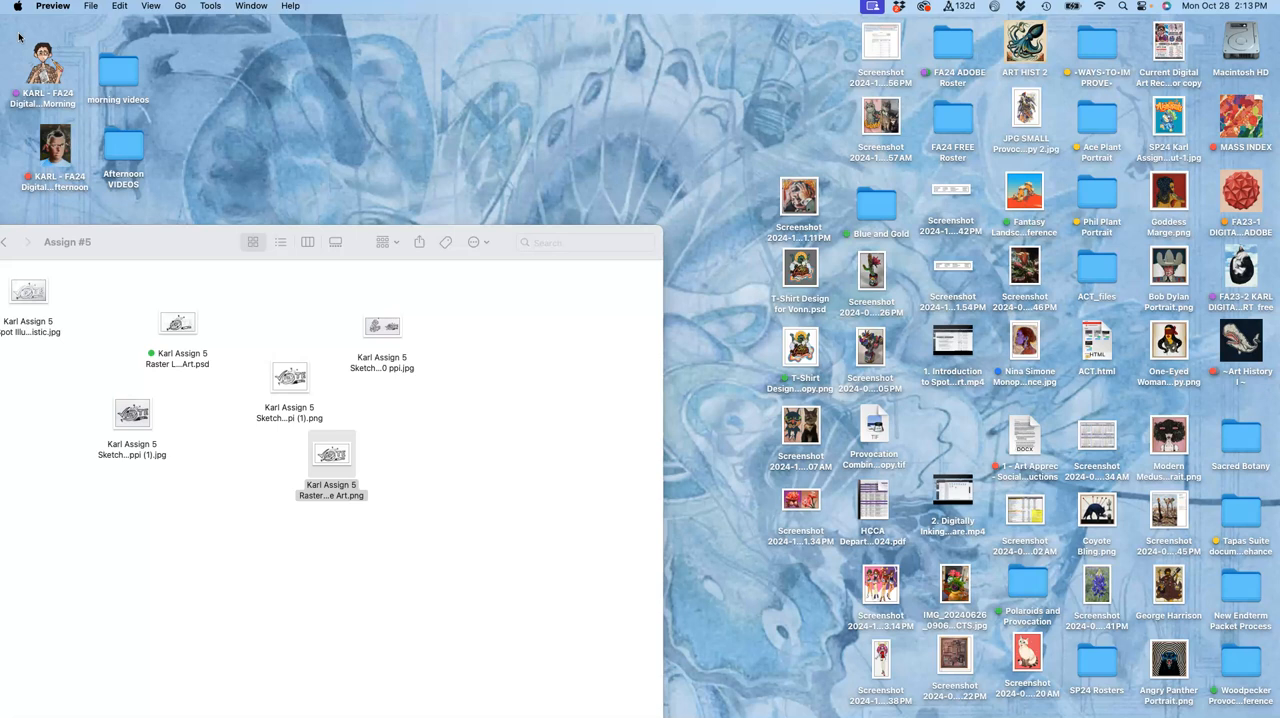
mouse_move(151, 249)
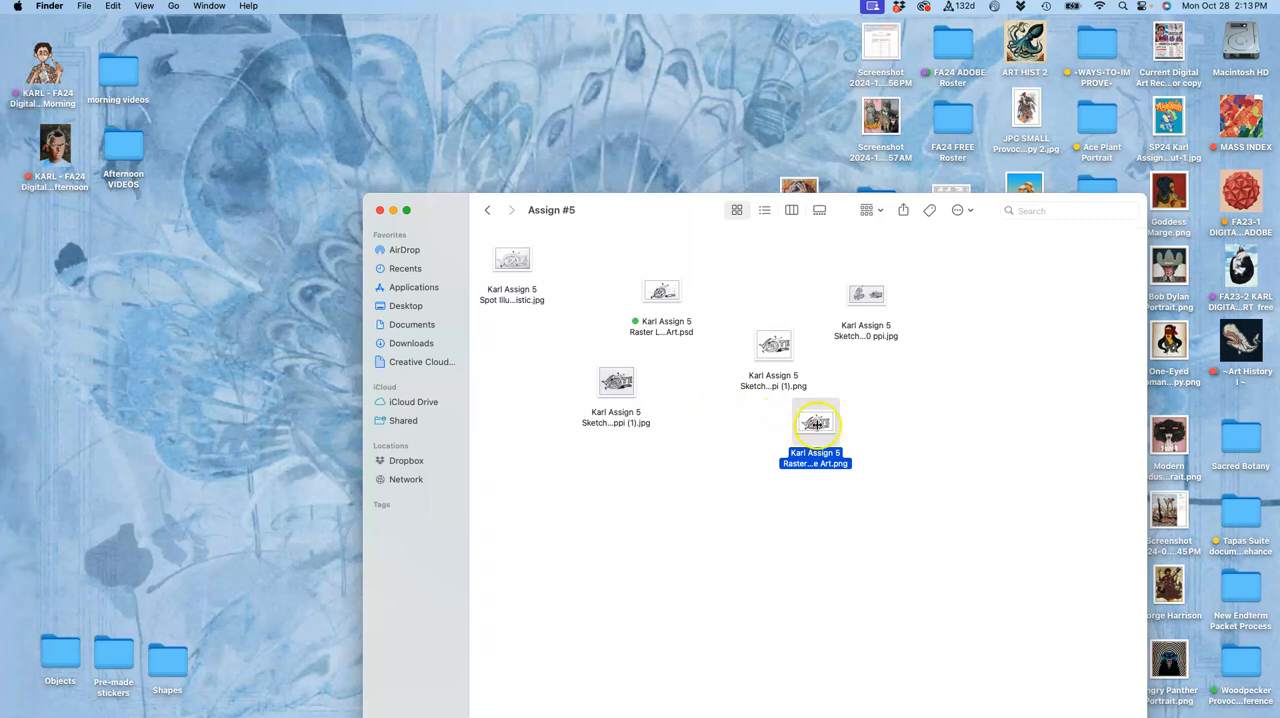
Open the raster line art PNG and 600 ppi sketch scan, then bring Chrome forward.
double_click(815, 423)
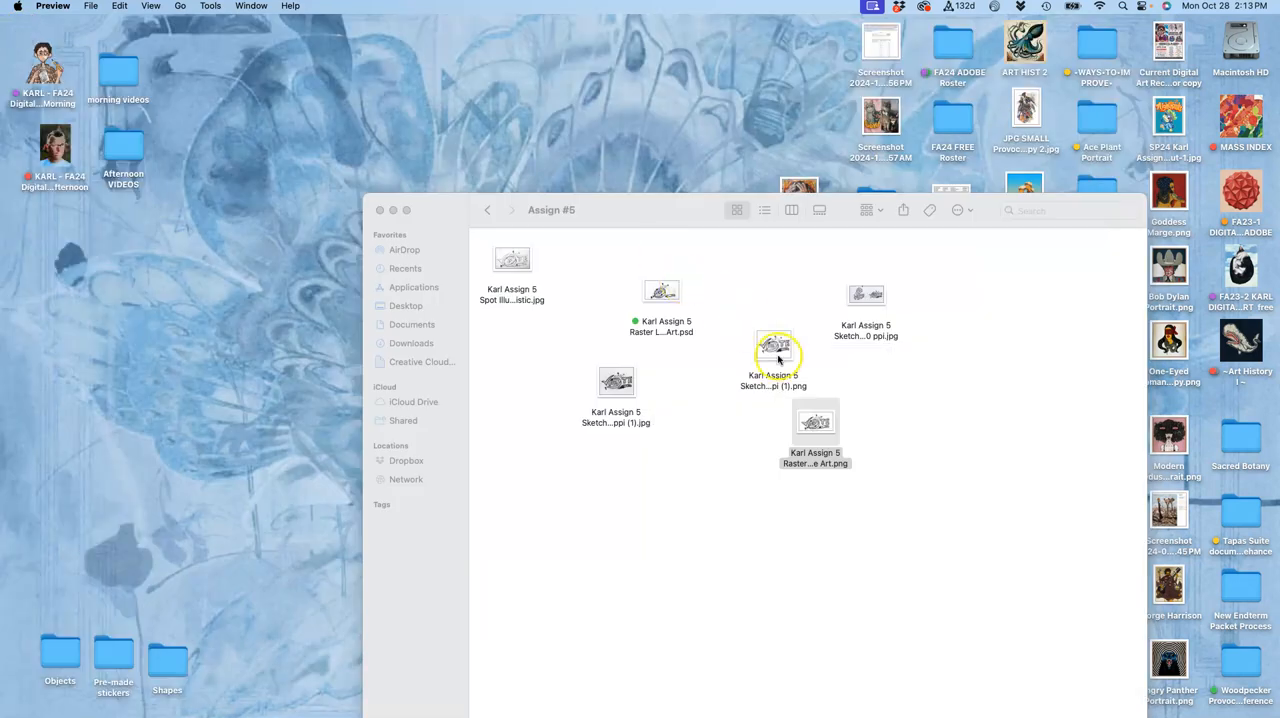
double_click(772, 345)
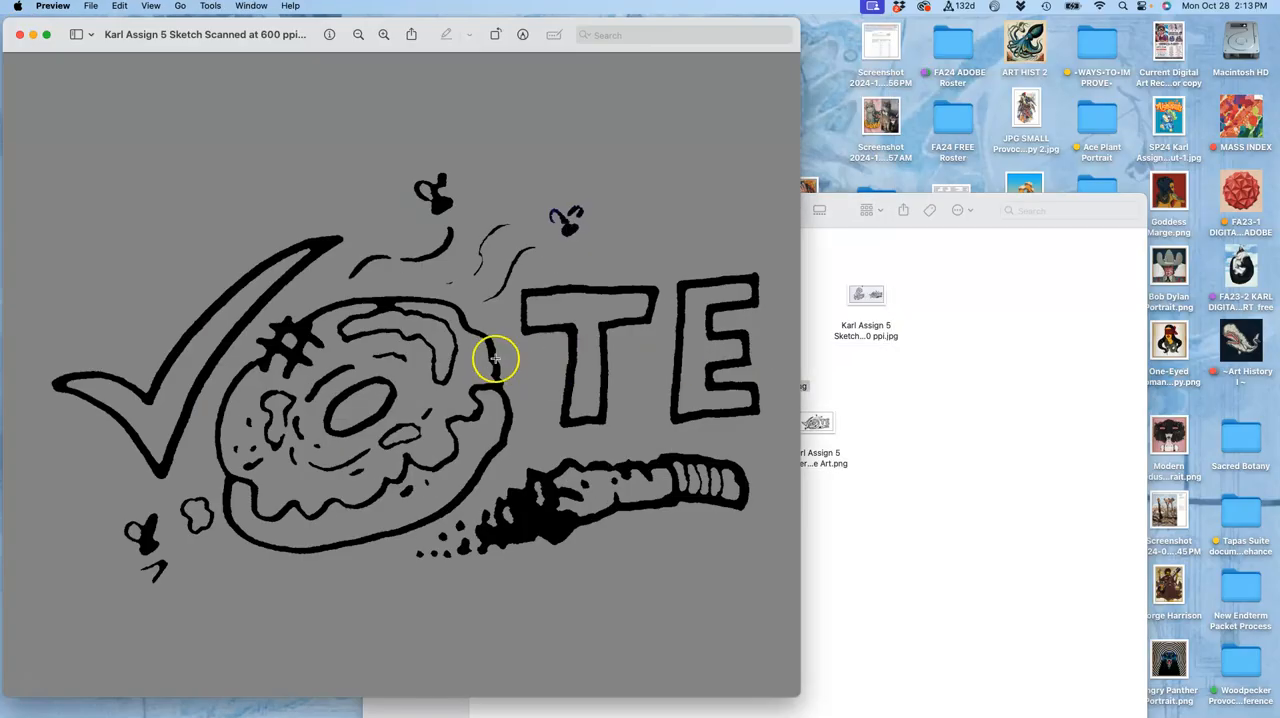
left_click(18, 35)
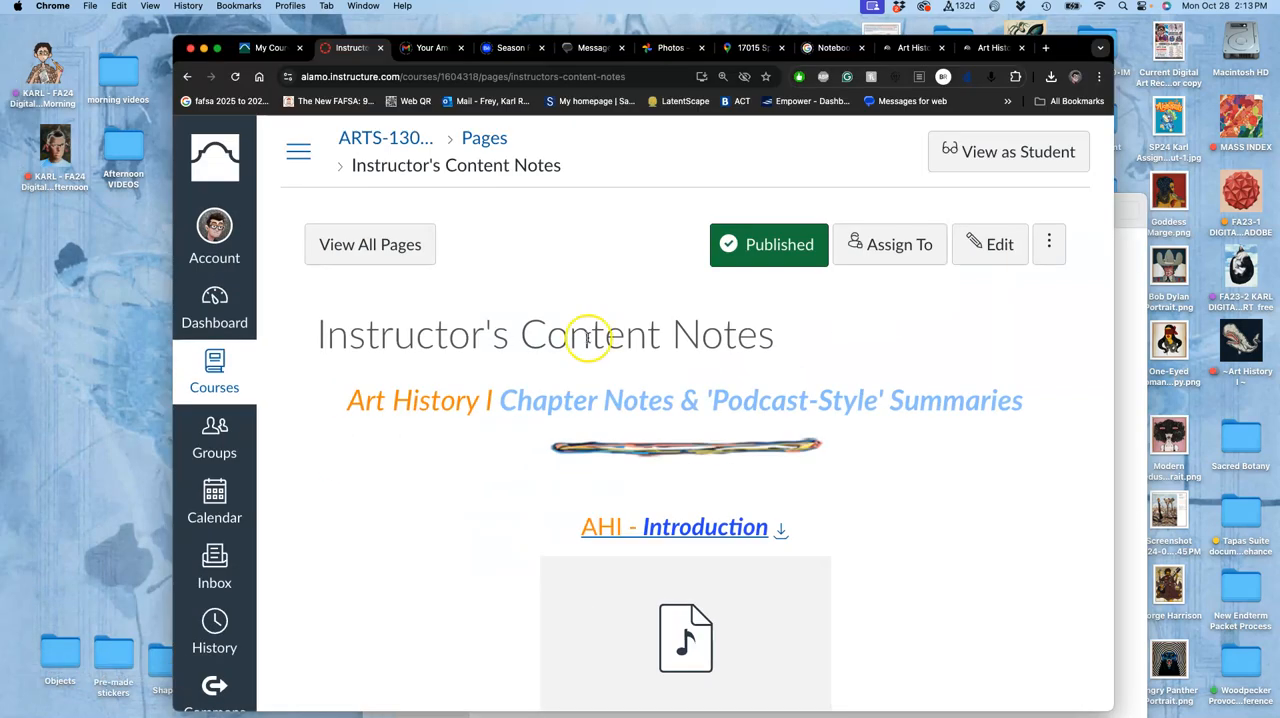
mouse_move(246, 38)
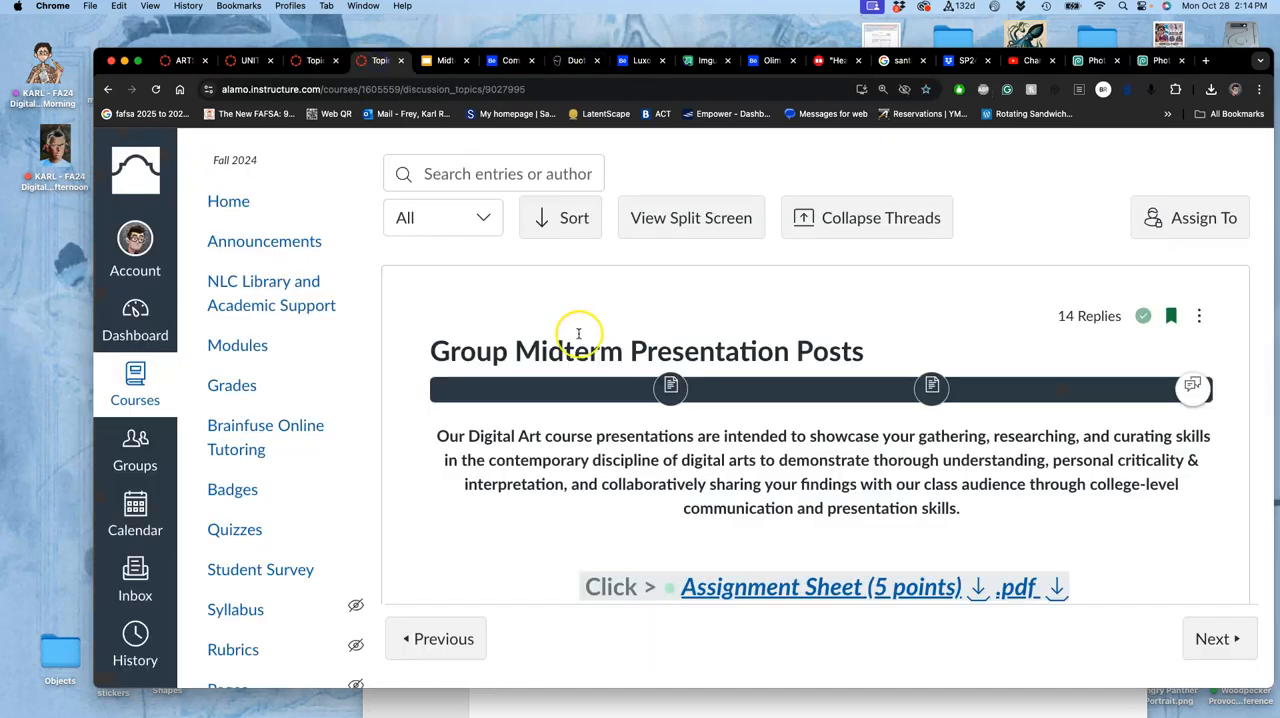
mouse_move(318, 60)
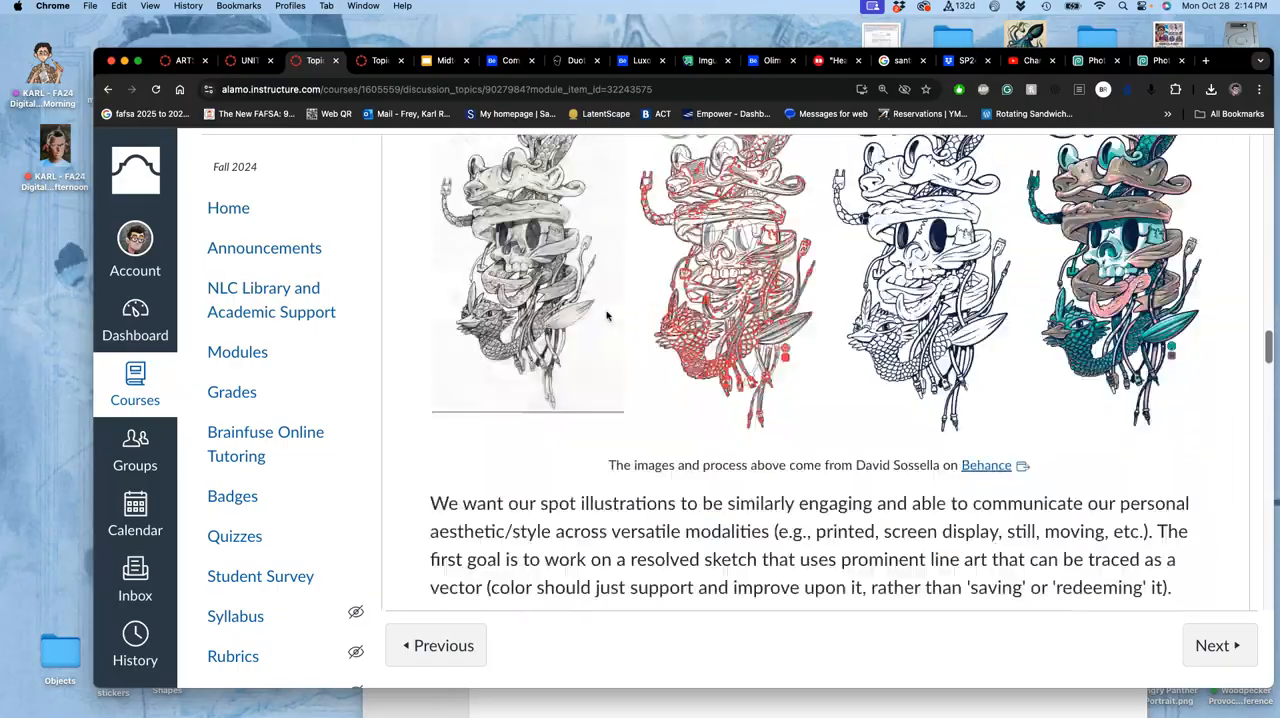
Scroll to the vectorizing instructions and follow the vectorizer.ai link.
scroll("down", 3)
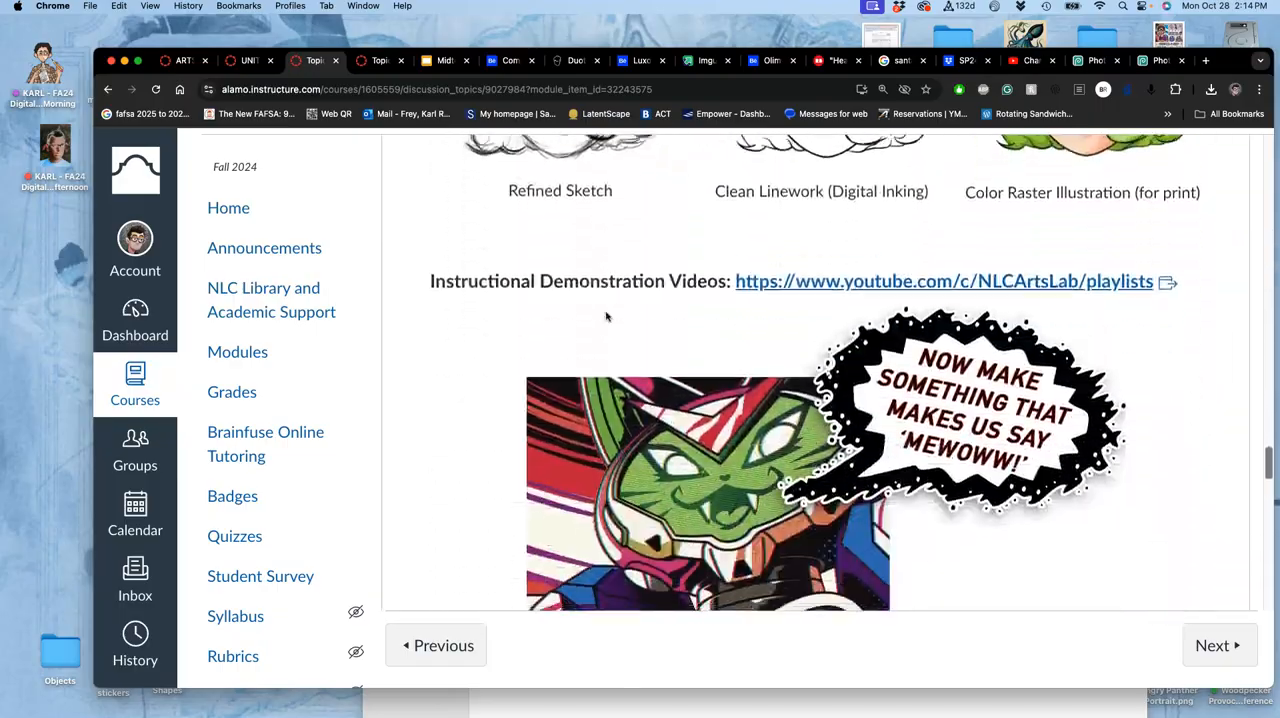
scroll("down", 3)
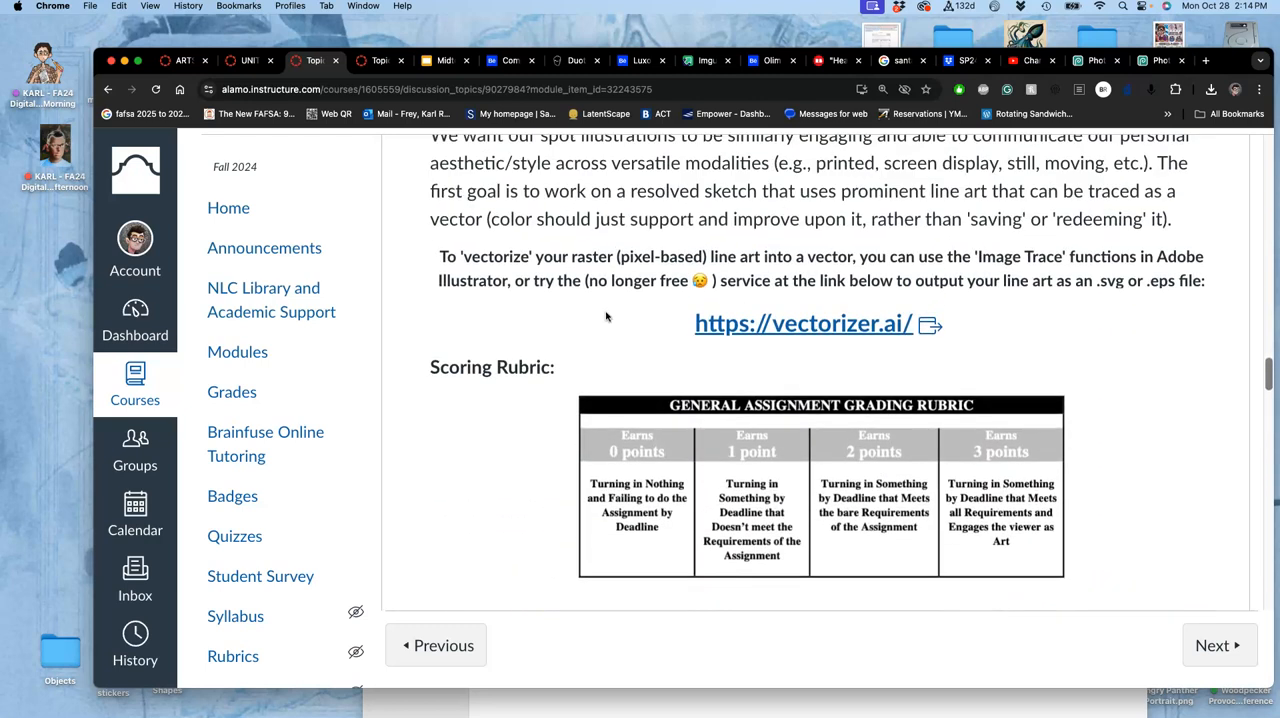
left_click(801, 323)
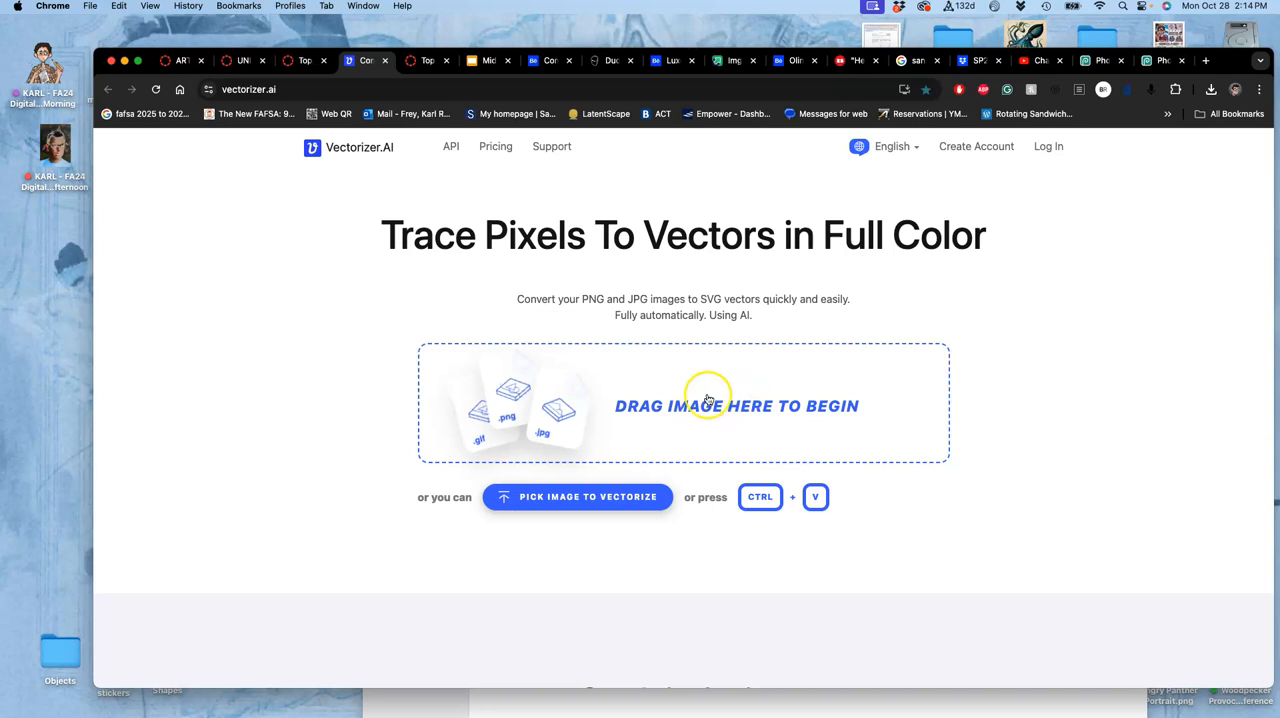
mouse_move(1233, 56)
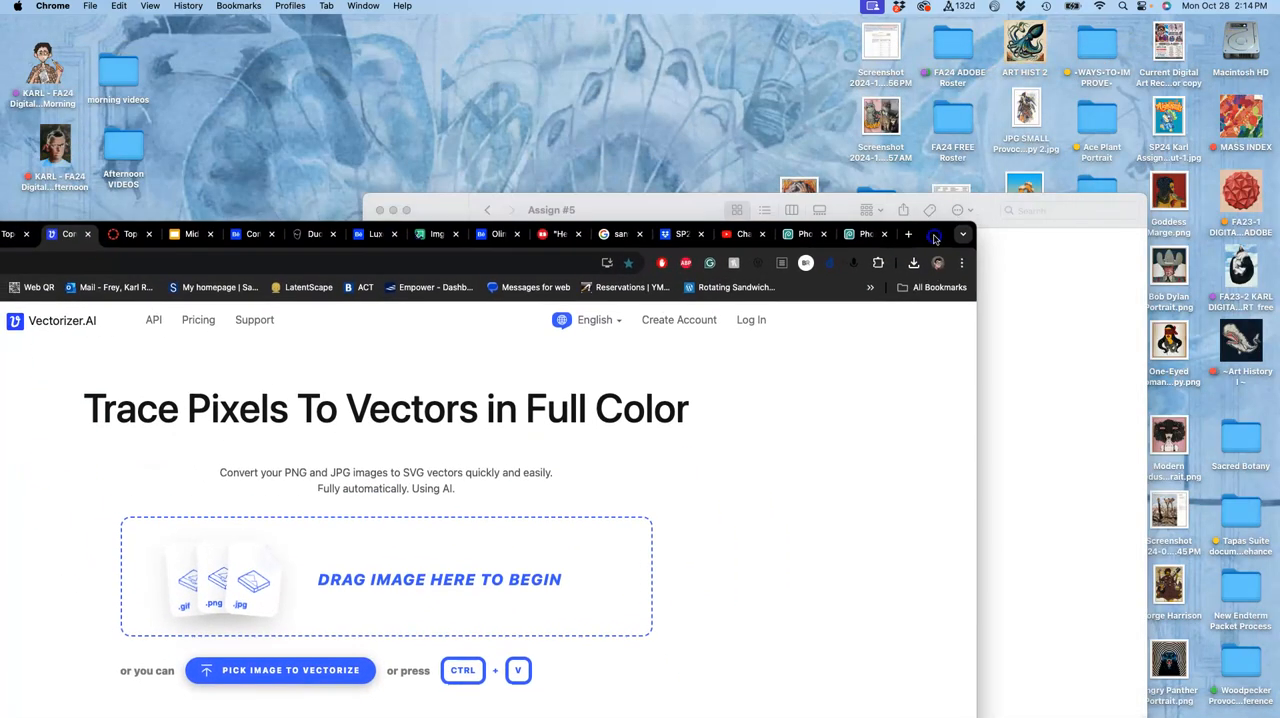
Upload the 600 ppi sketch PNG from the Assign #5 folder to Vectorizer.AI.
left_click(279, 670)
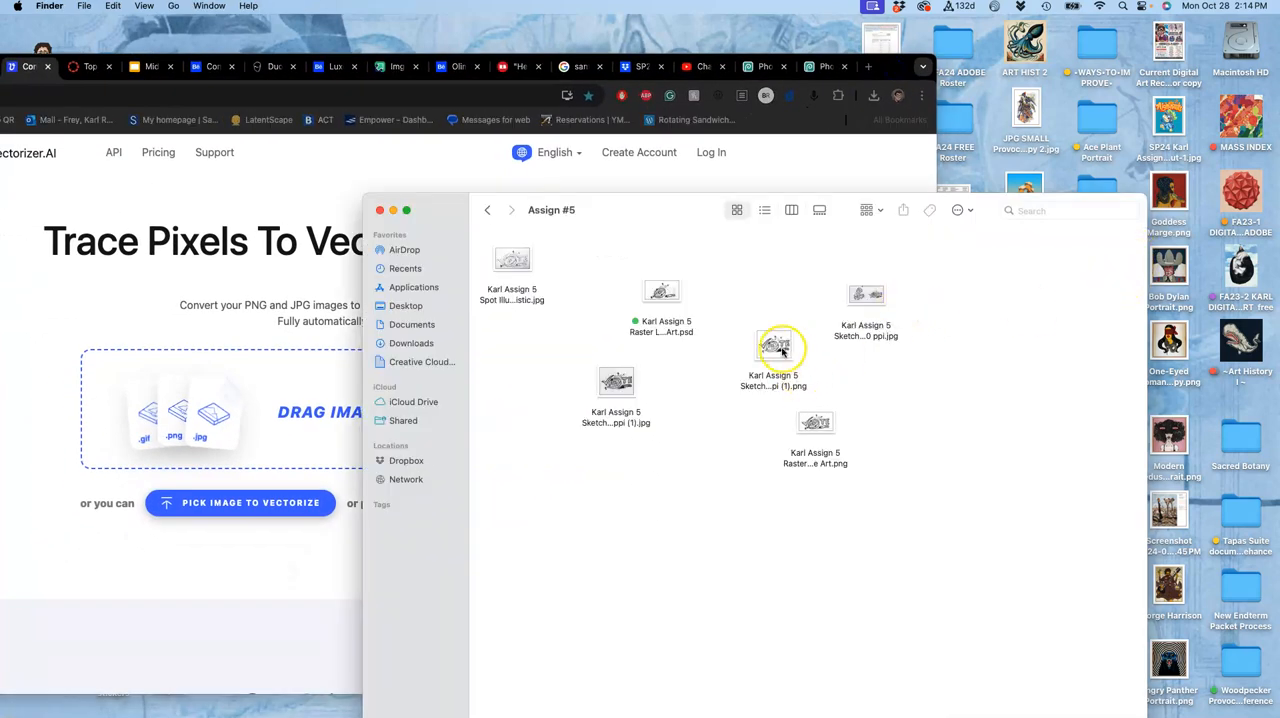
left_click(815, 425)
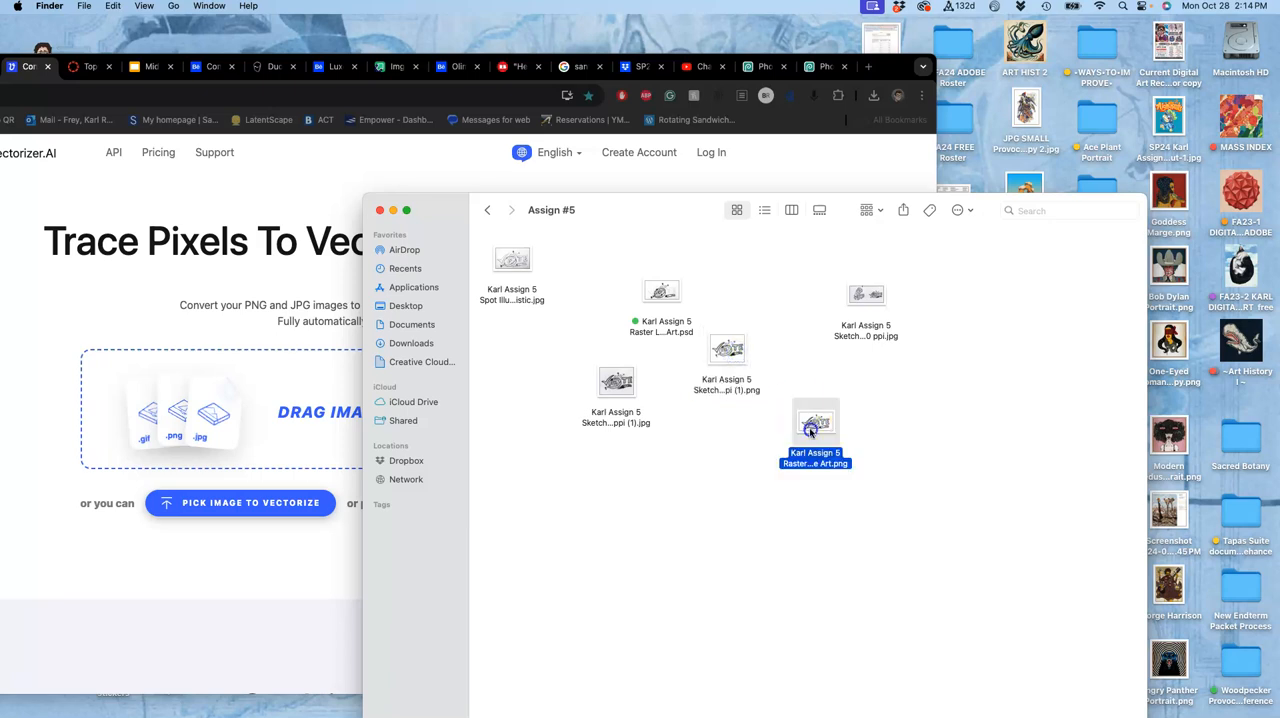
double_click(815, 425)
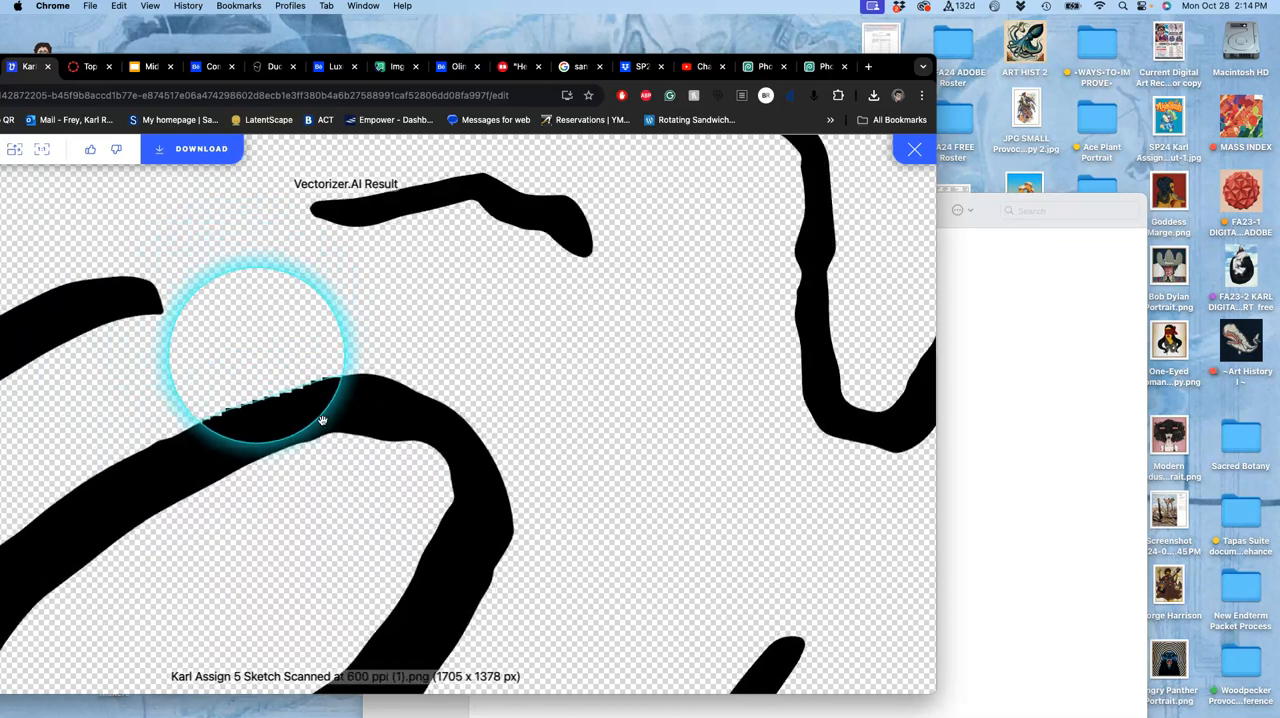
Inspect the traced stroke edges in several areas with the magnifier loupe.
left_click_drag(322, 418, 519, 460)
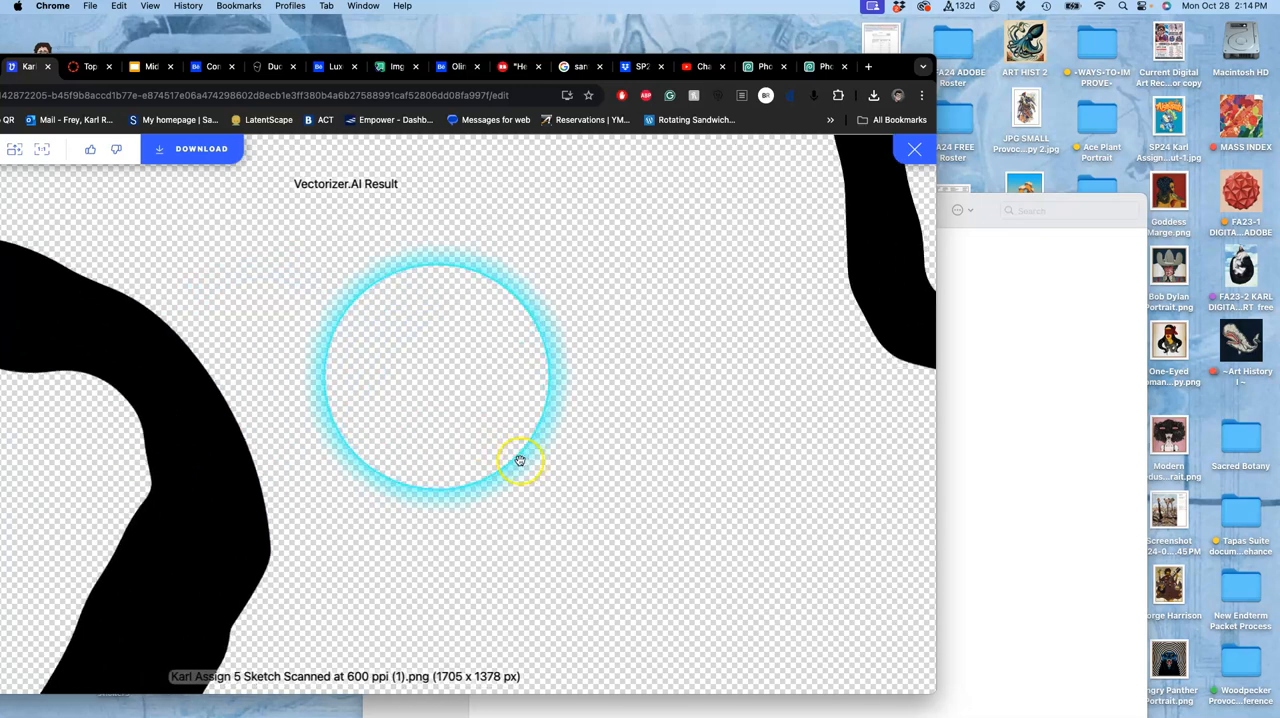
left_click_drag(520, 461, 255, 567)
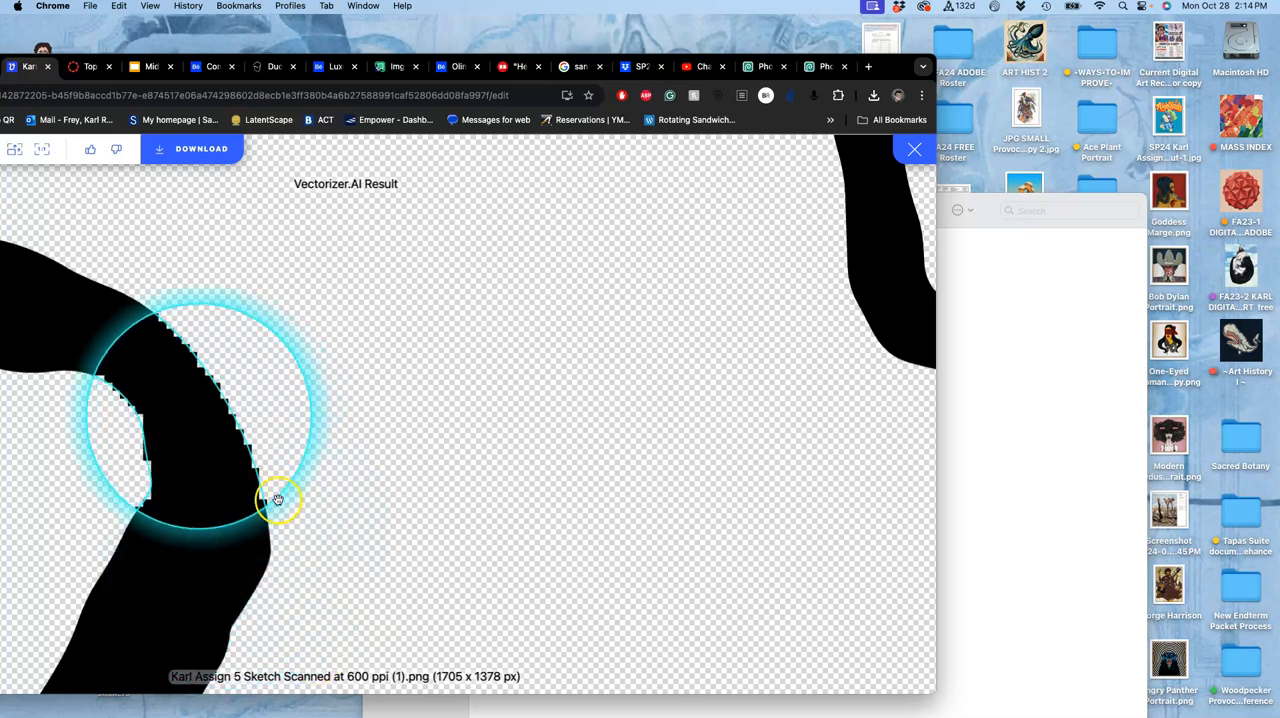
left_click_drag(278, 500, 918, 358)
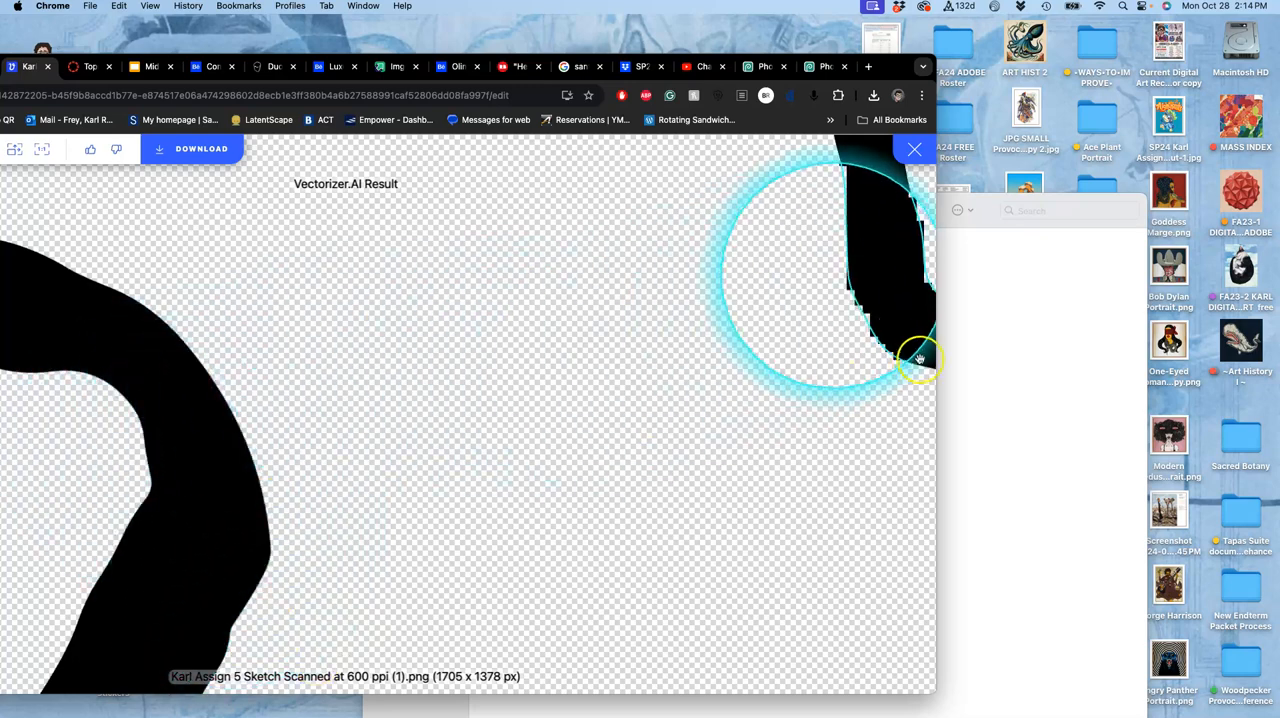
left_click_drag(918, 358, 608, 470)
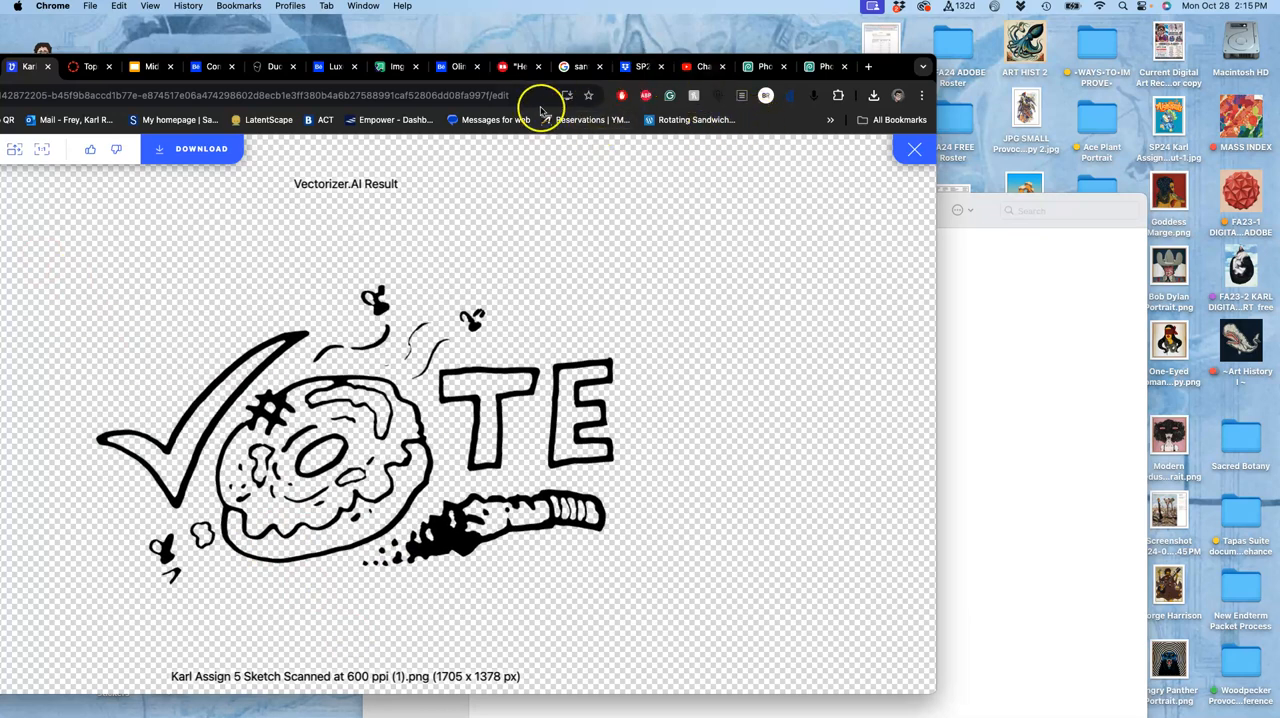
mouse_move(17, 218)
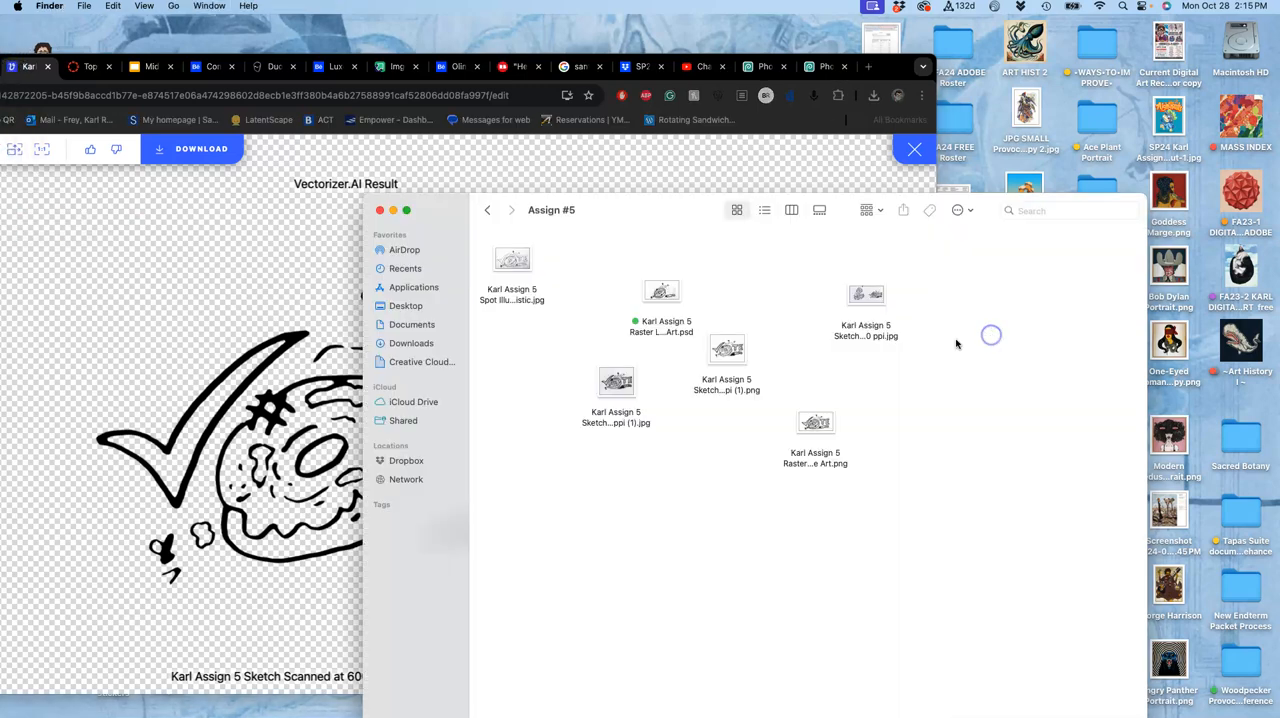
Open the 600 ppi VOTE sketch PNG from the Assign #5 folder in Illustrator.
left_click(728, 360)
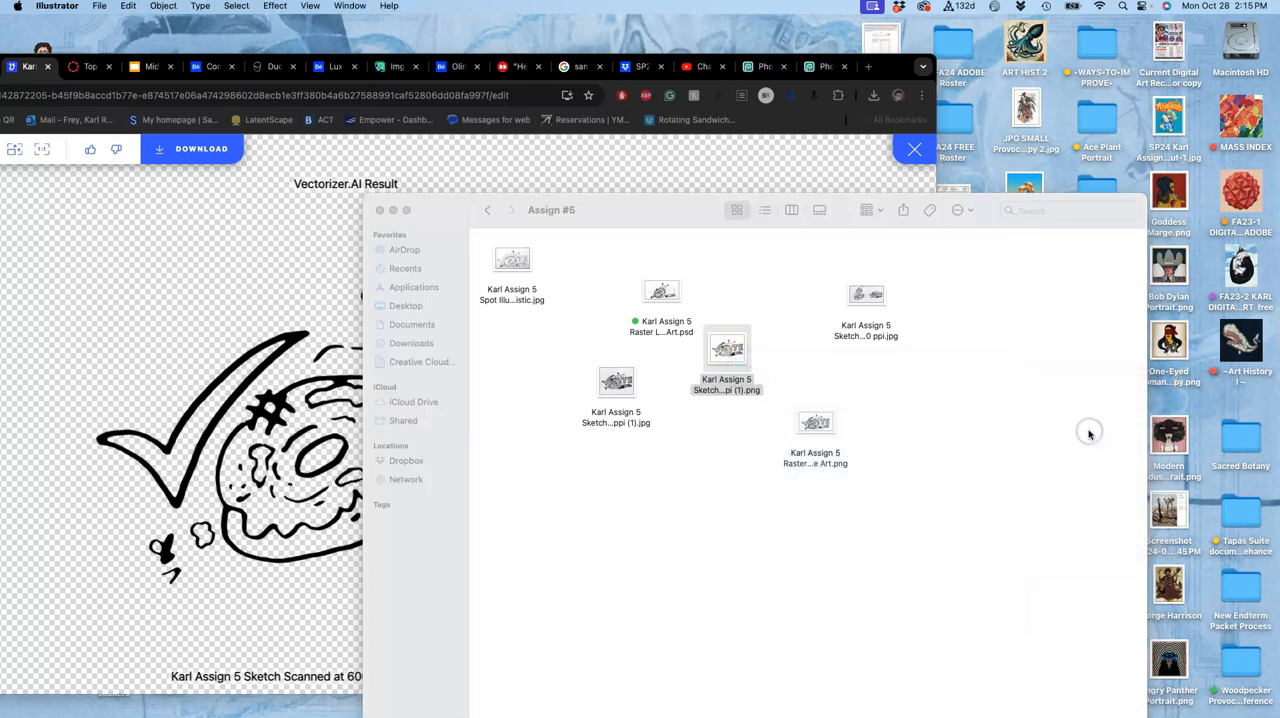
double_click(726, 350)
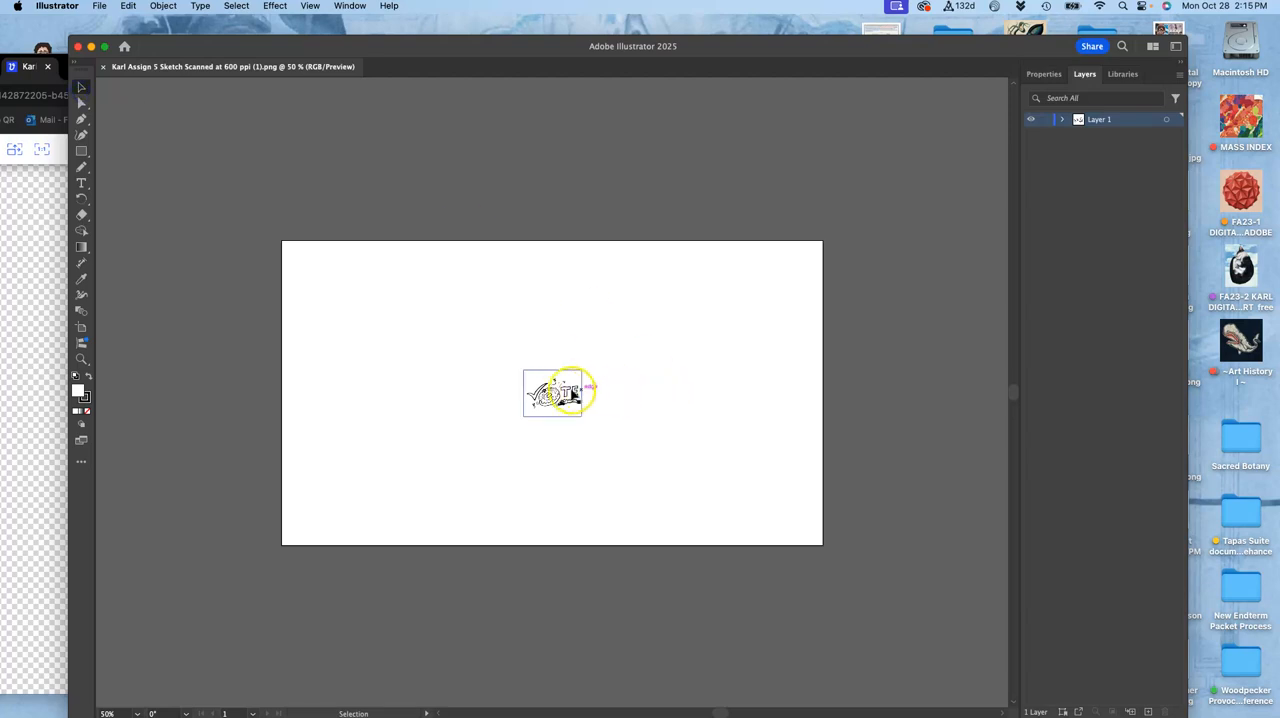
Scale the placed VOTE sketch up by its corner handle to cover the artboard.
left_click(552, 392)
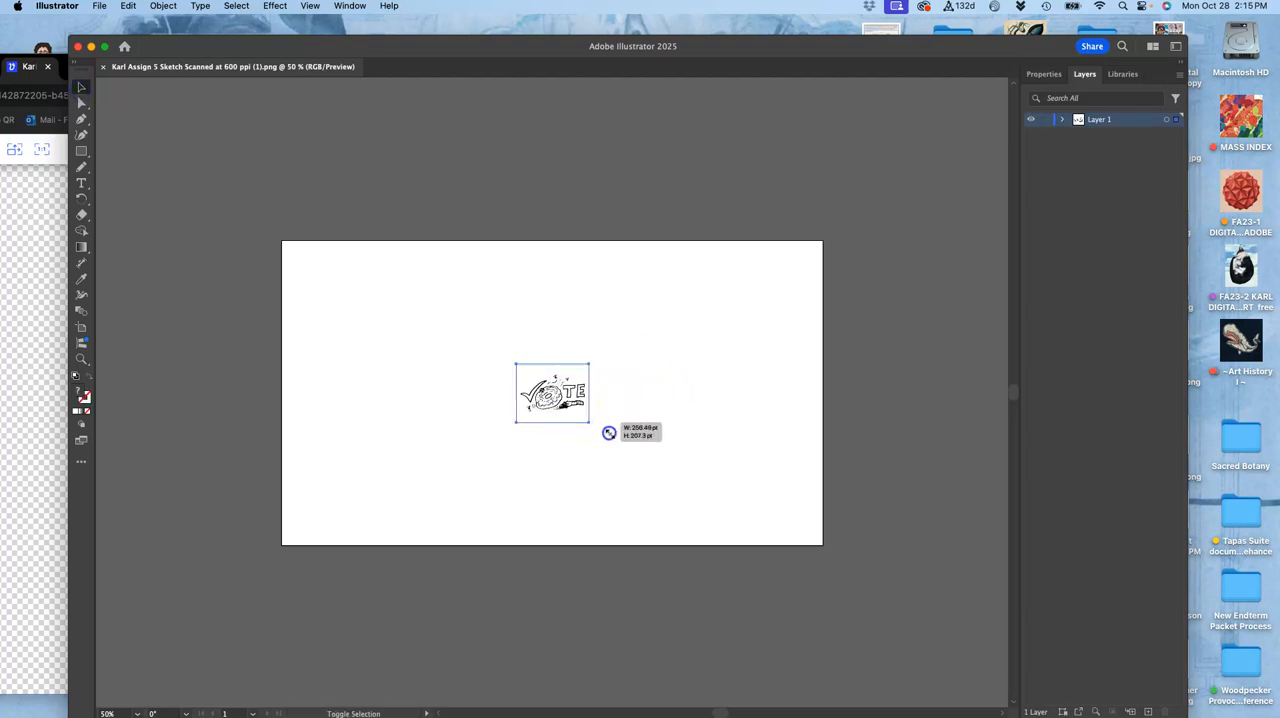
left_click_drag(608, 432, 735, 540)
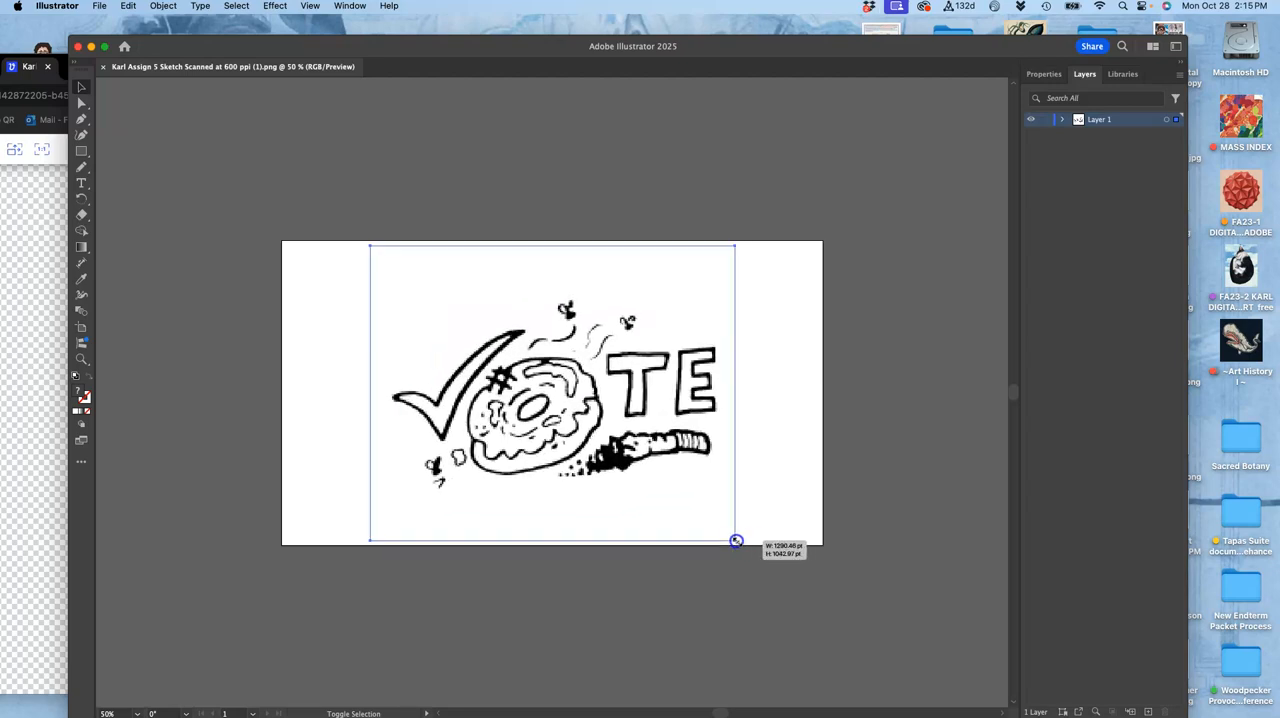
left_click_drag(735, 540, 888, 593)
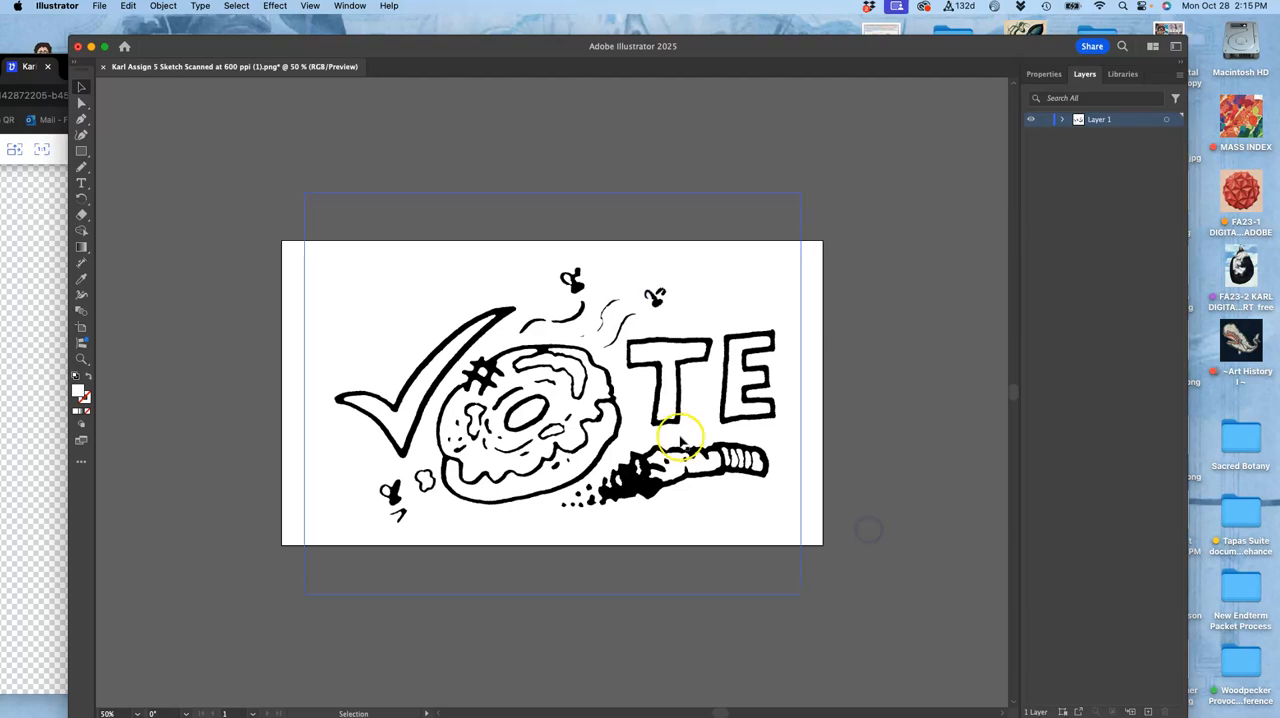
mouse_move(413, 273)
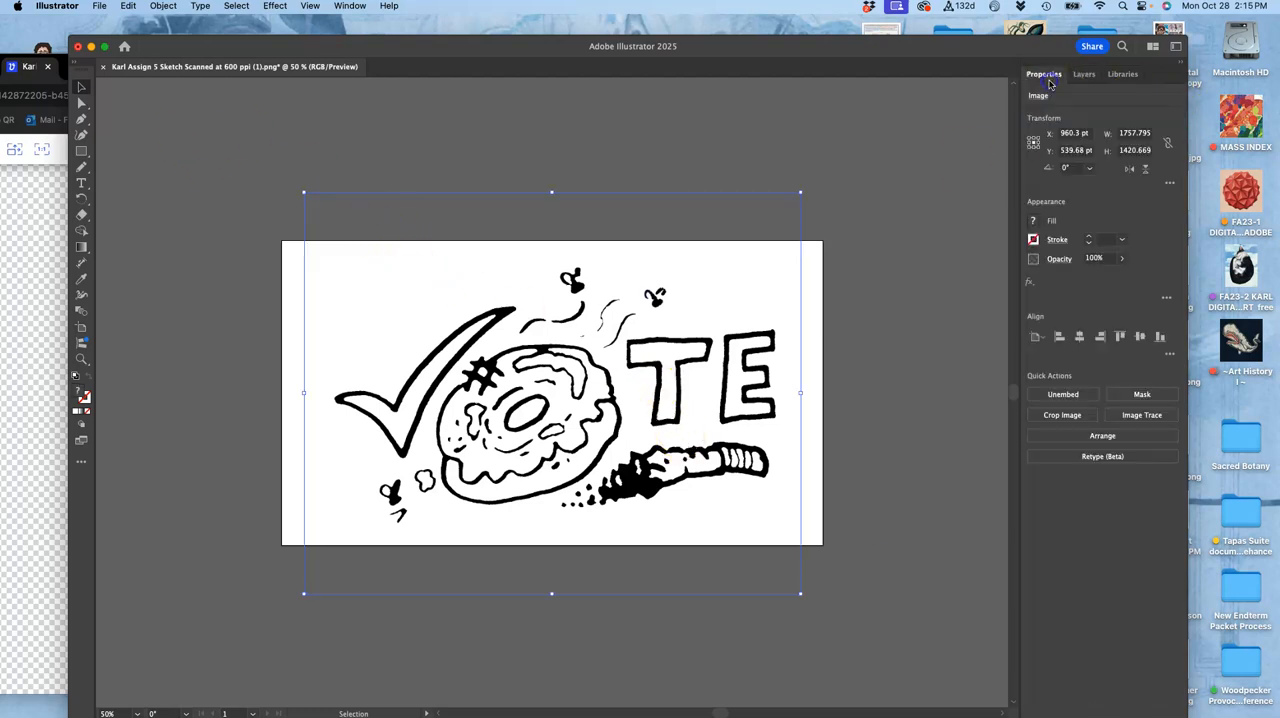
Image Trace the sketch with the Black and White Logo preset and show trace settings.
left_click(1141, 415)
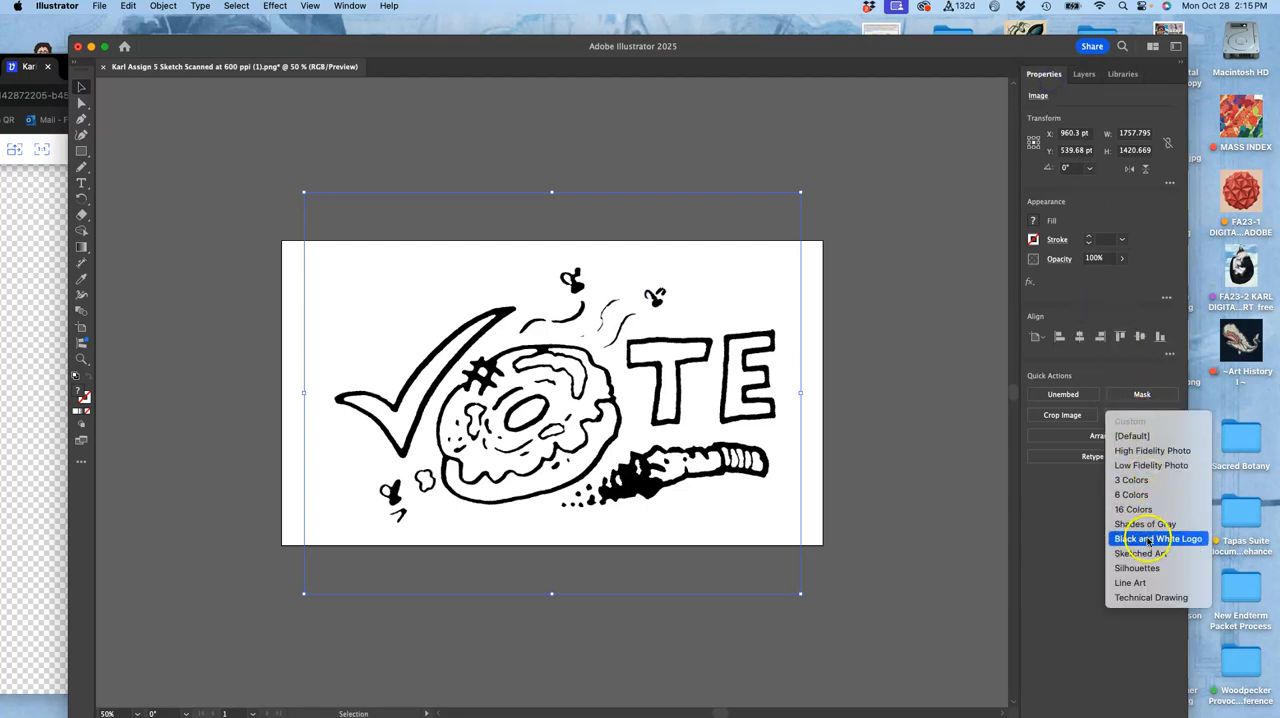
left_click(1159, 538)
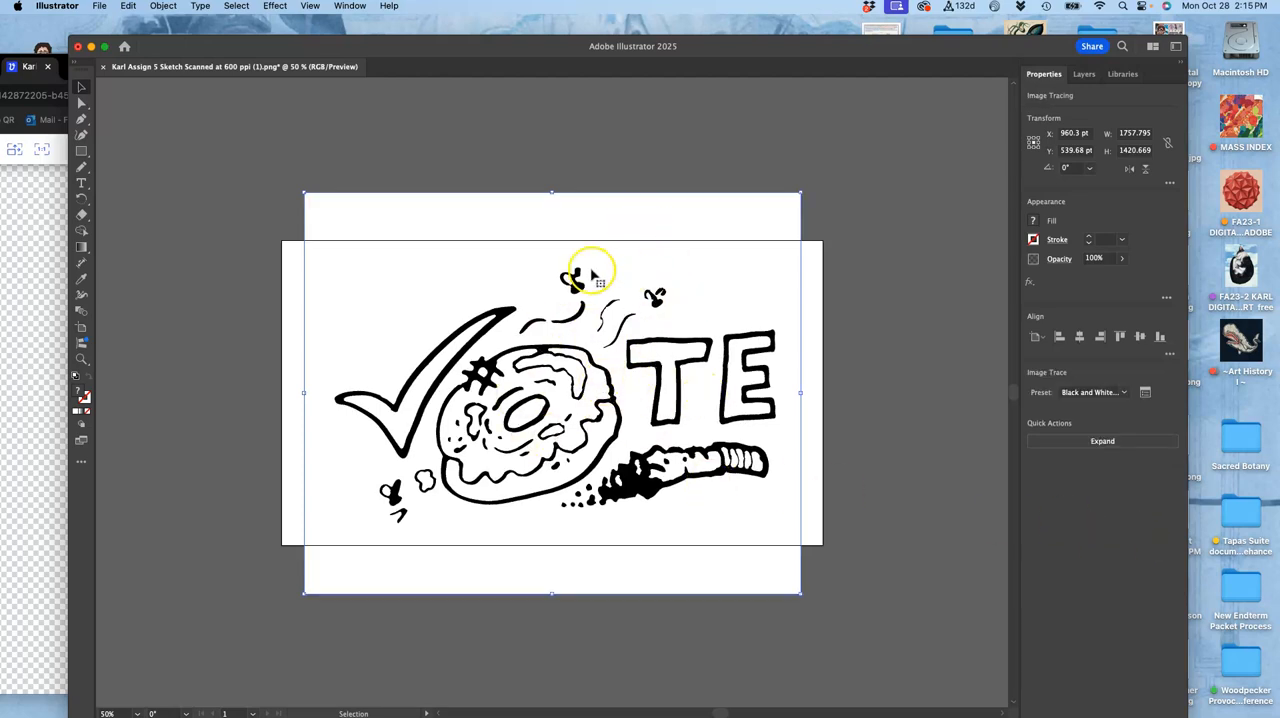
mouse_move(878, 343)
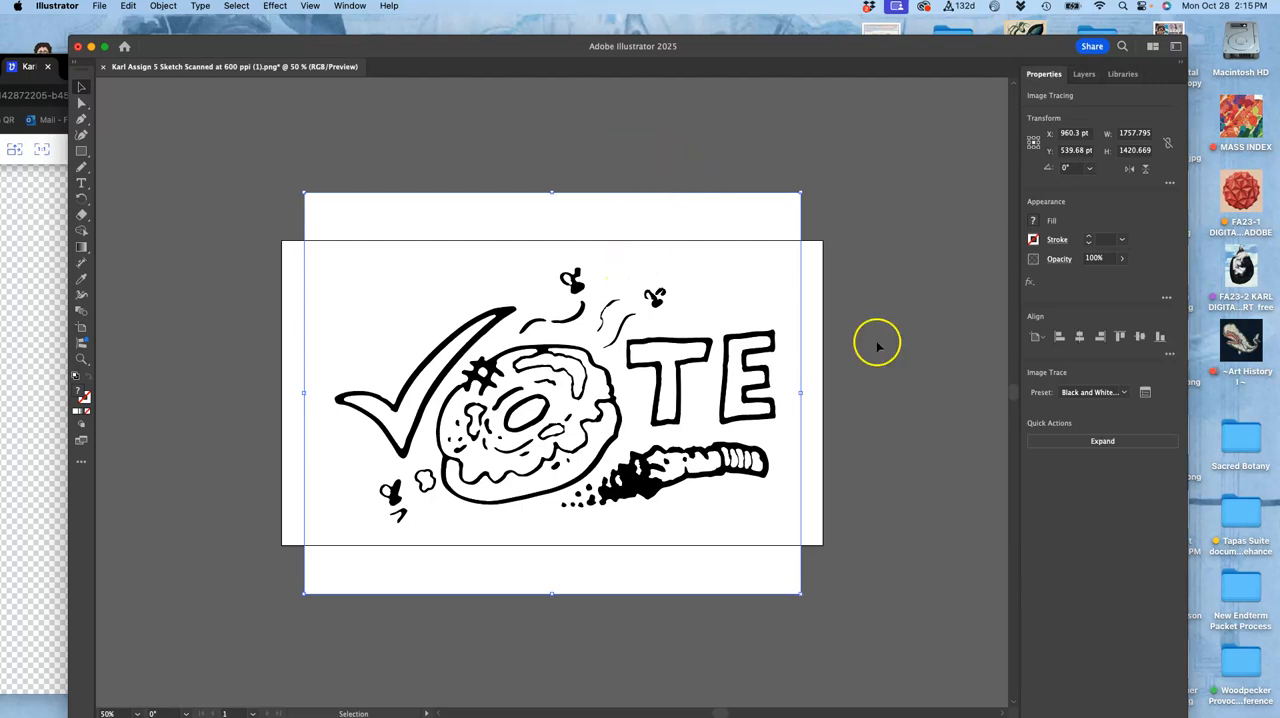
left_click(1145, 391)
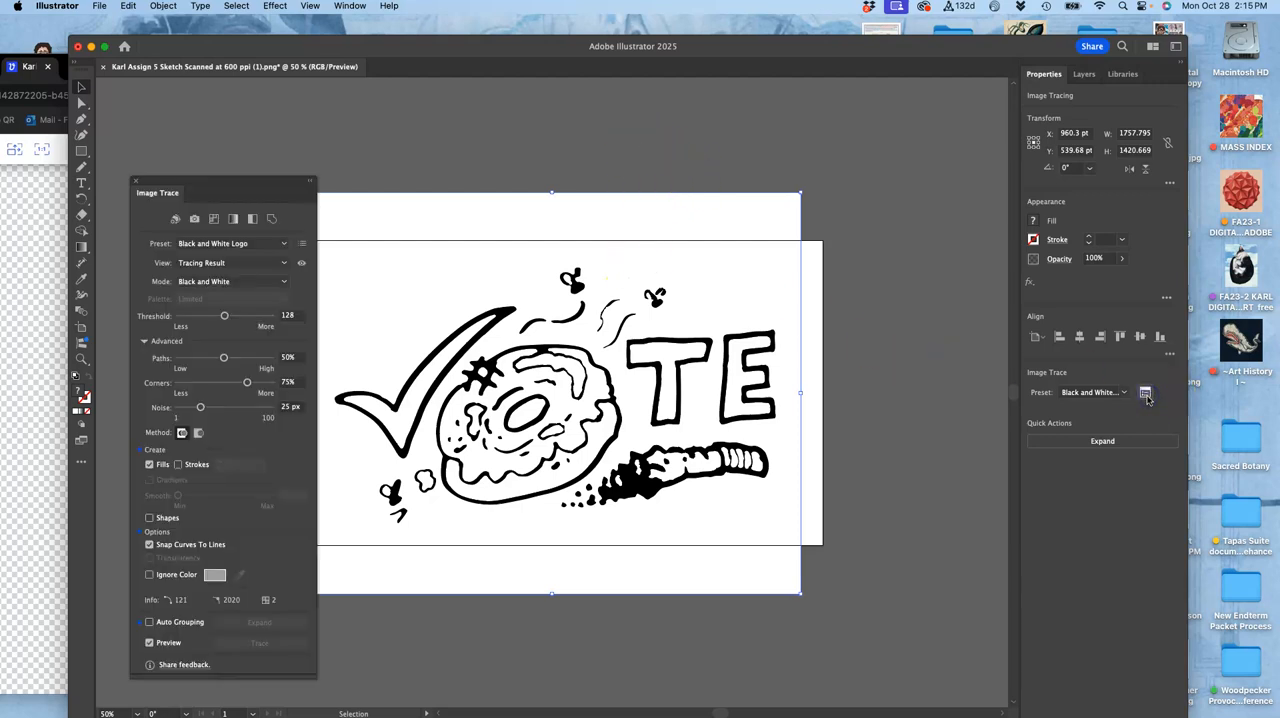